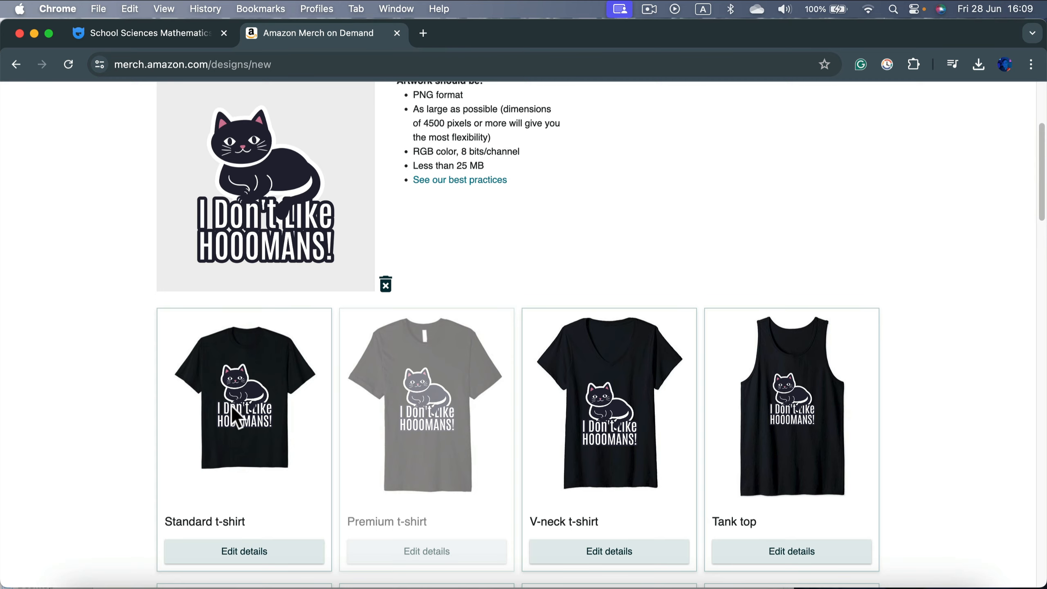
mouse_move(262, 387)
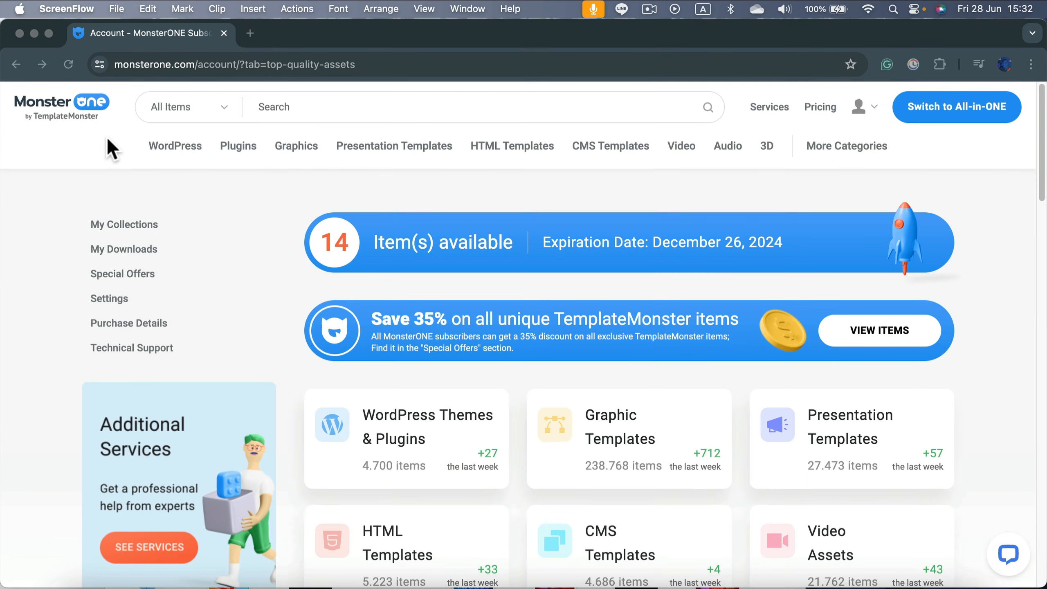
mouse_move(294, 148)
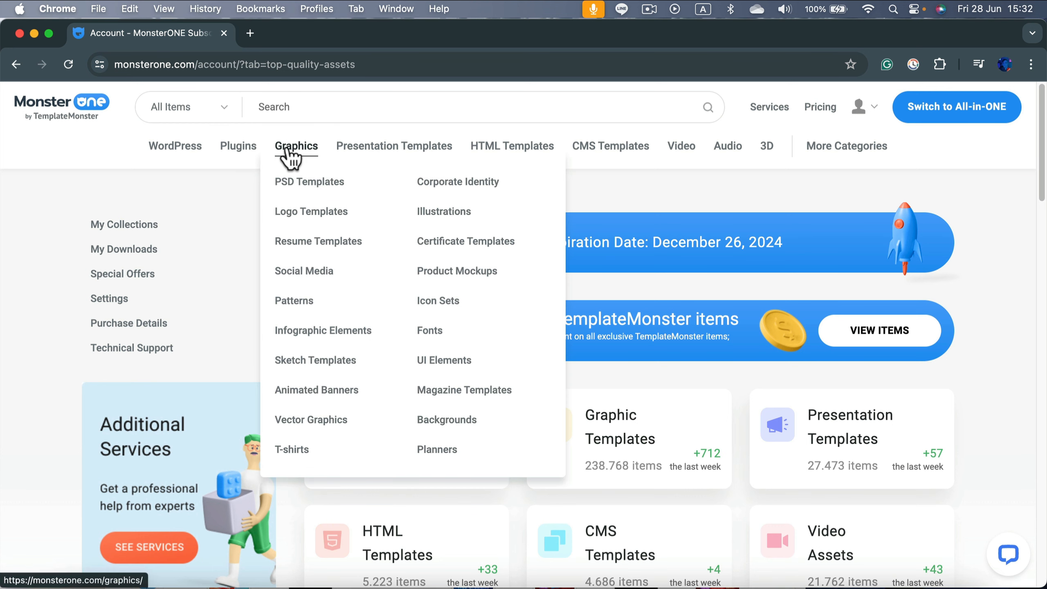
mouse_move(304, 161)
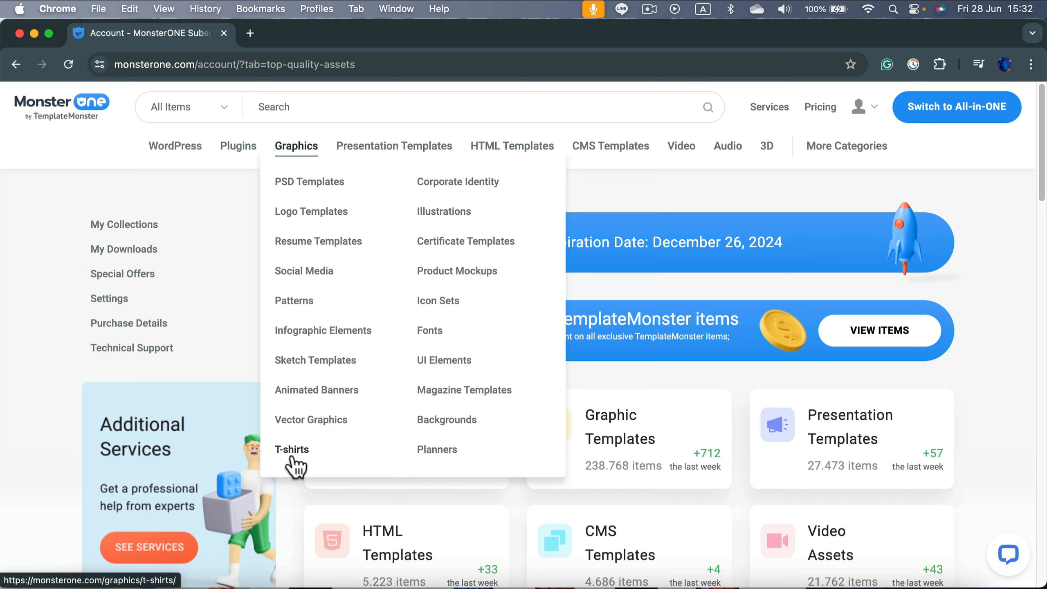
Step: Browse the T-Shirt Templates catalogue, then reopen the Graphics menu for another subcategory
click(291, 450)
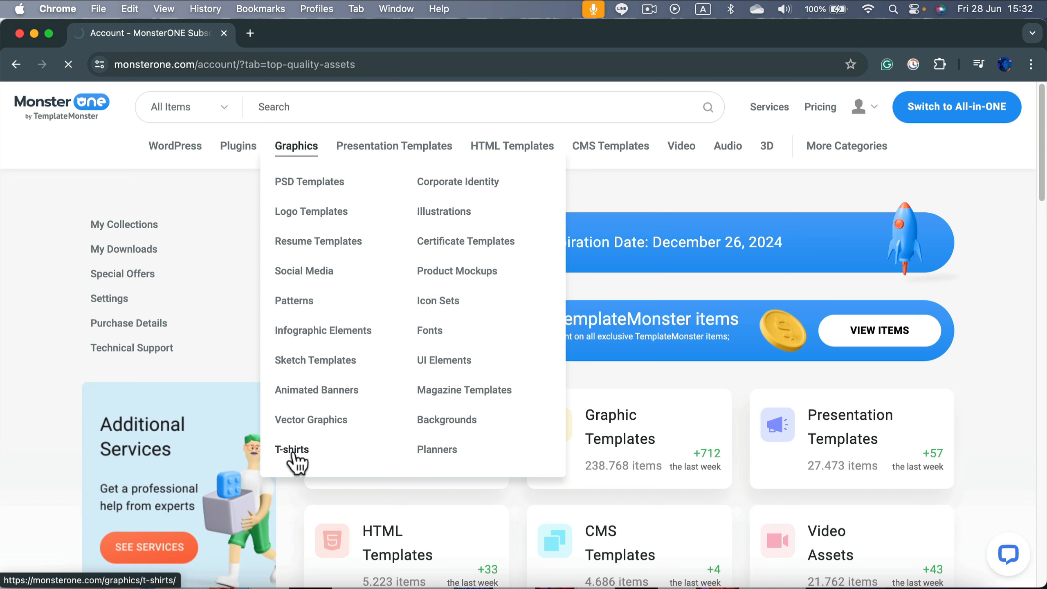
click(291, 449)
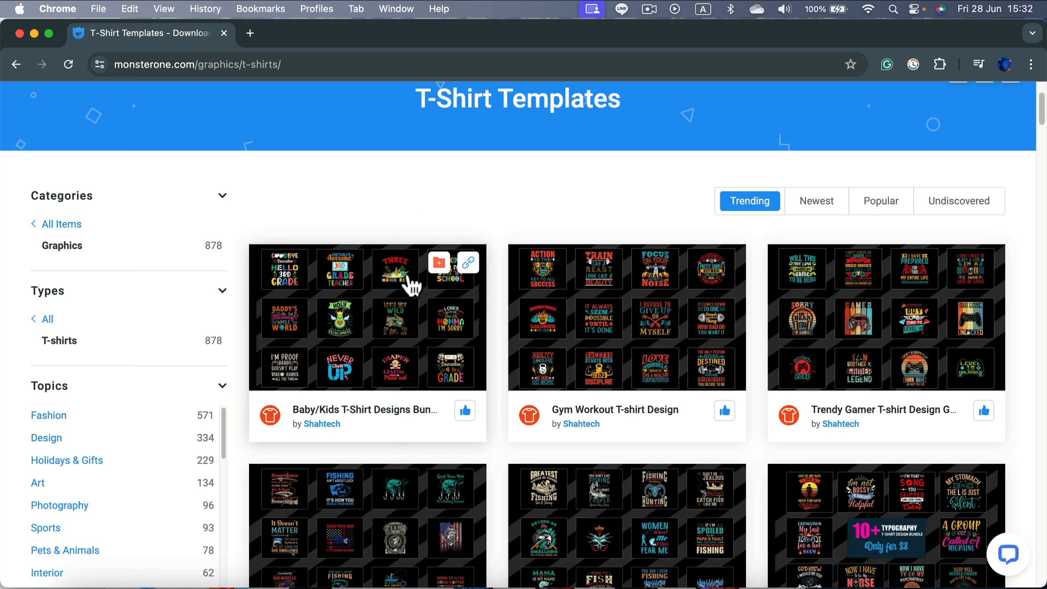
mouse_move(399, 340)
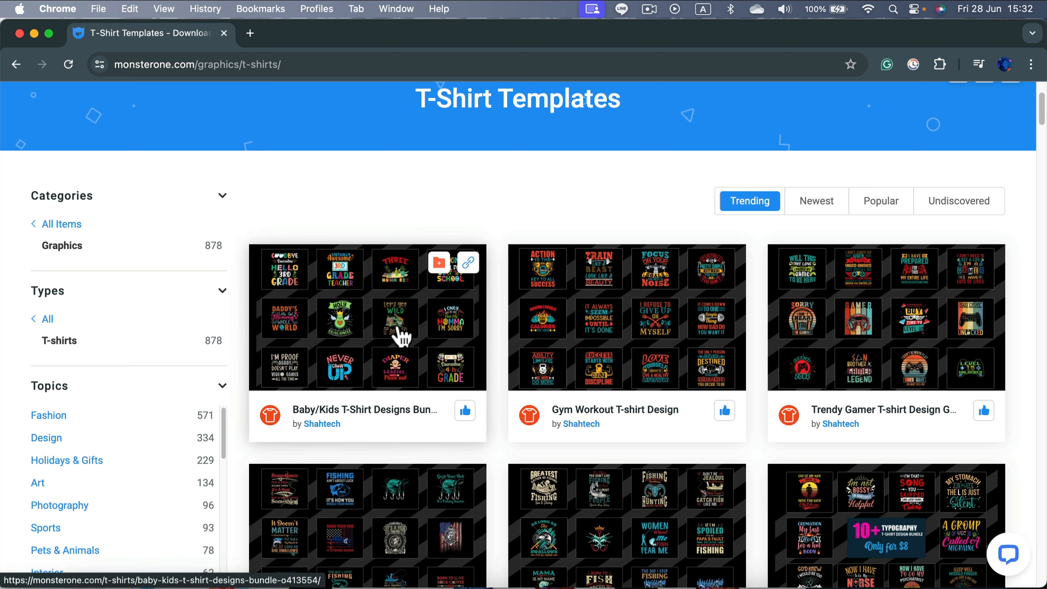
mouse_move(656, 349)
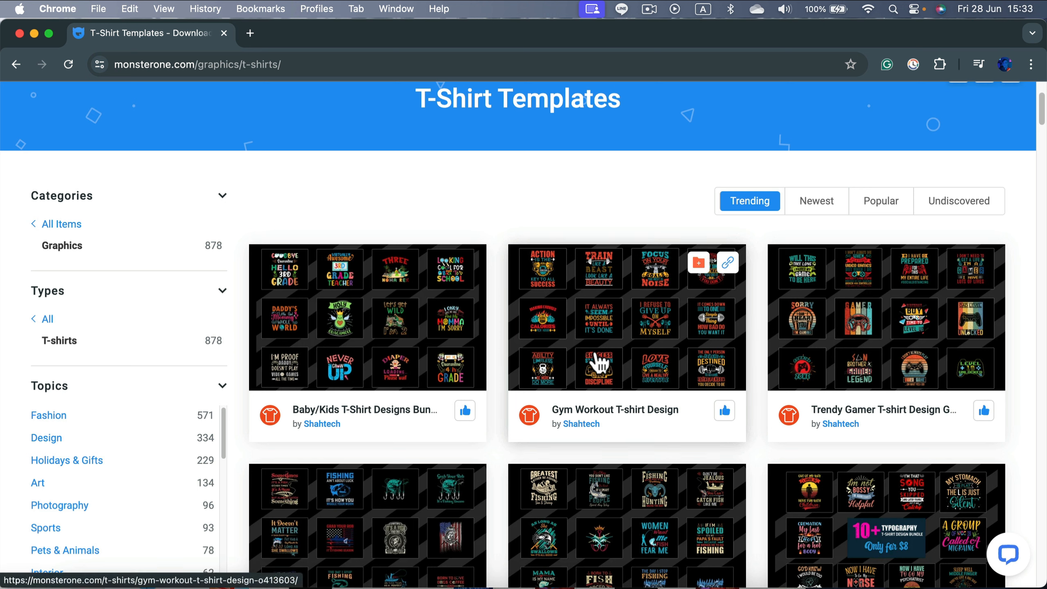
mouse_move(545, 208)
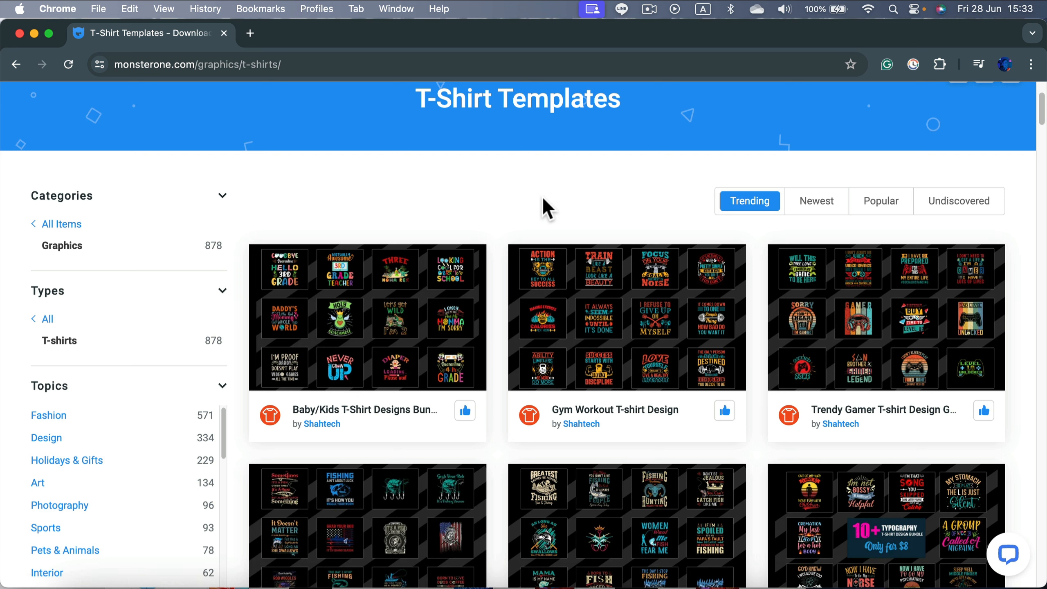
mouse_move(531, 189)
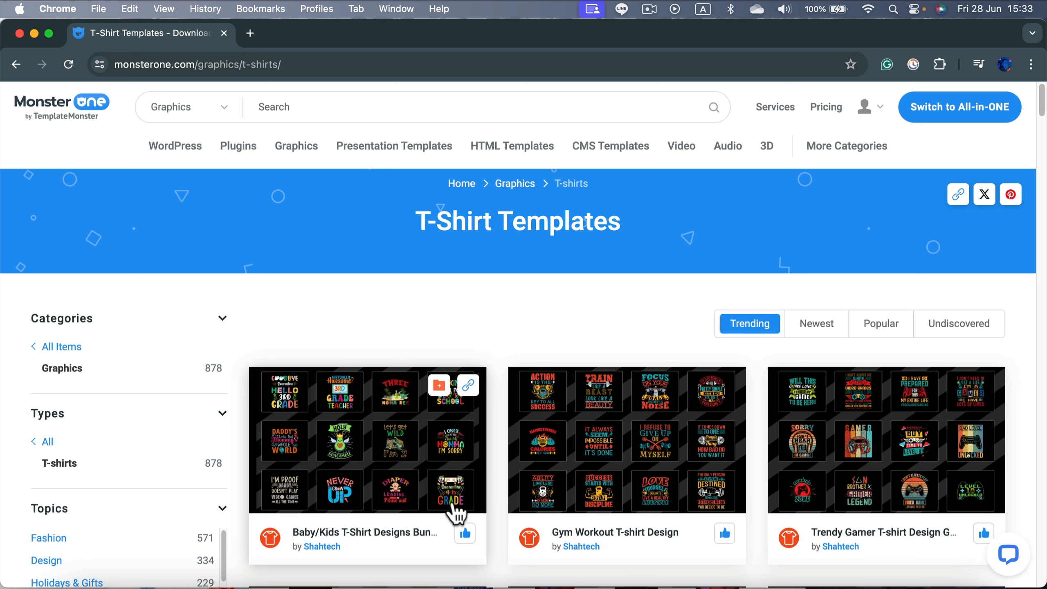
mouse_move(309, 139)
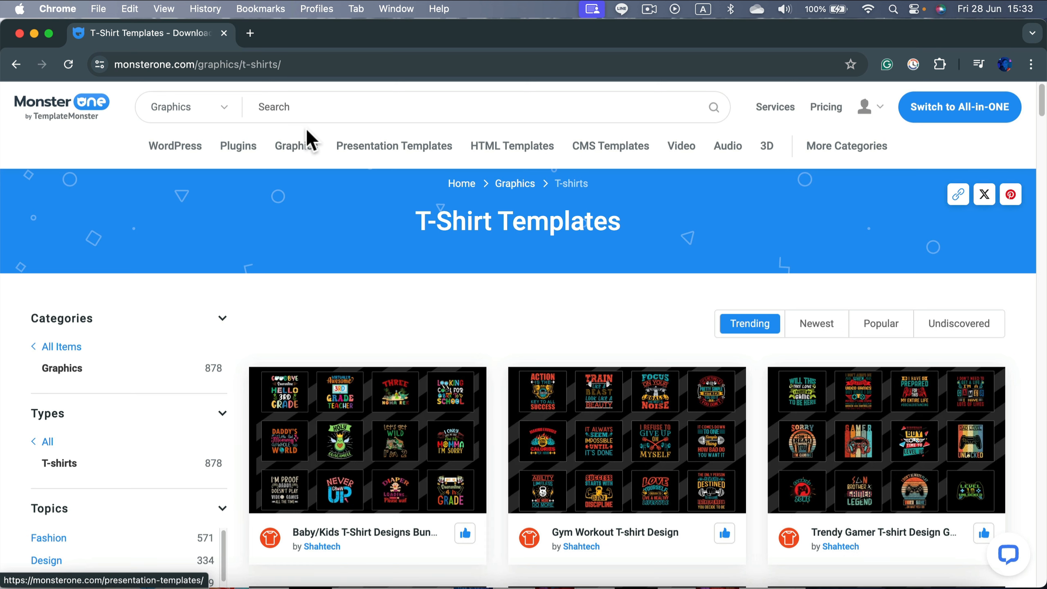
click(295, 146)
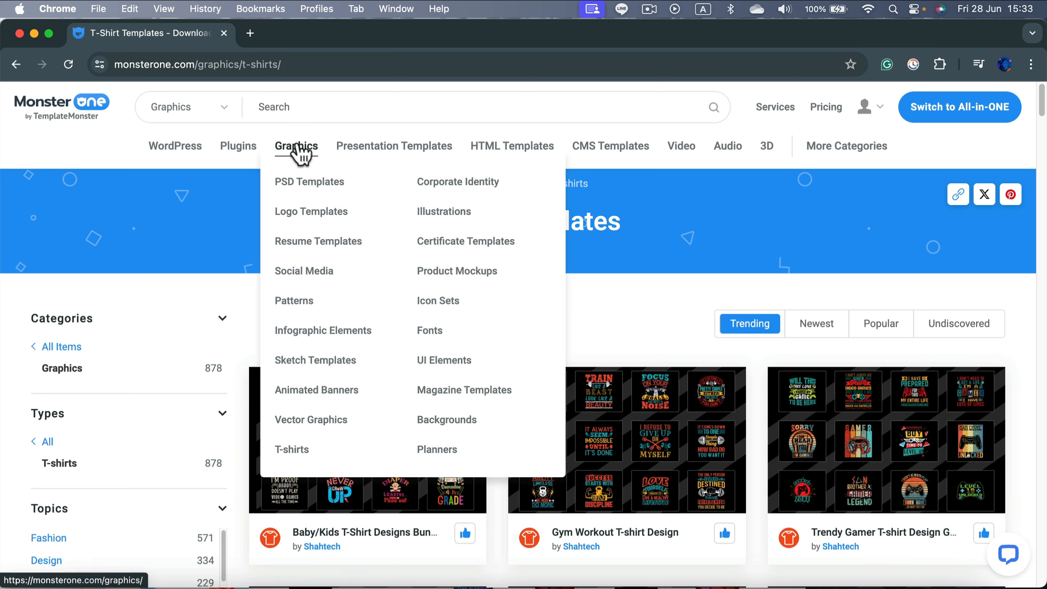
click(312, 420)
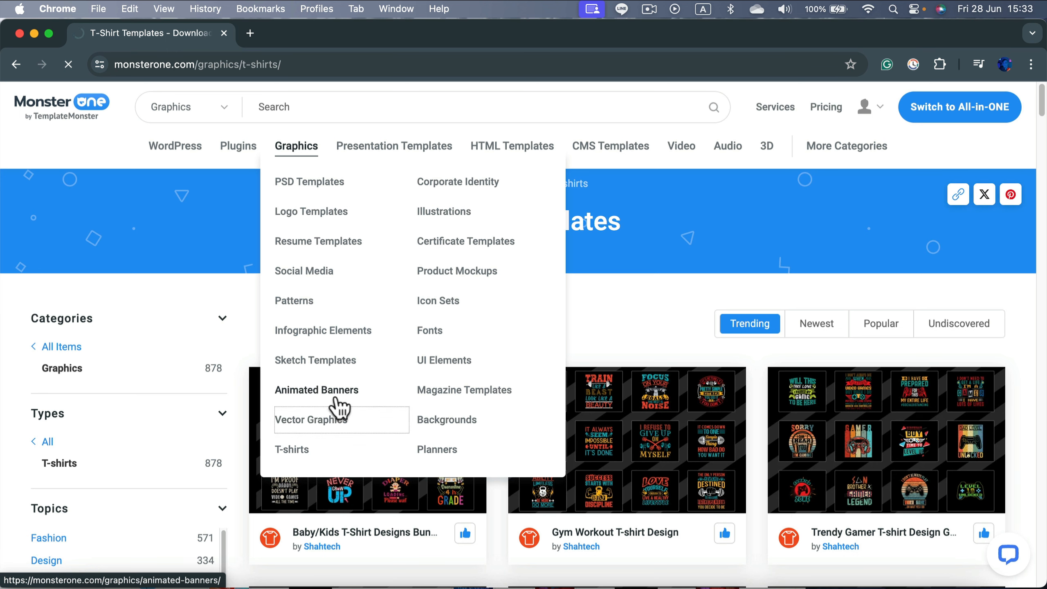
Step: Switch to the Vector Graphics catalogue of 11,782 designs and scroll through its results
click(311, 420)
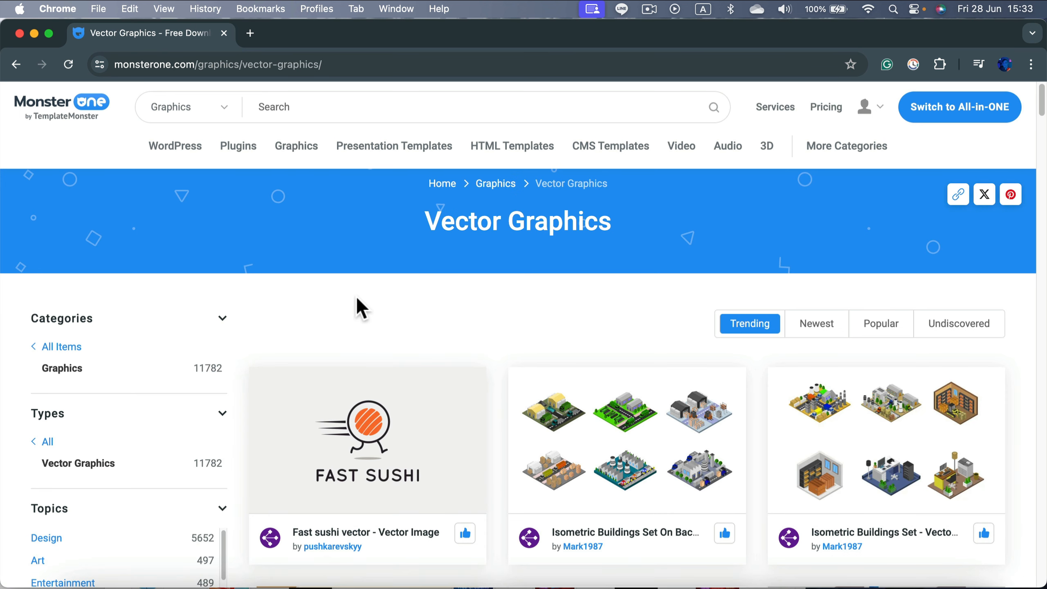
mouse_move(453, 322)
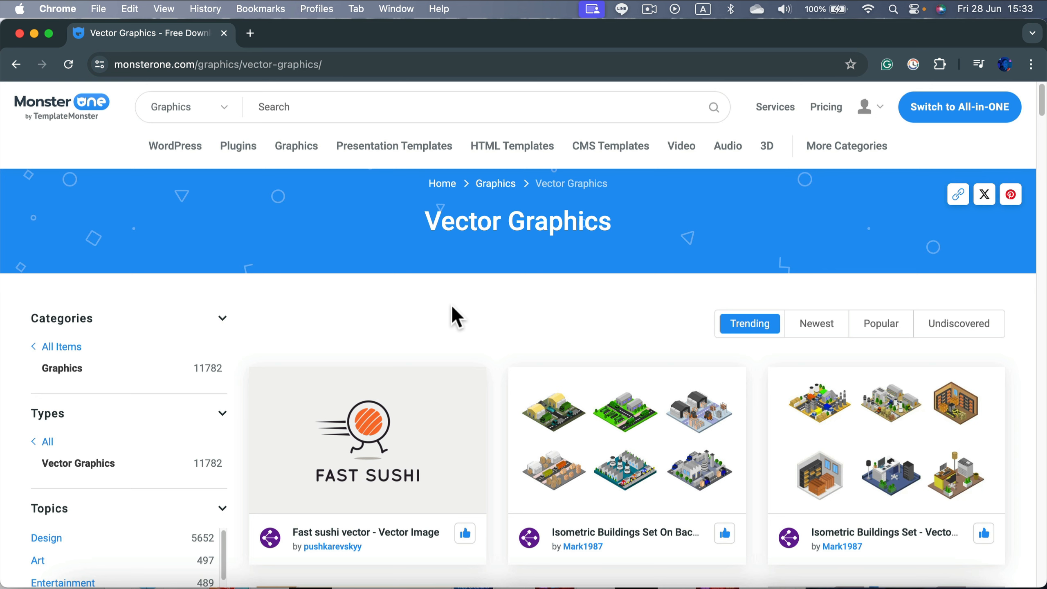
scroll(down, 3)
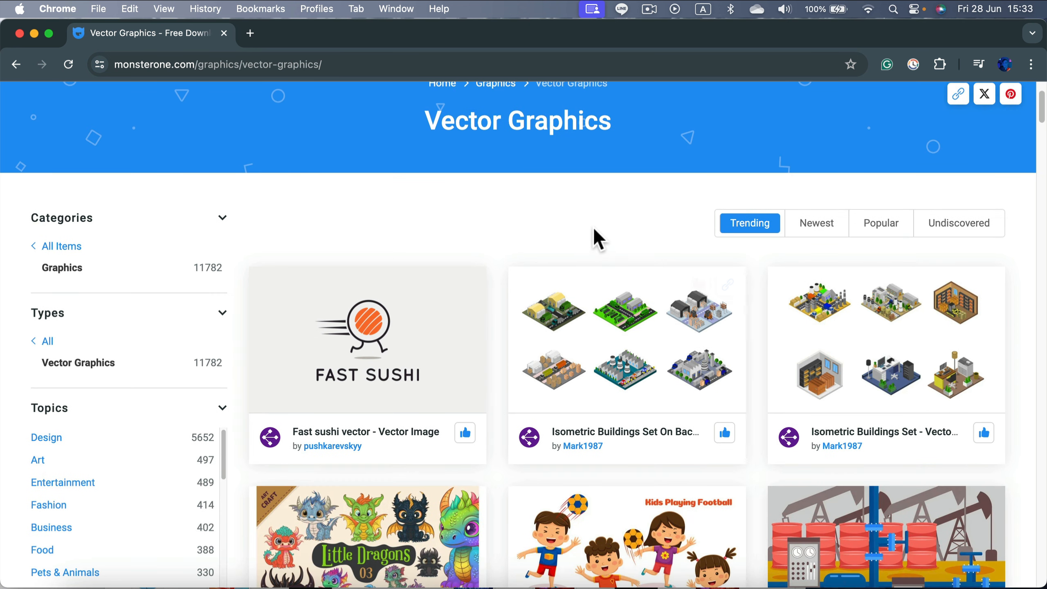
mouse_move(208, 291)
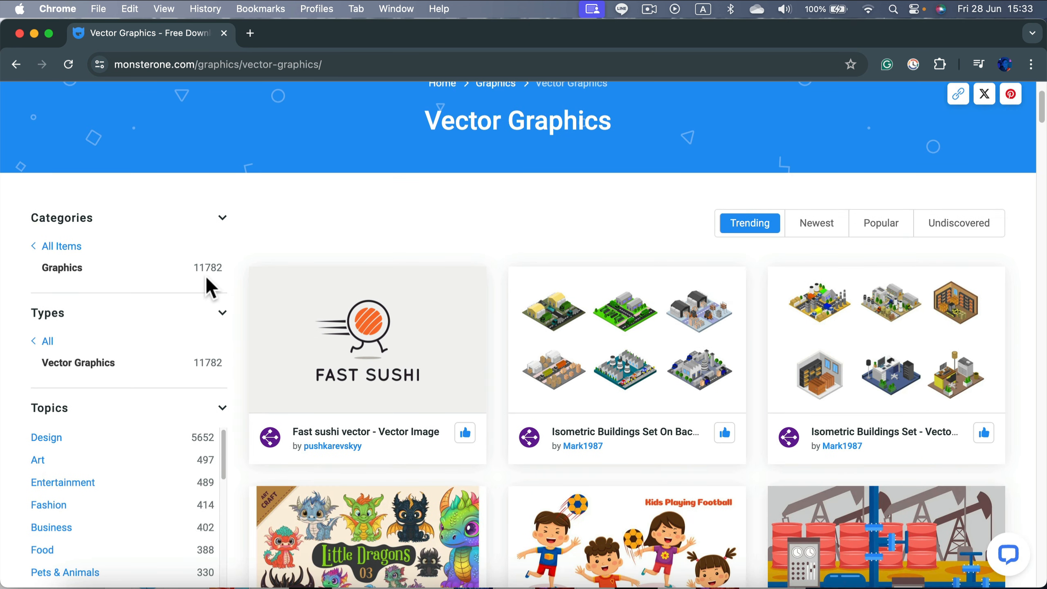
mouse_move(206, 285)
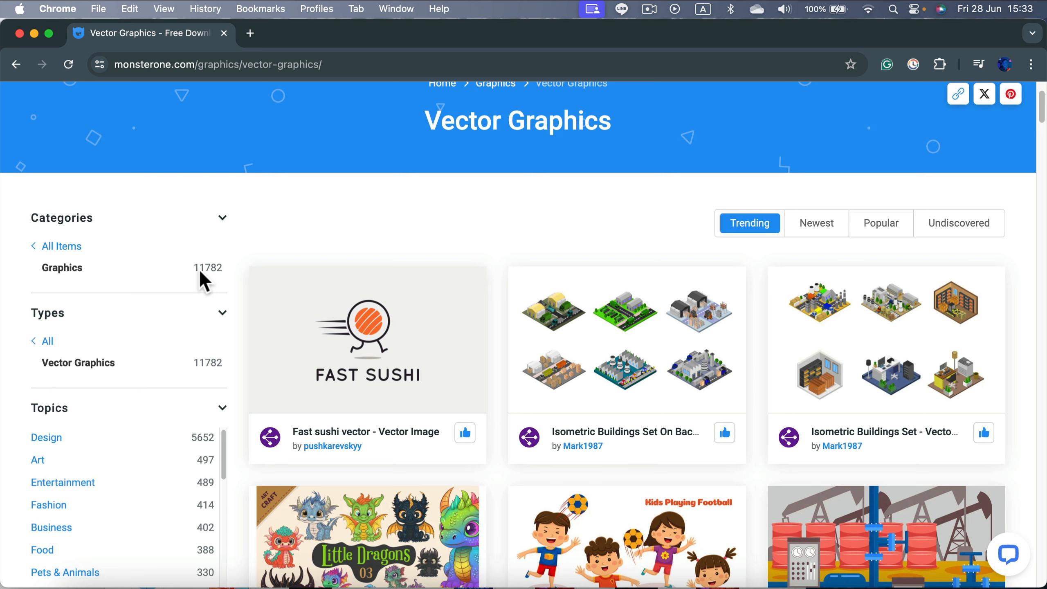
scroll(down, 3)
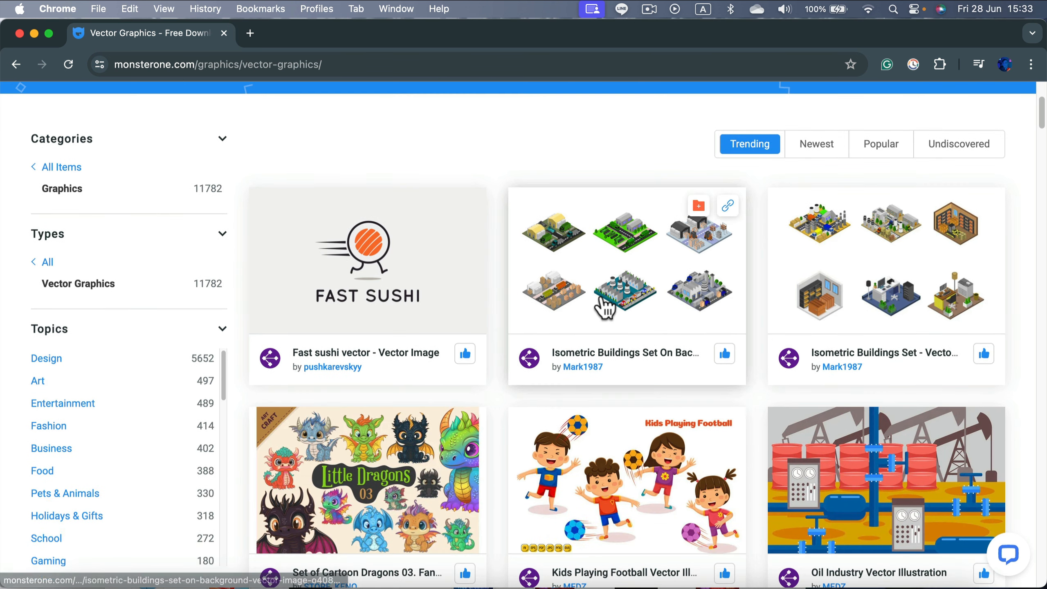
scroll(down, 3)
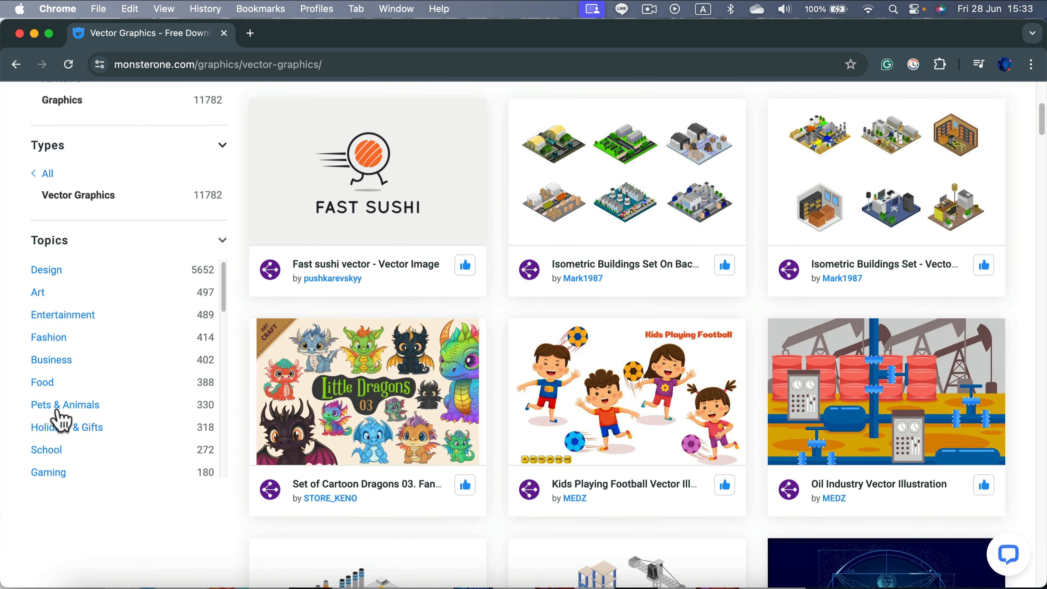
scroll(down, 3)
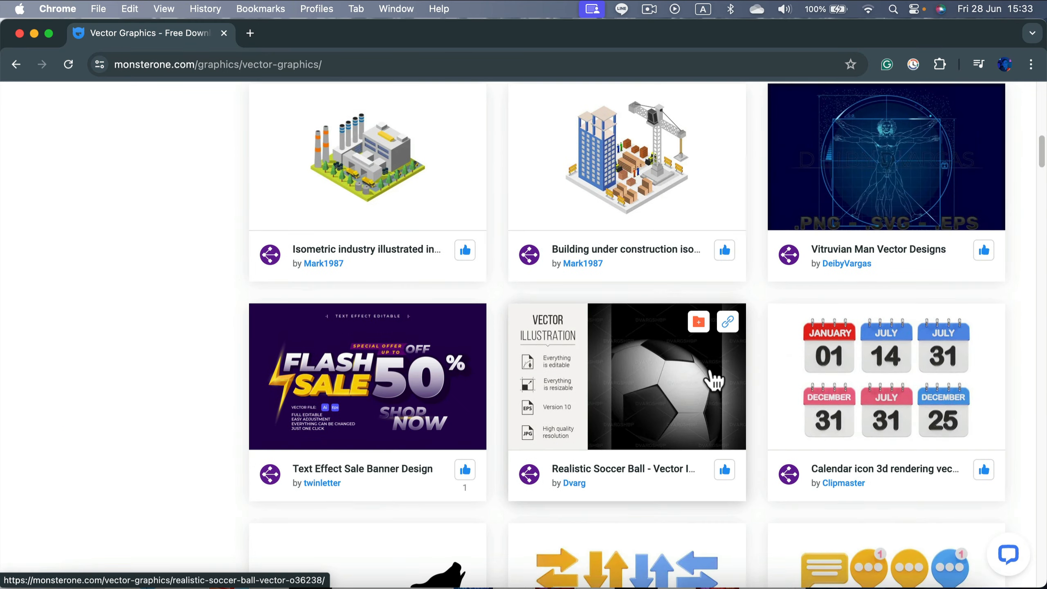
scroll(down, 3)
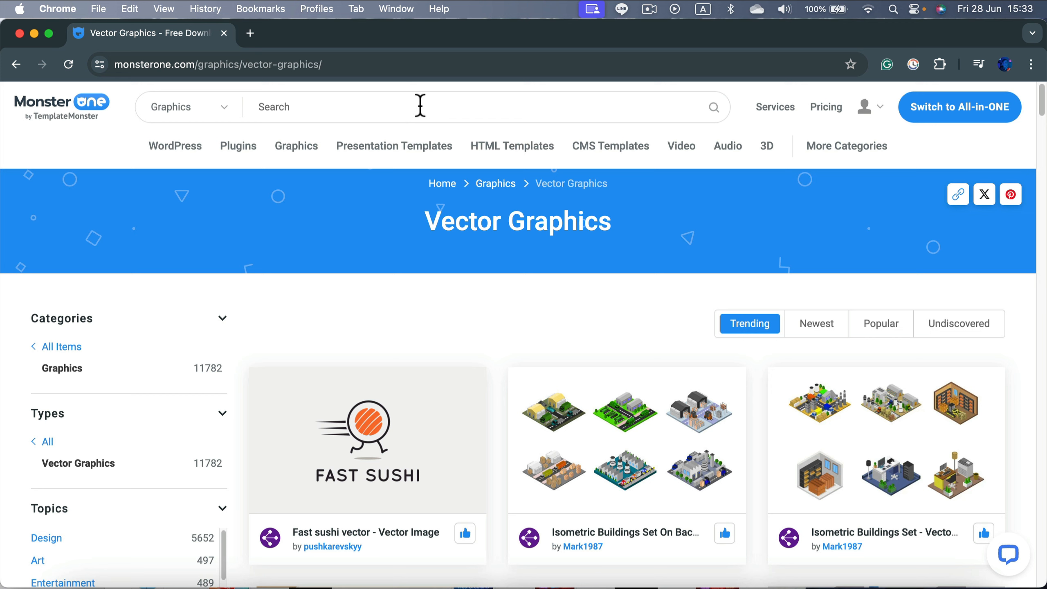
Step: Search the vector graphics for 'cat' and scroll through the filtered results
text(cat)
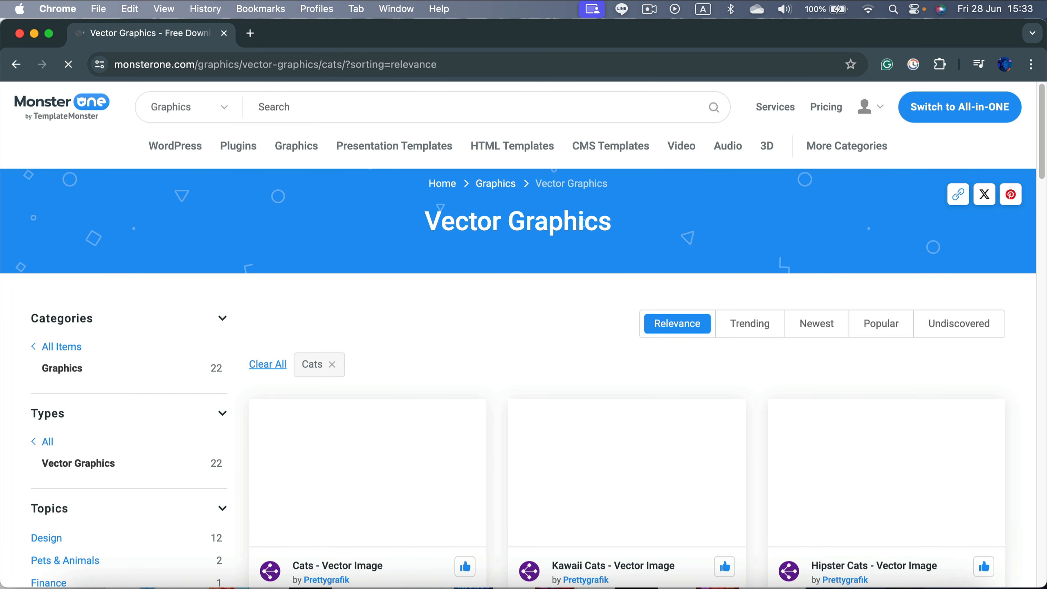
scroll(down, 3)
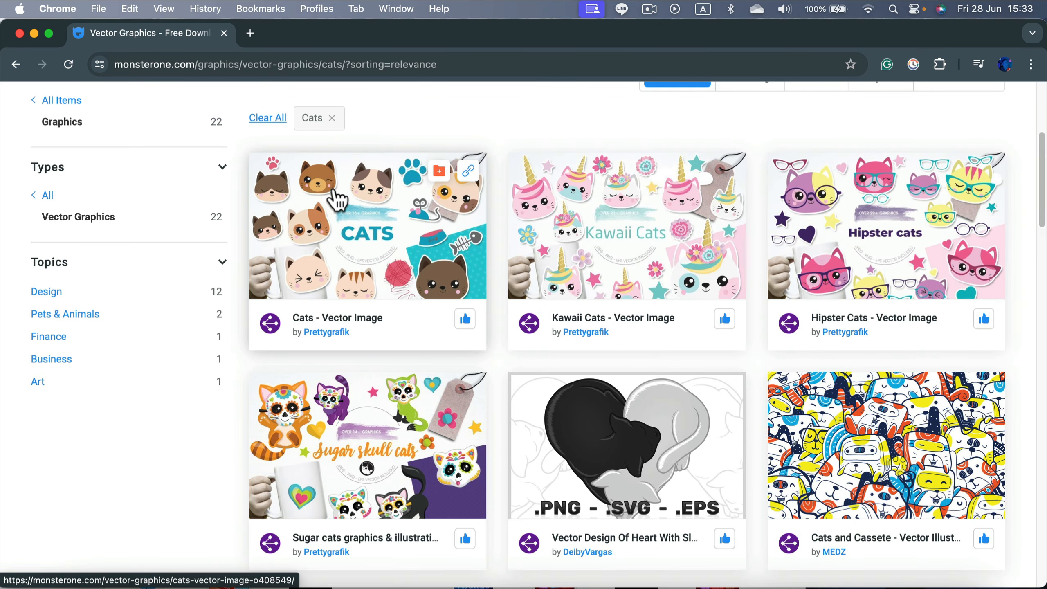
scroll(down, 3)
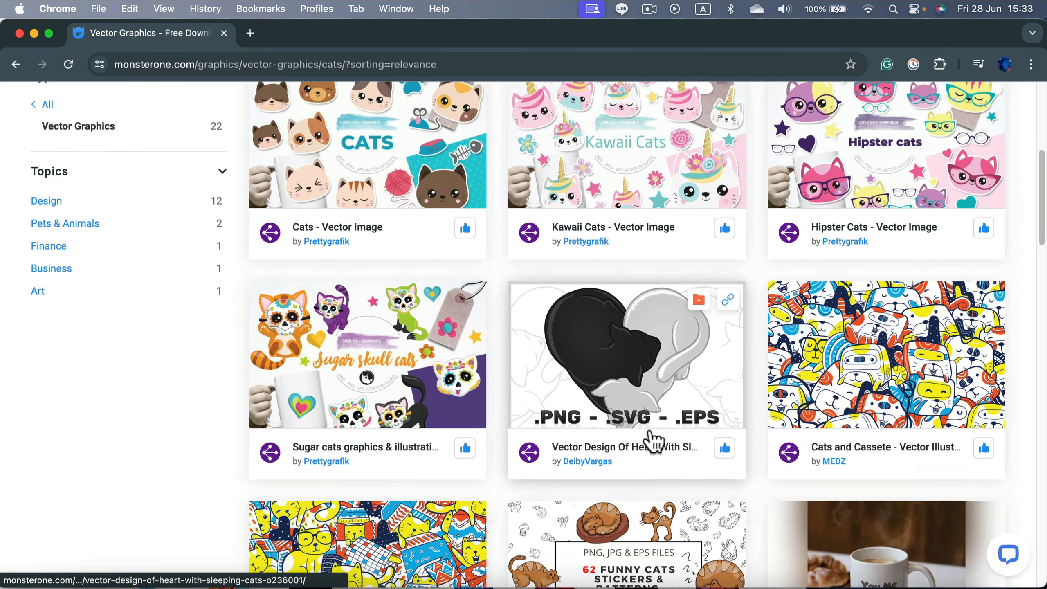
scroll(down, 3)
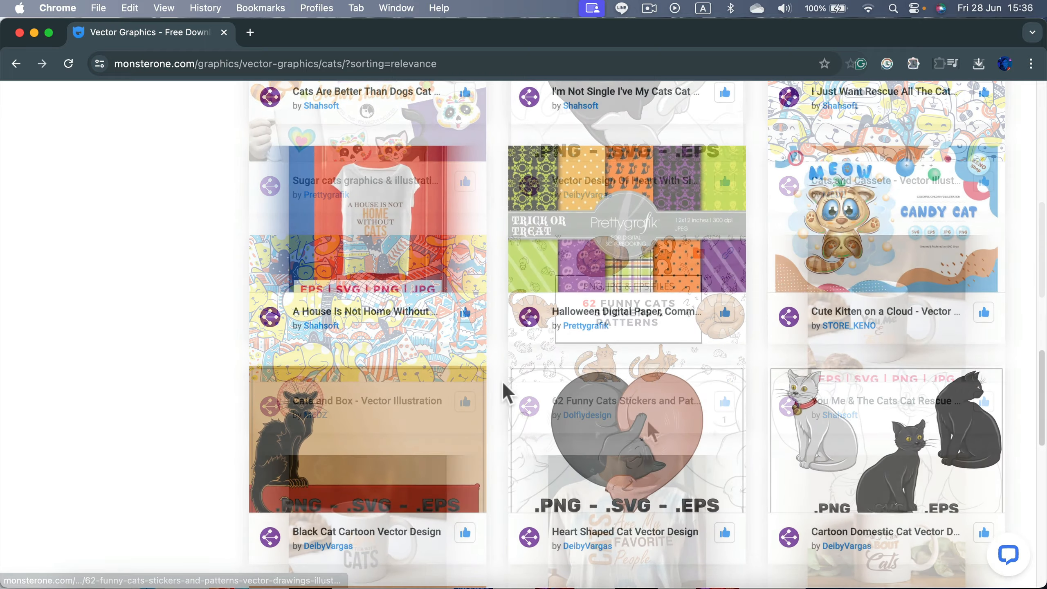
scroll(down, 3)
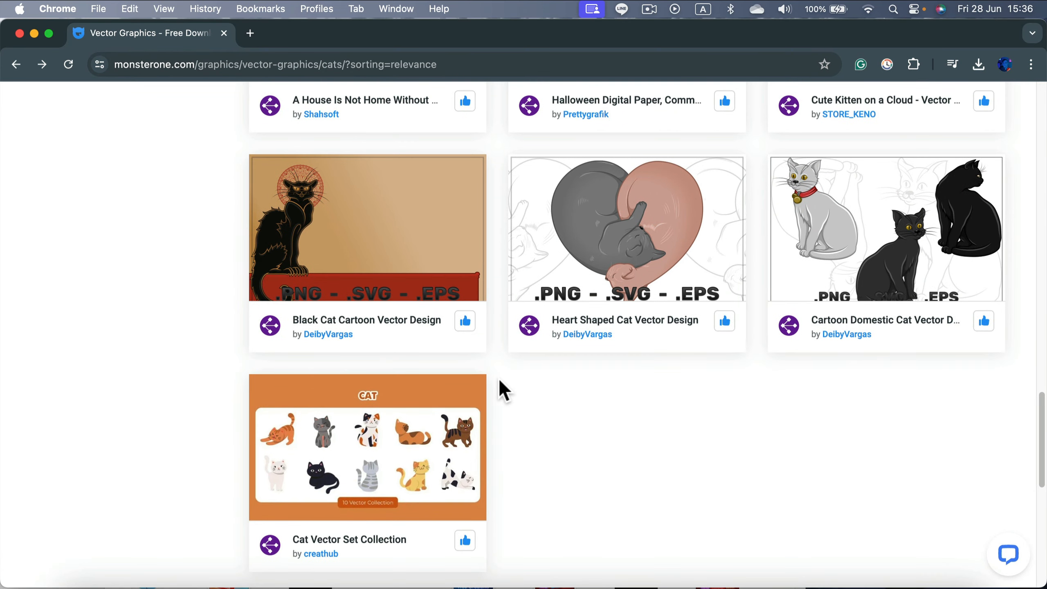
mouse_move(627, 432)
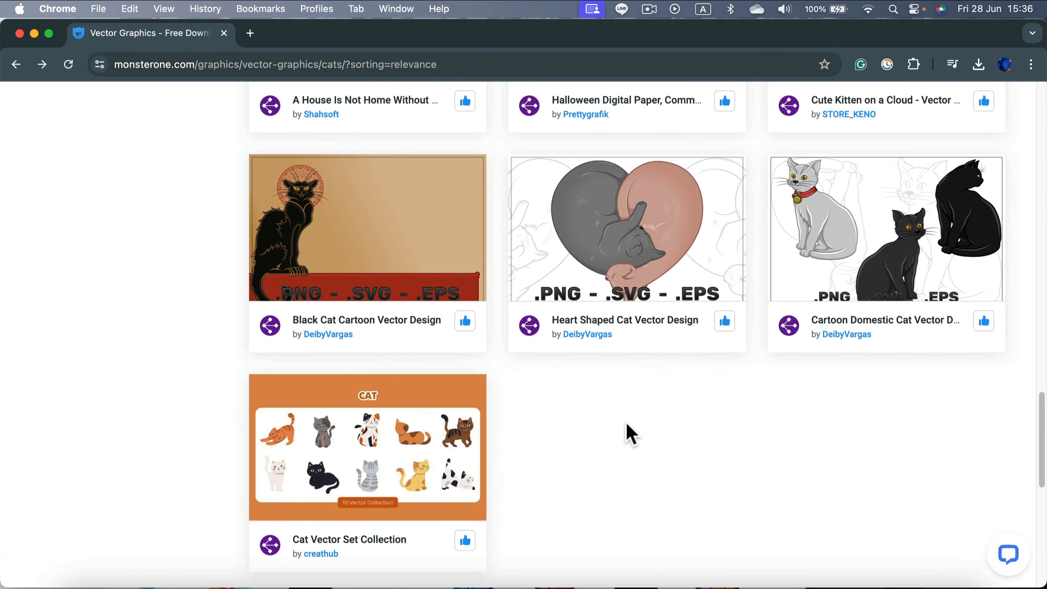
Step: Open the Cat Vector Set Collection product page and scroll toward its Download button
click(366, 447)
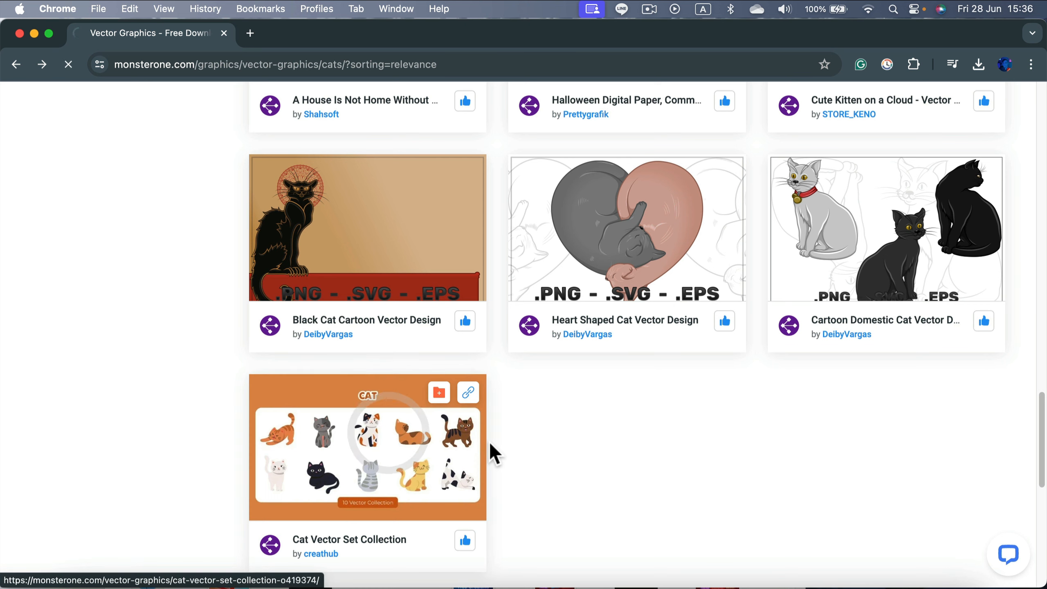
click(368, 446)
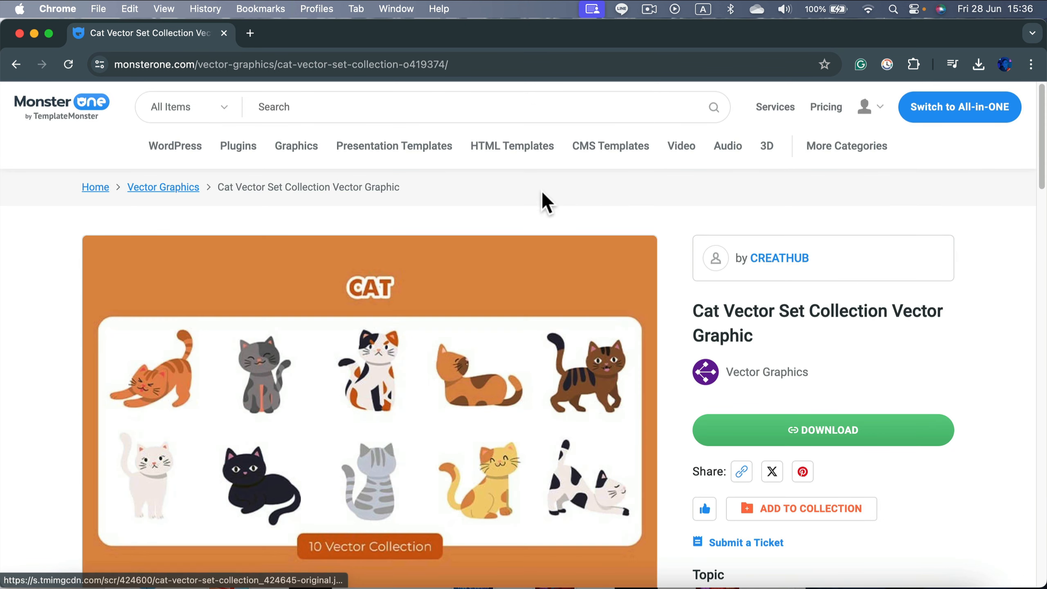
mouse_move(546, 192)
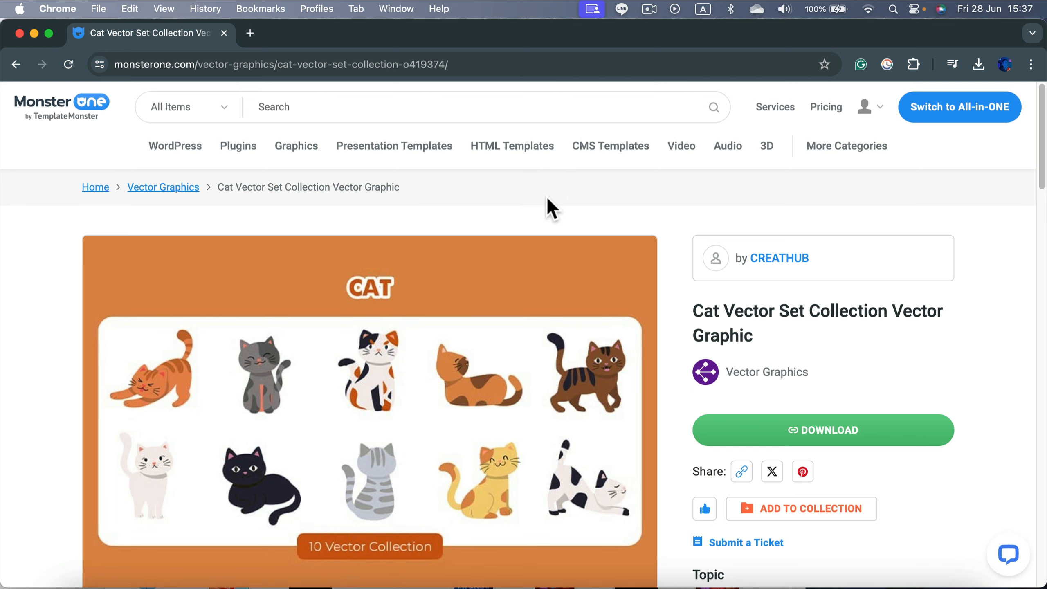
scroll(down, 3)
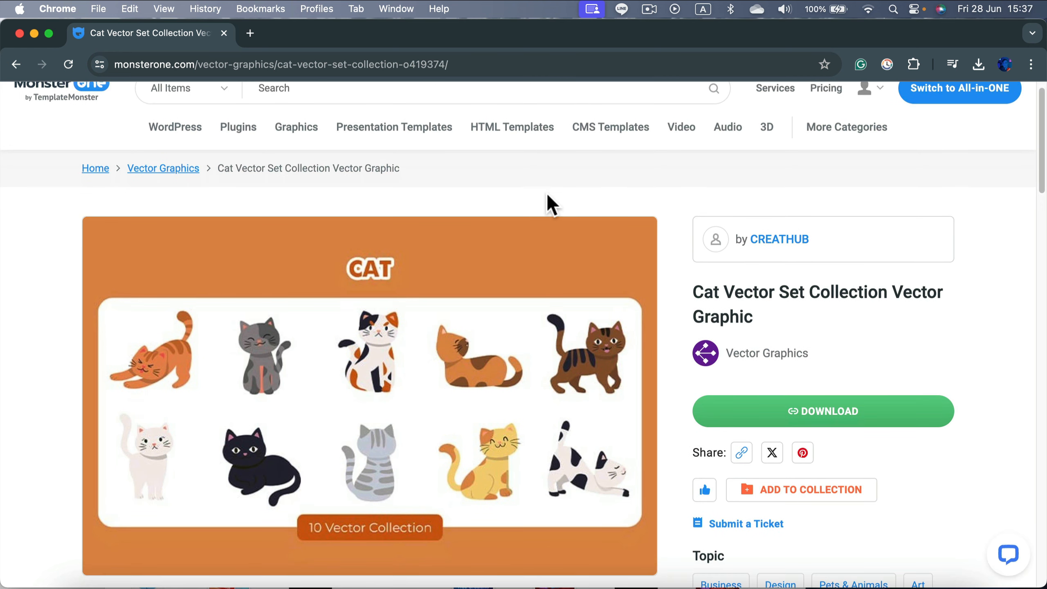
mouse_move(996, 208)
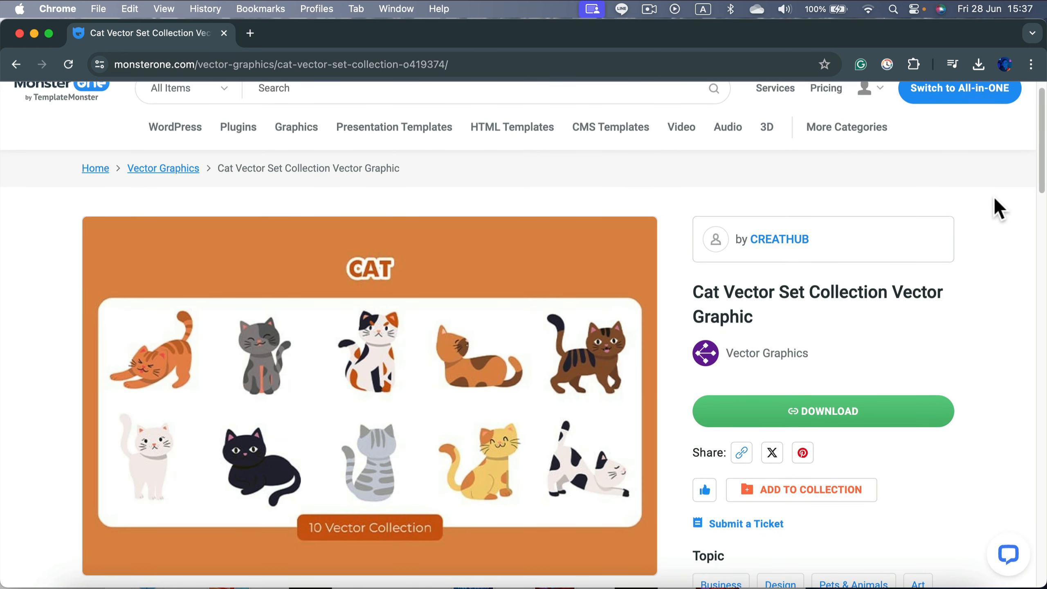
mouse_move(986, 205)
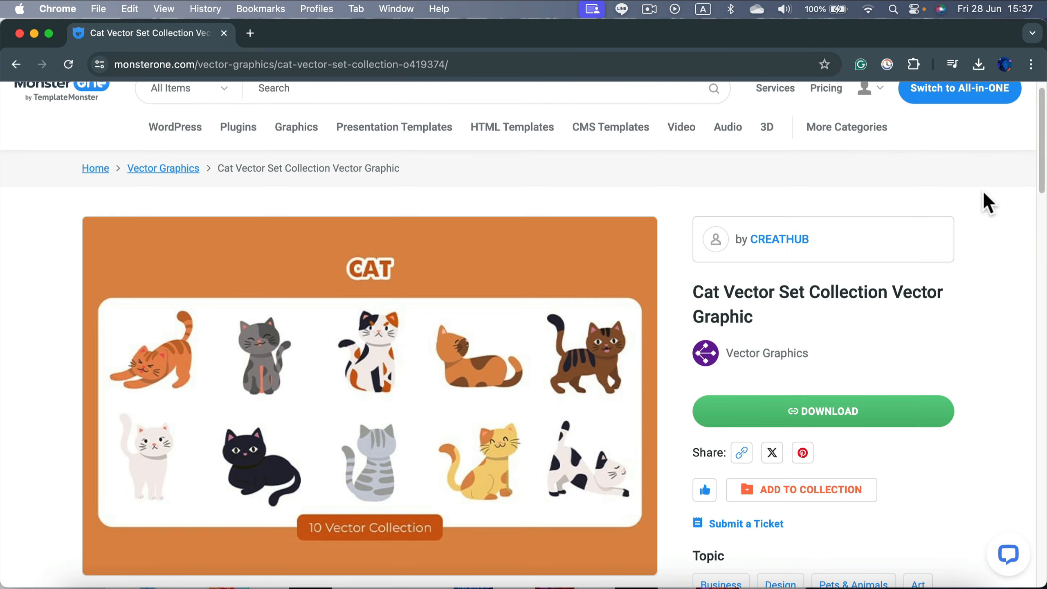
mouse_move(906, 425)
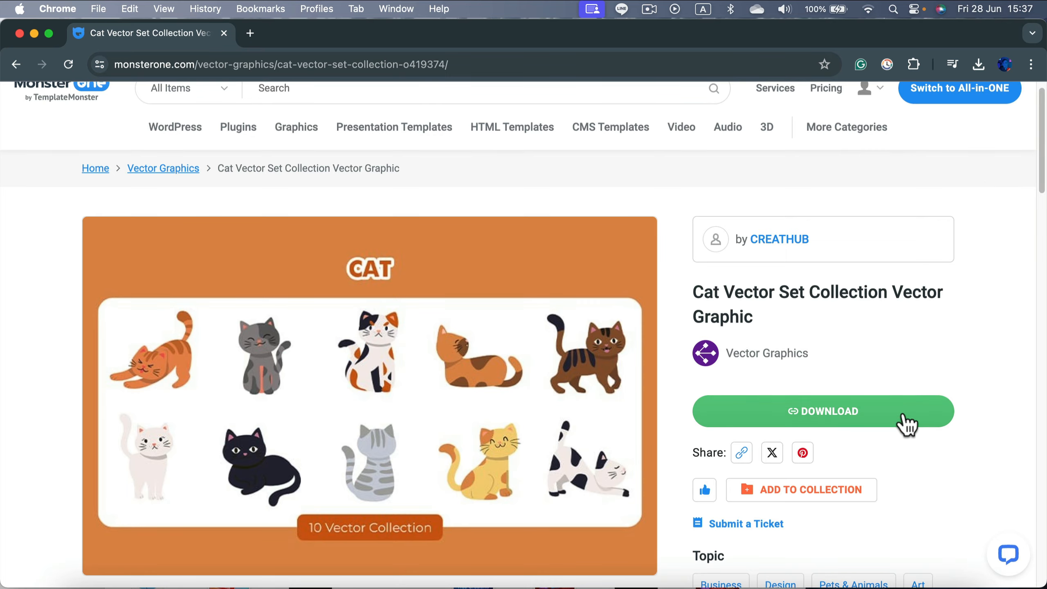
Step: Download the cat collection and view its Main File folder in Finder, bringing up options for the EPS file
click(824, 411)
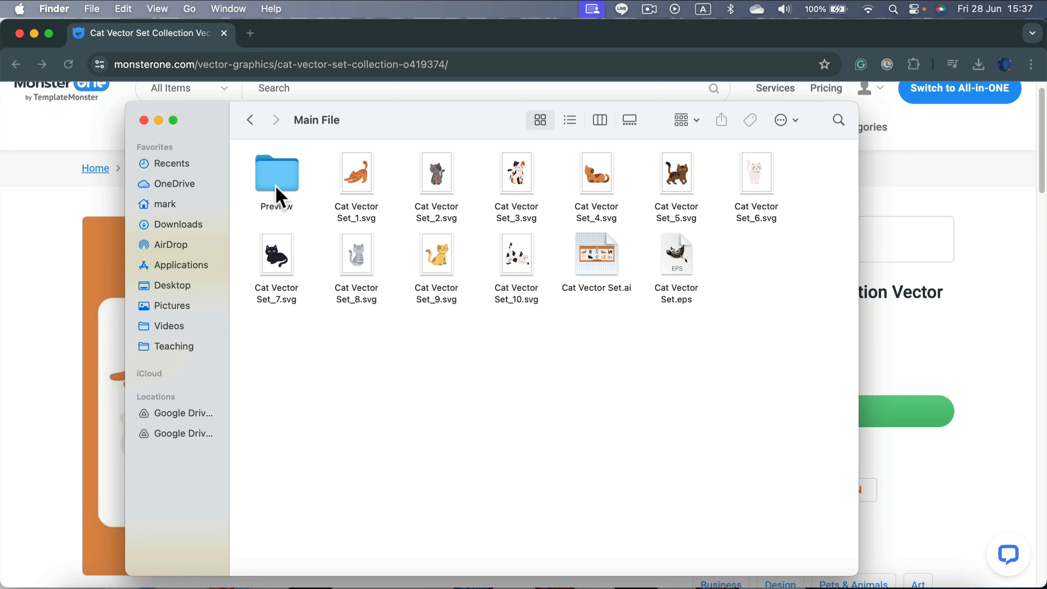
double_click(276, 172)
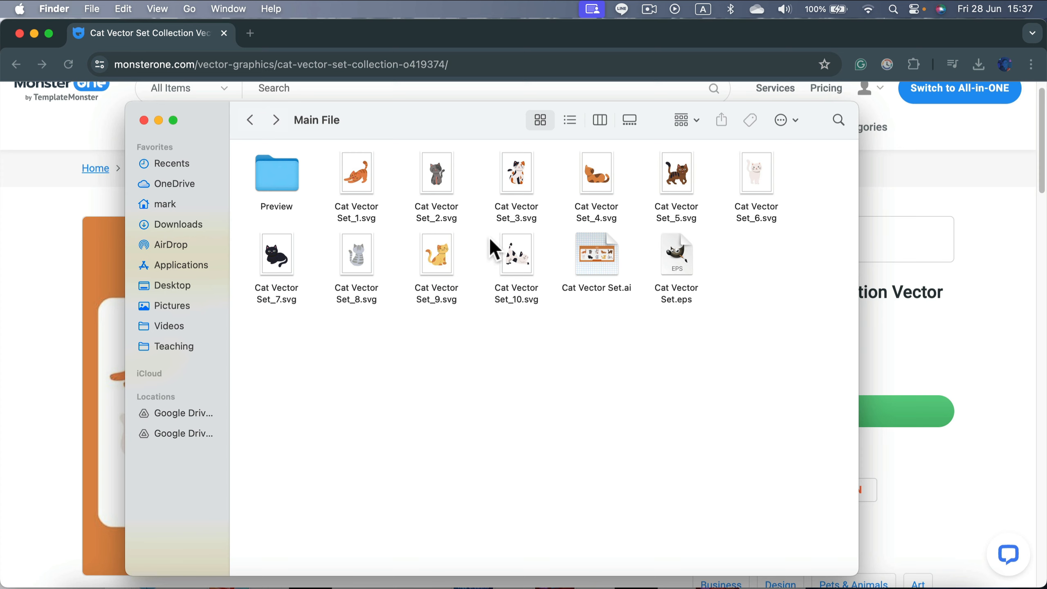
mouse_move(482, 259)
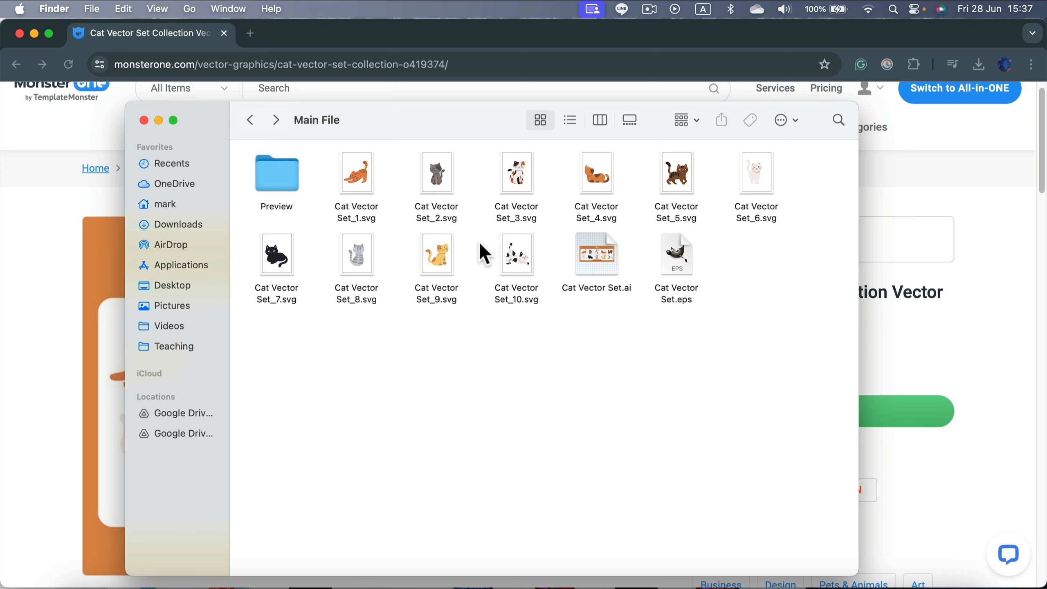
click(357, 173)
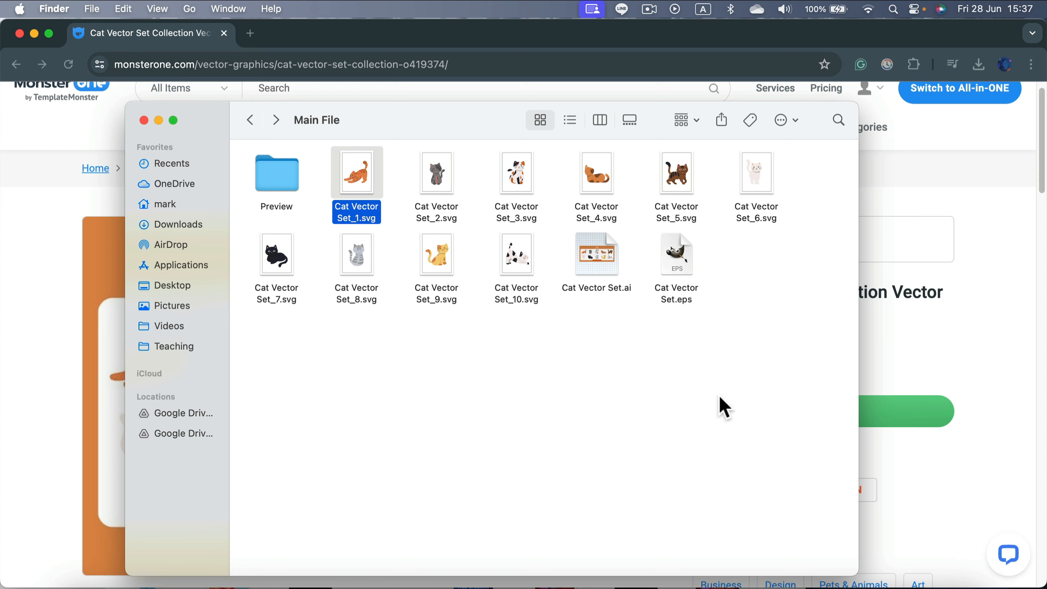
mouse_move(518, 338)
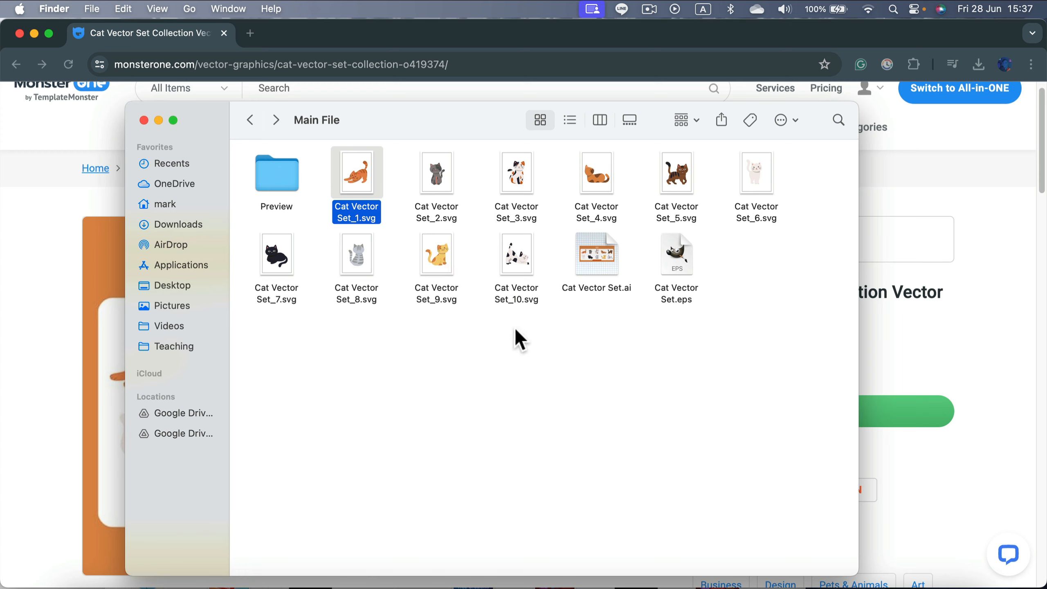
mouse_move(689, 277)
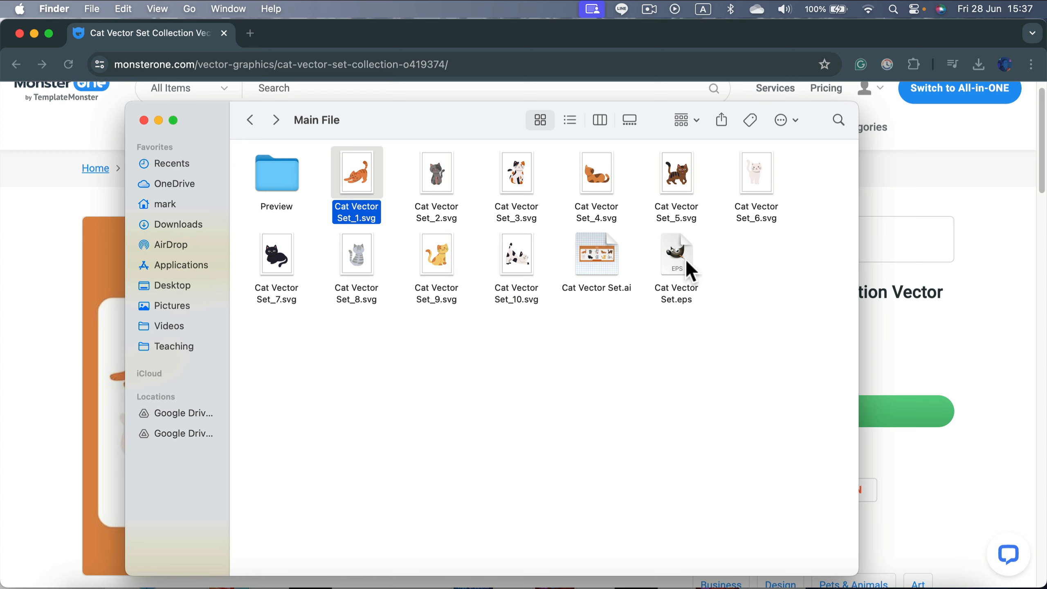
right_click(677, 254)
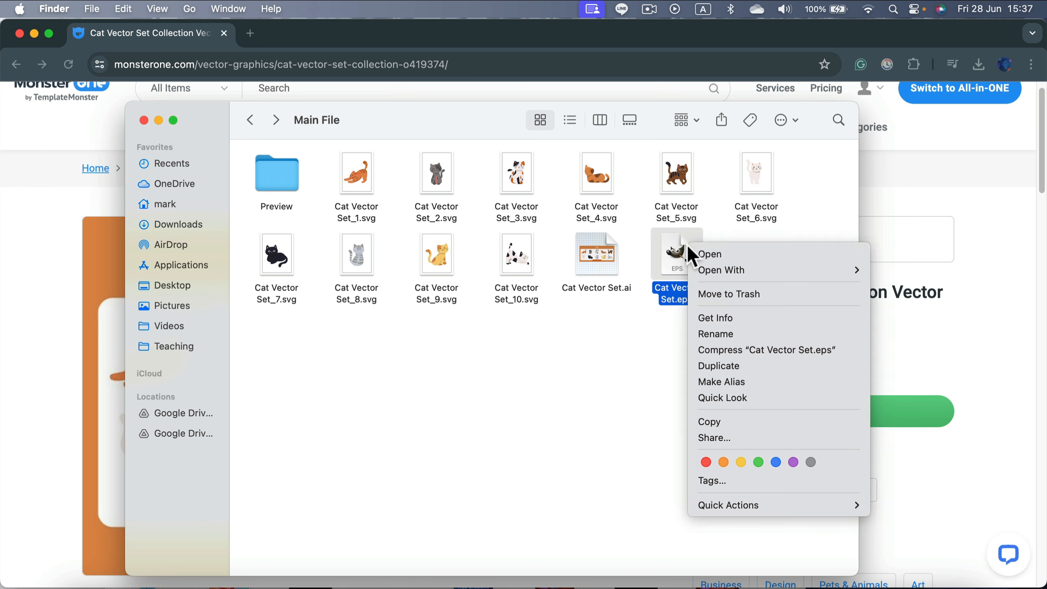
mouse_move(721, 270)
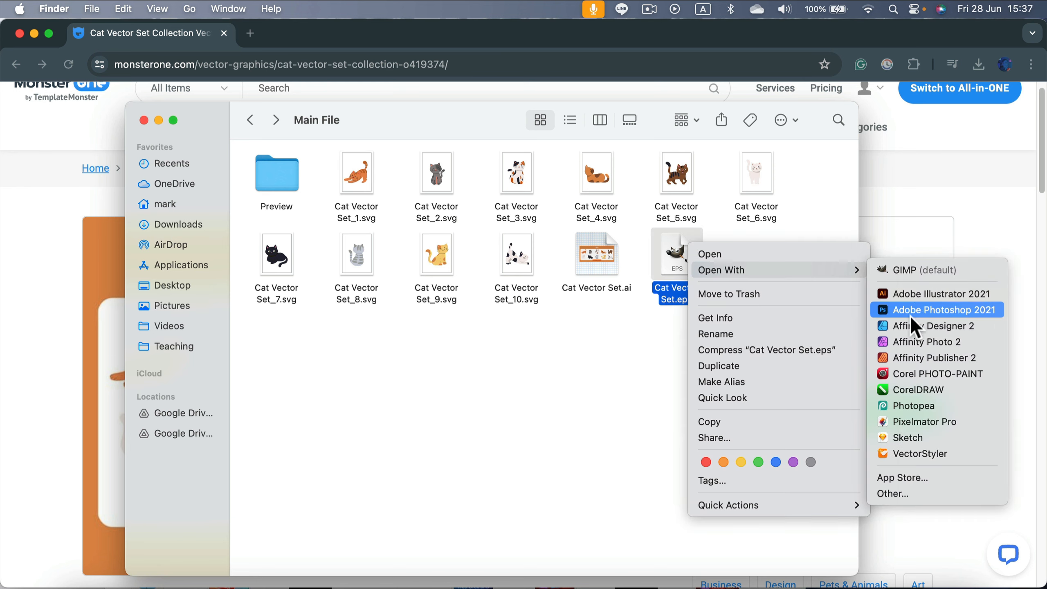
Step: Open Cat Vector Set.eps in Affinity Designer 2, dismiss the profile notice and expand its layer
click(932, 326)
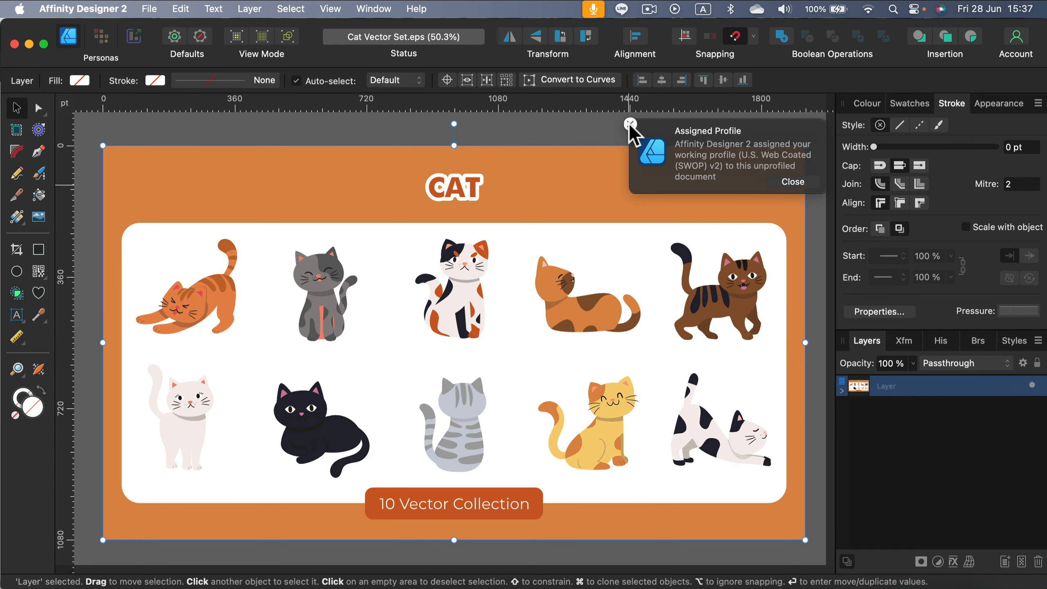
click(792, 182)
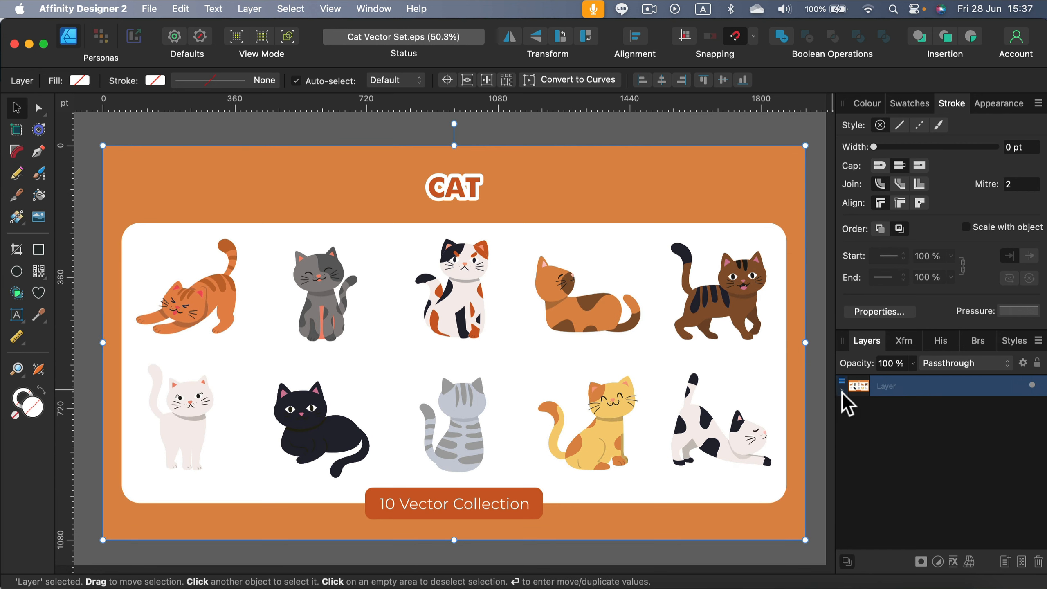
click(841, 390)
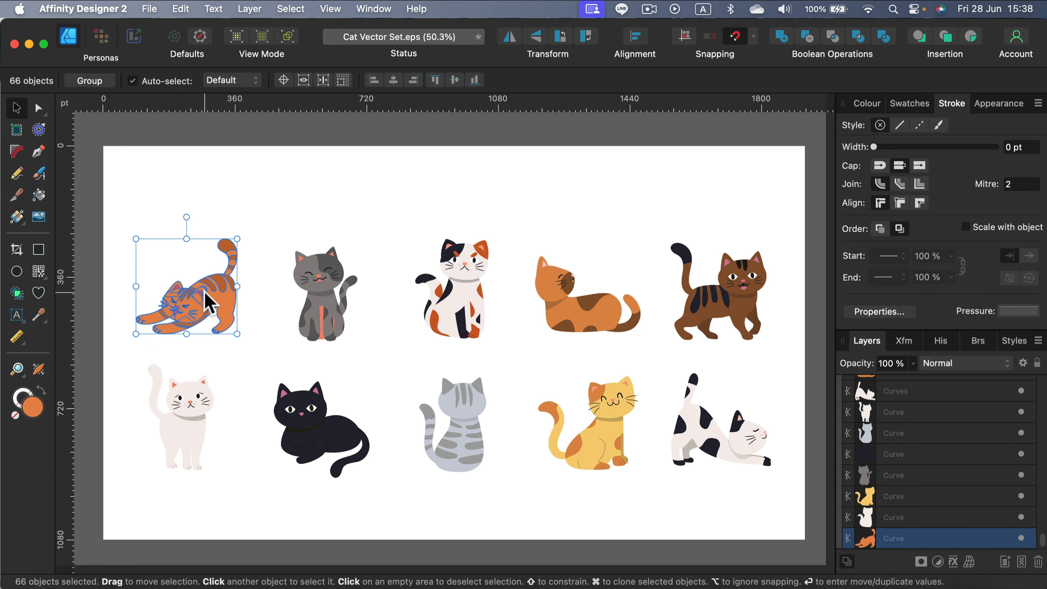
Step: Group each cat's curves into its own group, one cat at a time, with Cmd+G
key(cmd+g)
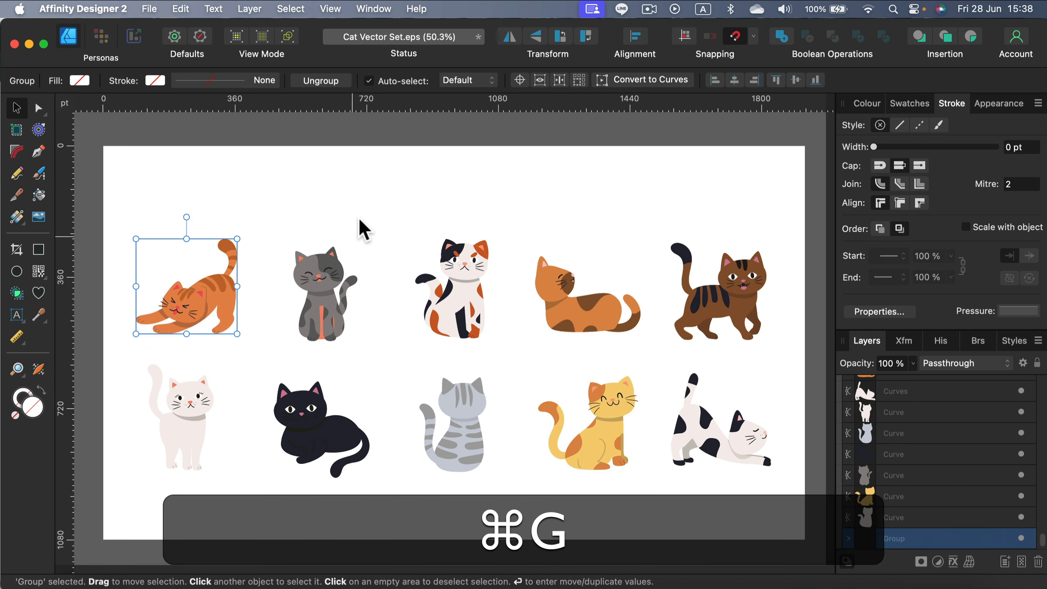
click(323, 296)
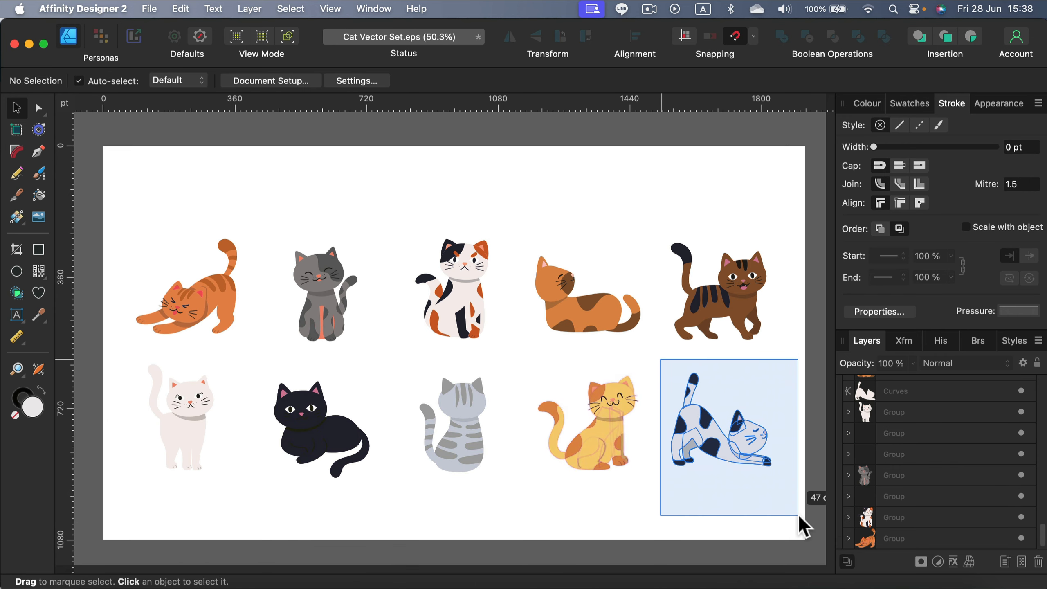
click(720, 433)
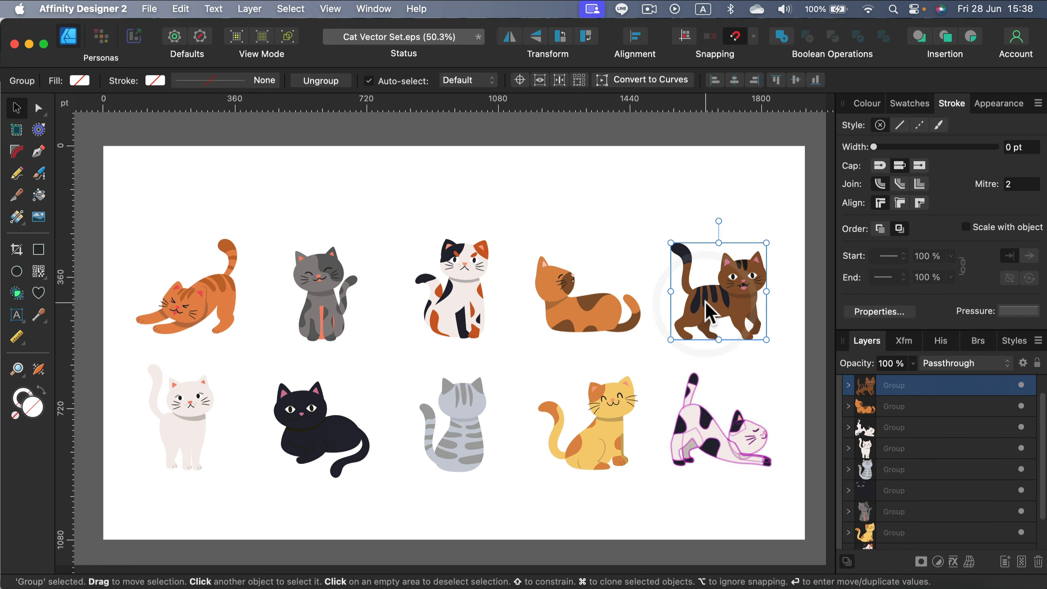
Step: Show the Assets panel from the Window menu beside the grouped cats
click(614, 300)
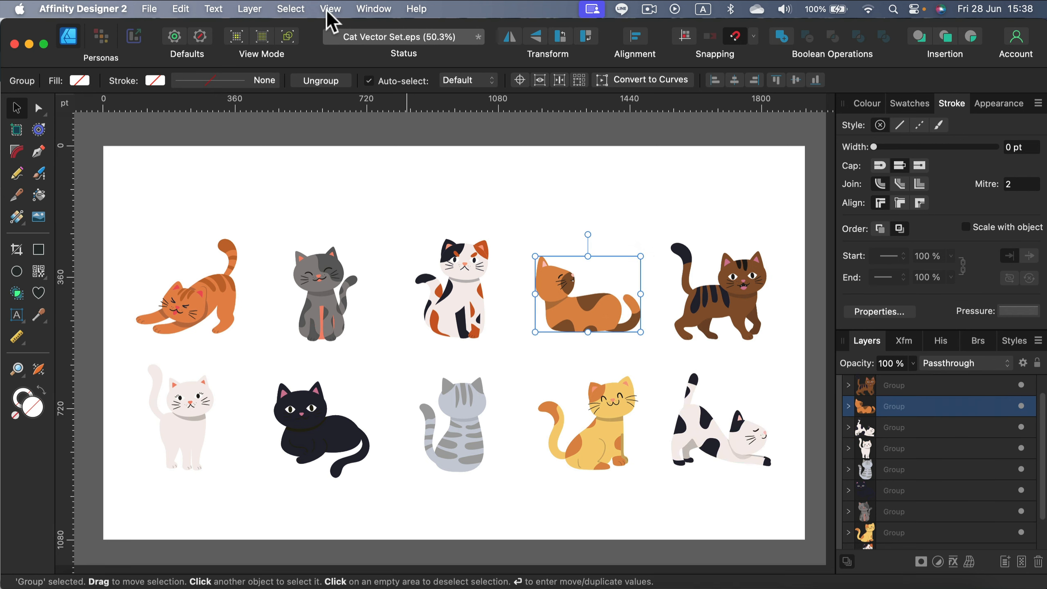
click(373, 8)
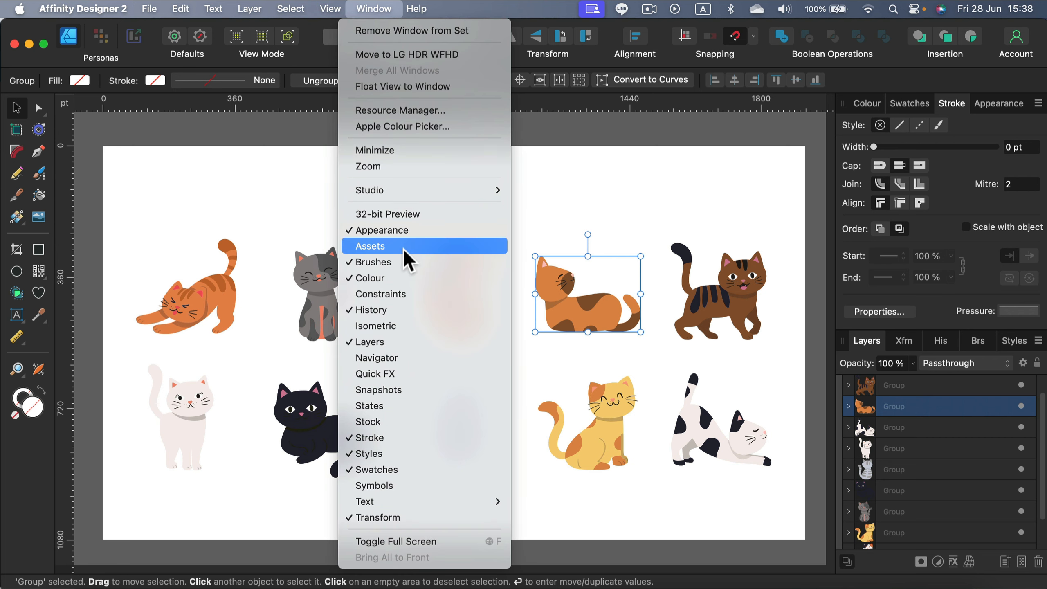
click(370, 246)
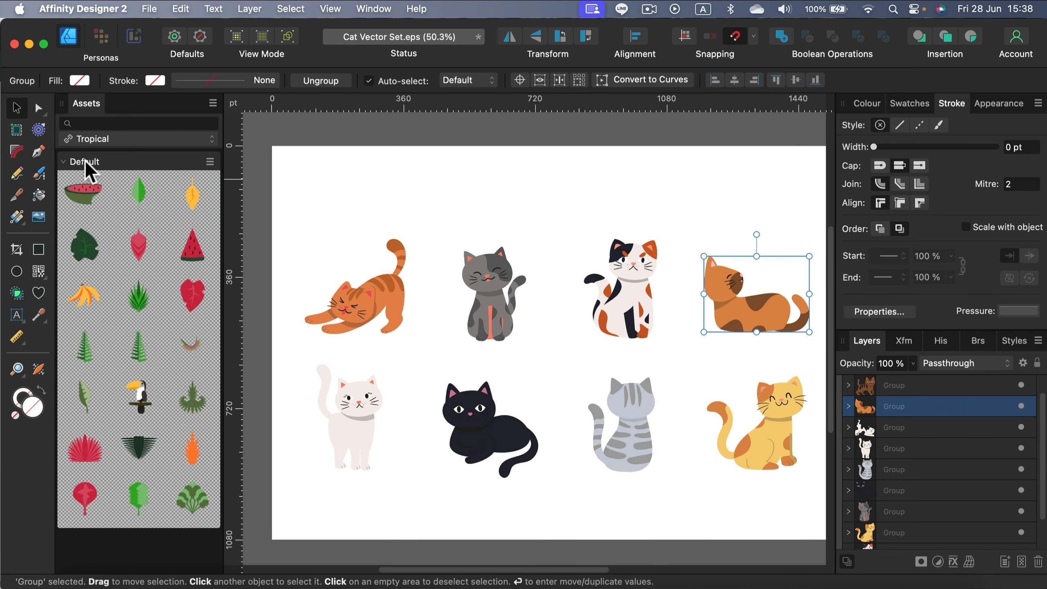
mouse_move(220, 501)
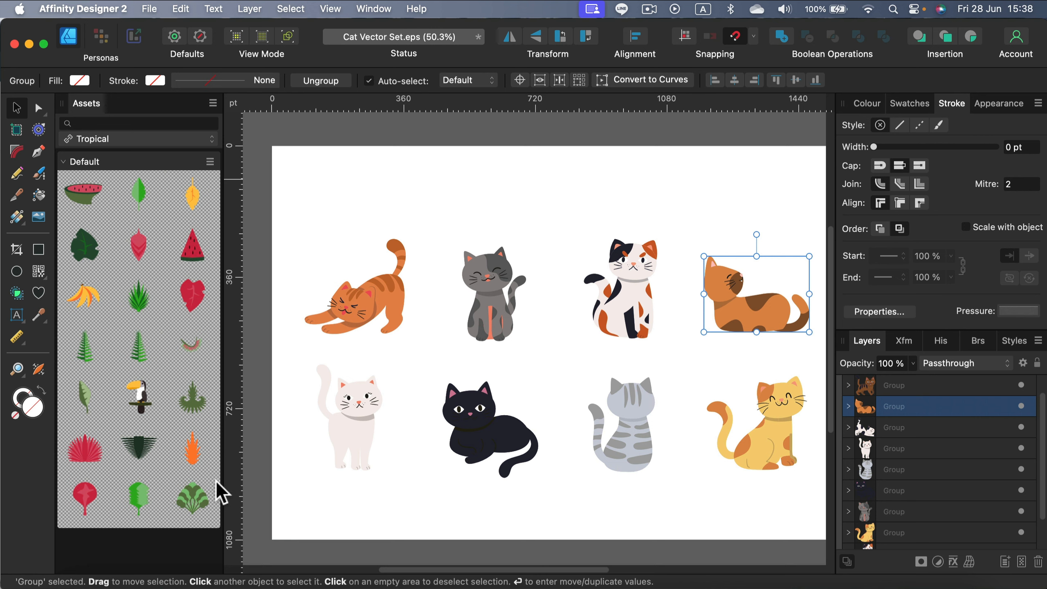
mouse_move(66, 172)
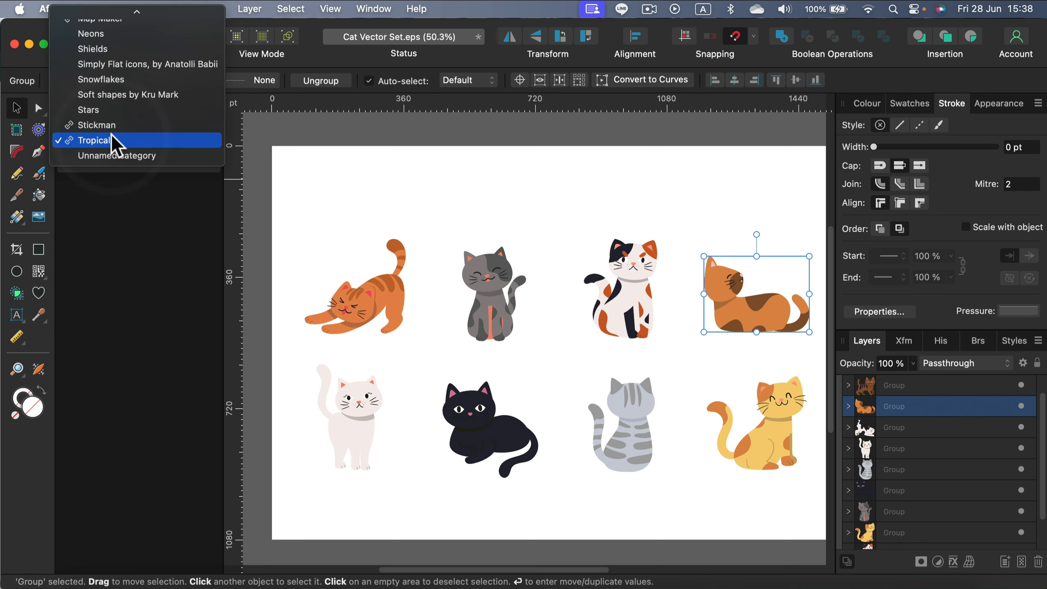
Step: Create a new asset category named Monster ONE and rename its subcategory to Cats
click(212, 104)
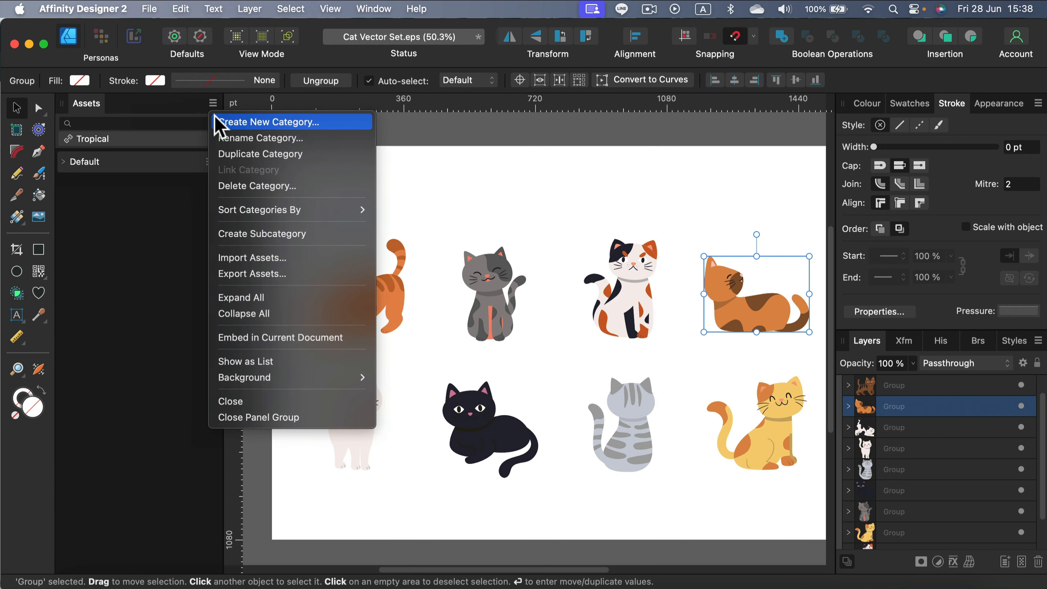
click(269, 122)
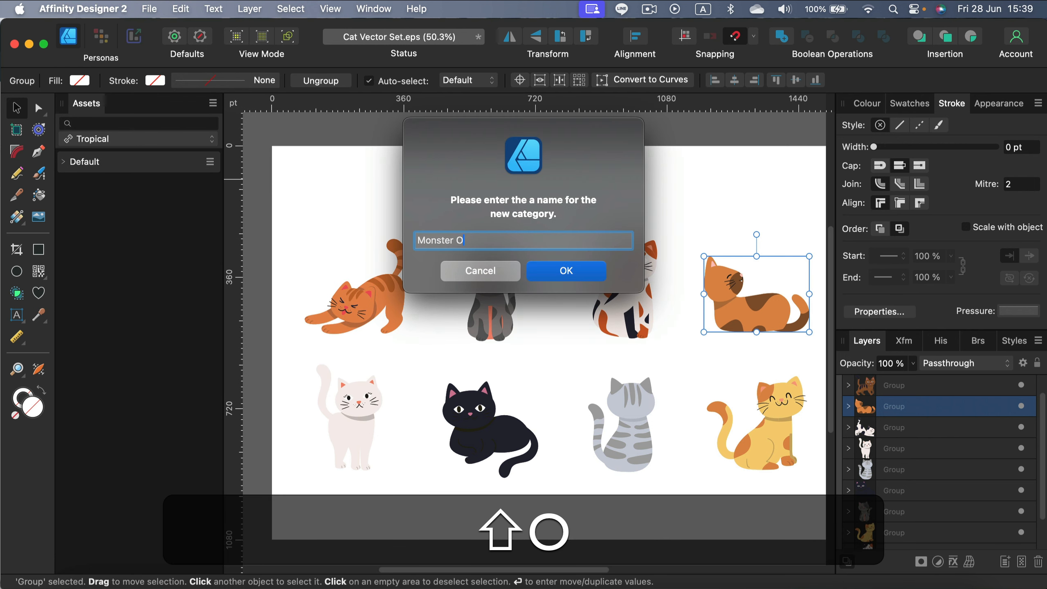
text(NE)
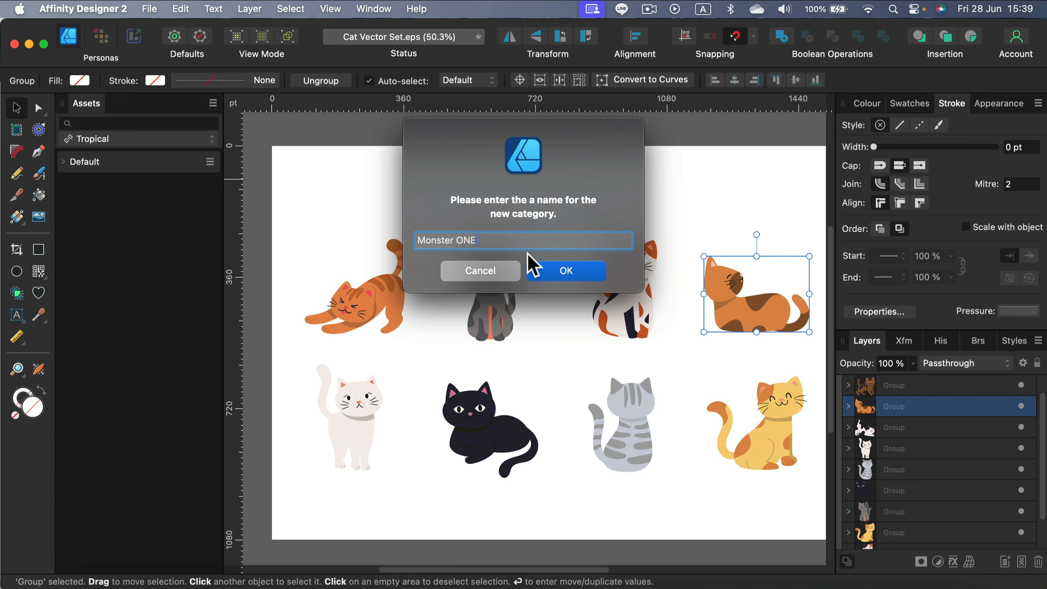
click(566, 270)
text(Cats)
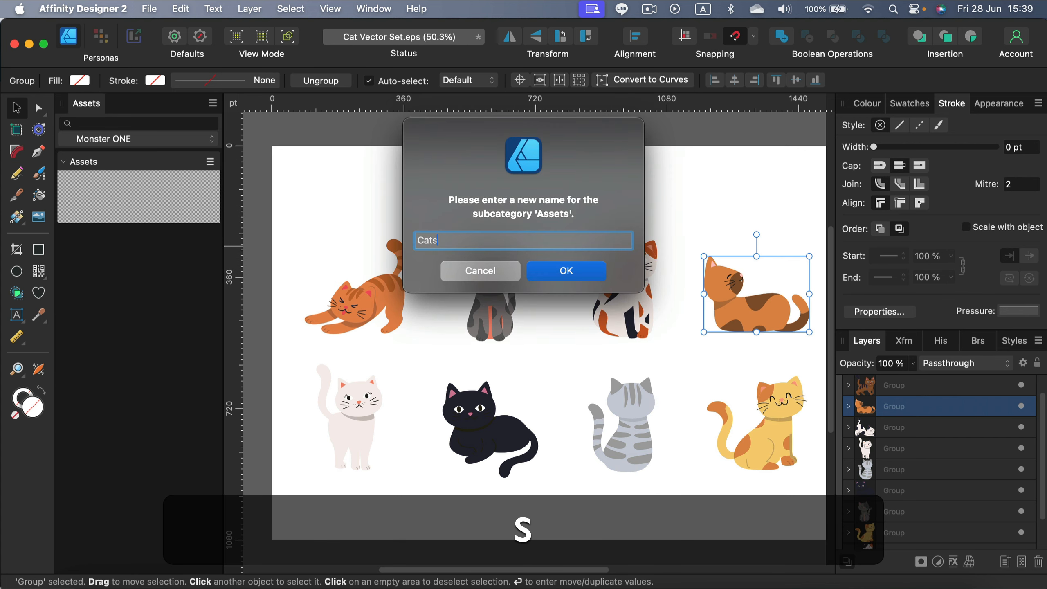
click(566, 270)
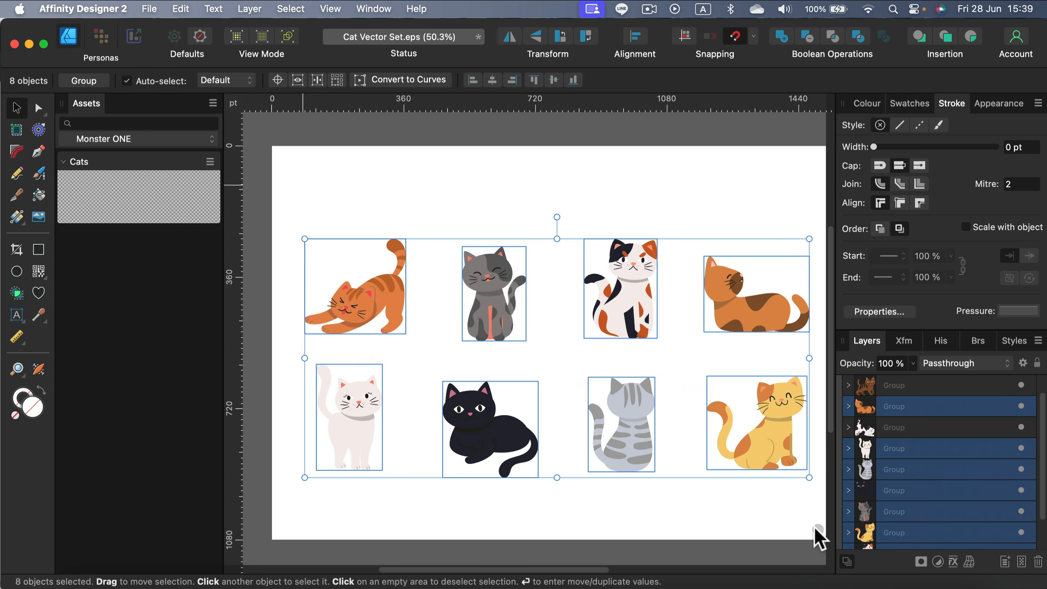
click(210, 161)
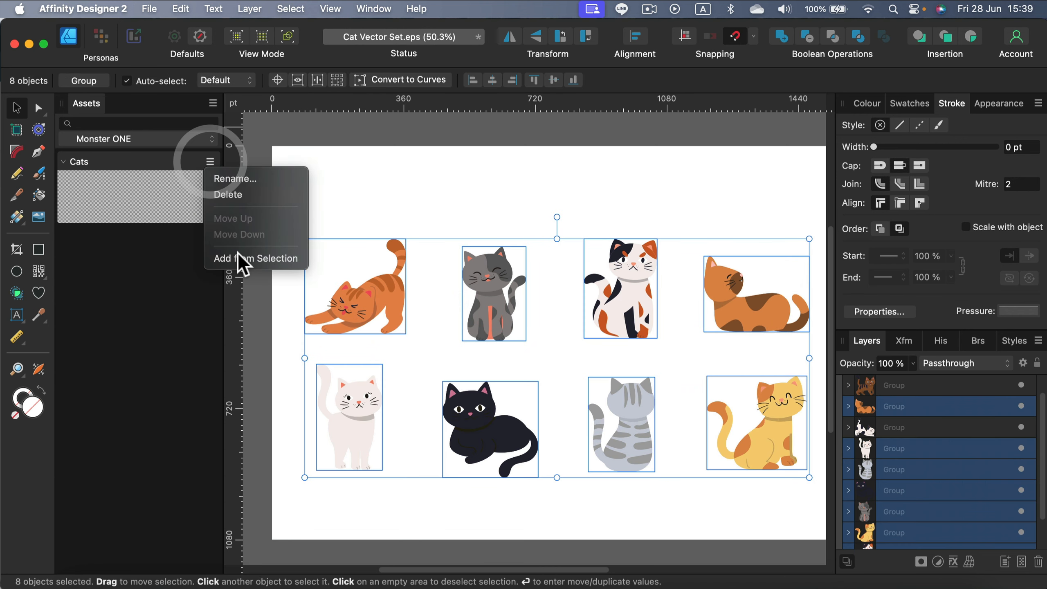
click(256, 258)
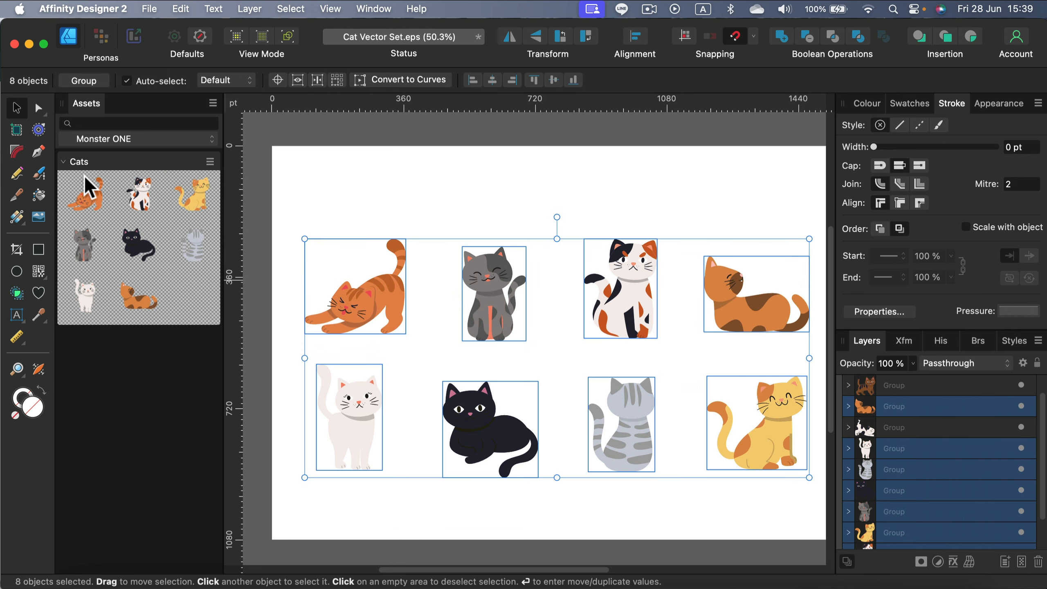
mouse_move(67, 173)
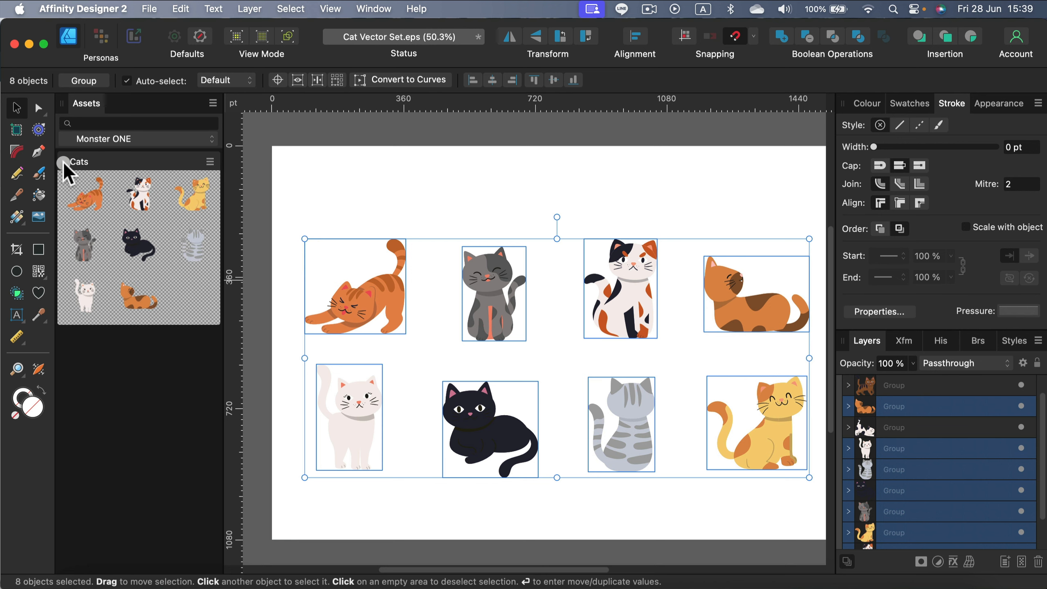
scroll(down, 3)
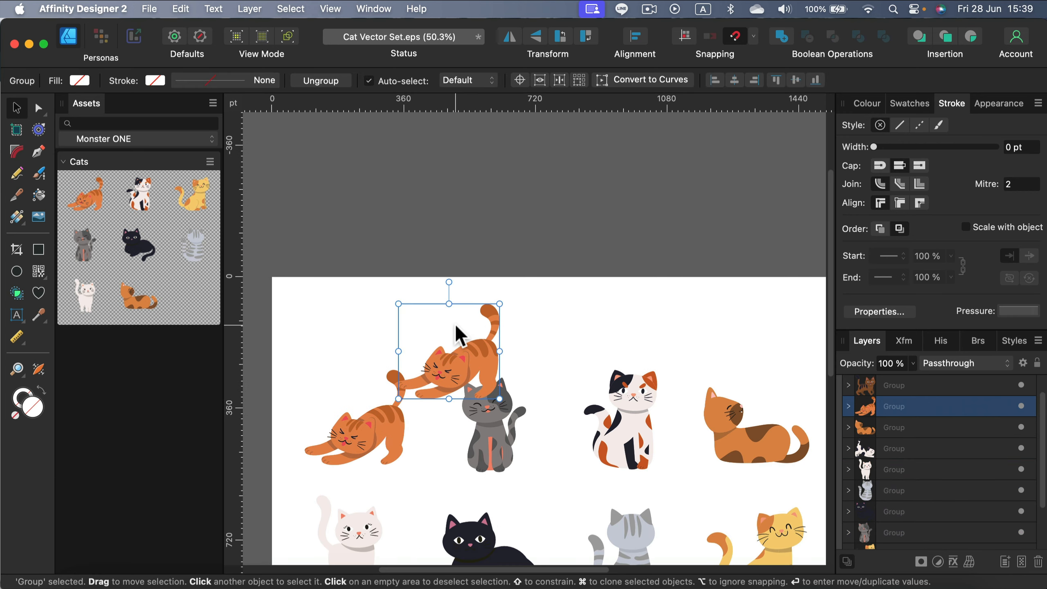
mouse_move(107, 228)
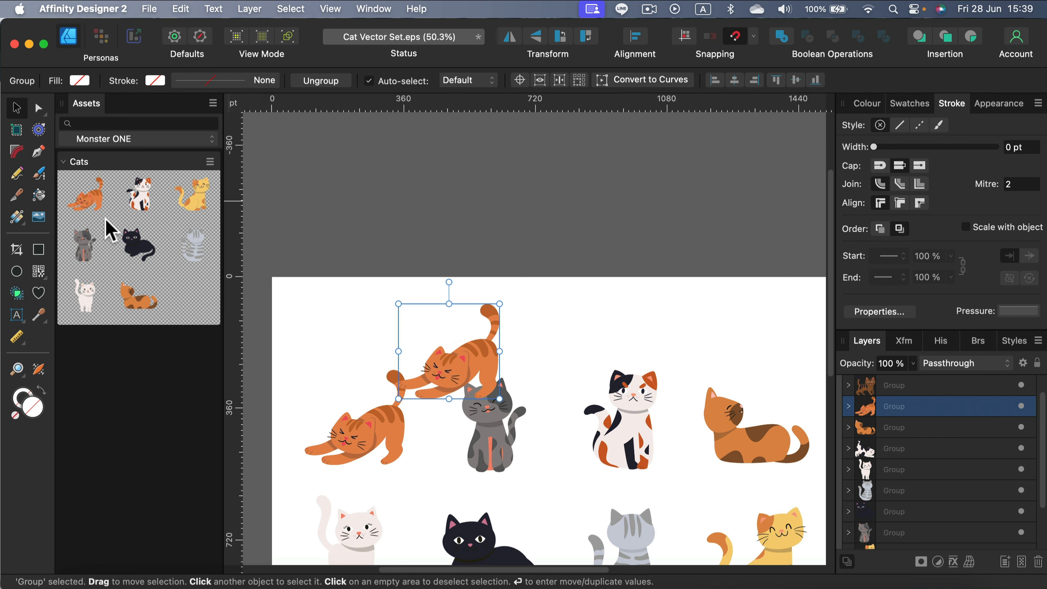
mouse_move(187, 202)
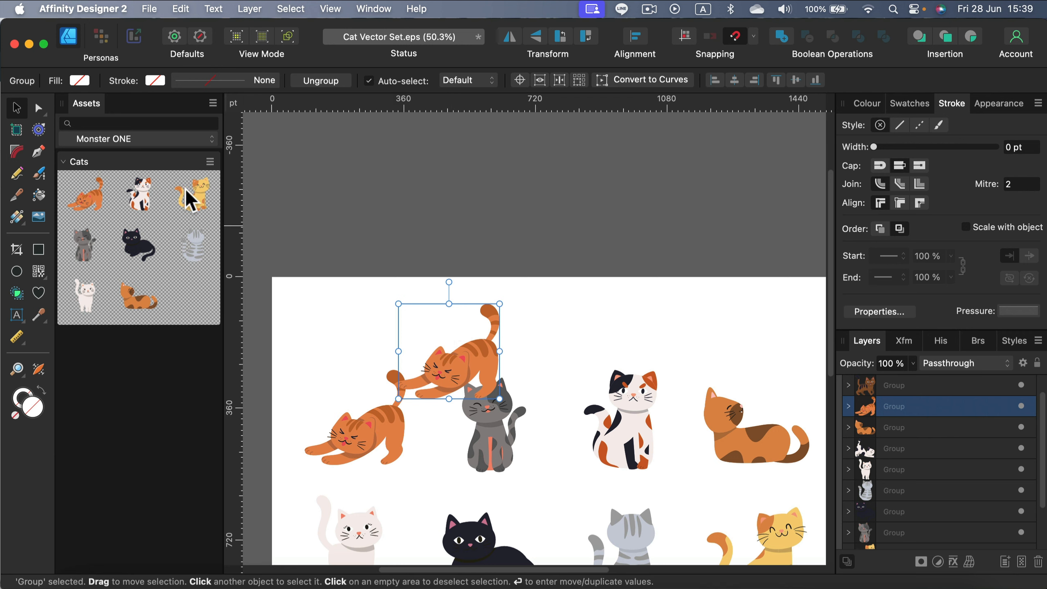
mouse_move(201, 201)
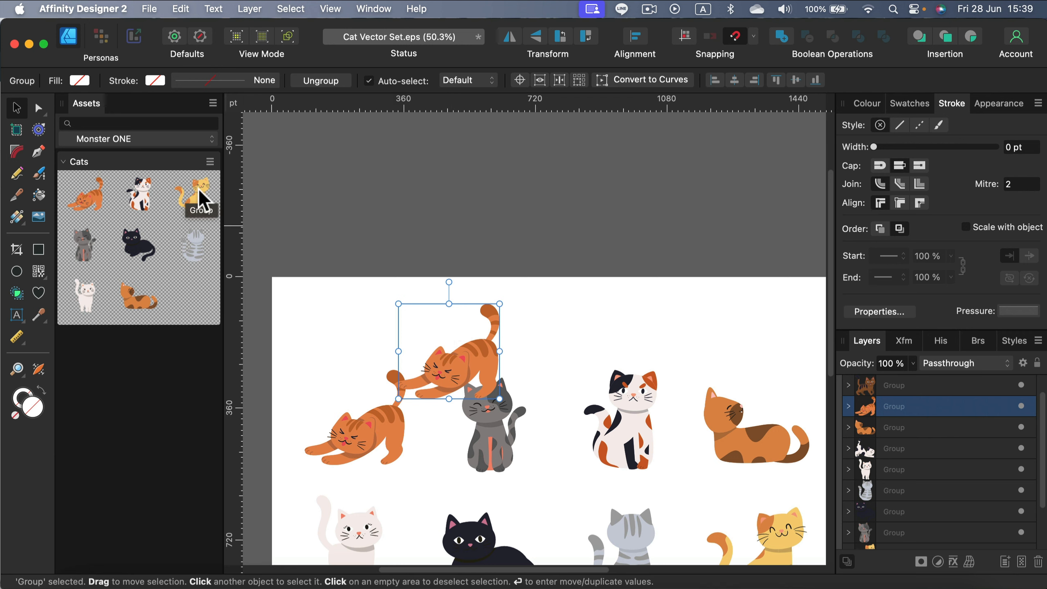
mouse_move(81, 162)
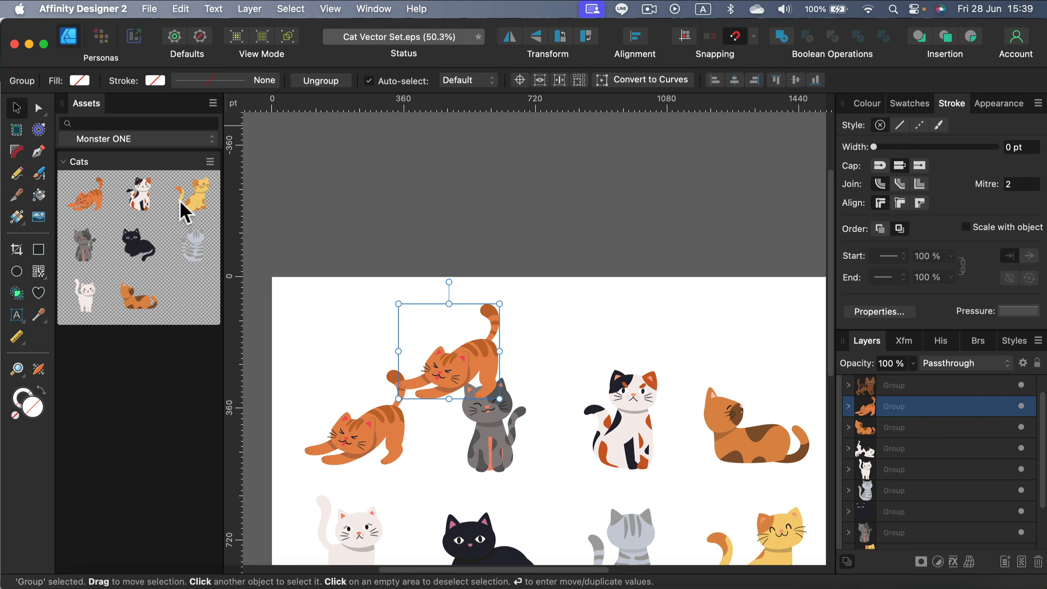
click(209, 161)
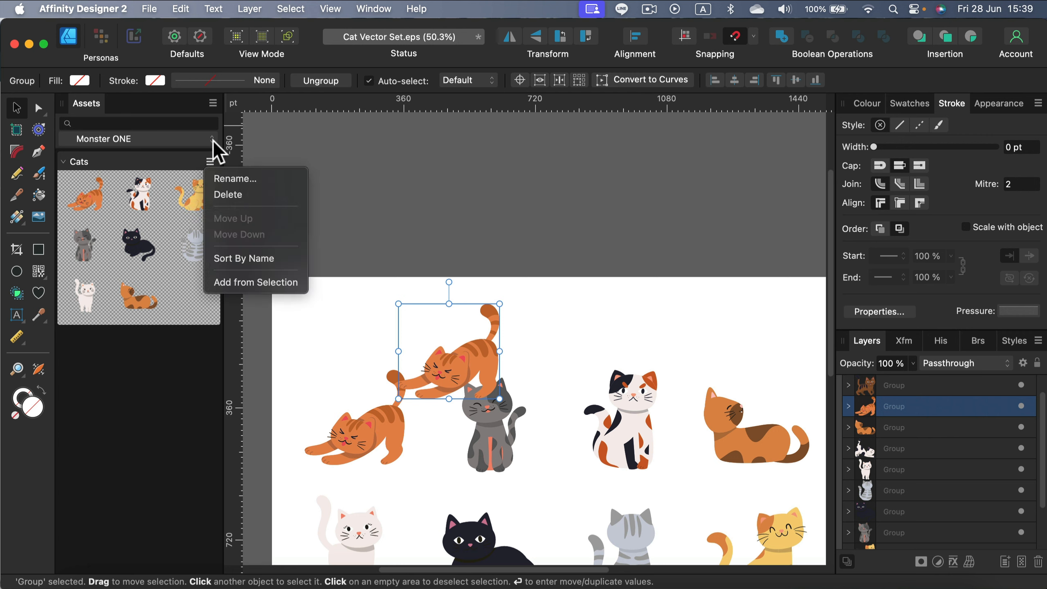
click(491, 363)
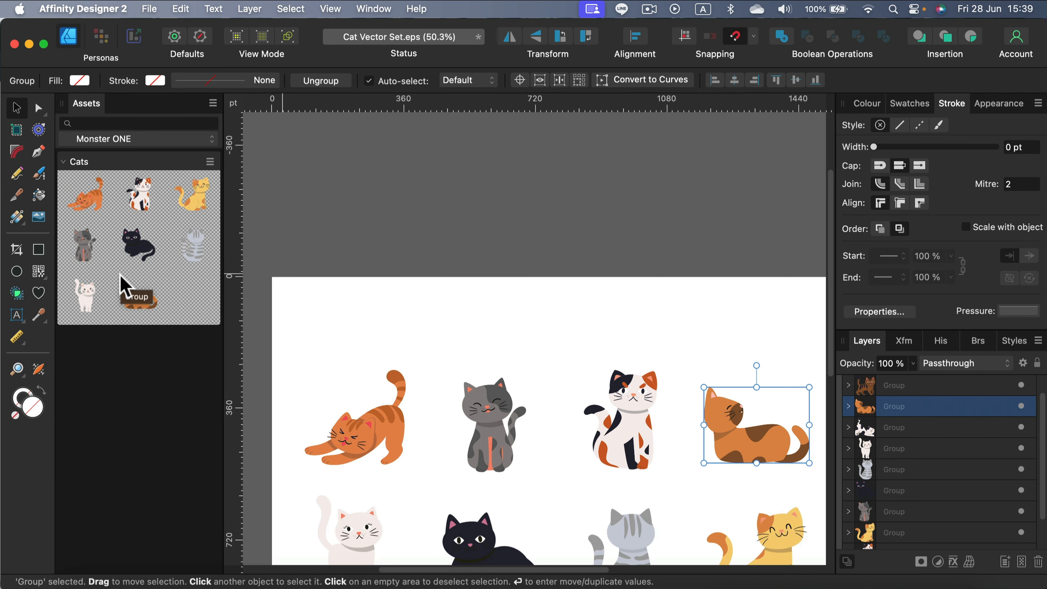
mouse_move(123, 284)
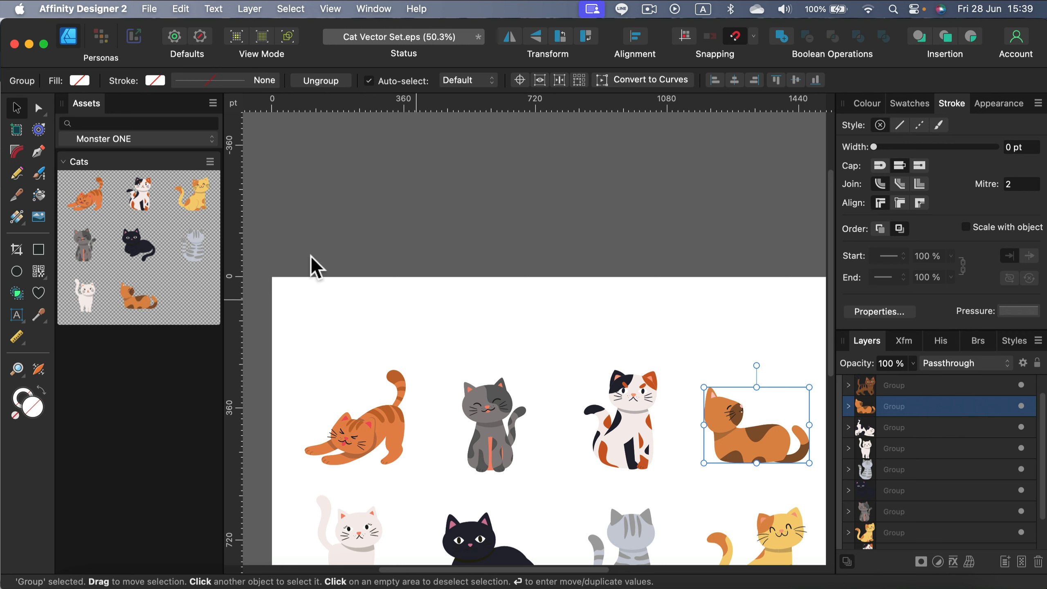
mouse_move(204, 190)
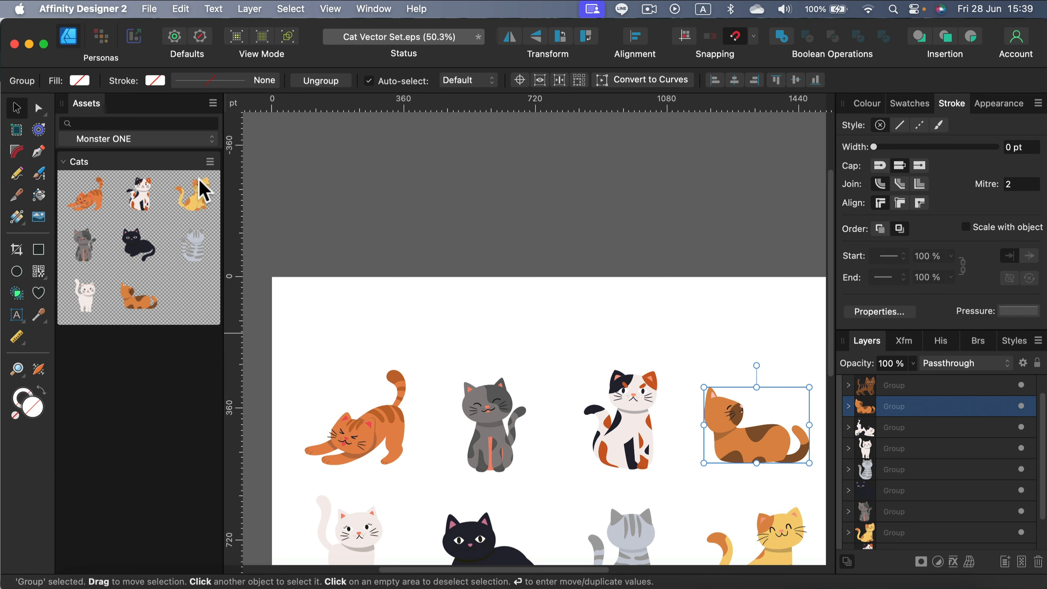
mouse_move(571, 384)
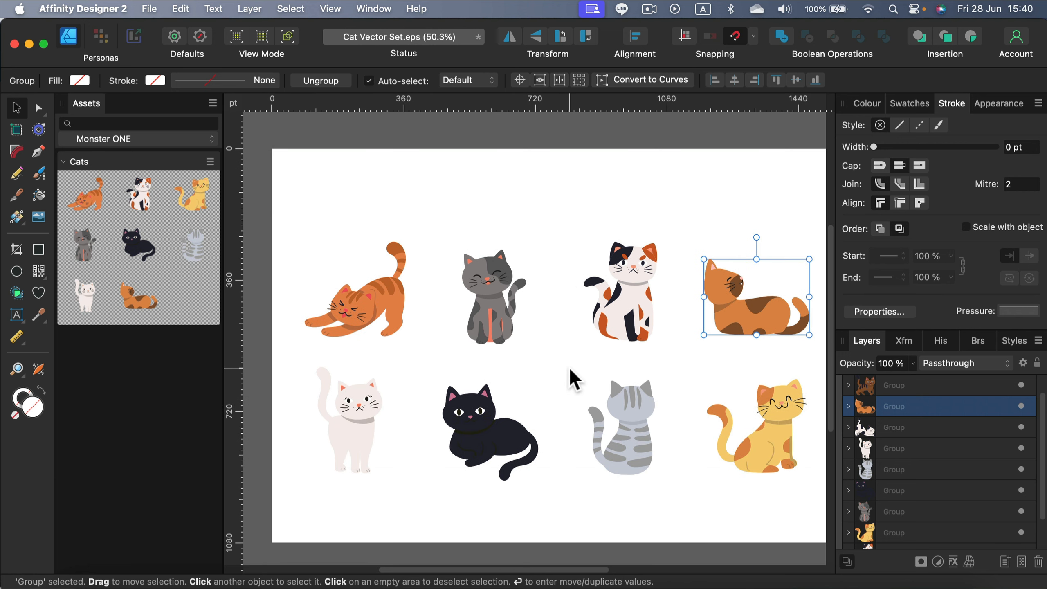
mouse_move(557, 364)
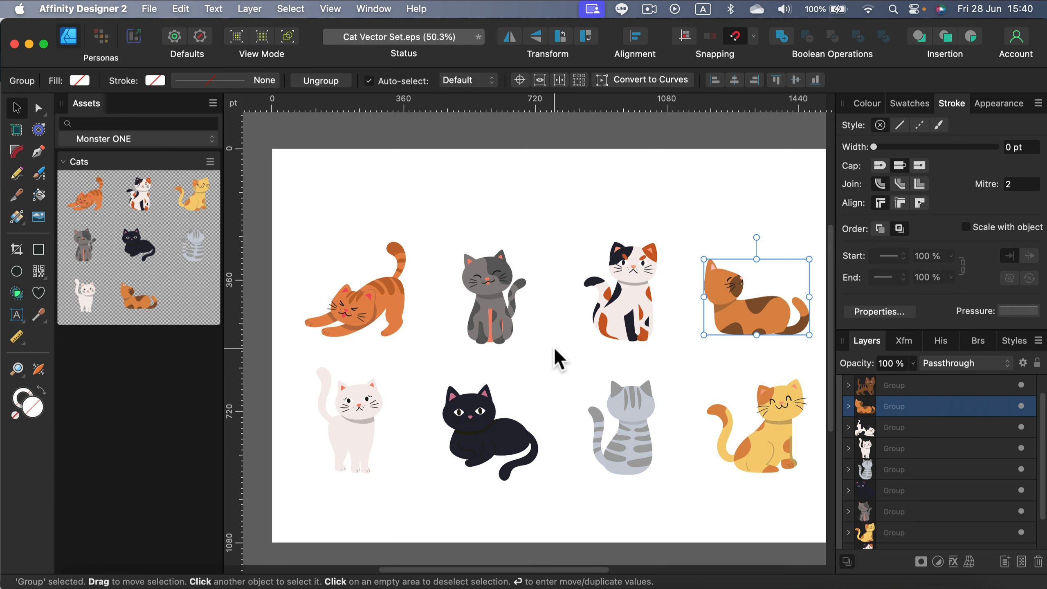
mouse_move(542, 317)
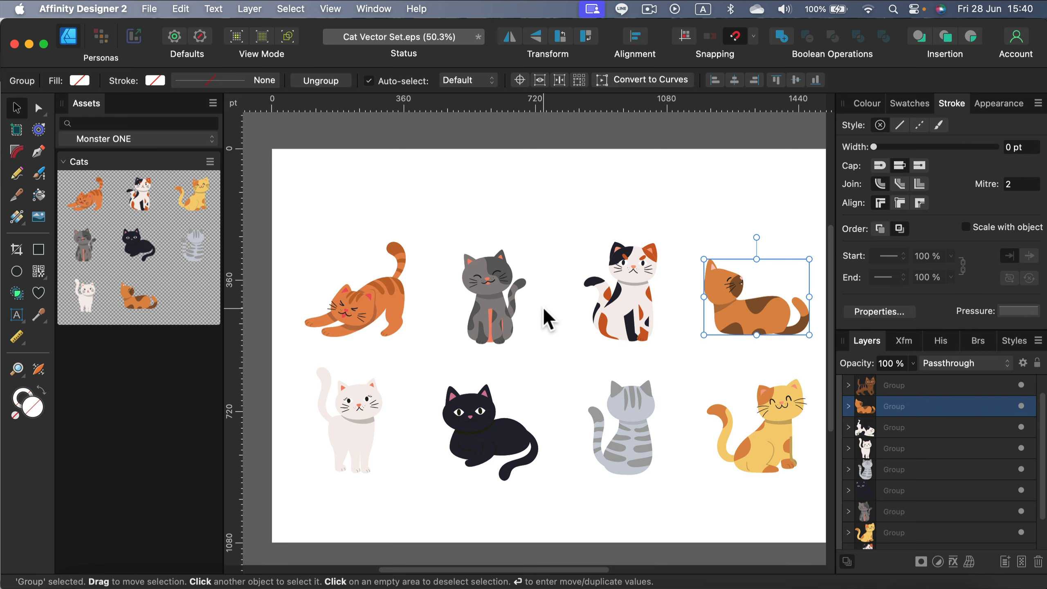
mouse_move(554, 312)
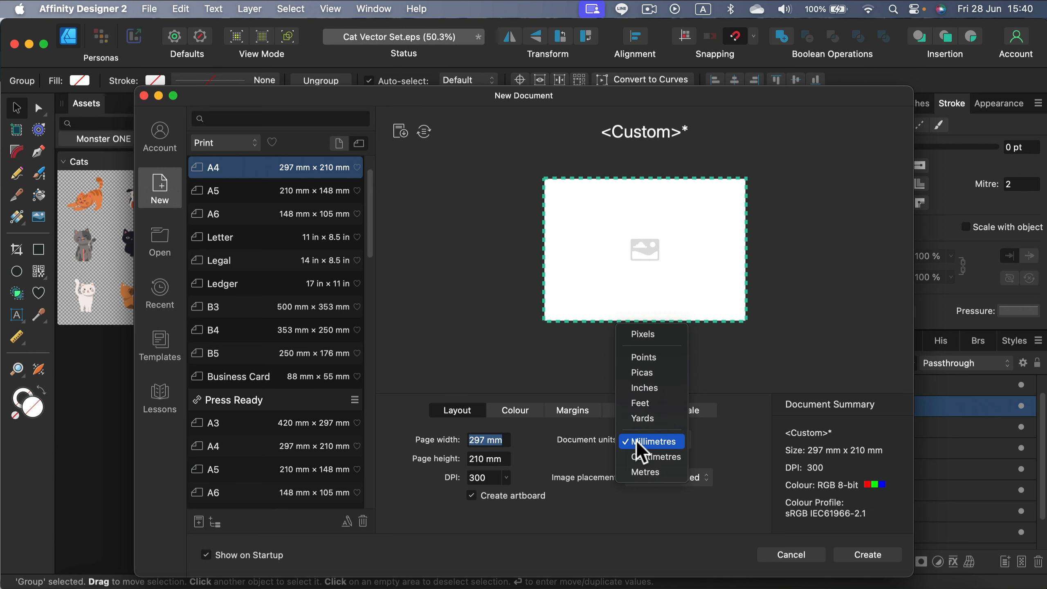
mouse_move(660, 339)
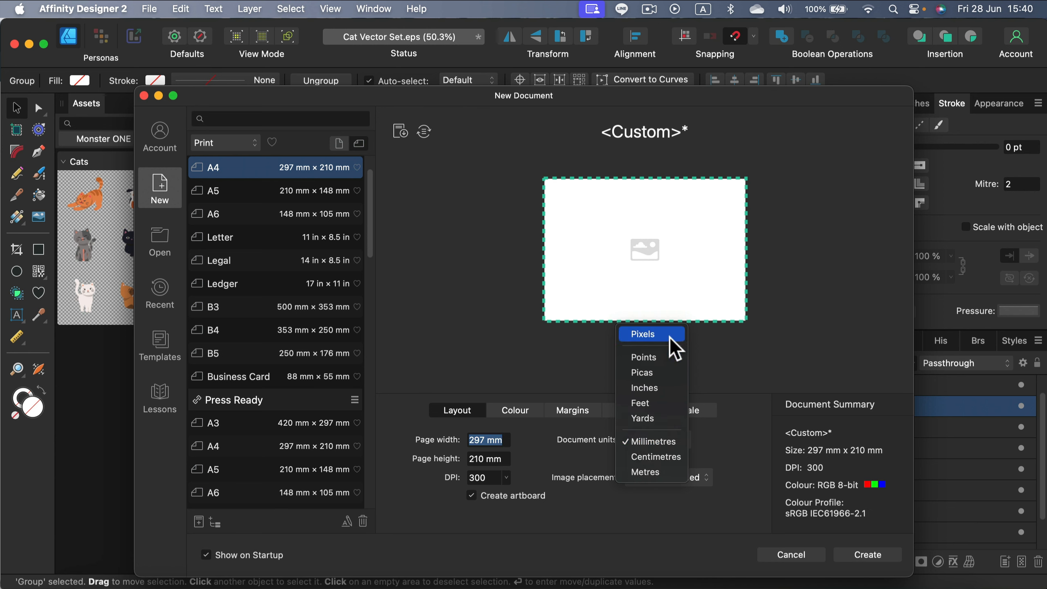
Step: Create a new 4500 × 5400 px document with an artboard in RGB/8 colour format
click(642, 334)
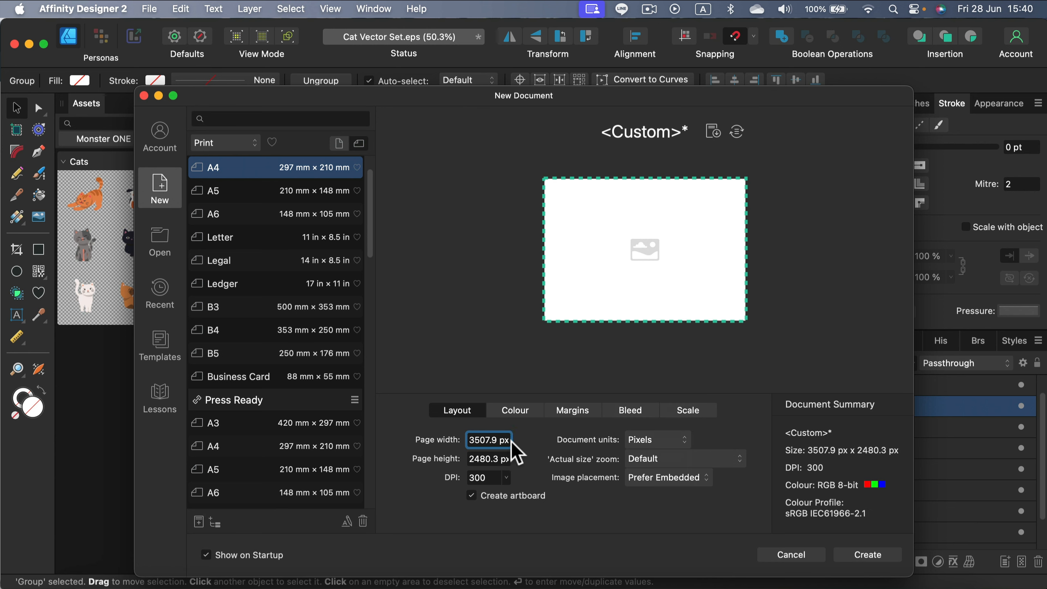
text(4500)
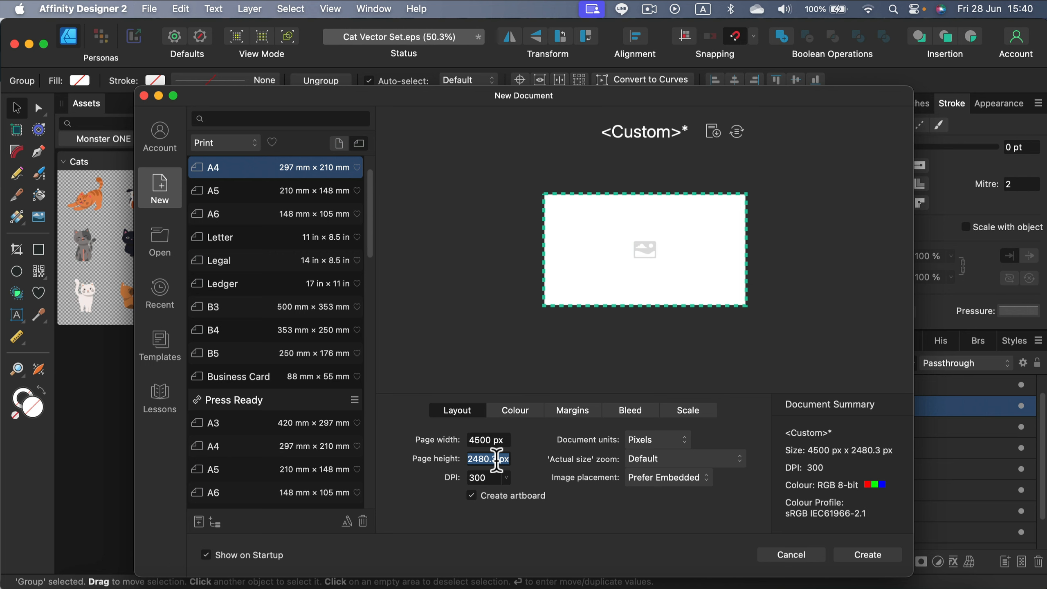
text(5400)
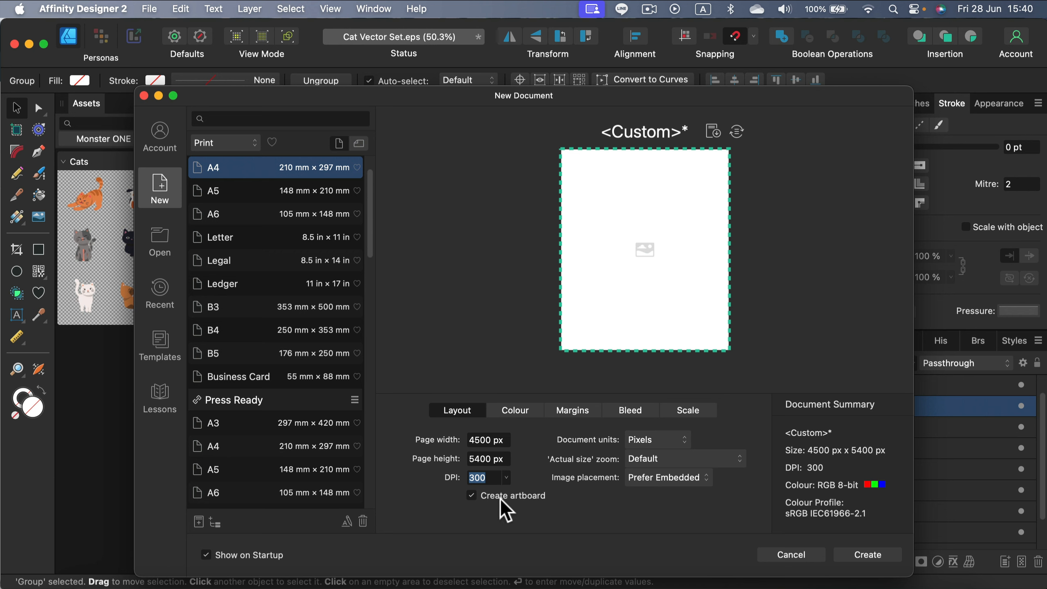
mouse_move(519, 513)
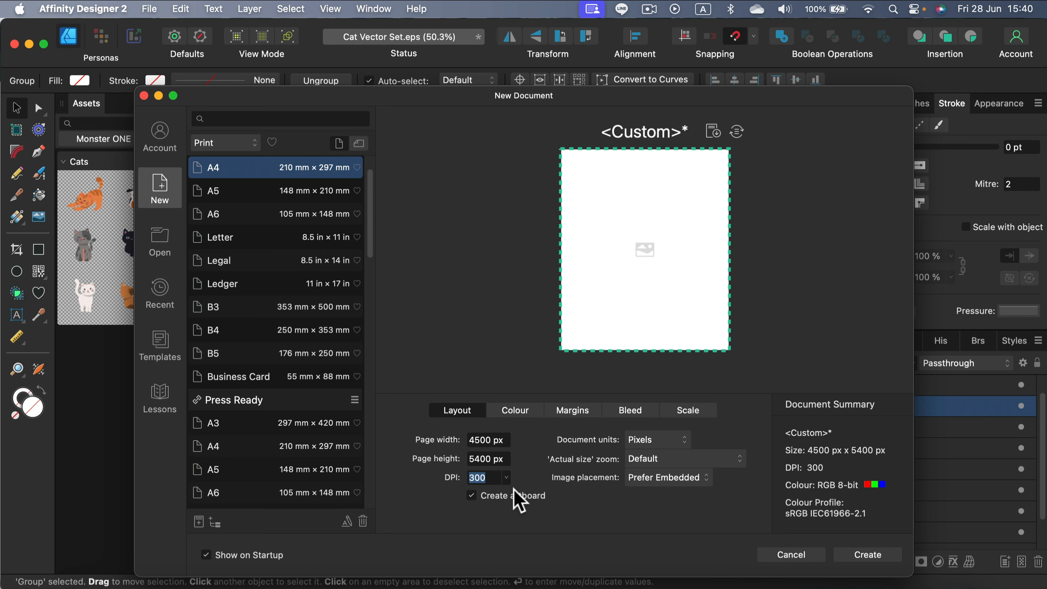
click(514, 410)
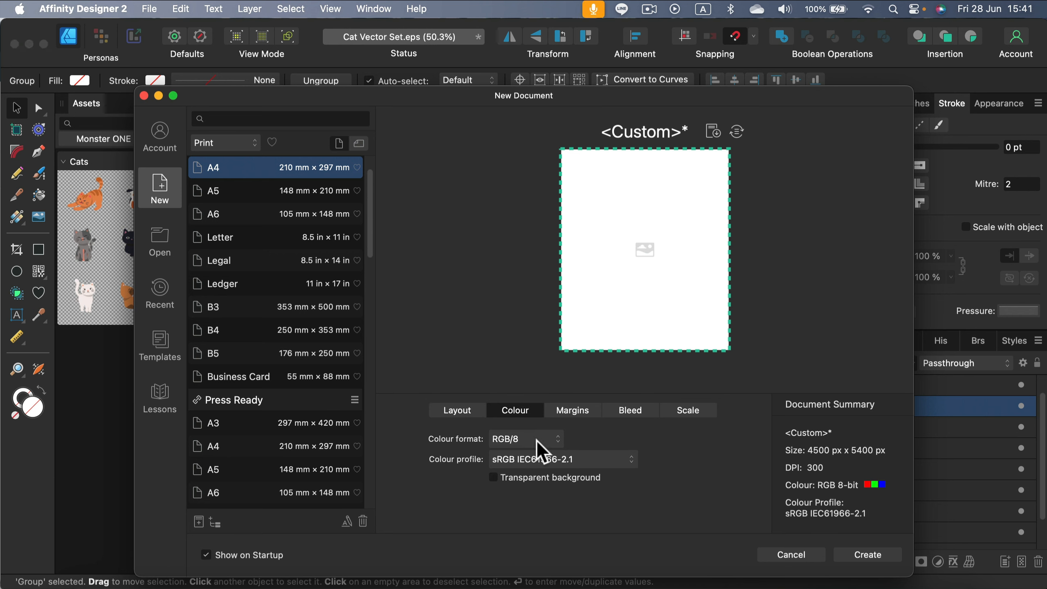
mouse_move(508, 457)
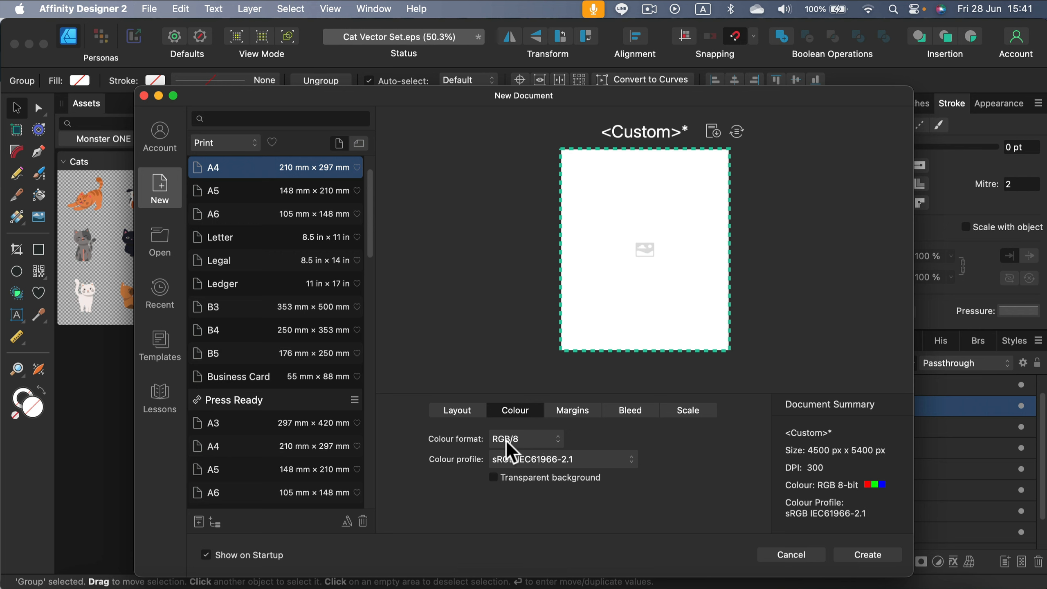
click(526, 439)
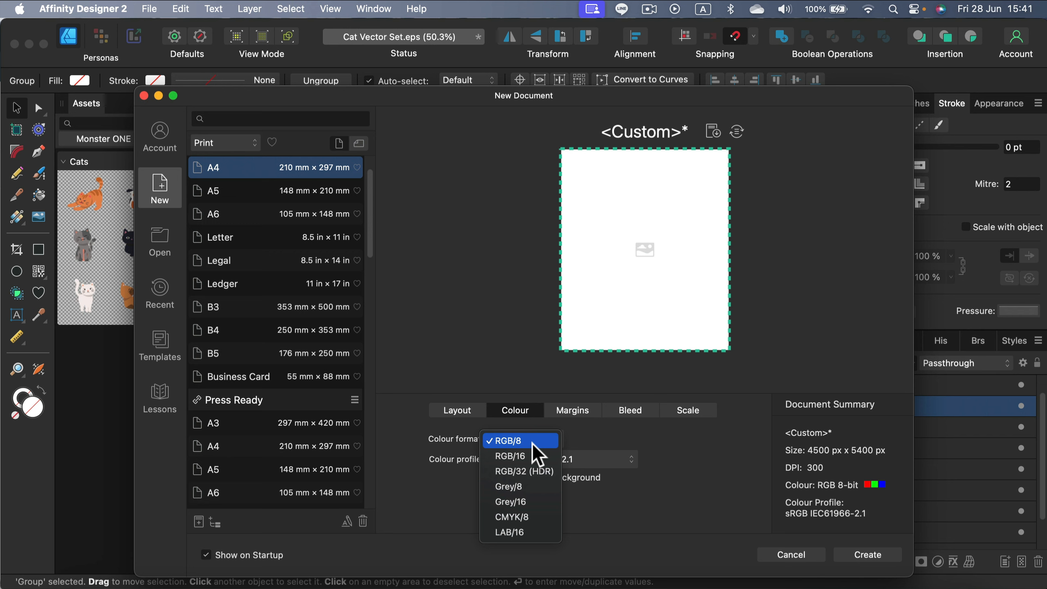
click(520, 441)
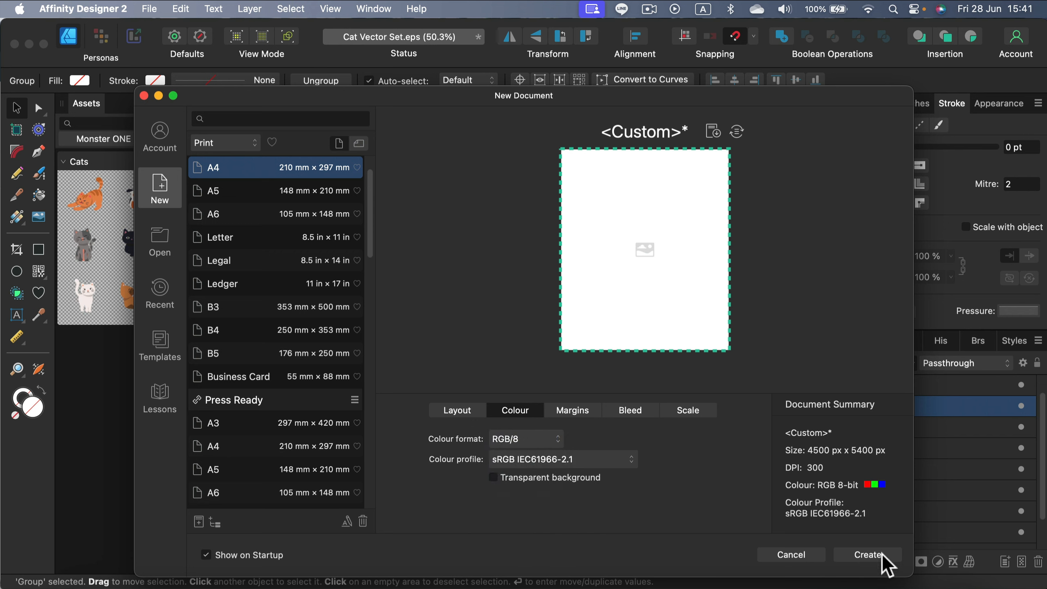
click(867, 555)
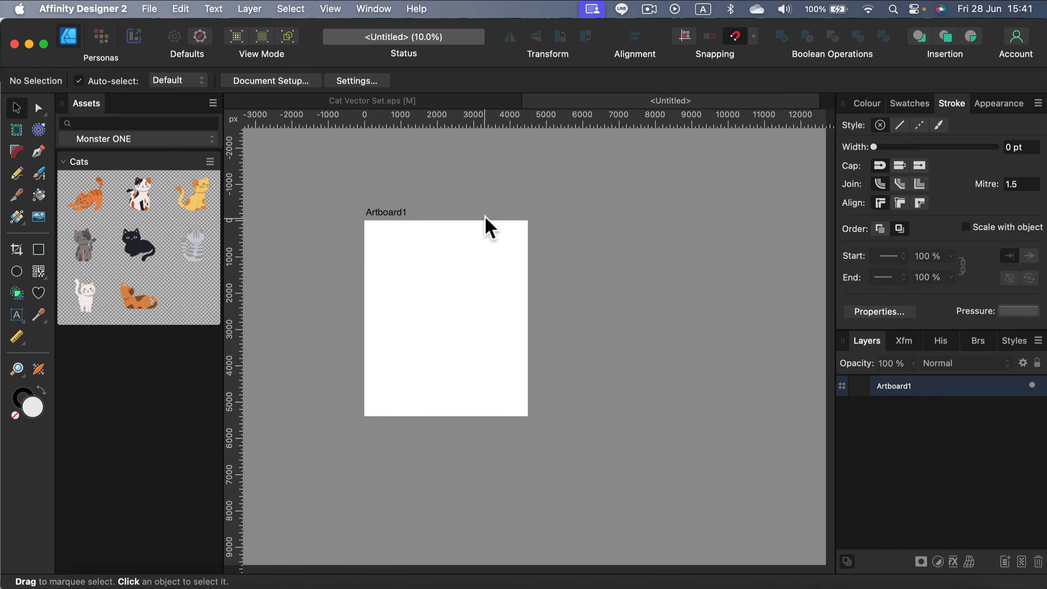
Step: Select Artboard1 so it can be duplicated into three artboards
click(444, 316)
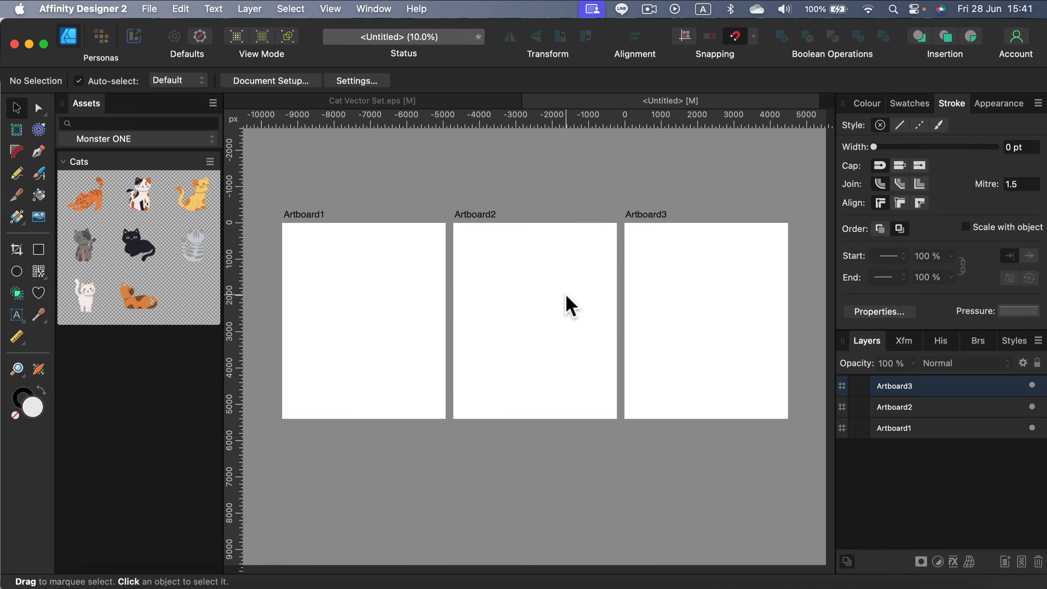
mouse_move(475, 339)
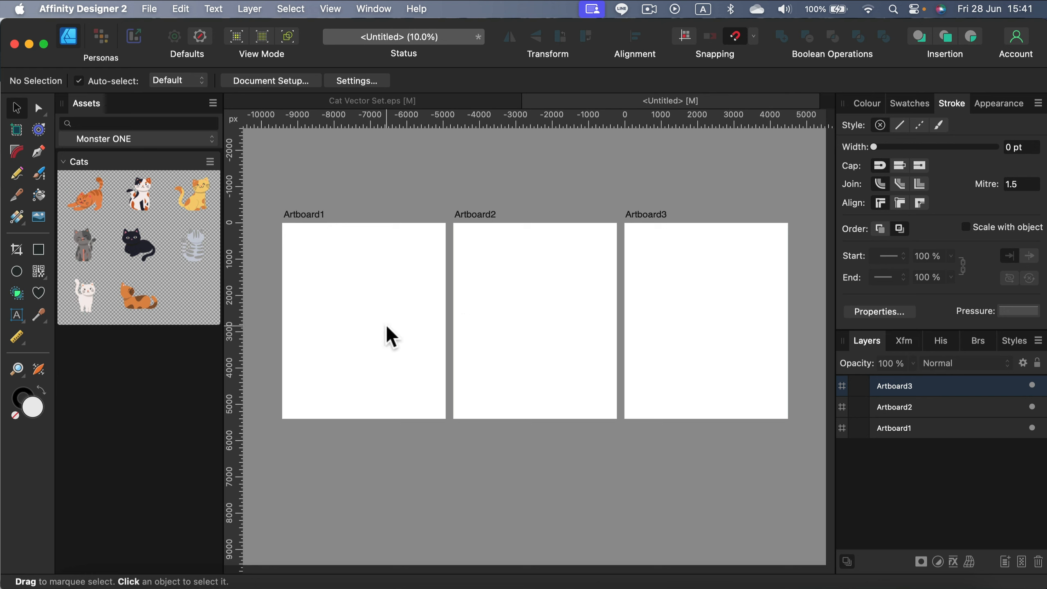
mouse_move(373, 338)
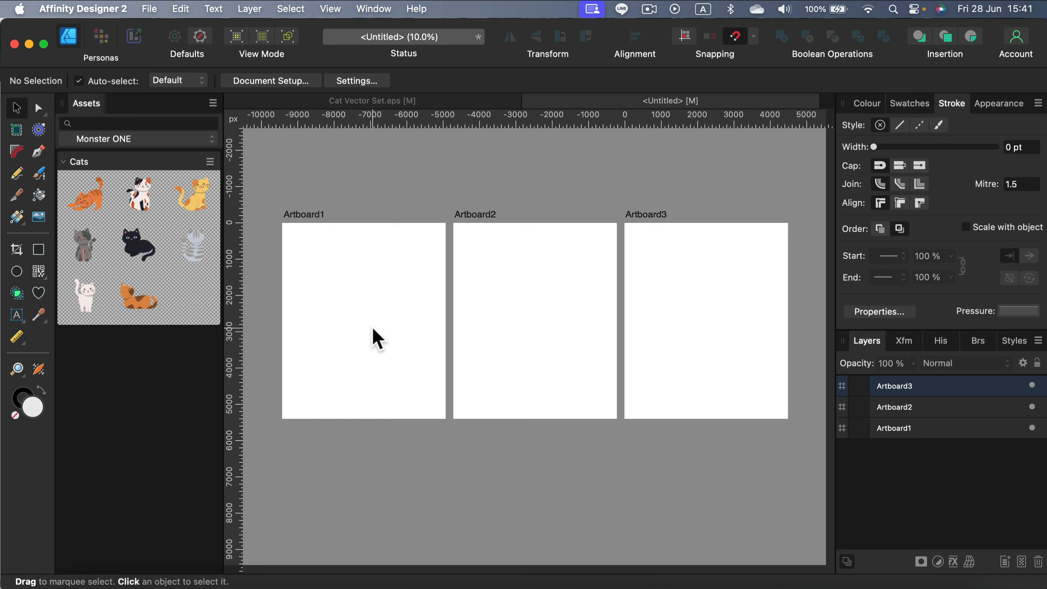
mouse_move(376, 333)
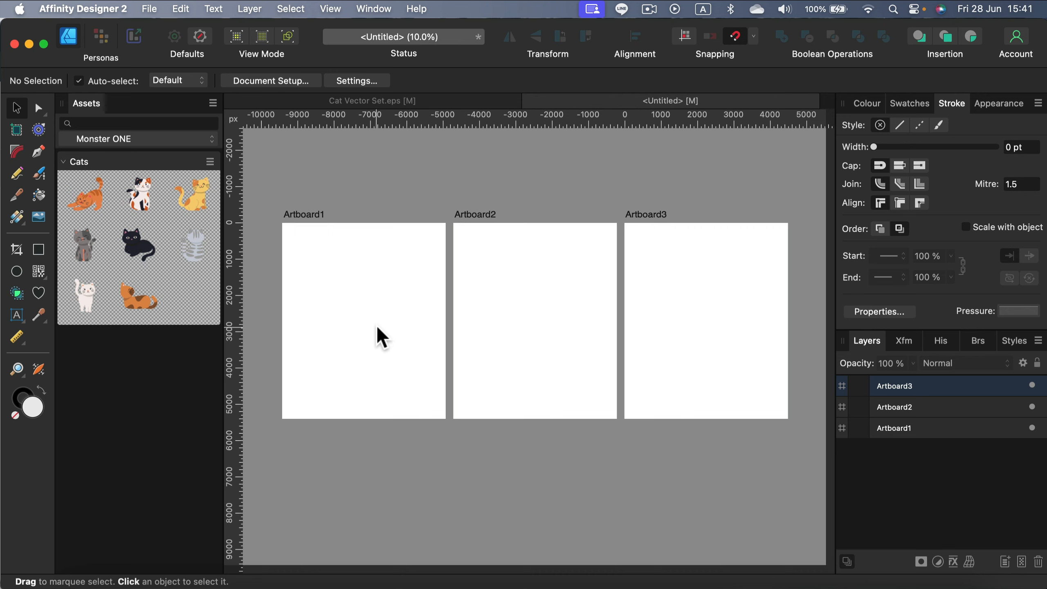
mouse_move(385, 337)
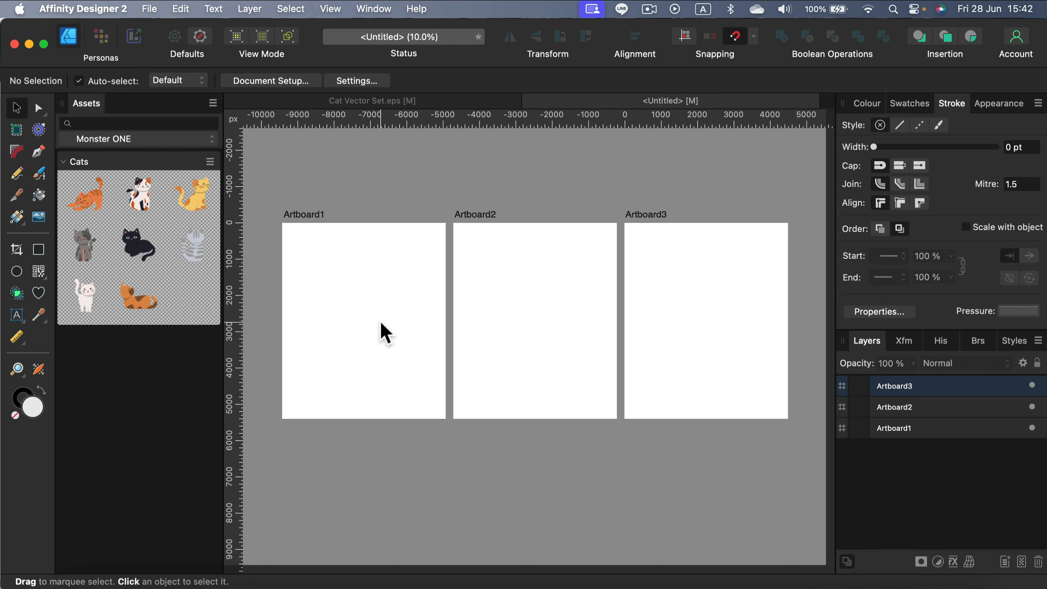
mouse_move(441, 172)
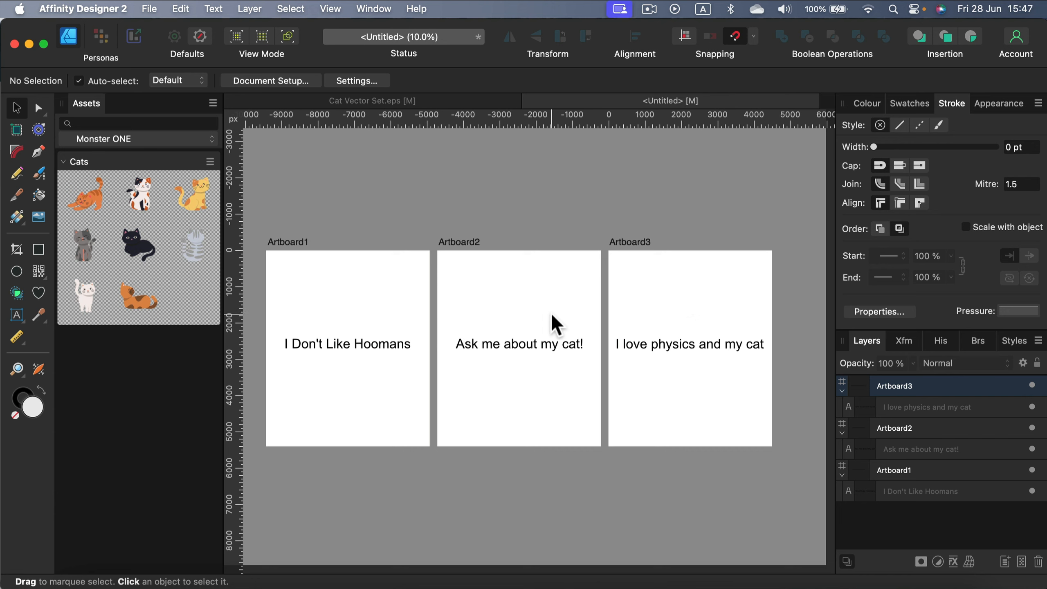
mouse_move(180, 364)
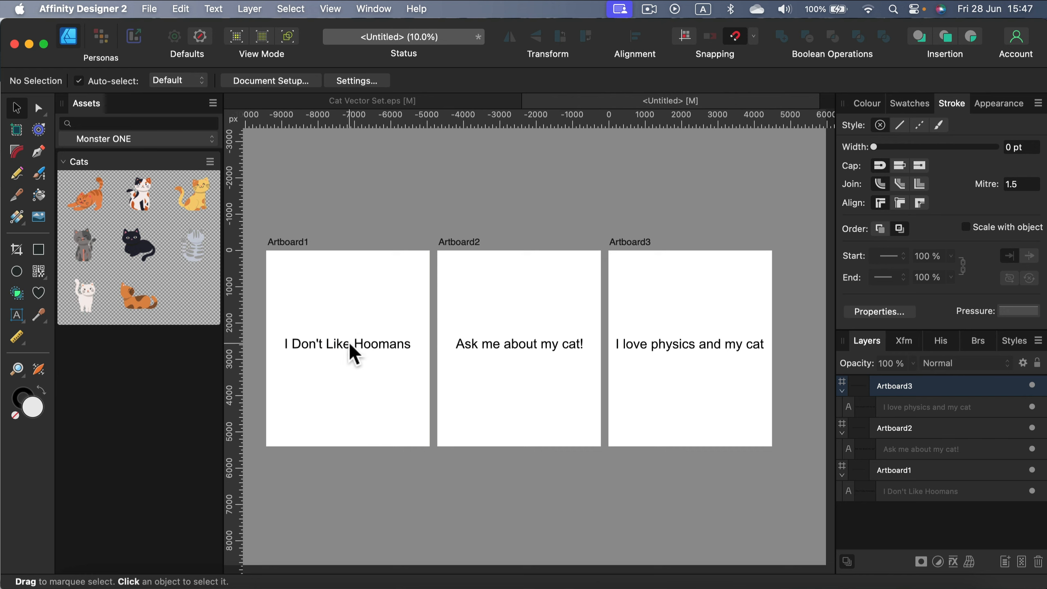
mouse_move(546, 329)
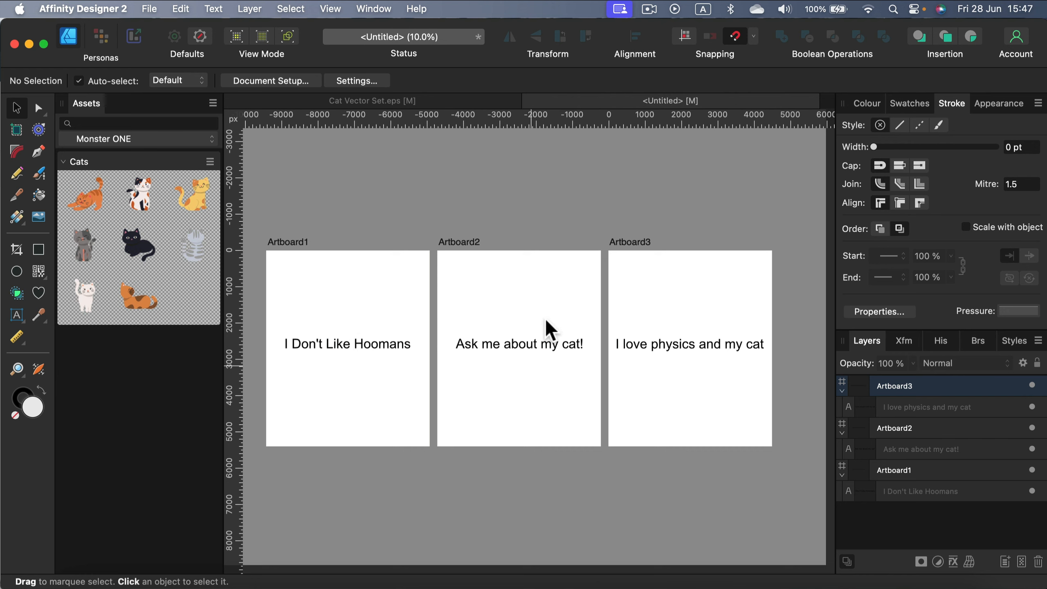
mouse_move(448, 319)
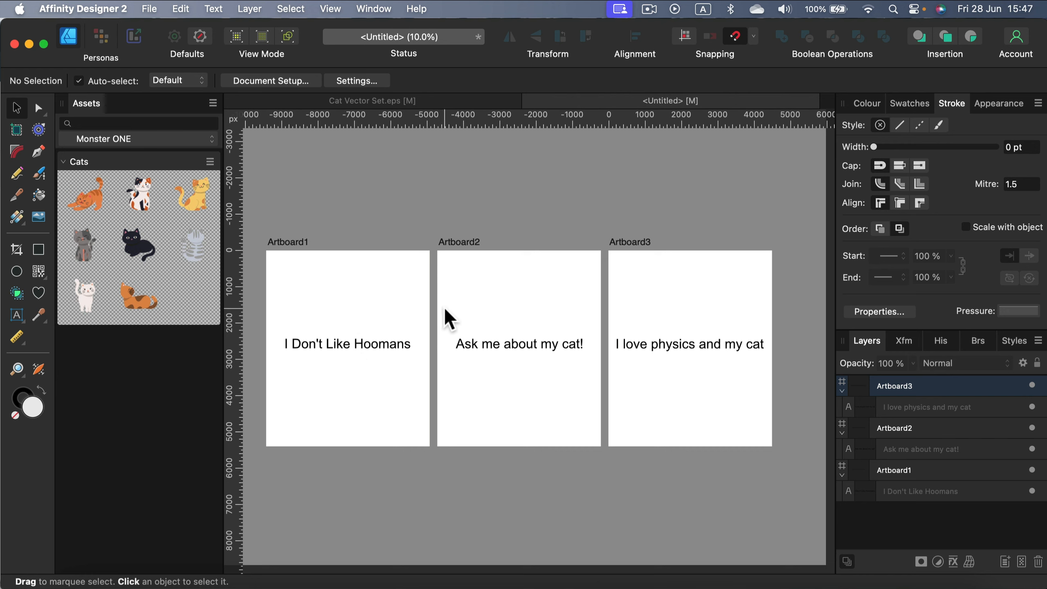
mouse_move(94, 293)
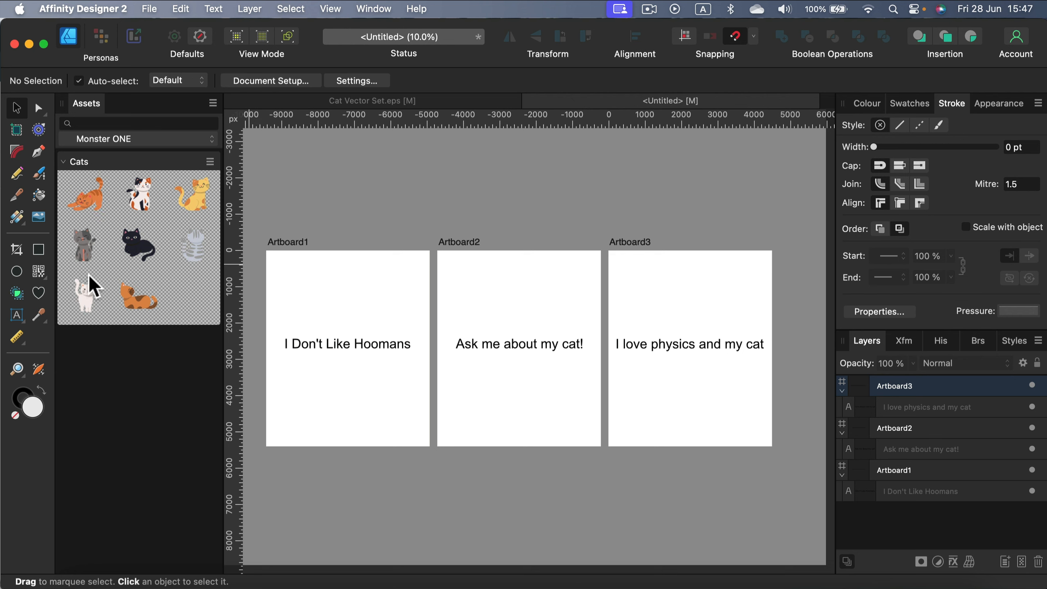
mouse_move(165, 313)
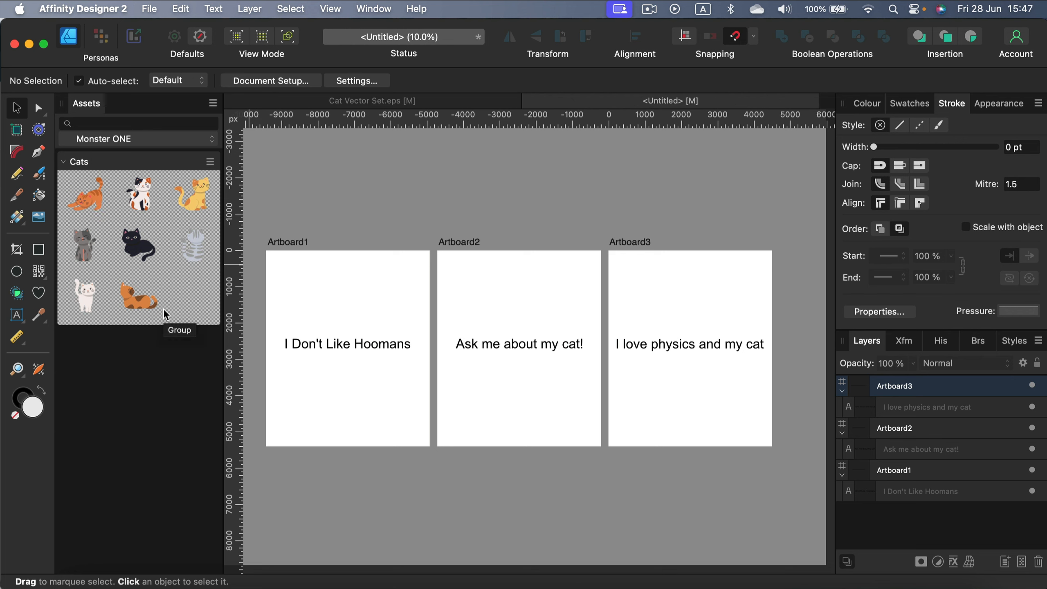
drag(137, 297, 295, 311)
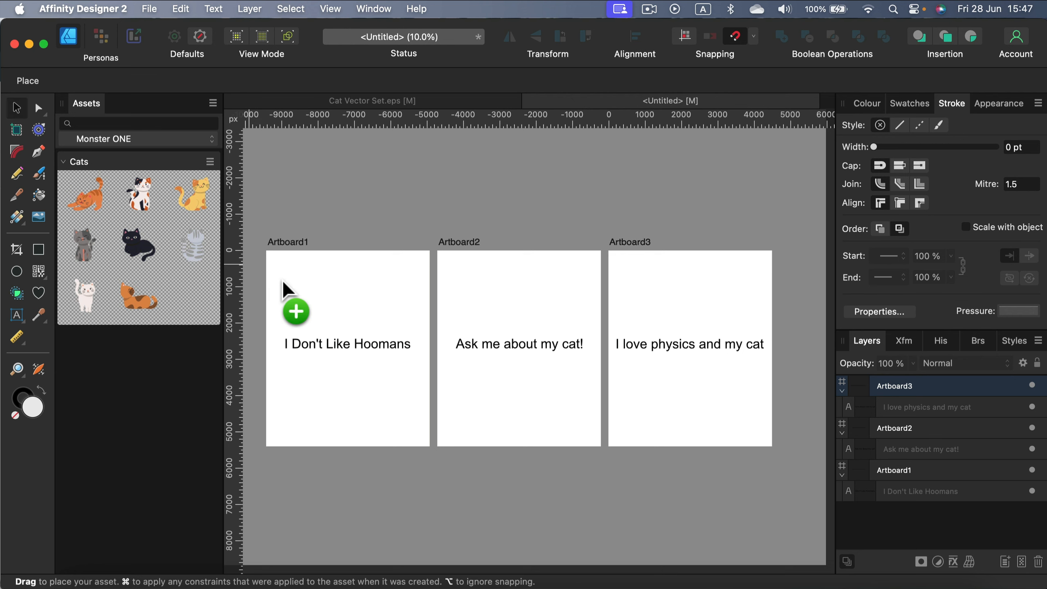
Step: Place the black cat asset above the "I Don't Like Hoomans" slogan on Artboard1
drag(136, 242, 346, 306)
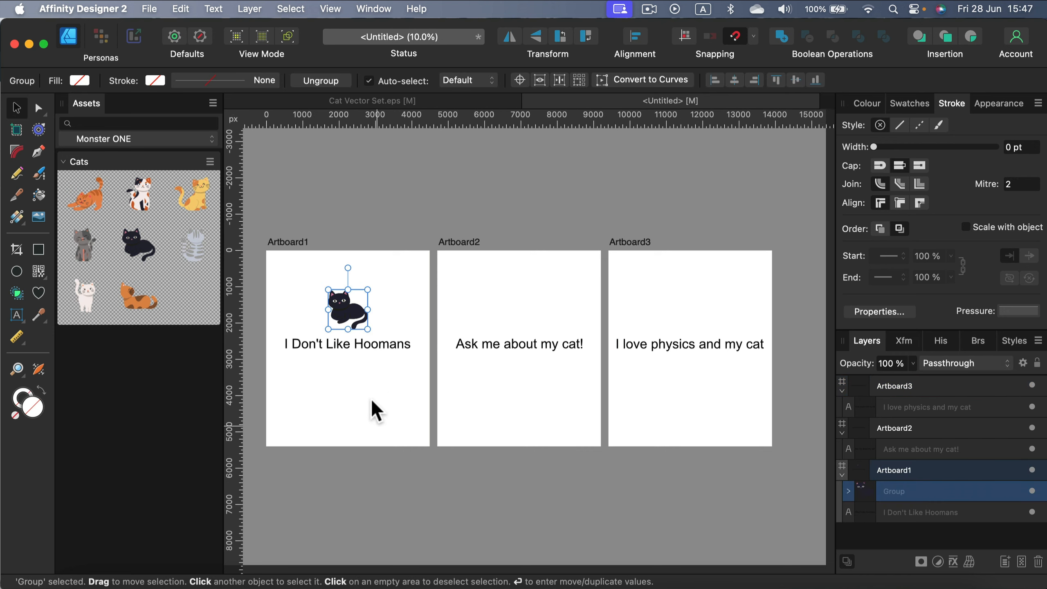
mouse_move(574, 364)
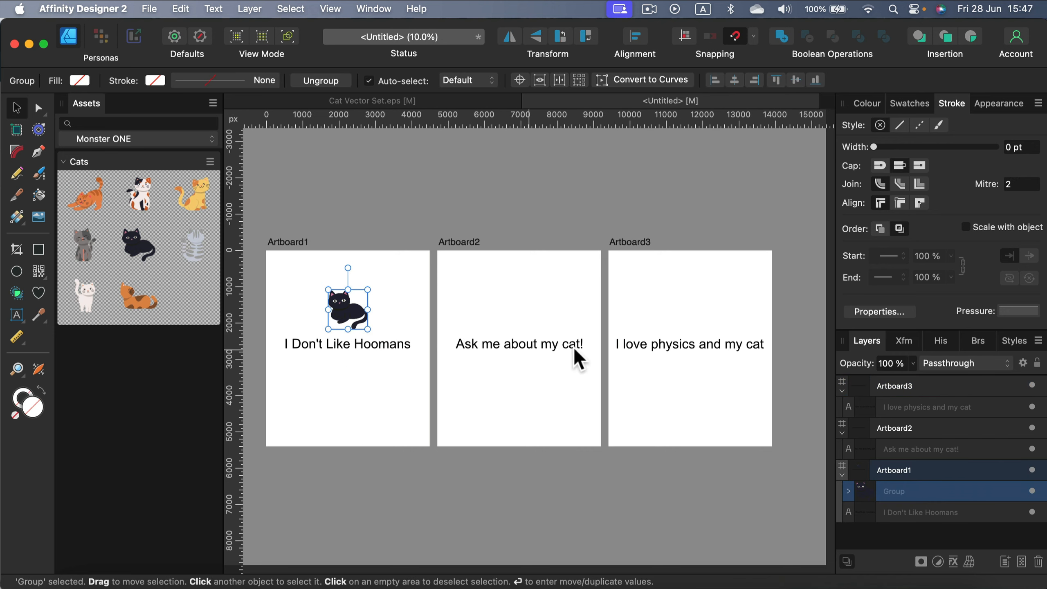
mouse_move(607, 356)
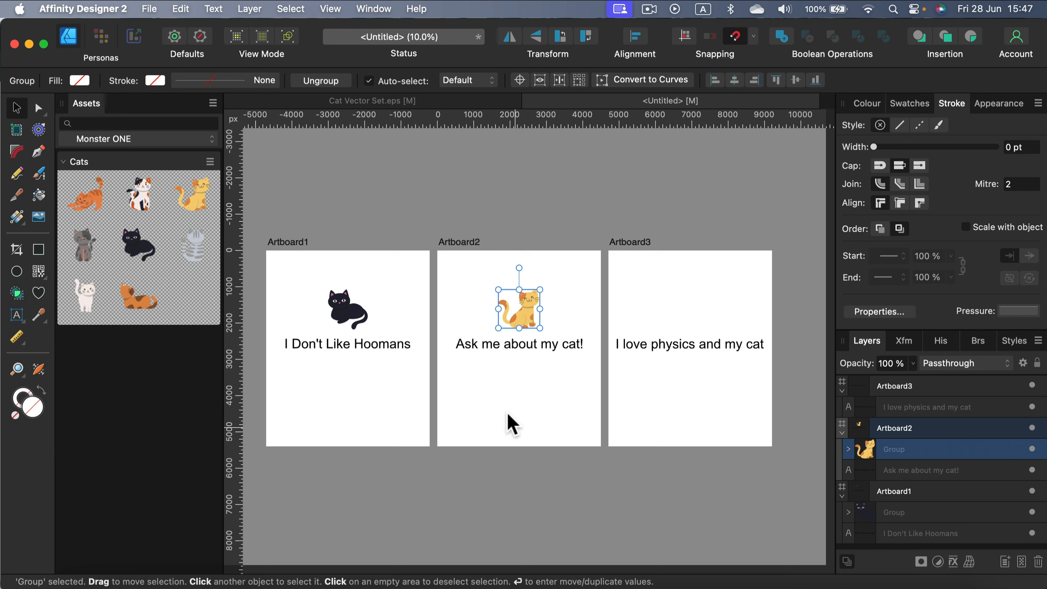
mouse_move(383, 397)
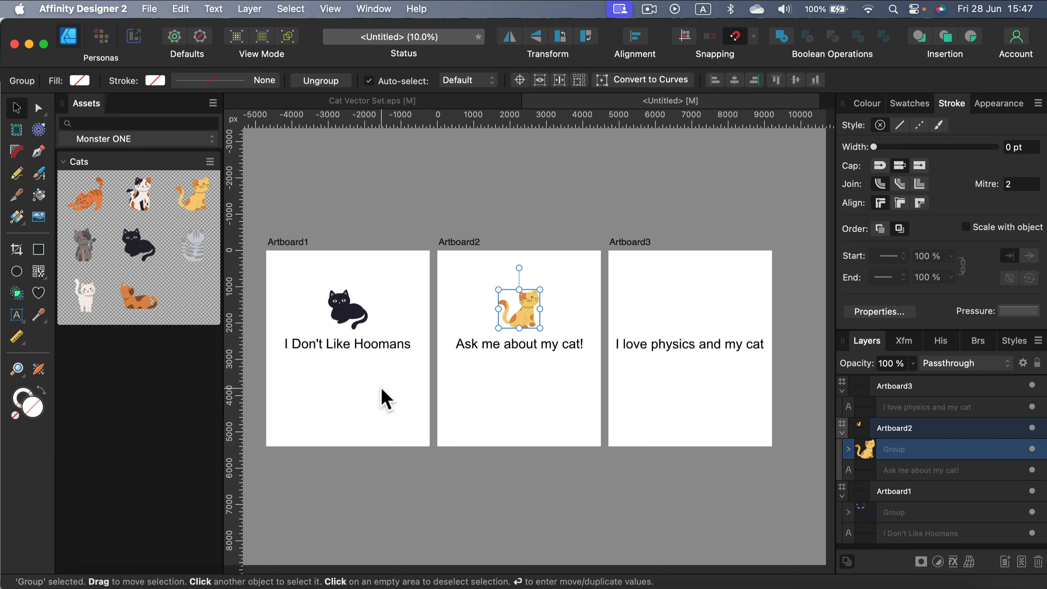
mouse_move(384, 371)
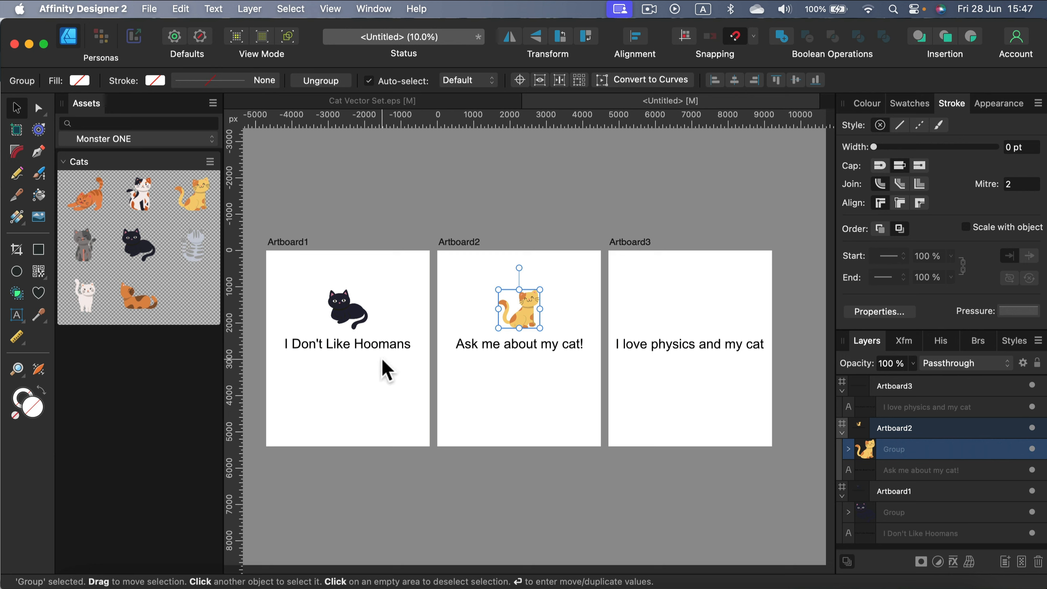
mouse_move(372, 360)
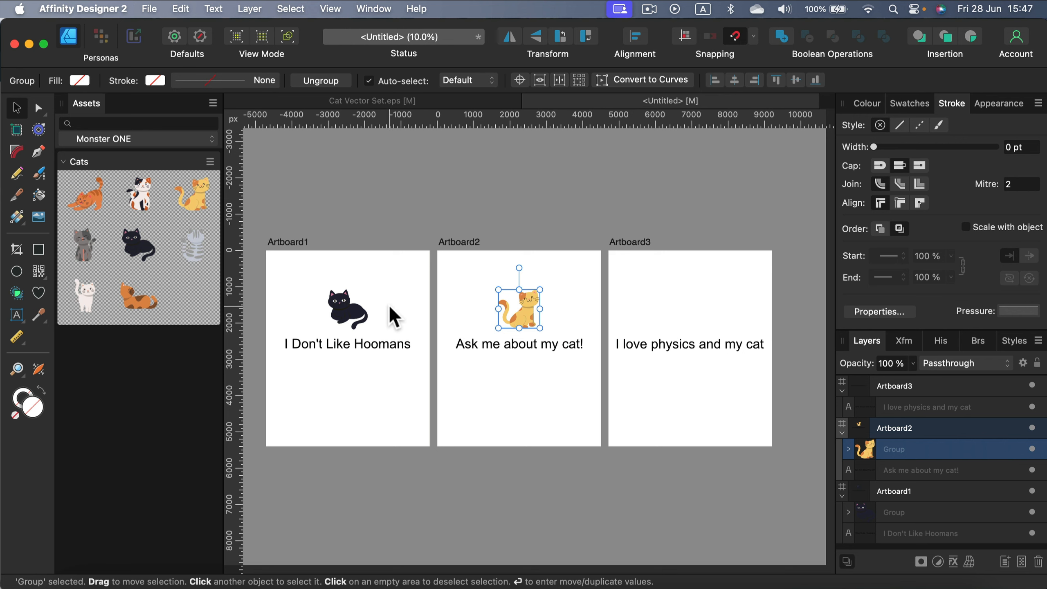
mouse_move(348, 322)
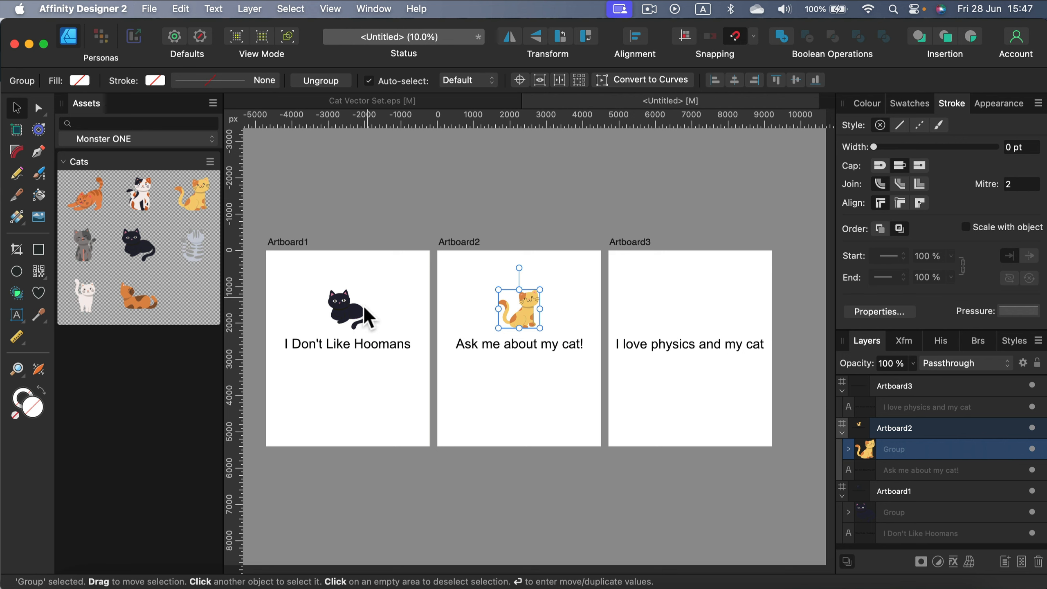
mouse_move(383, 349)
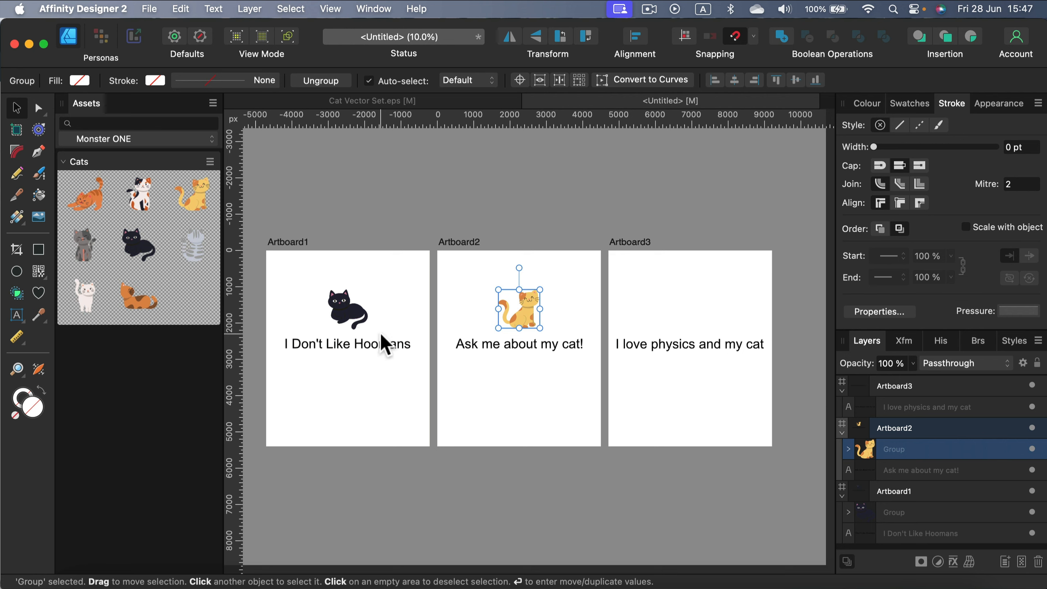
mouse_move(574, 323)
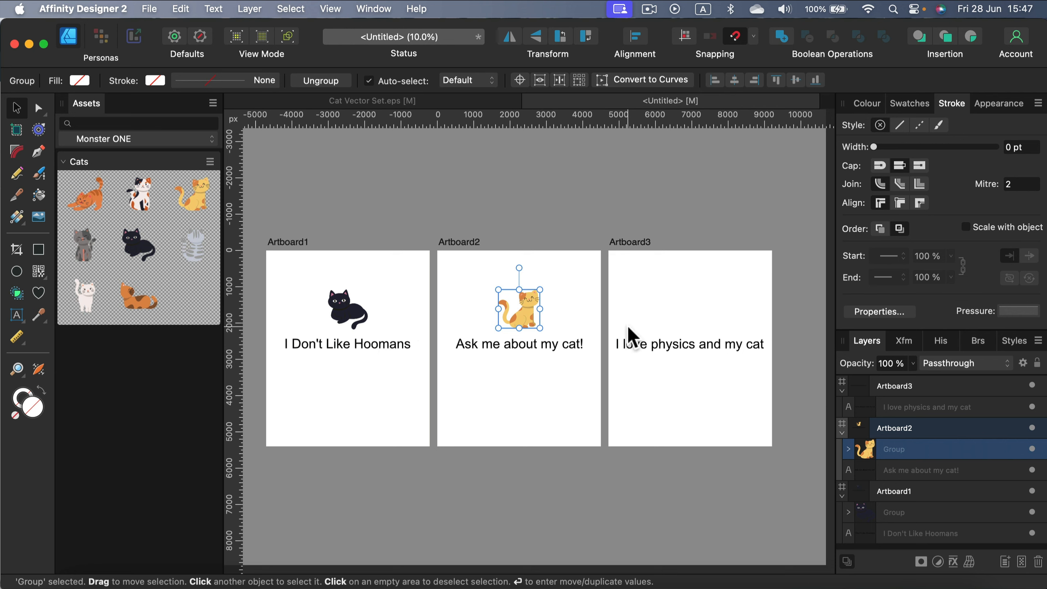
mouse_move(751, 356)
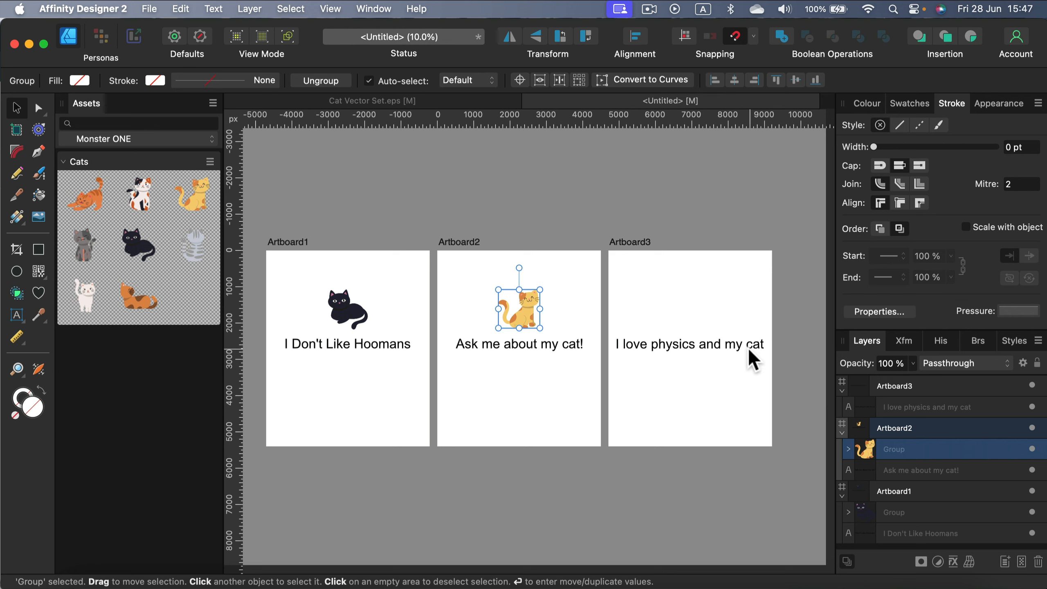
mouse_move(621, 389)
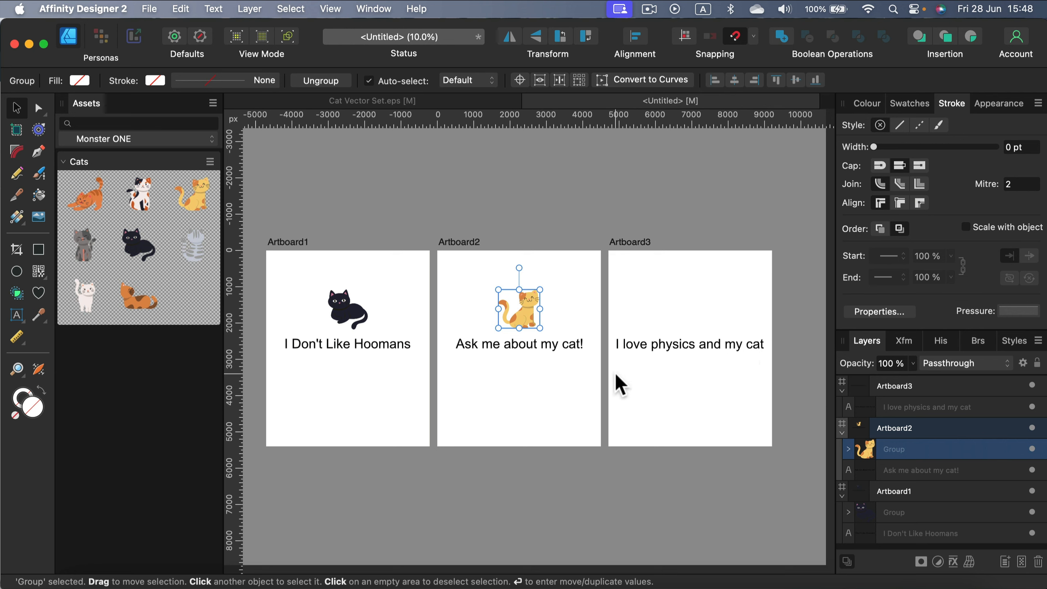
mouse_move(275, 300)
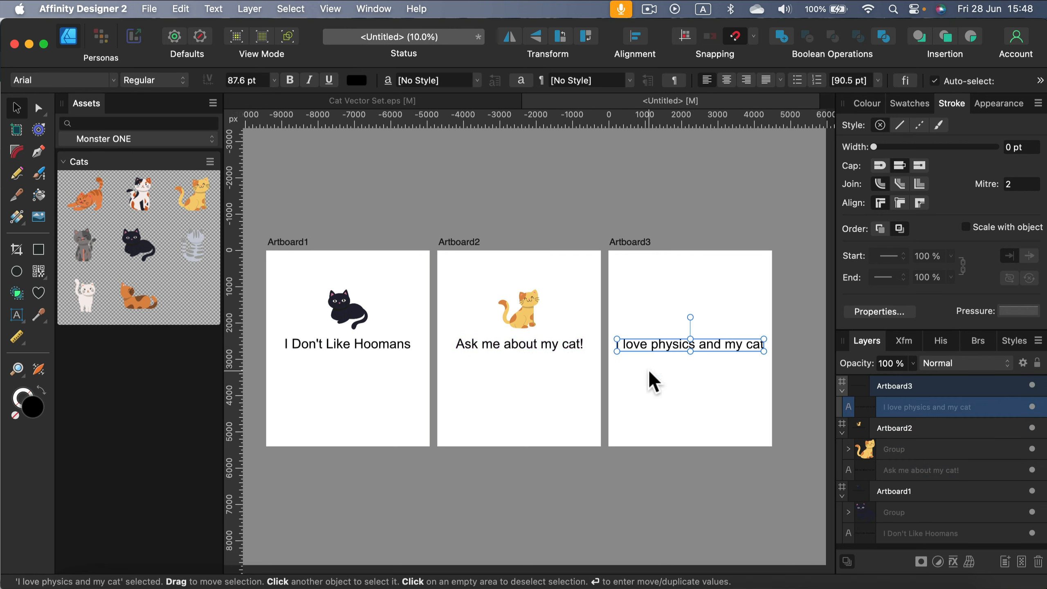
mouse_move(613, 420)
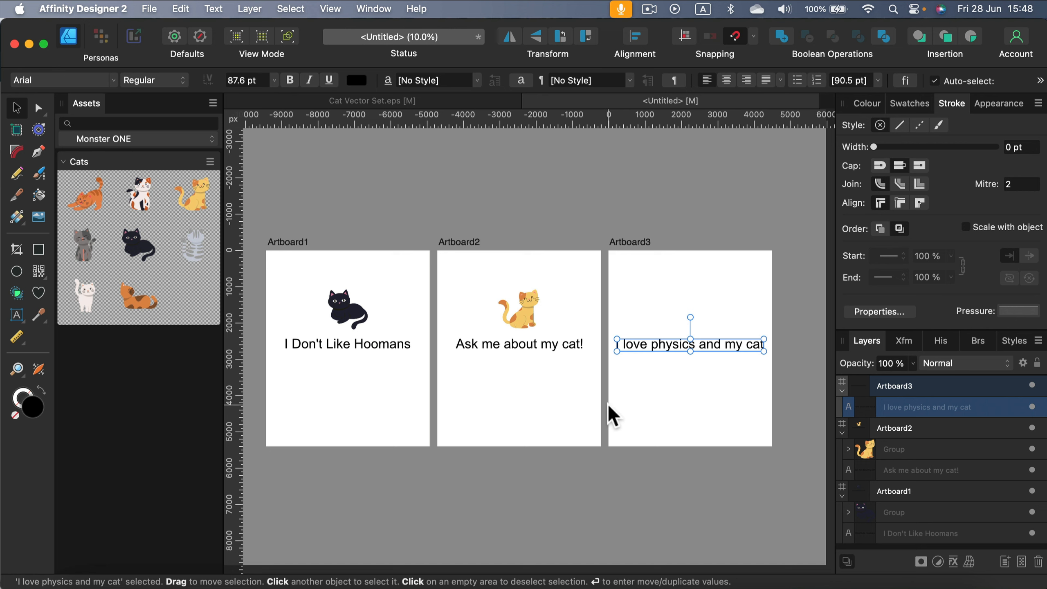
mouse_move(666, 326)
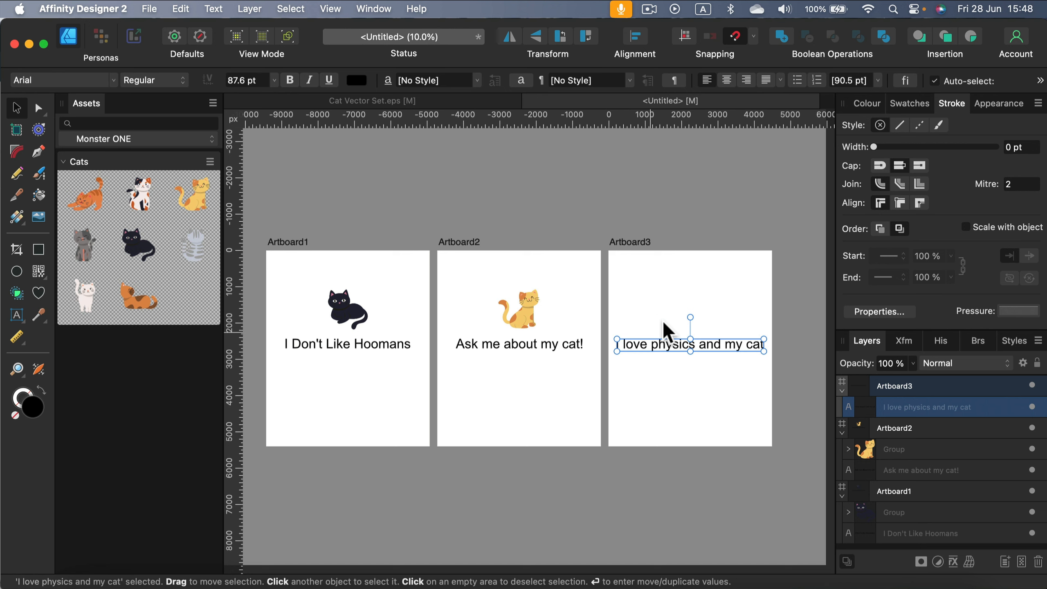
click(642, 373)
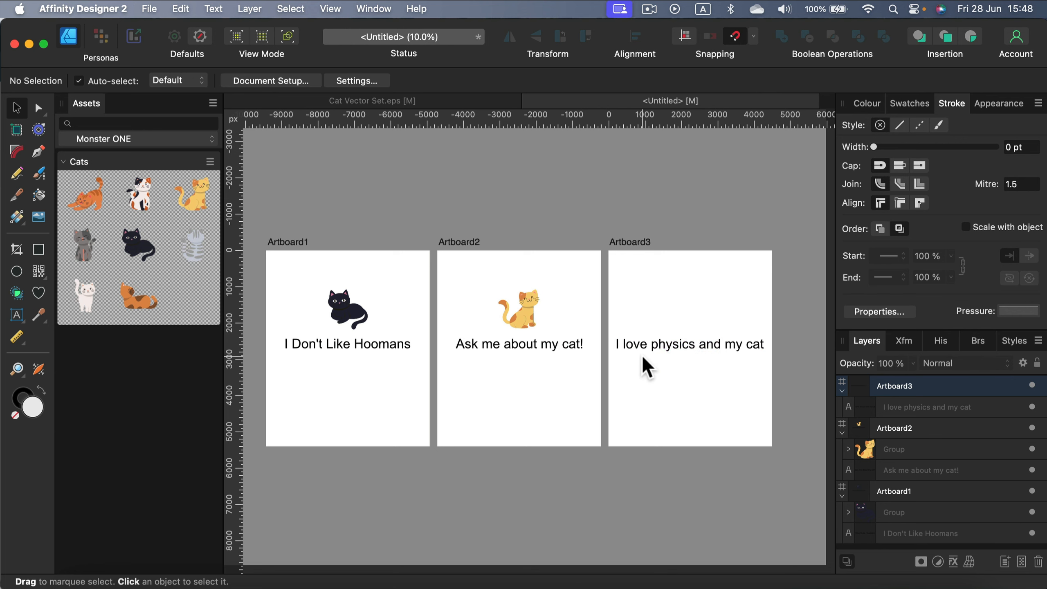
mouse_move(729, 352)
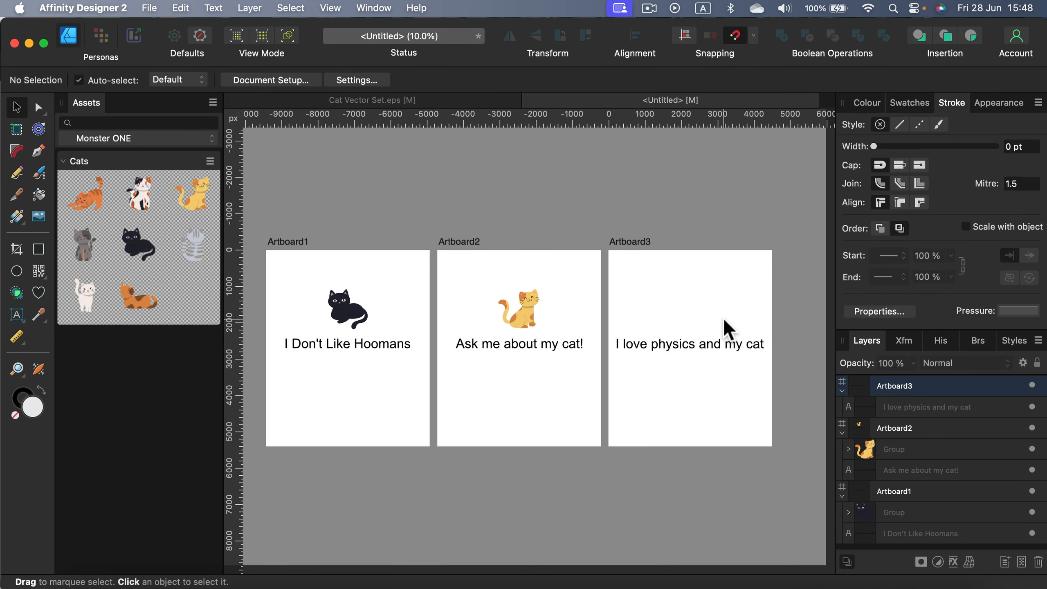
click(689, 344)
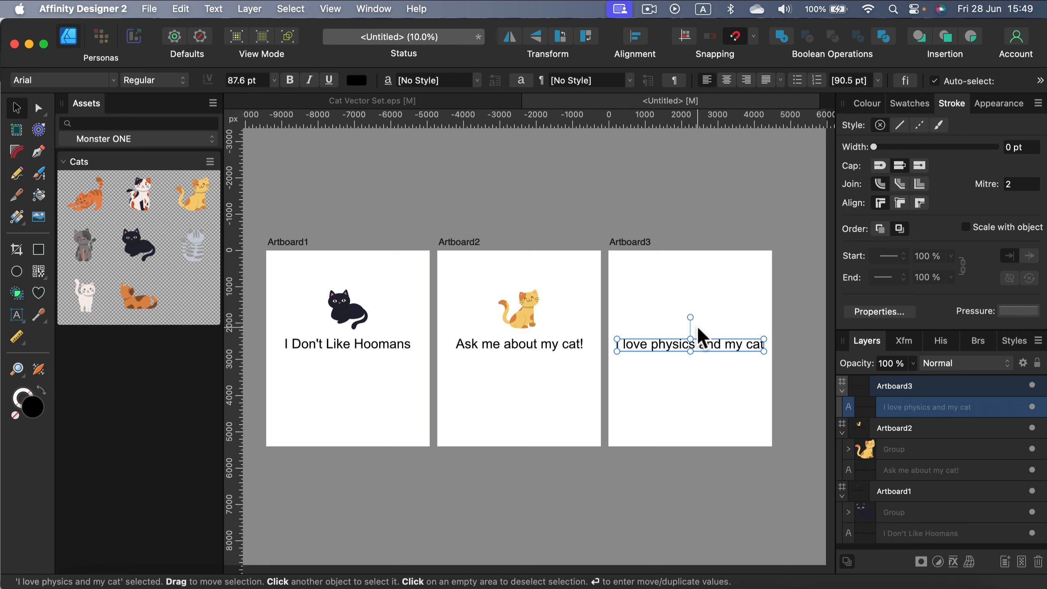
mouse_move(726, 317)
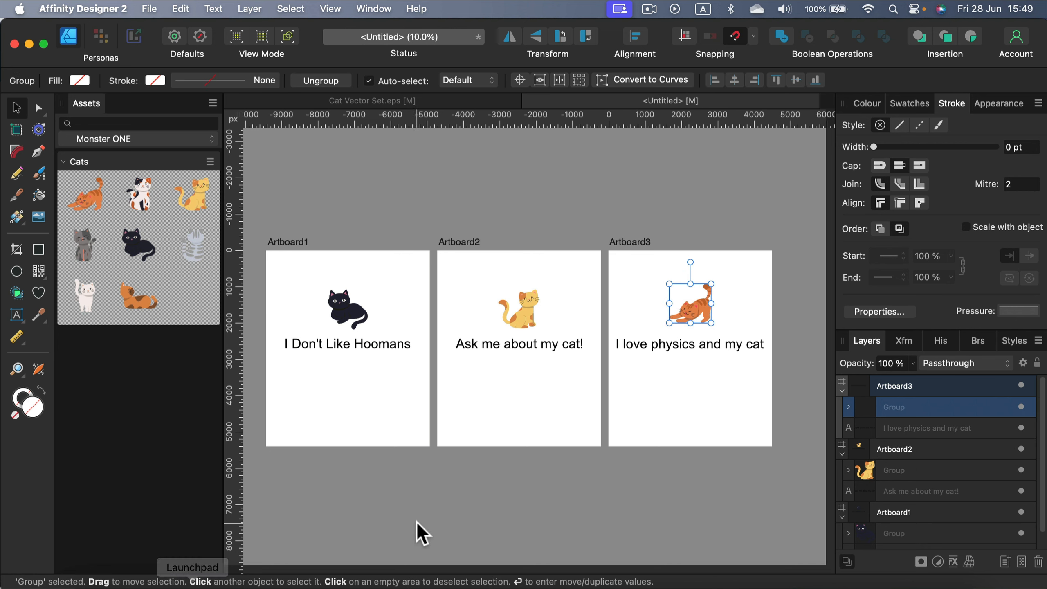
Step: Place the orange stretching cat above "I love physics and my cat" on Artboard3
double_click(688, 345)
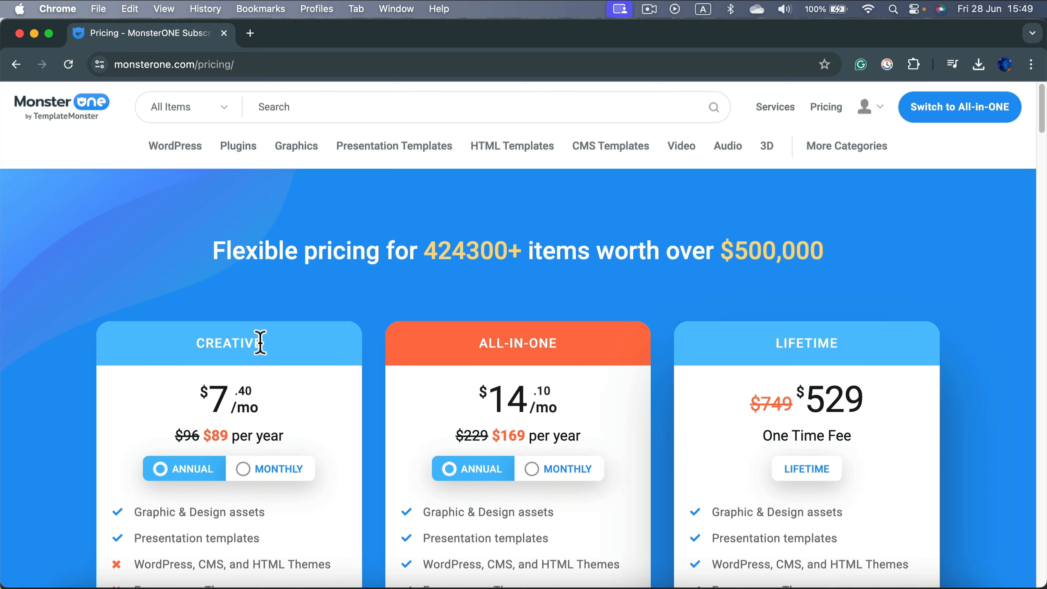
Step: Scroll the MonsterONE pricing page to compare the Creative, All-in-One and Lifetime plans
scroll(down, 3)
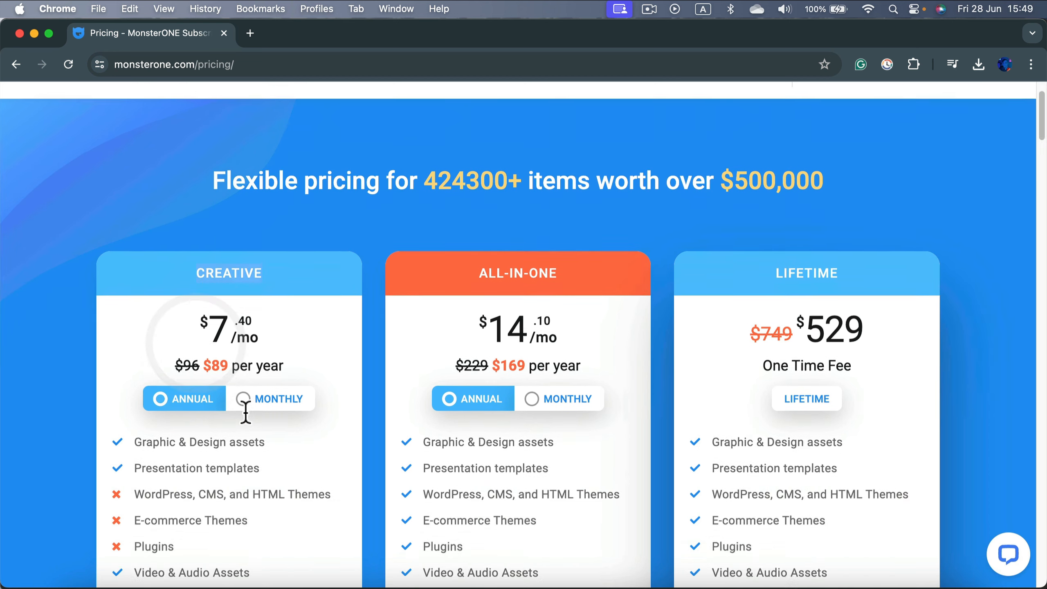
scroll(down, 3)
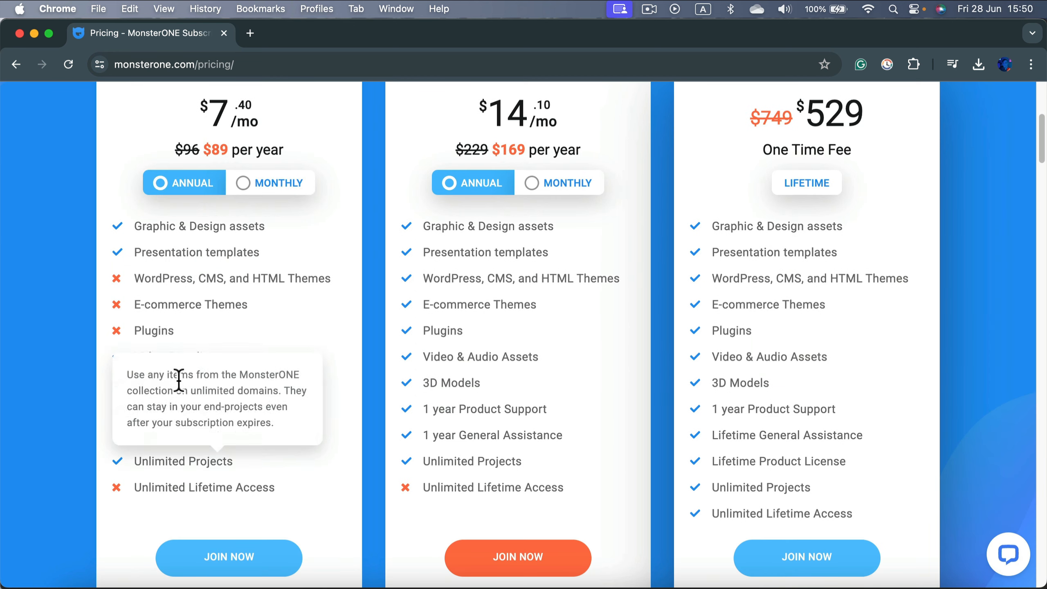
mouse_move(172, 386)
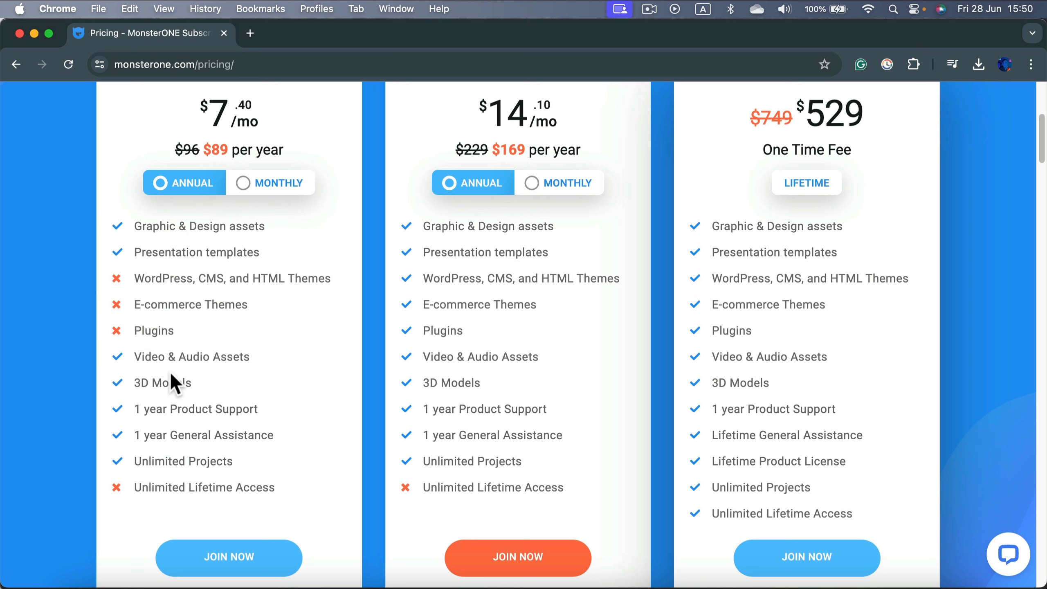
mouse_move(183, 356)
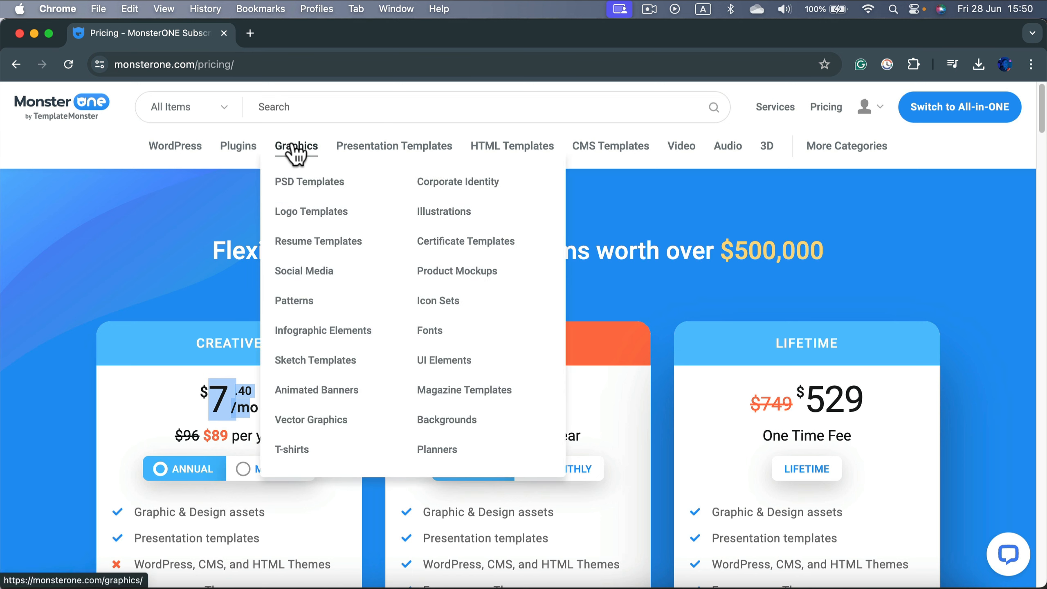
mouse_move(350, 131)
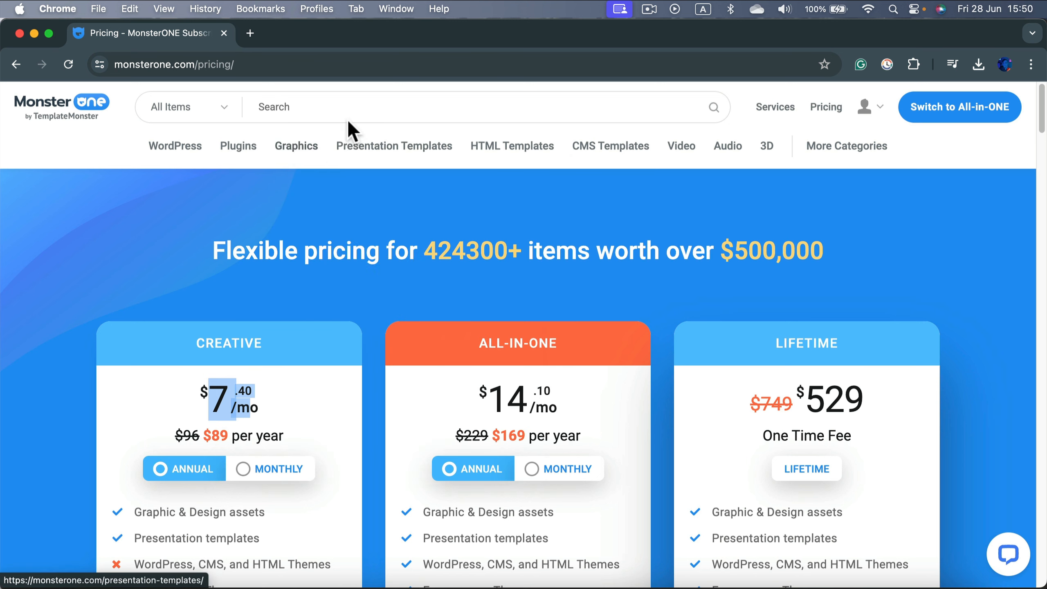
Step: Search MonsterONE for 'physics' and browse the graphics results
text(physics)
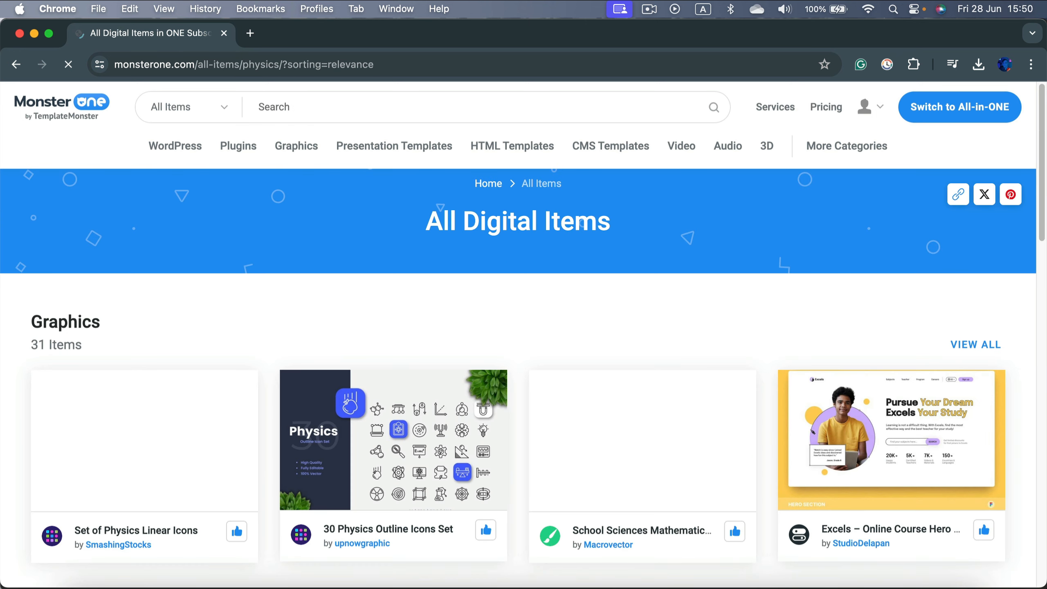
scroll(down, 3)
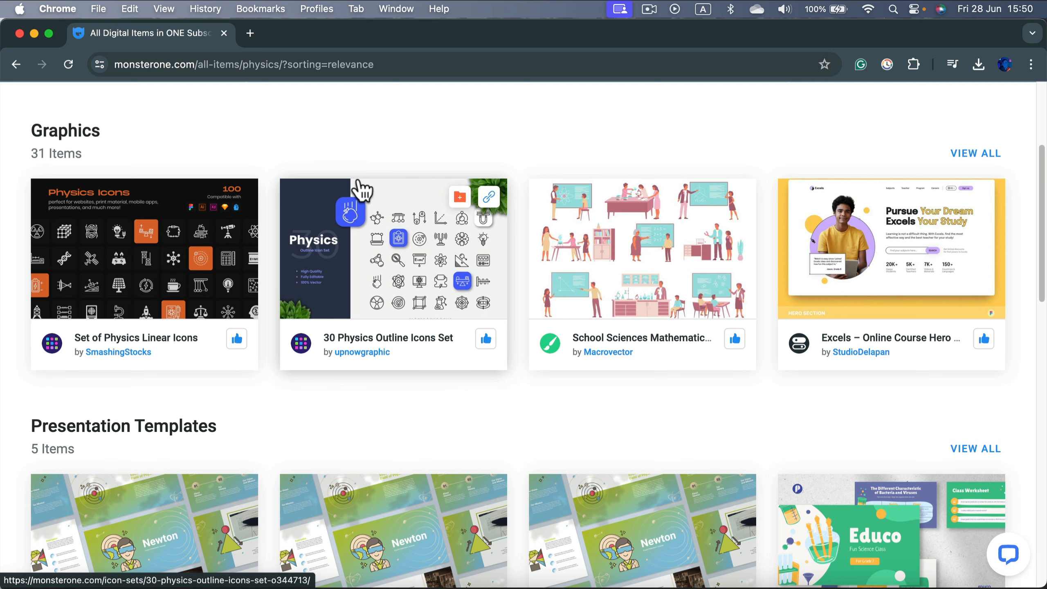
mouse_move(193, 157)
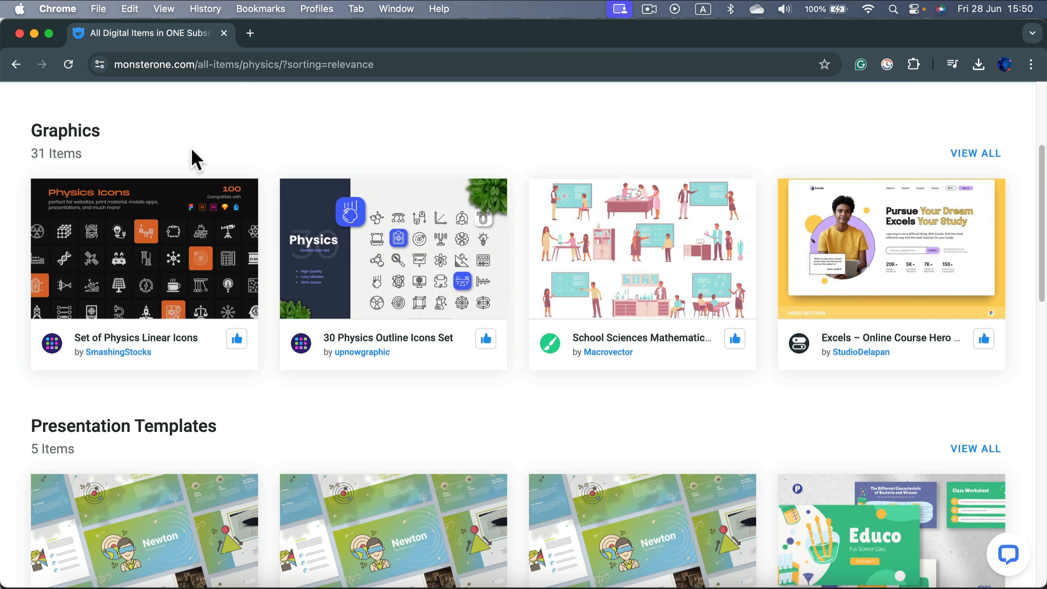
scroll(down, 3)
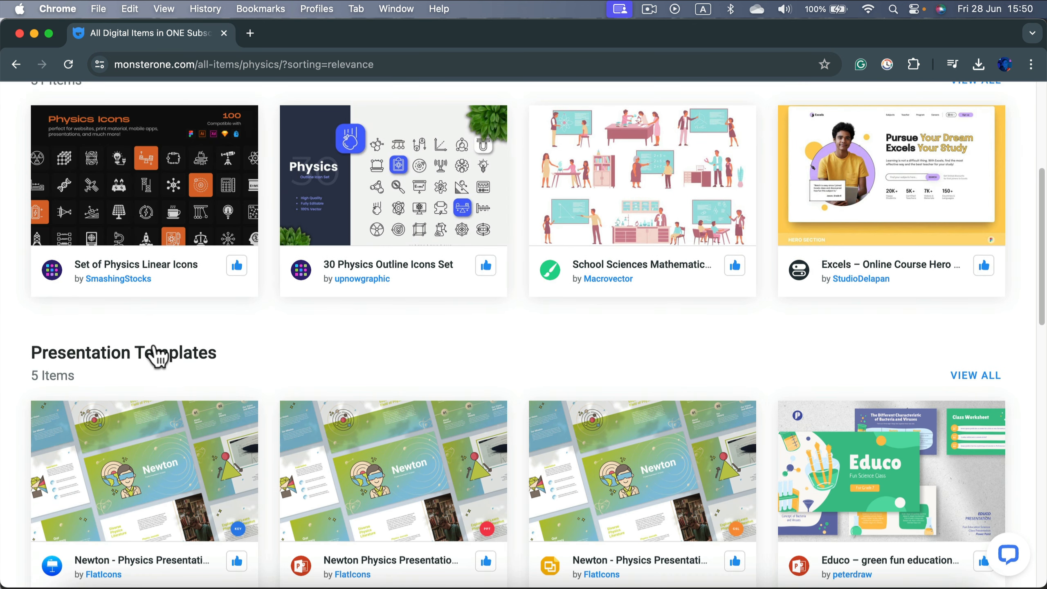
scroll(down, 3)
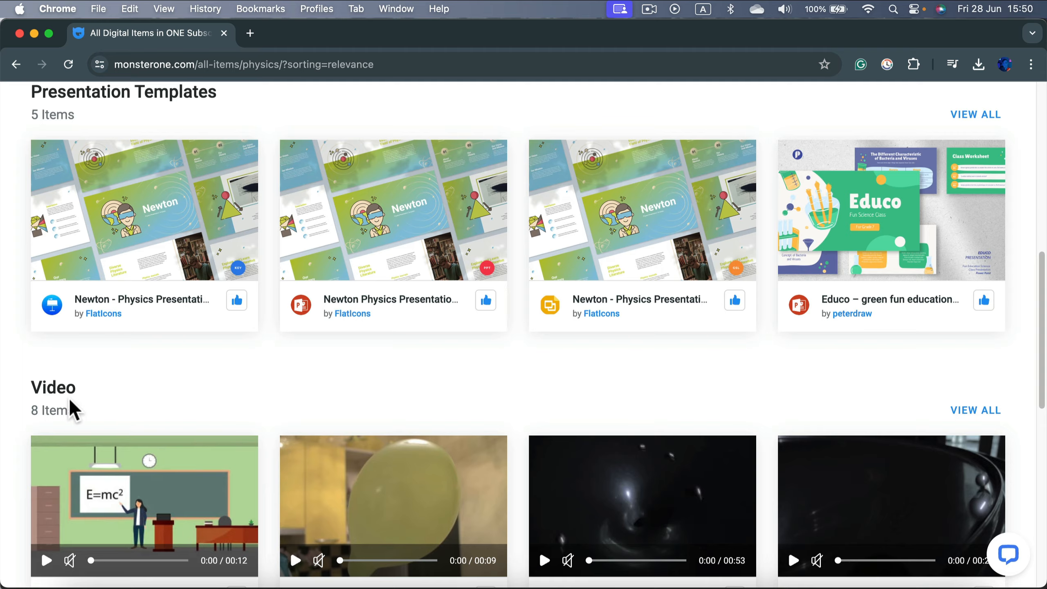
scroll(up, 3)
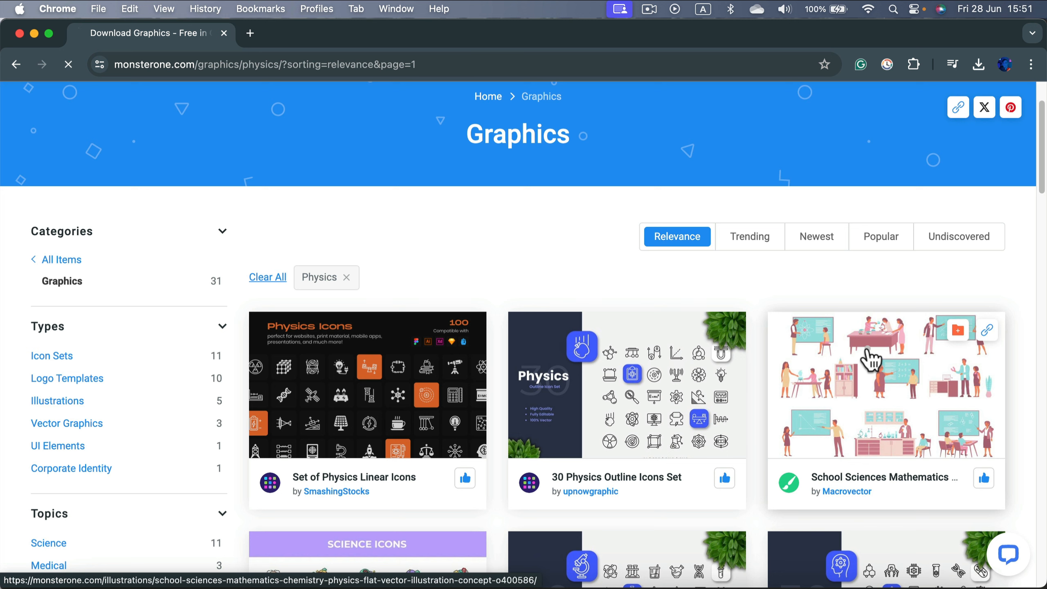
mouse_move(868, 370)
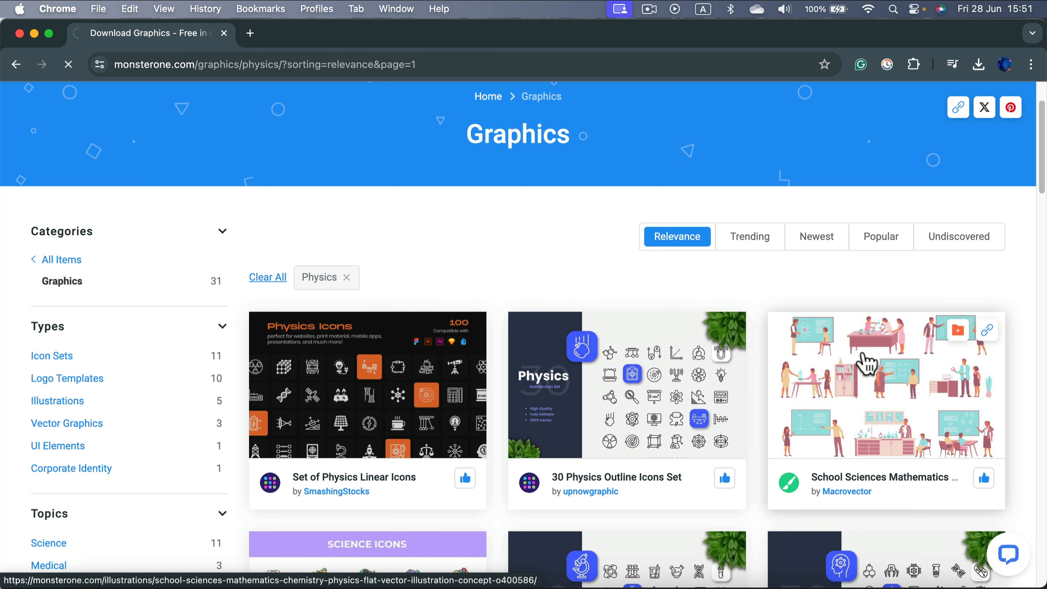
Step: View the School Sciences Mathematics Chemistry Physics illustration's product page and file formats
click(868, 367)
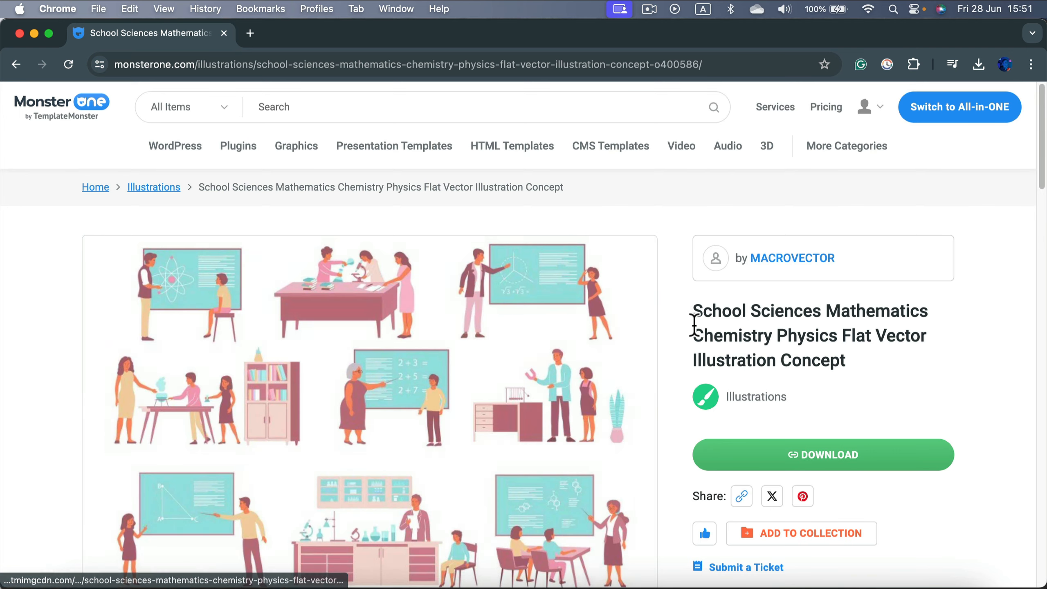
scroll(down, 3)
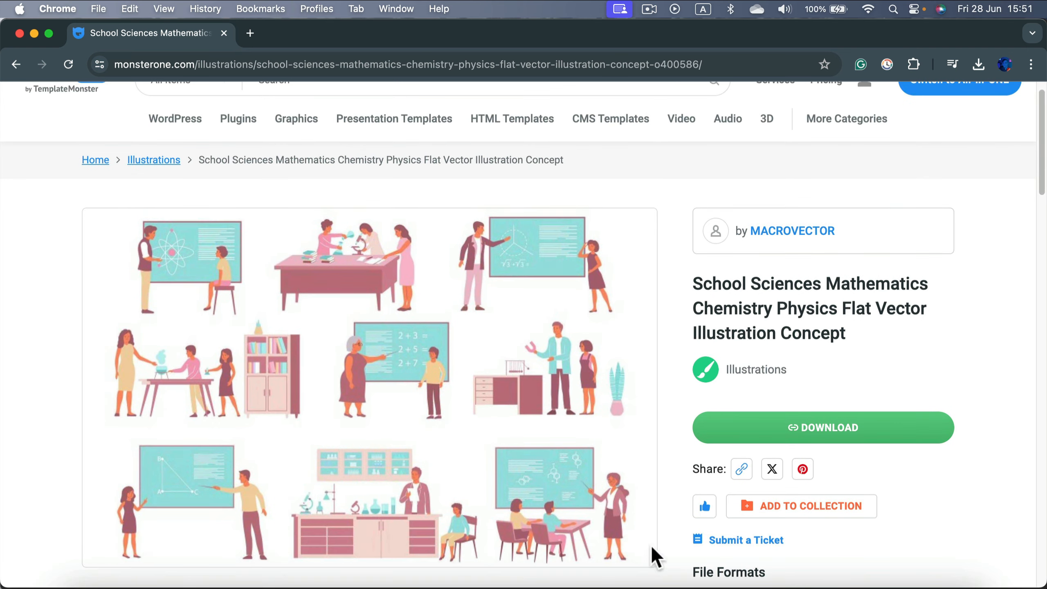
scroll(down, 3)
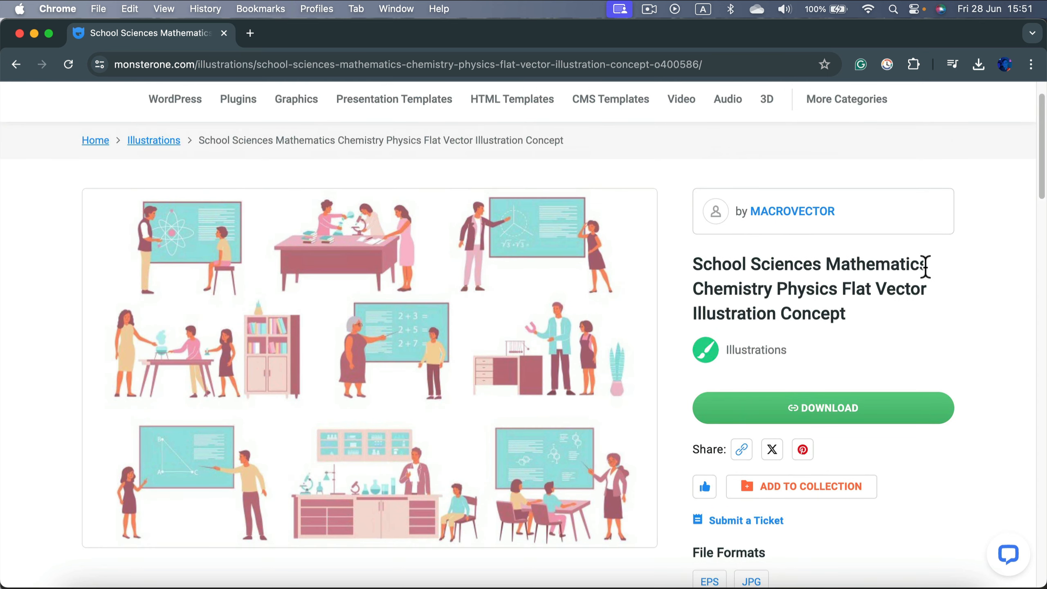
mouse_move(961, 356)
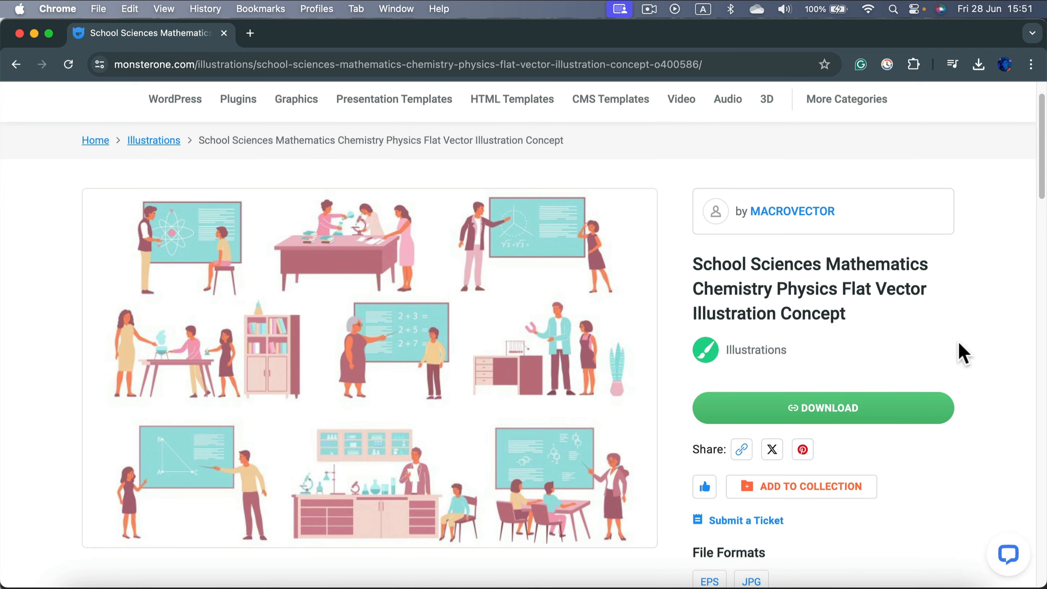
mouse_move(930, 336)
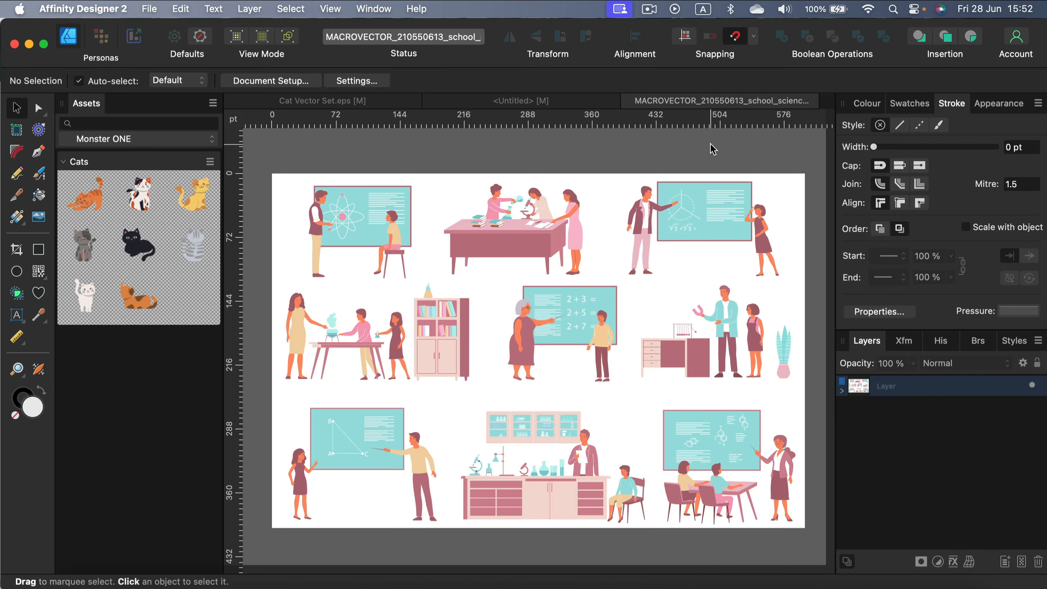
mouse_move(695, 161)
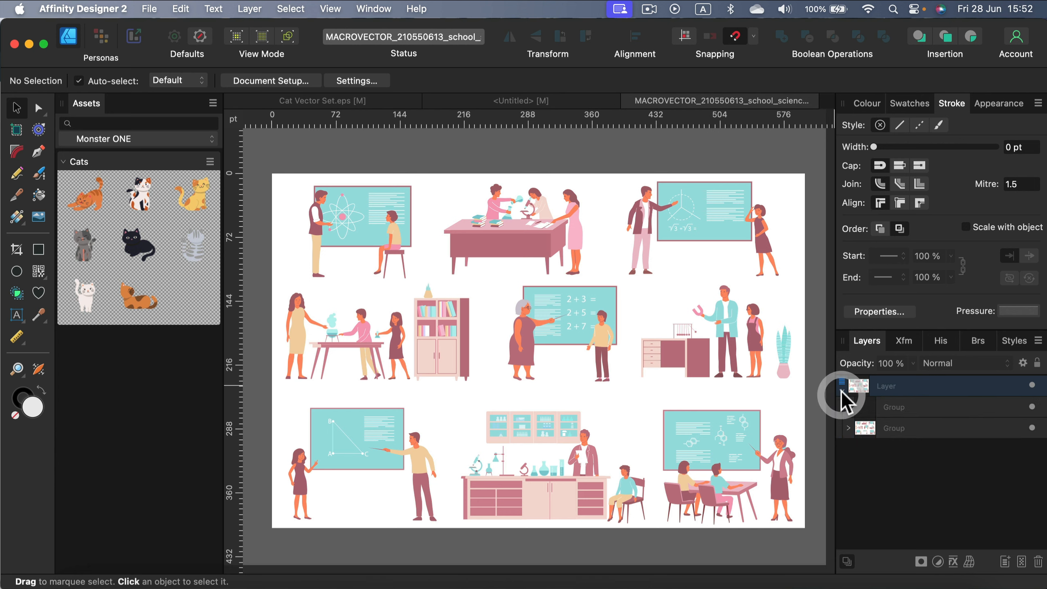
Step: Inspect the illustration's scene groups in the Layers panel, checking the lab bench group's curves
click(910, 407)
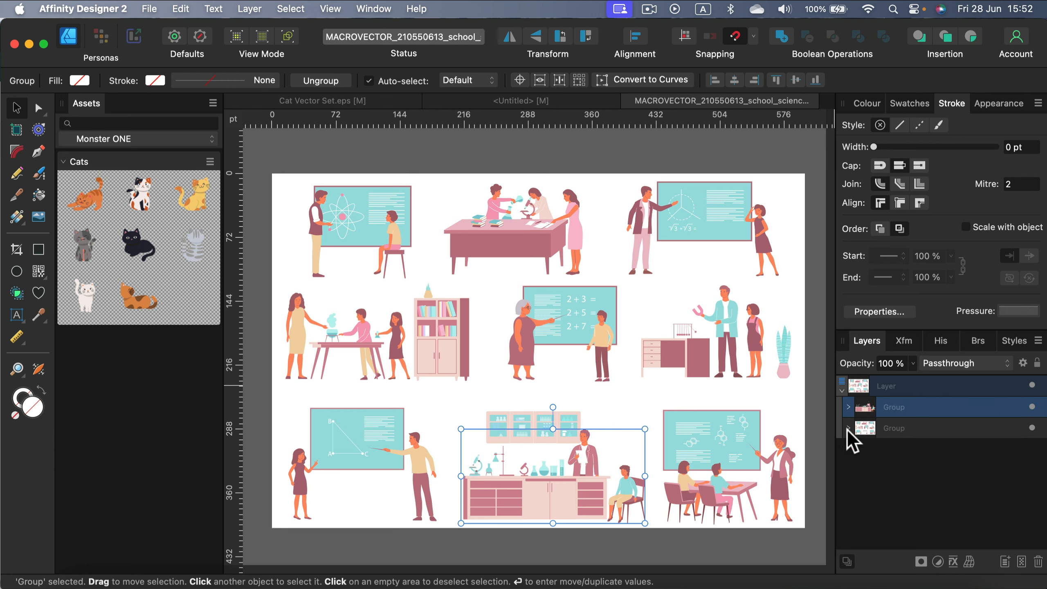
click(848, 428)
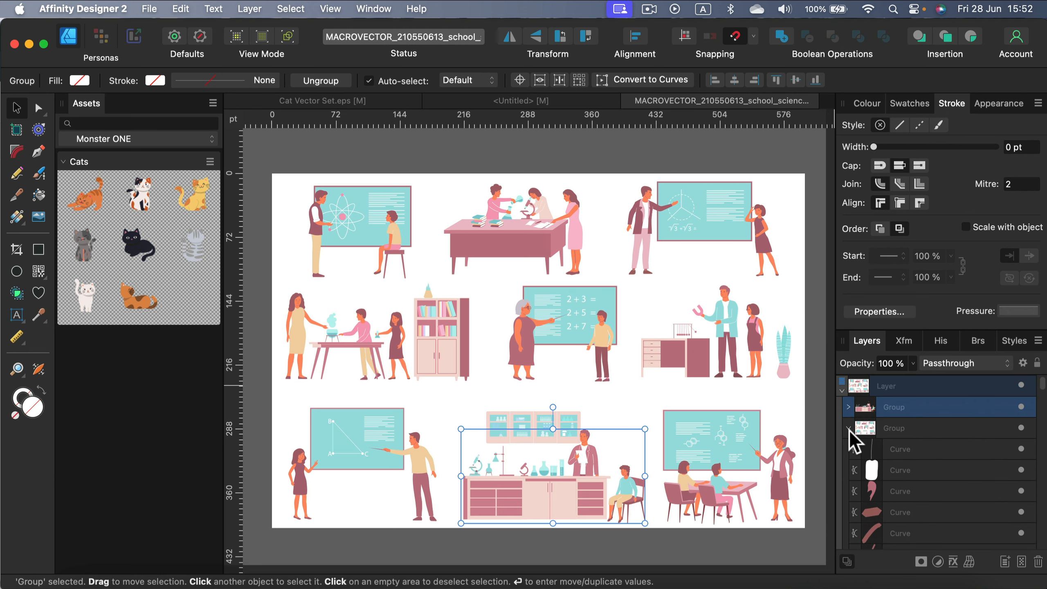
click(847, 428)
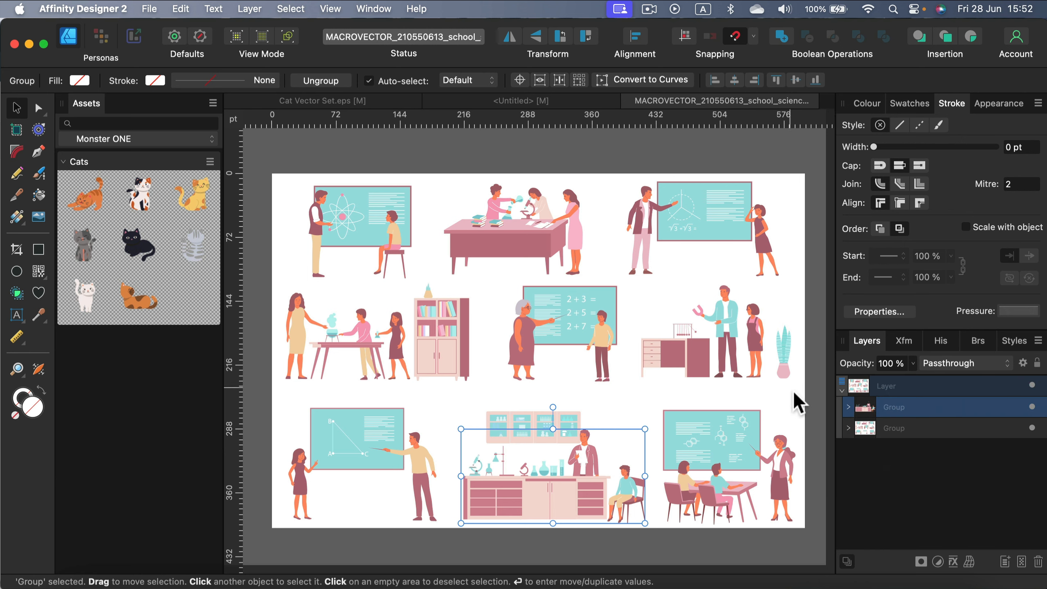
mouse_move(669, 425)
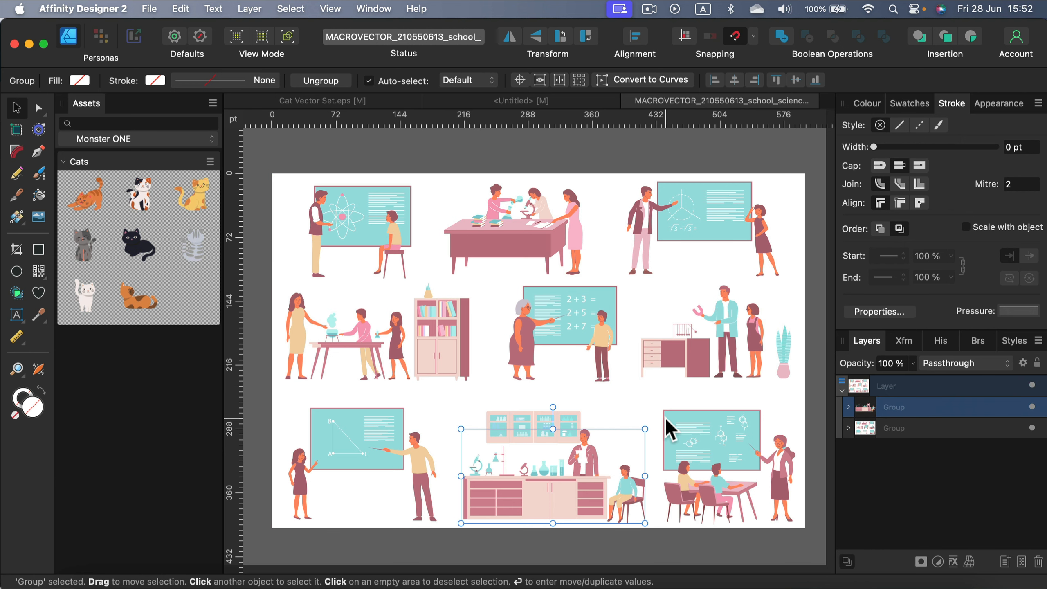
mouse_move(658, 437)
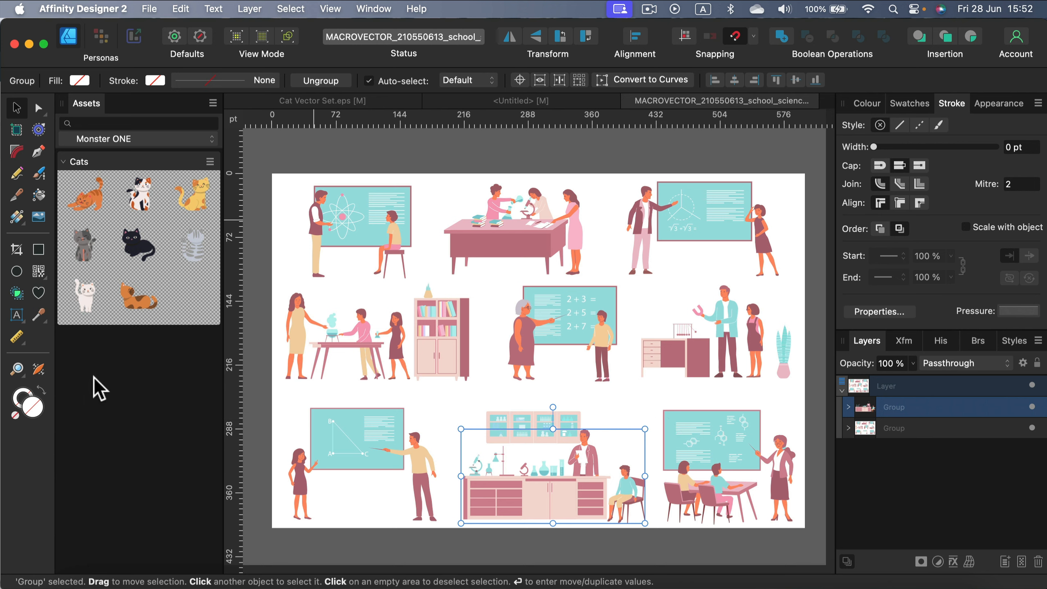
mouse_move(364, 179)
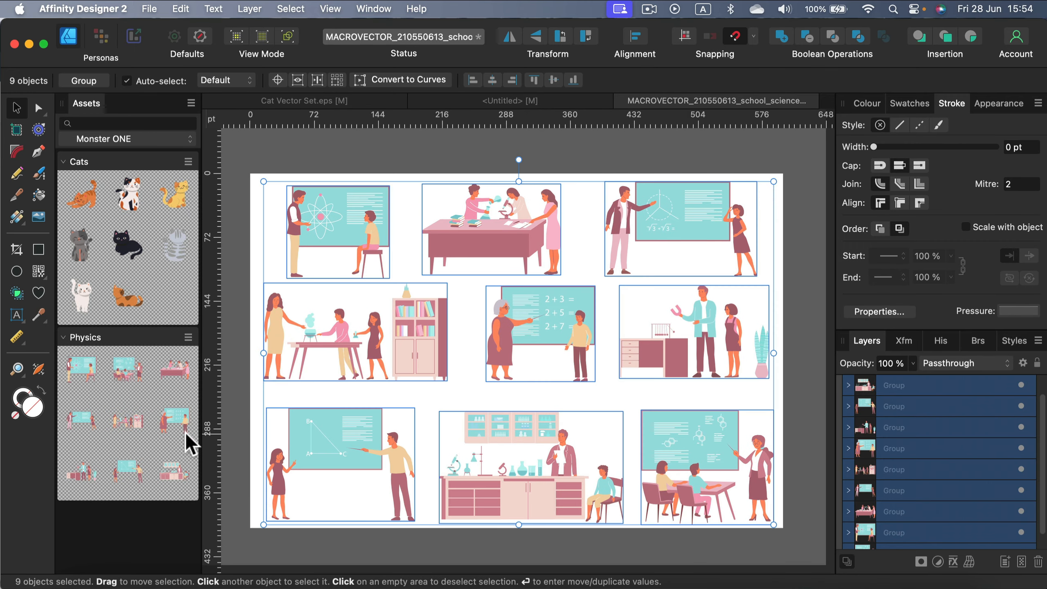
mouse_move(114, 492)
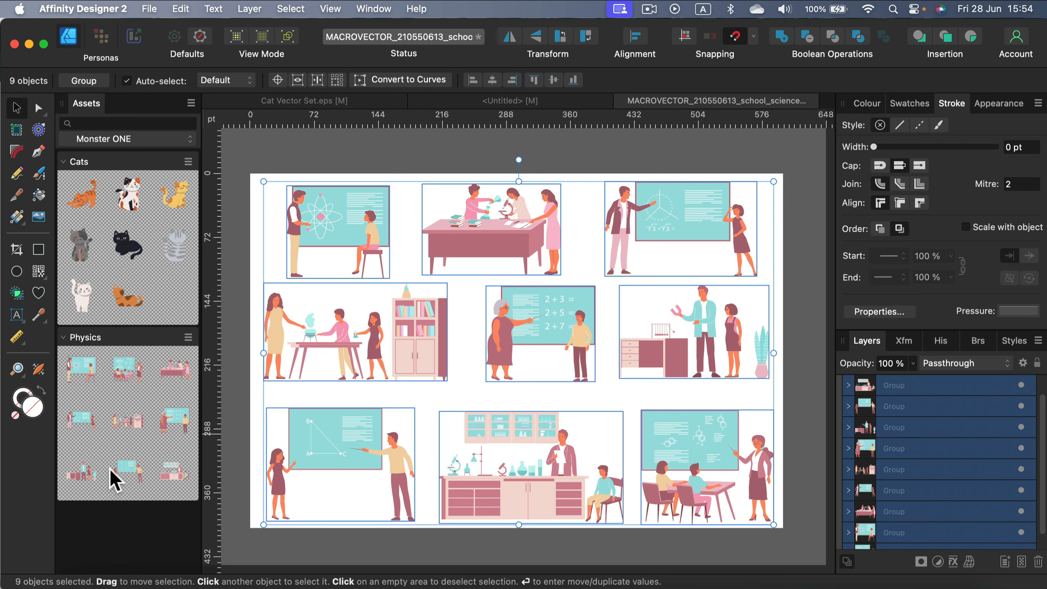
mouse_move(114, 483)
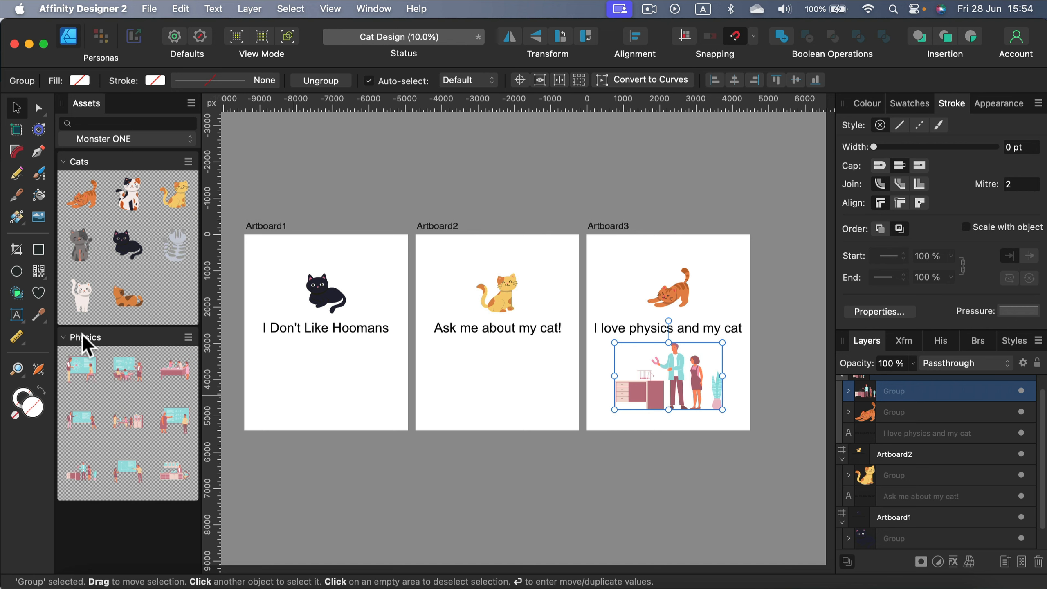
mouse_move(68, 355)
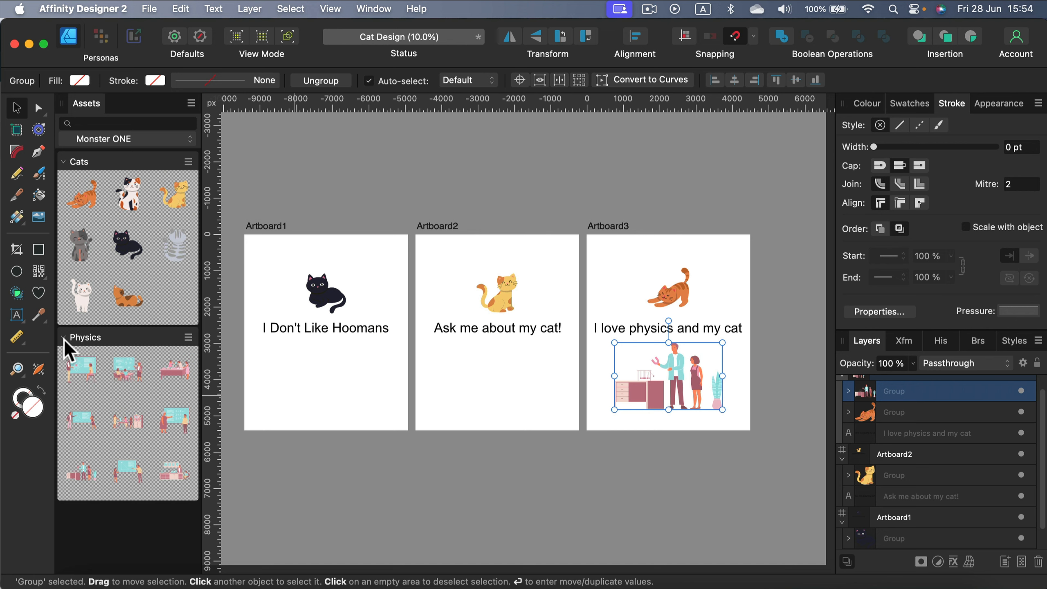
Step: Collapse the asset categories, deselect, and recentre the view on the three artboards
click(63, 162)
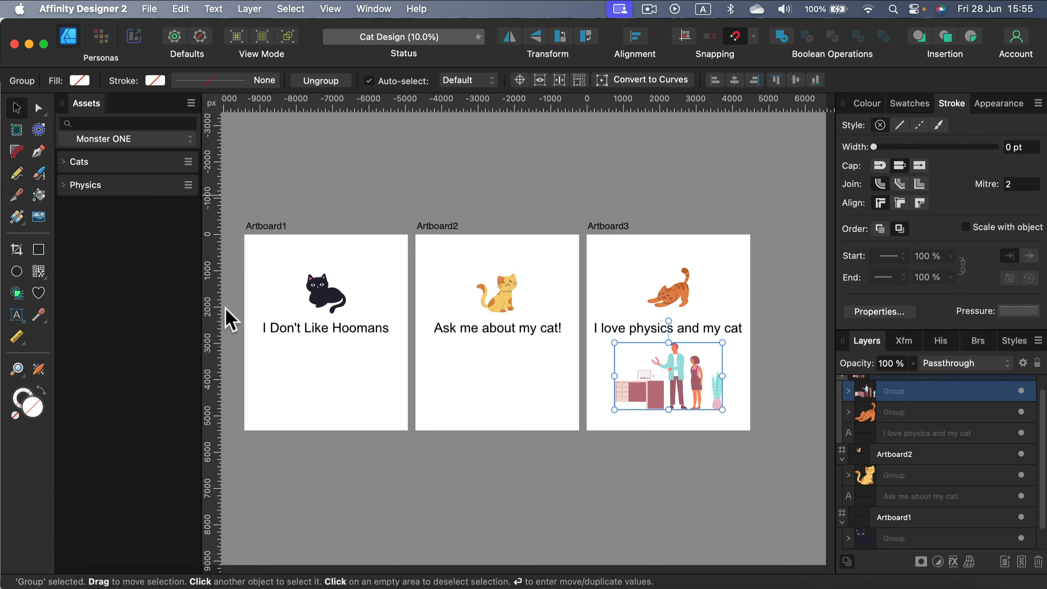
mouse_move(322, 14)
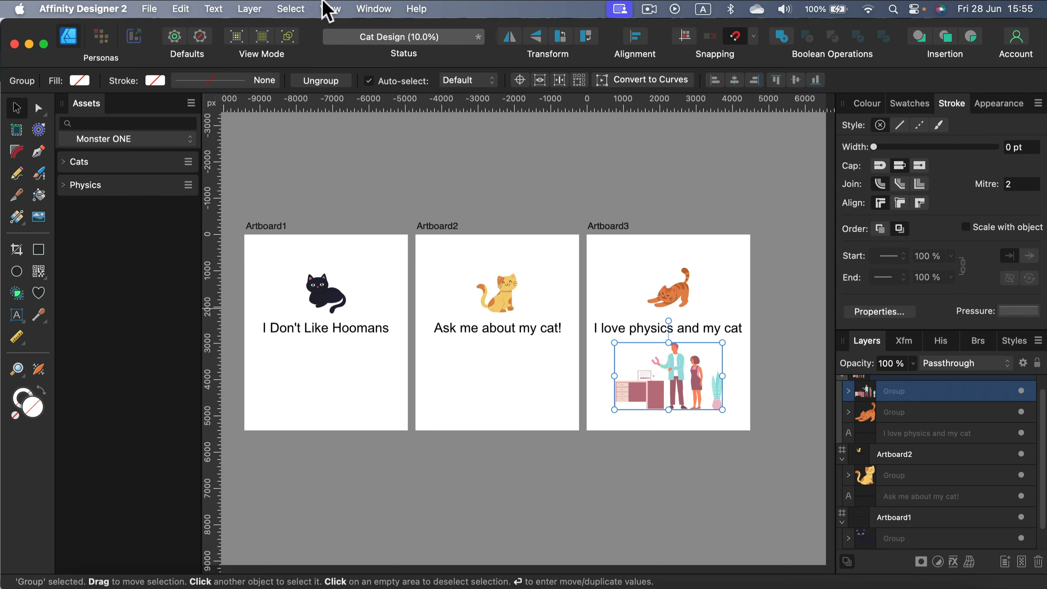
click(373, 9)
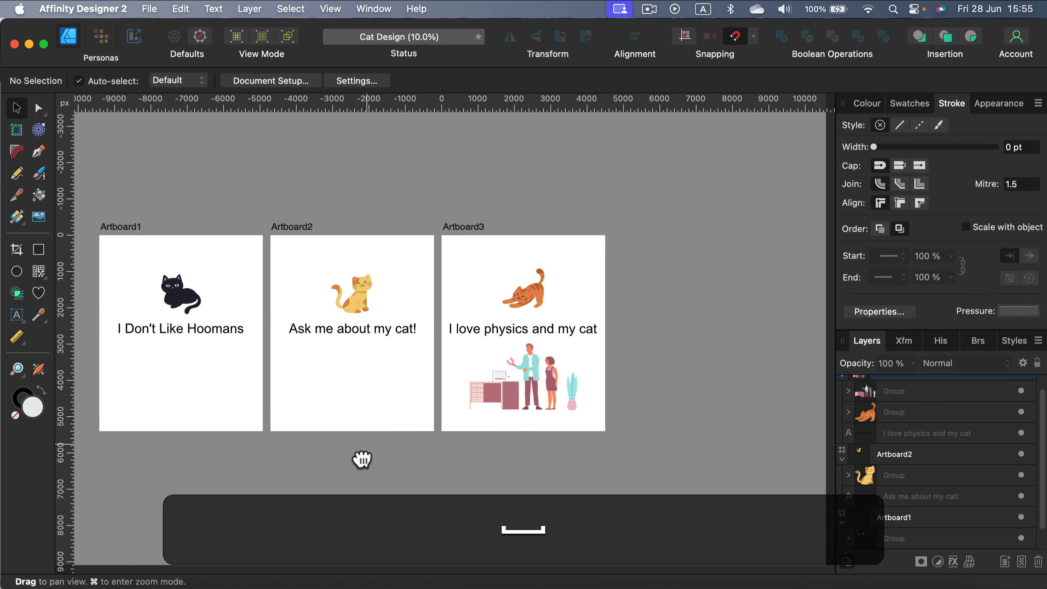
drag(362, 459, 448, 469)
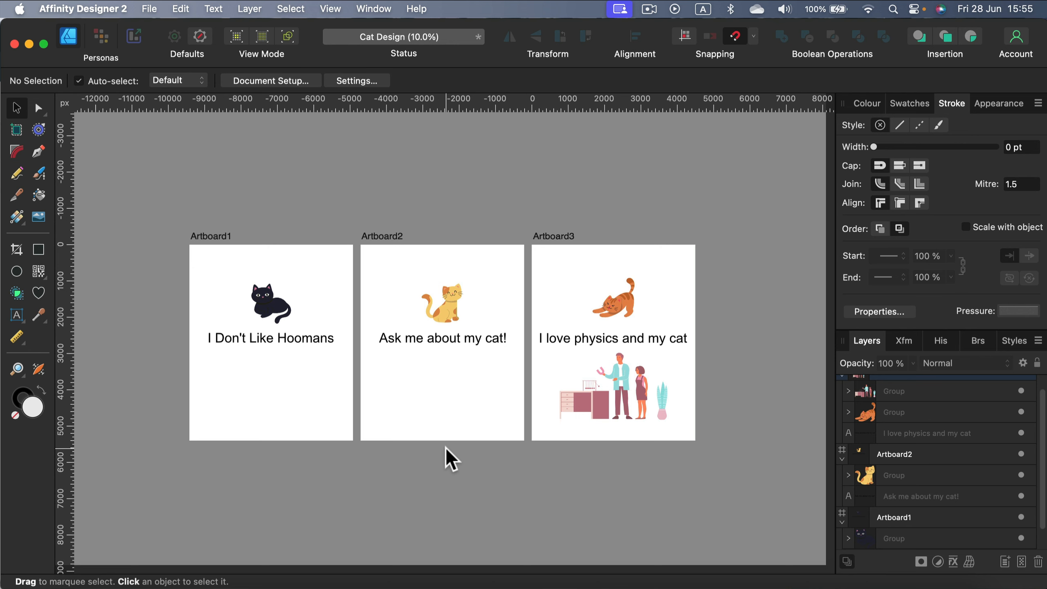
mouse_move(447, 453)
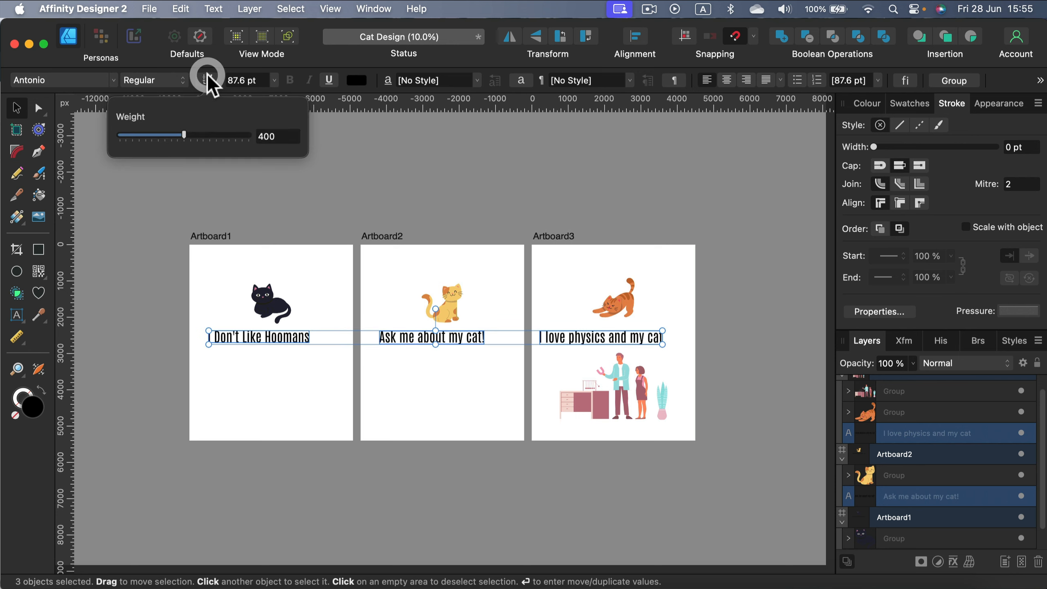
Step: Set the three slogans' font weight to 580 instead of bold 700, then deselect them
drag(183, 135, 248, 135)
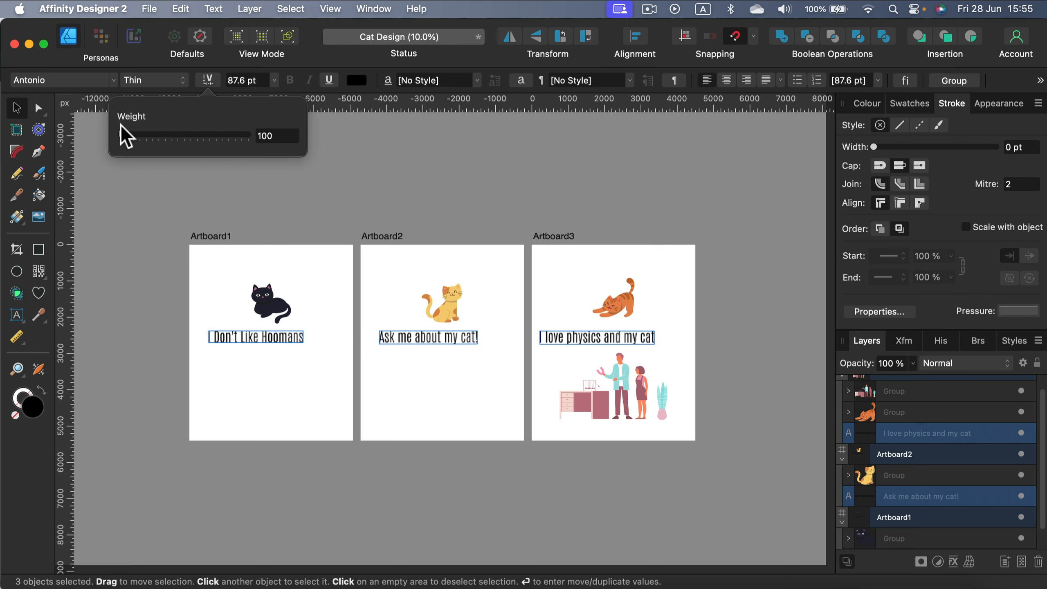
drag(120, 135, 142, 135)
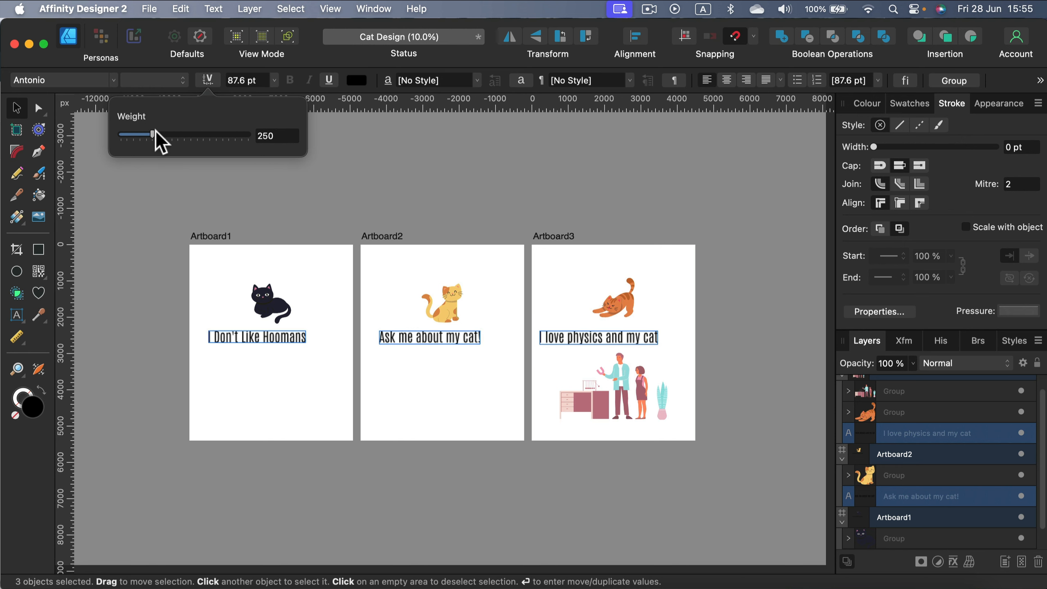
drag(139, 134, 249, 135)
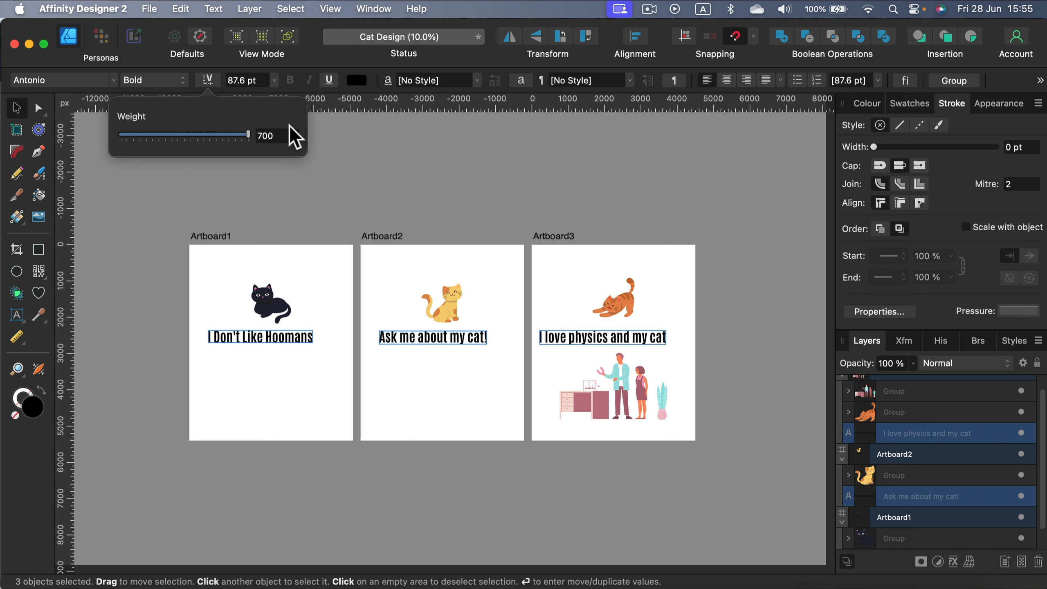
drag(247, 134, 221, 135)
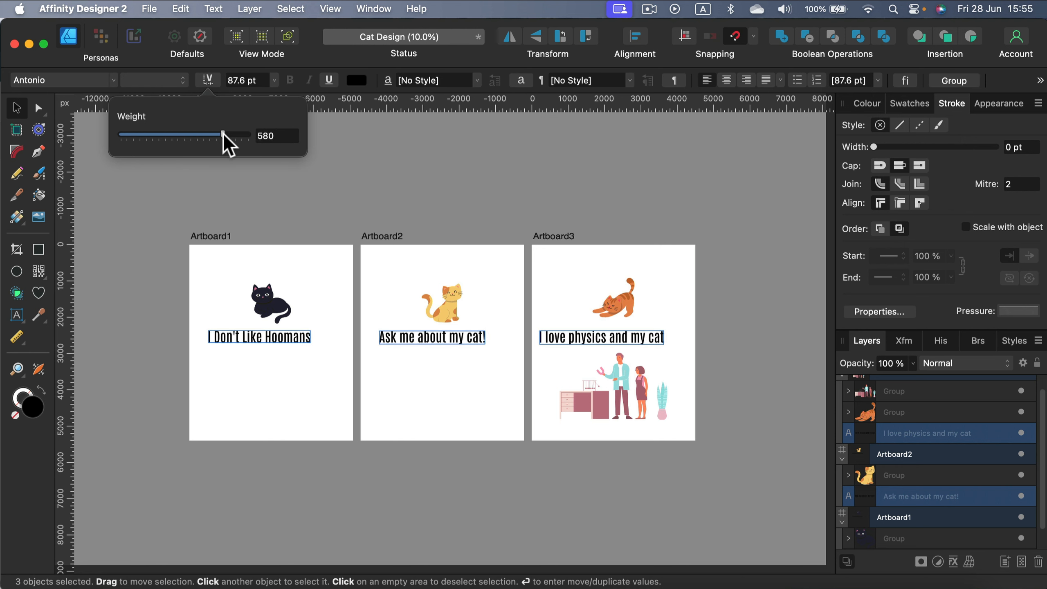
click(418, 167)
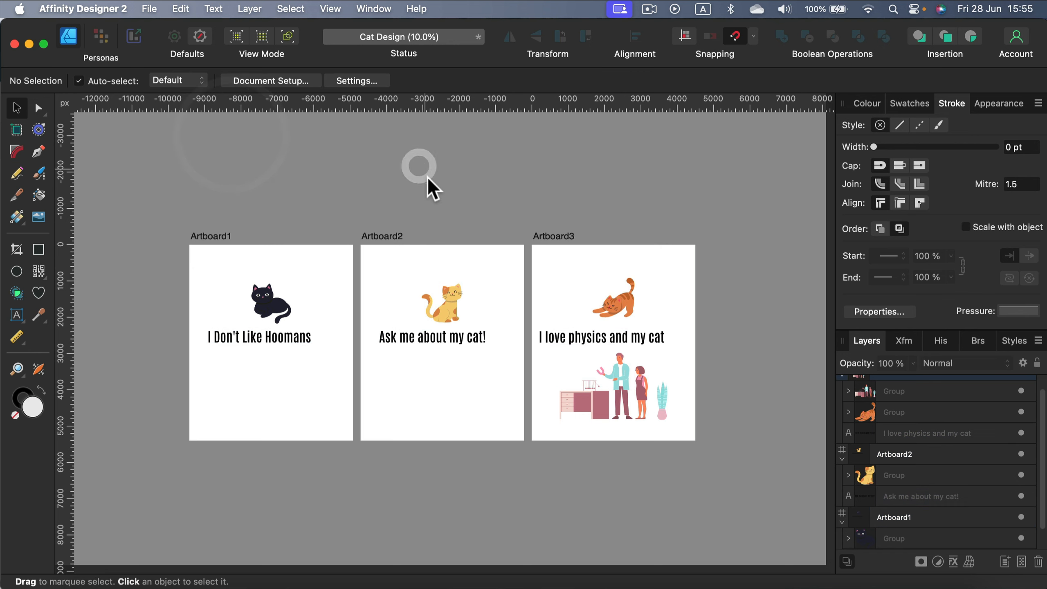
click(260, 338)
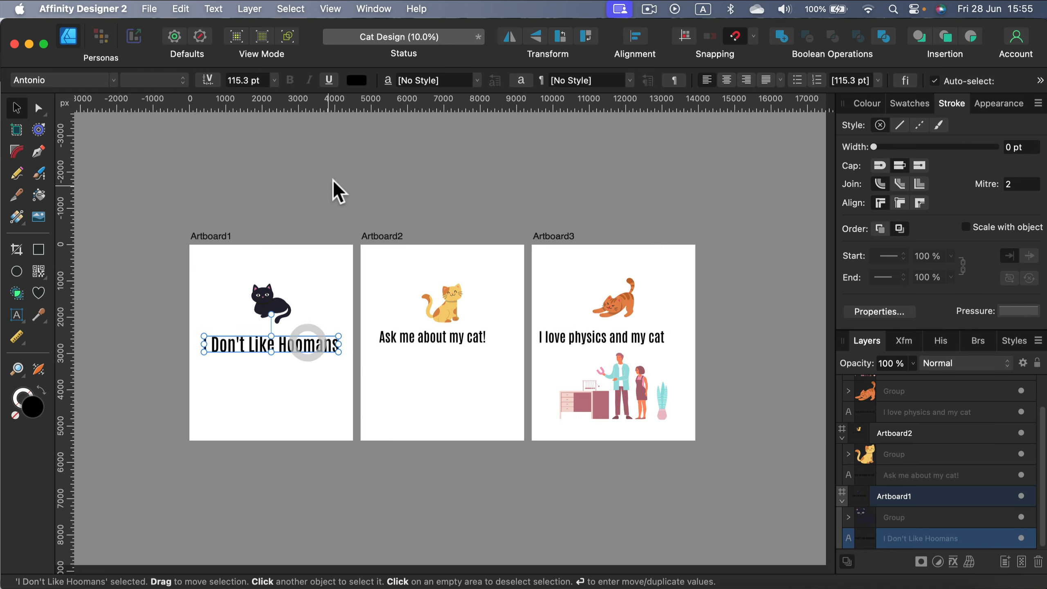
Step: Nudge Artboard1's black cat closer to its slogan and expand its group into curves
click(305, 253)
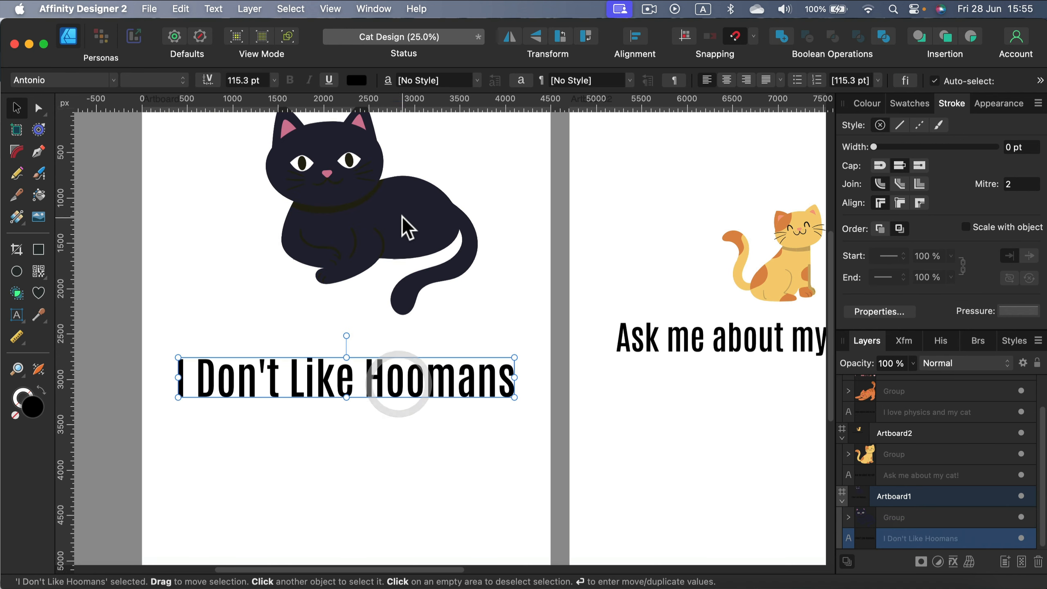
click(405, 226)
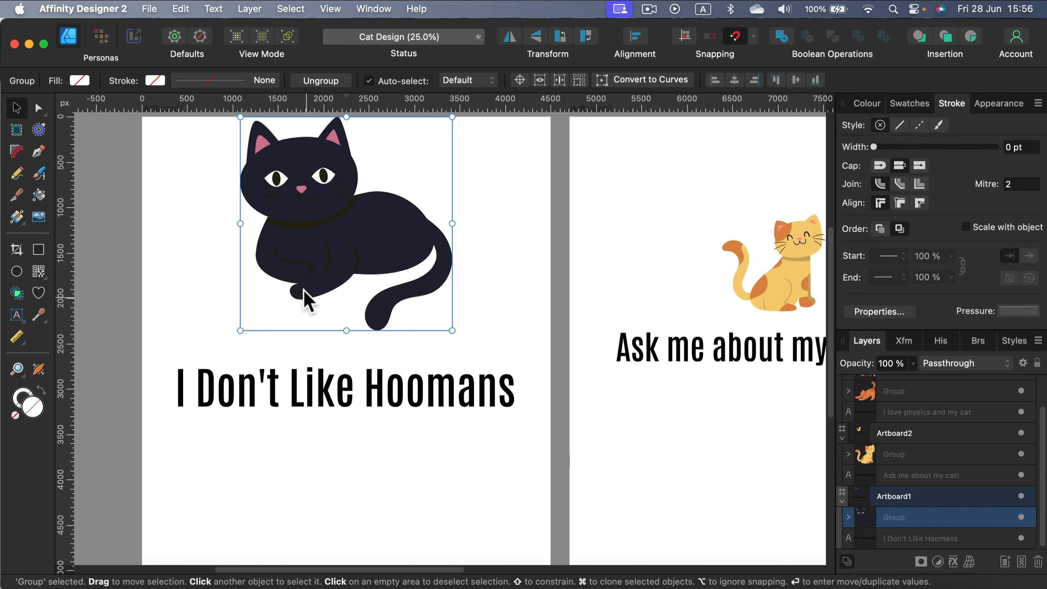
mouse_move(498, 324)
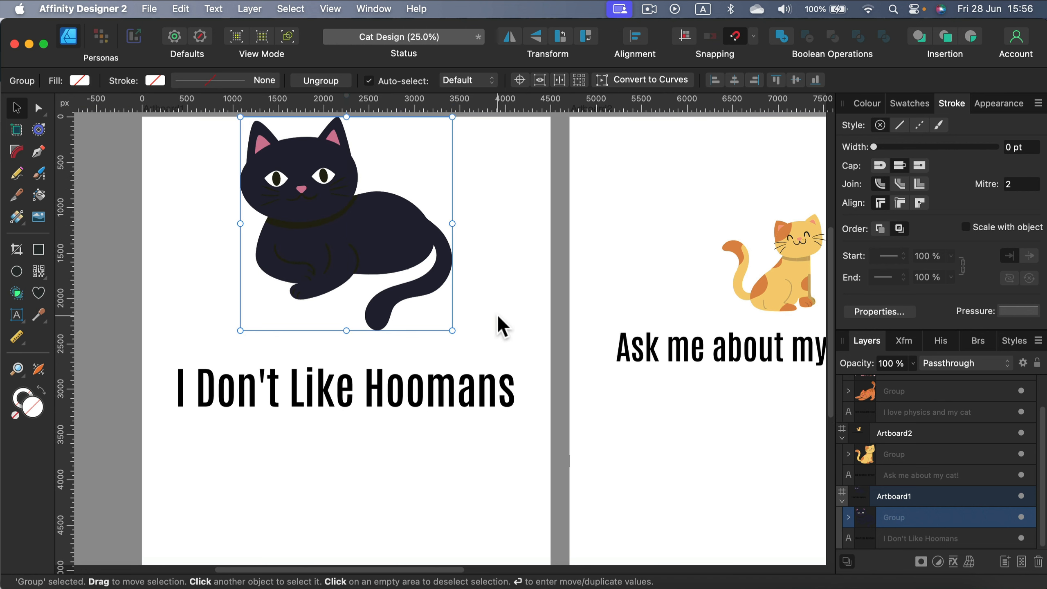
mouse_move(349, 229)
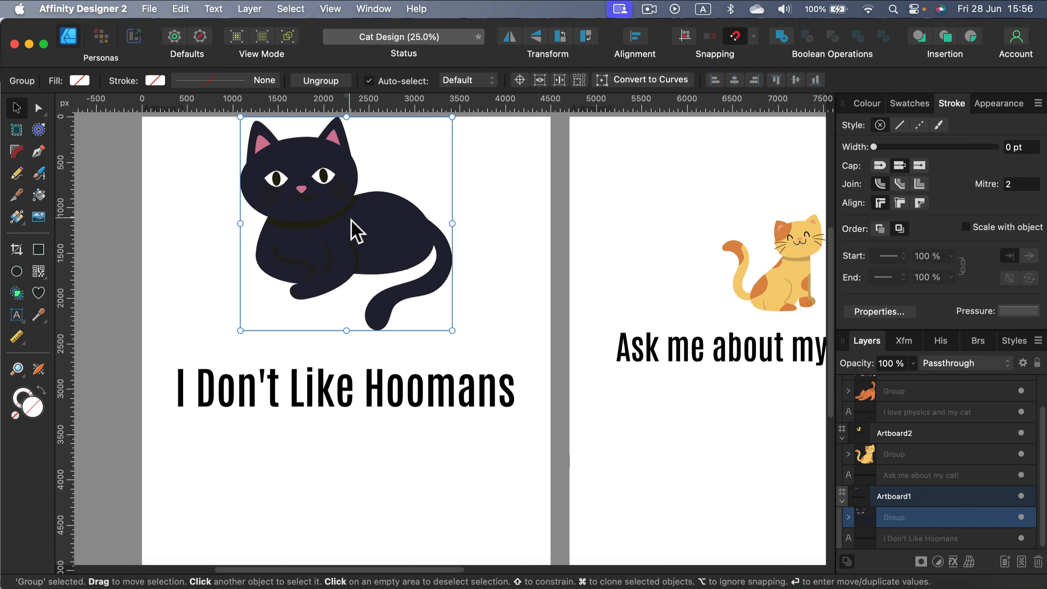
click(495, 268)
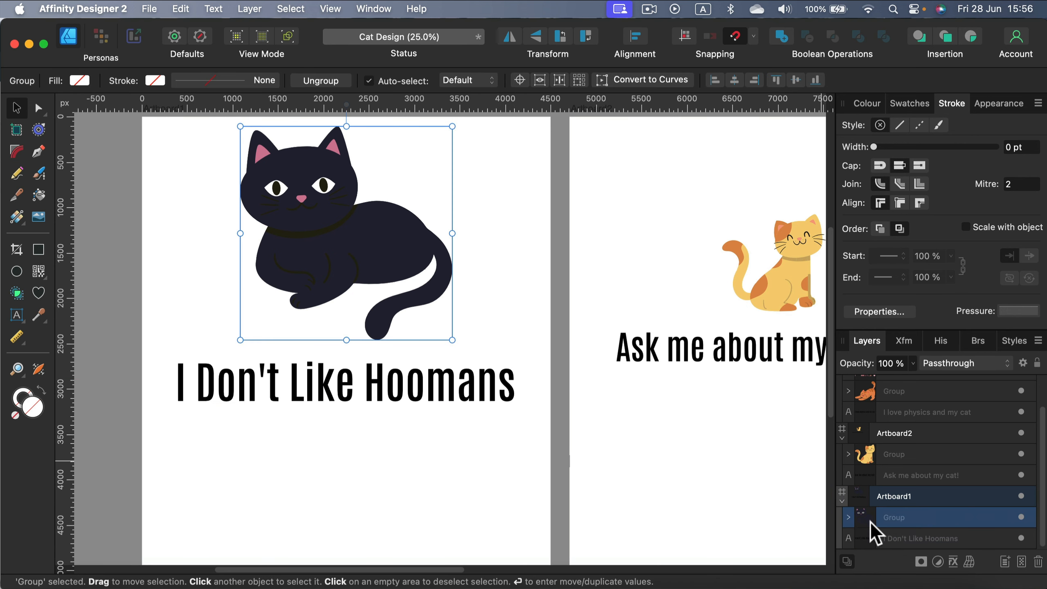
click(845, 517)
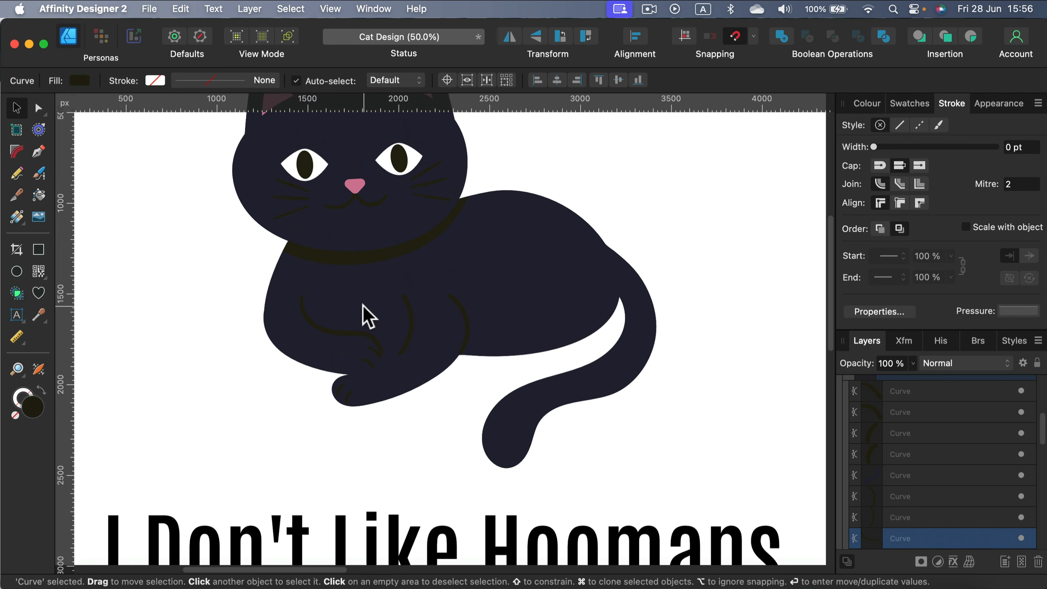
Step: Select all the cat's dark detail curves by same fill colour and recolour them white
click(290, 9)
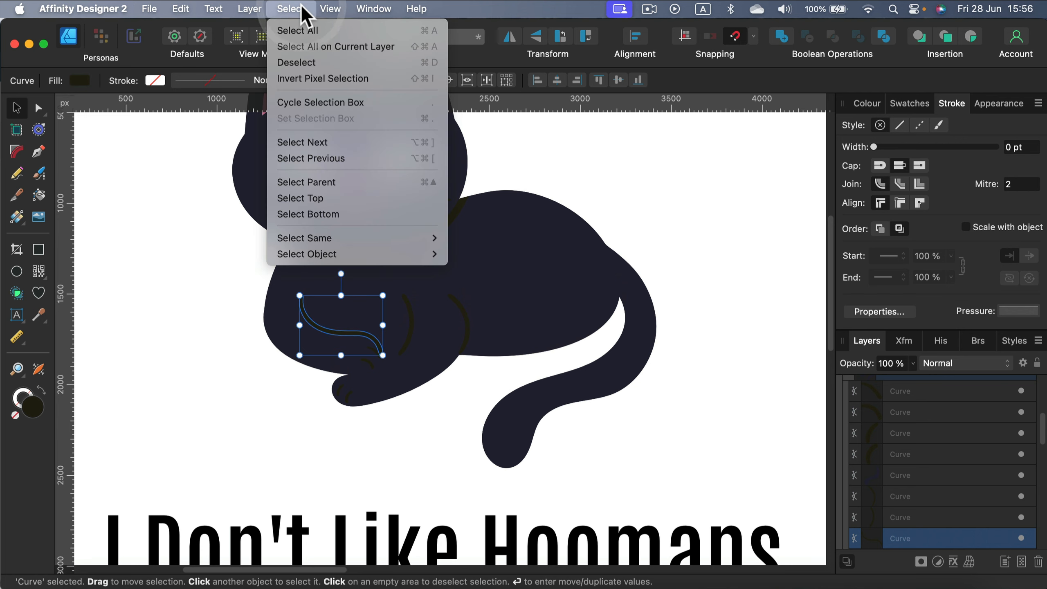
mouse_move(304, 238)
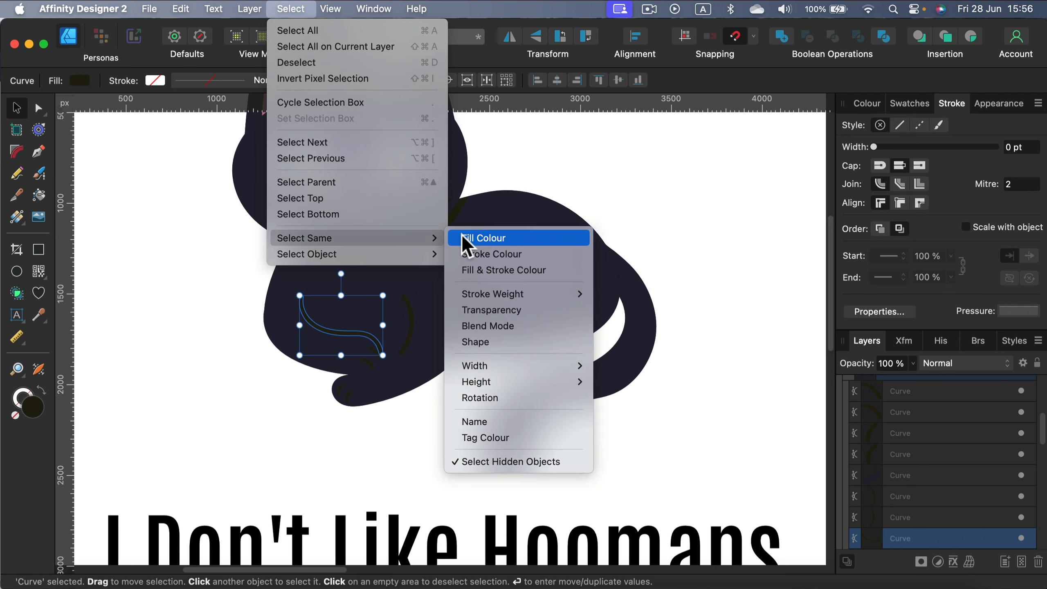
click(483, 238)
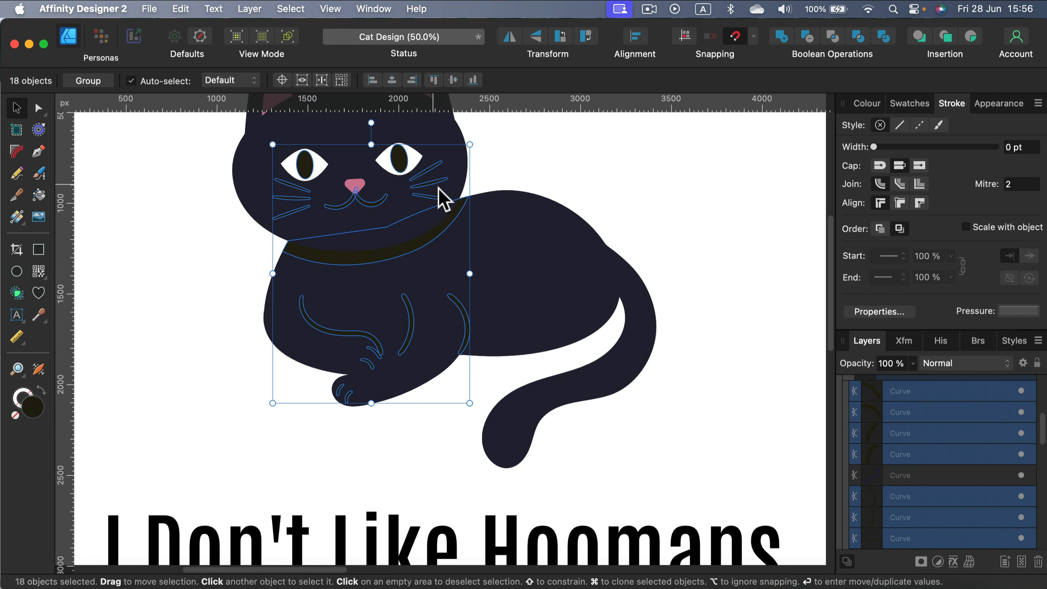
mouse_move(868, 116)
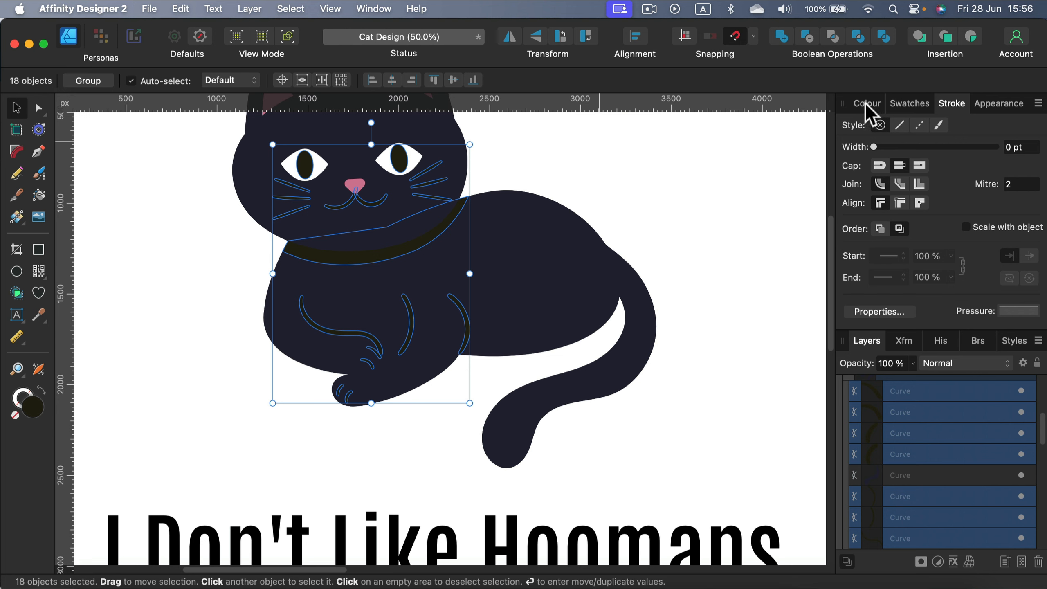
click(867, 104)
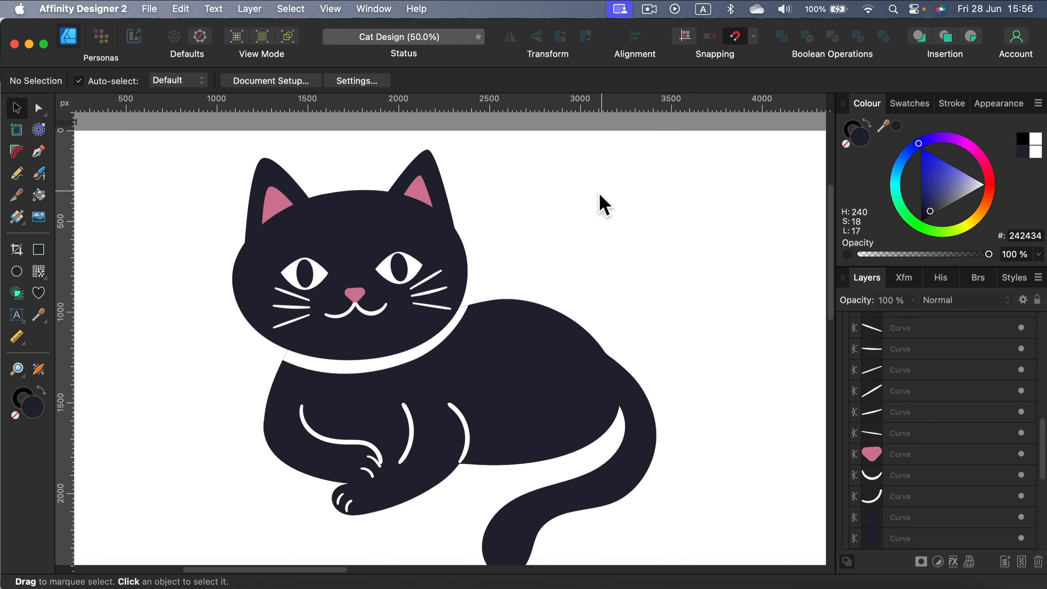
scroll(down, 3)
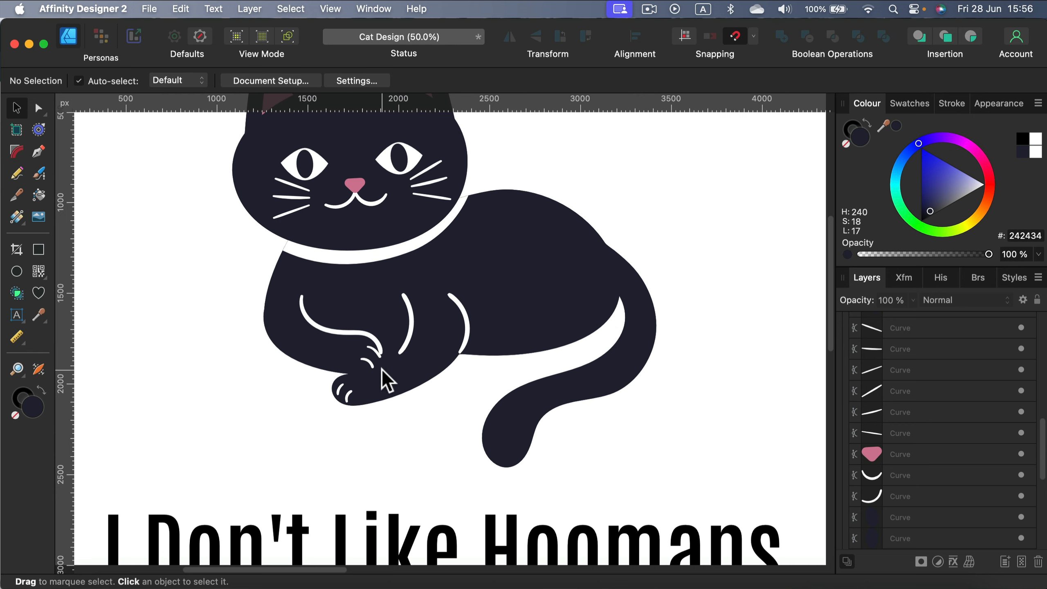
scroll(down, 3)
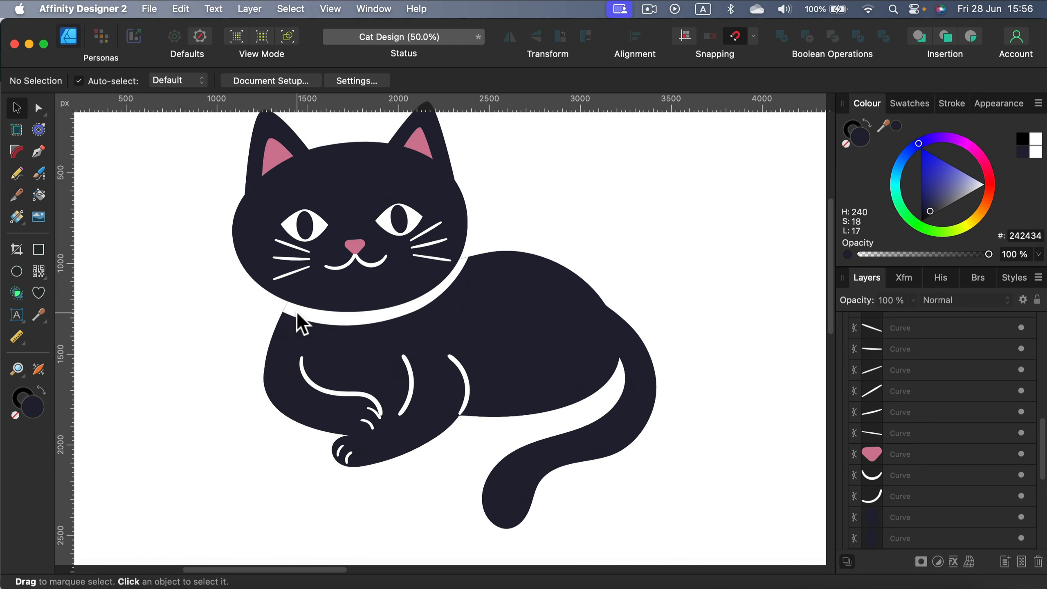
scroll(down, 3)
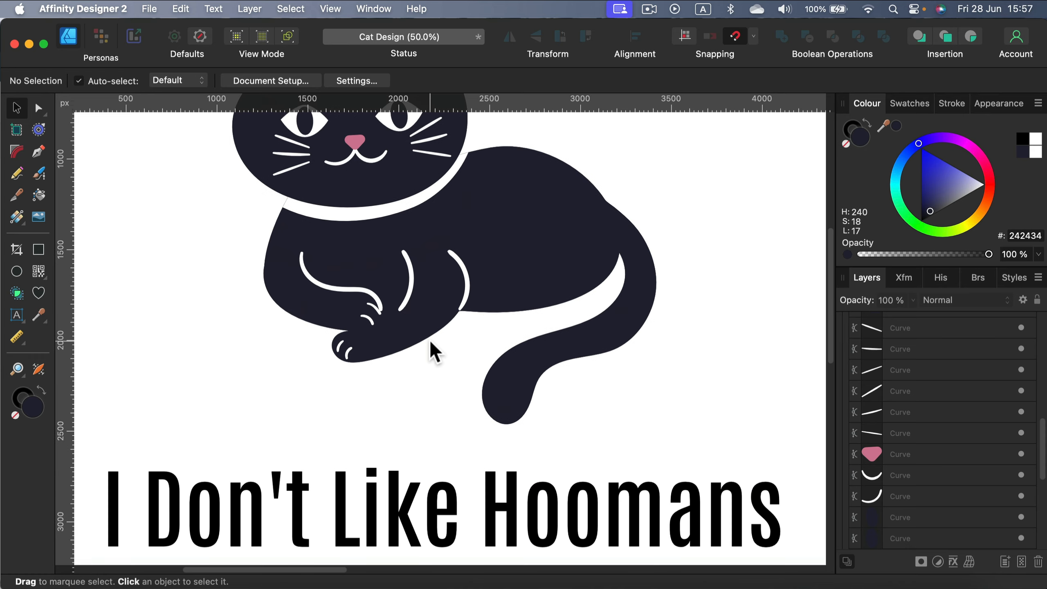
mouse_move(600, 267)
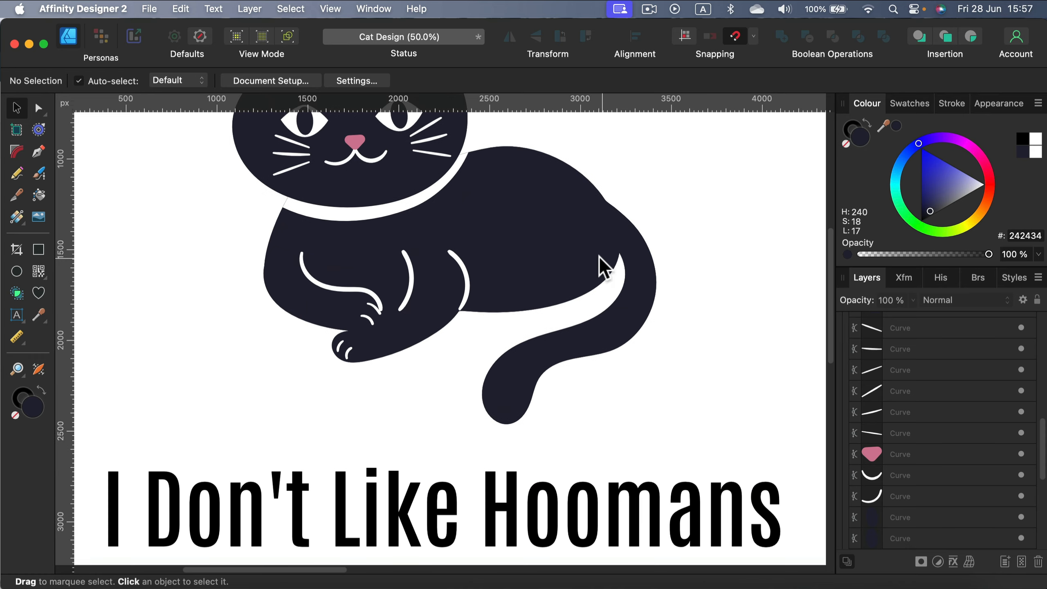
scroll(down, 3)
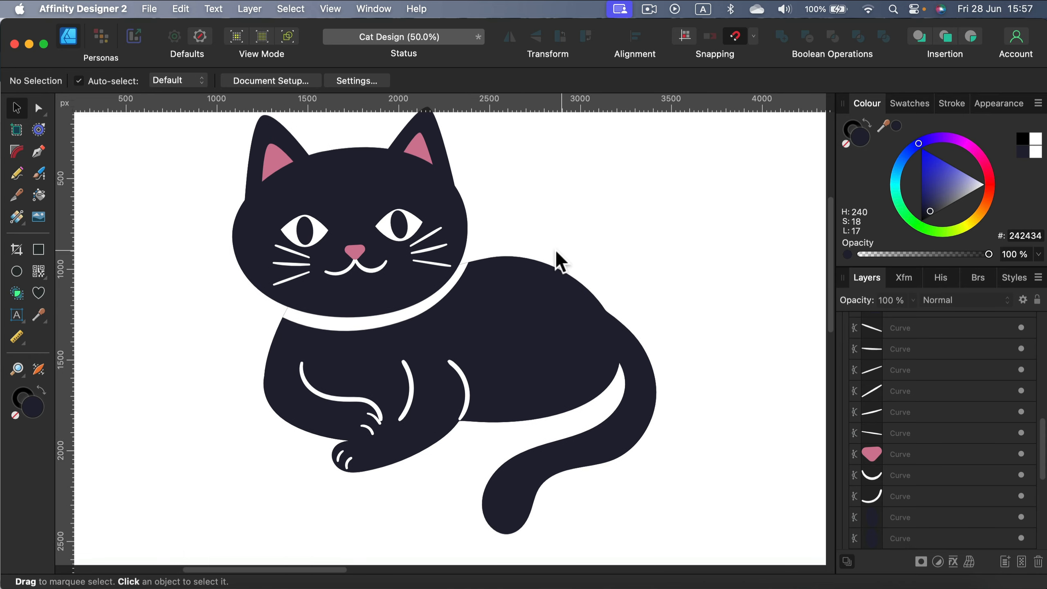
key(cmd)
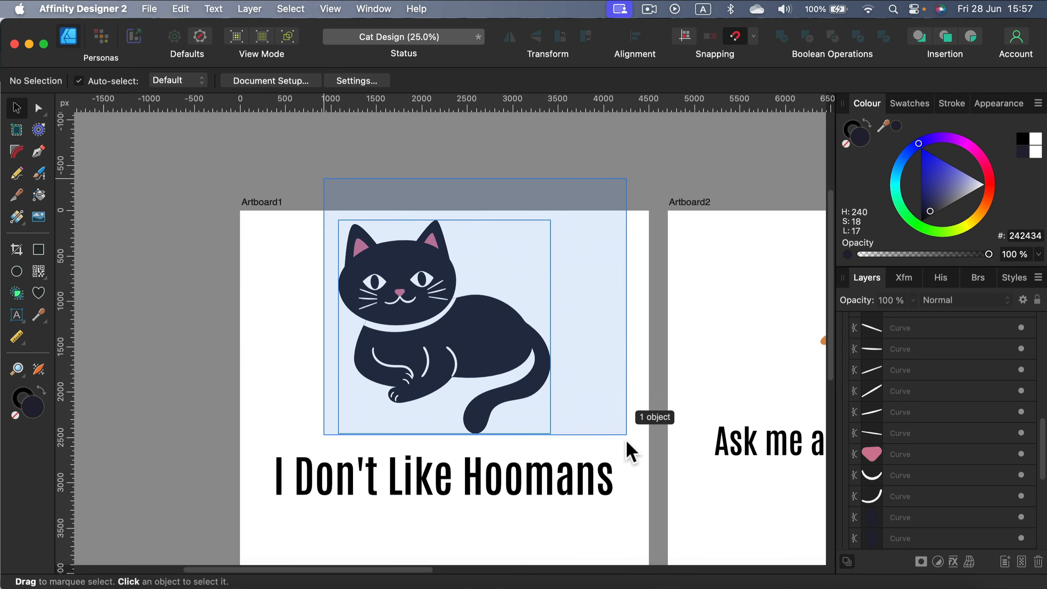
Step: Select Artboard1 itself, ready to give it a dark grey background
click(472, 363)
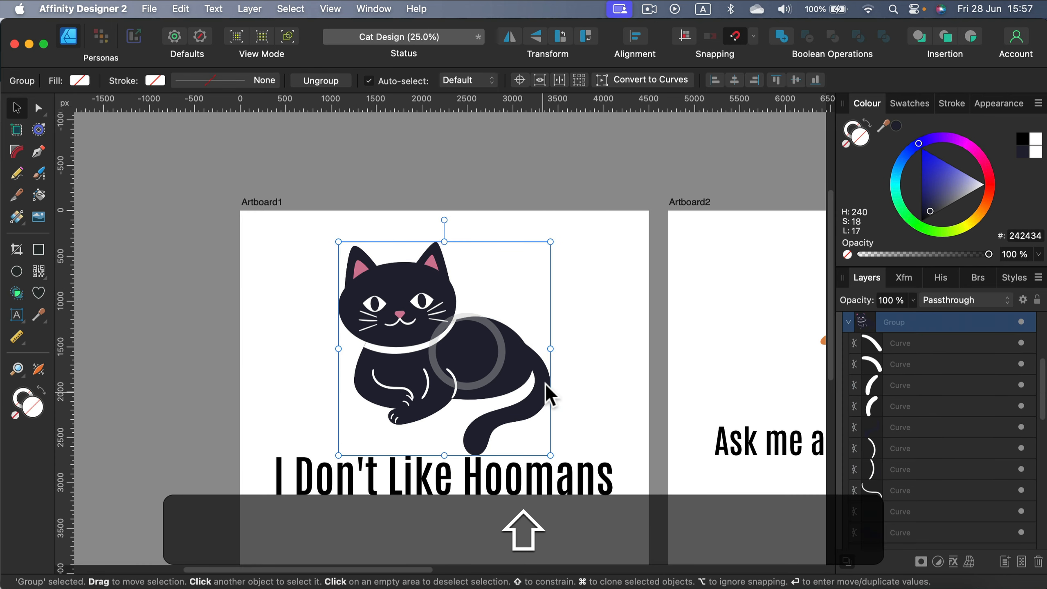
click(304, 156)
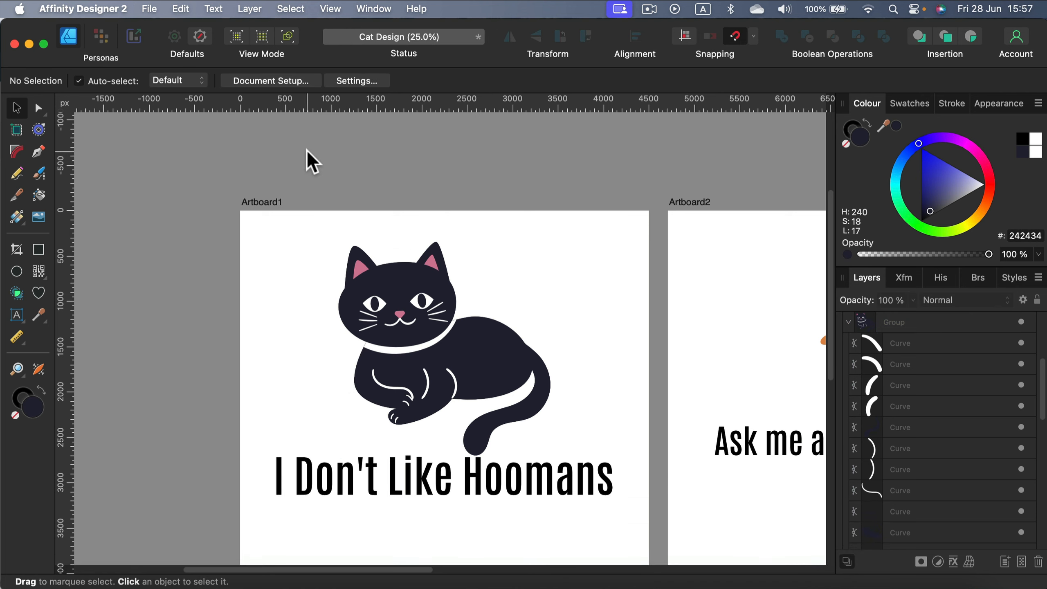
mouse_move(268, 217)
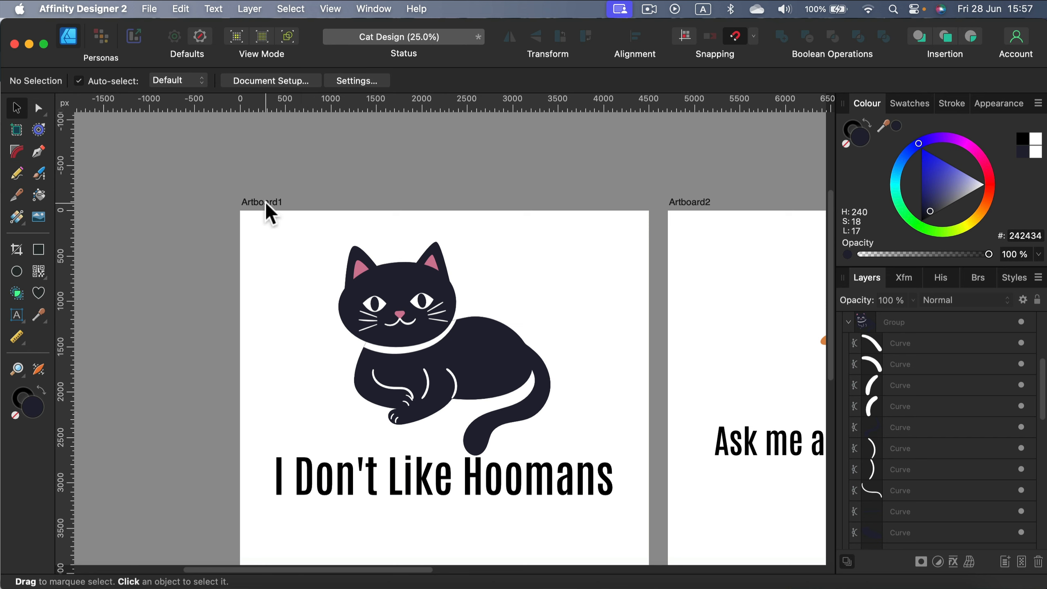
click(260, 210)
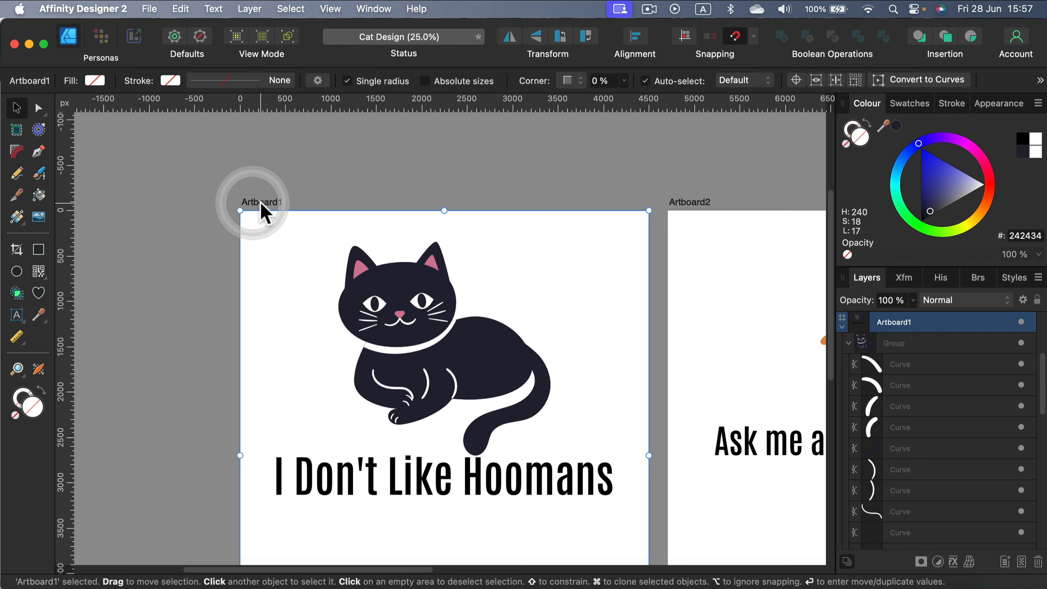
mouse_move(748, 178)
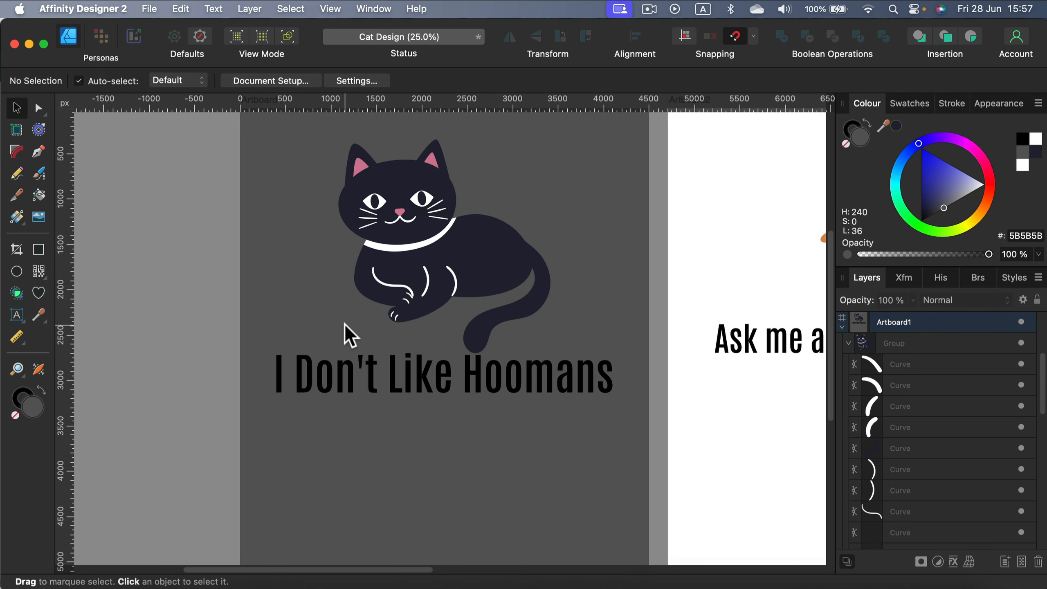
mouse_move(389, 397)
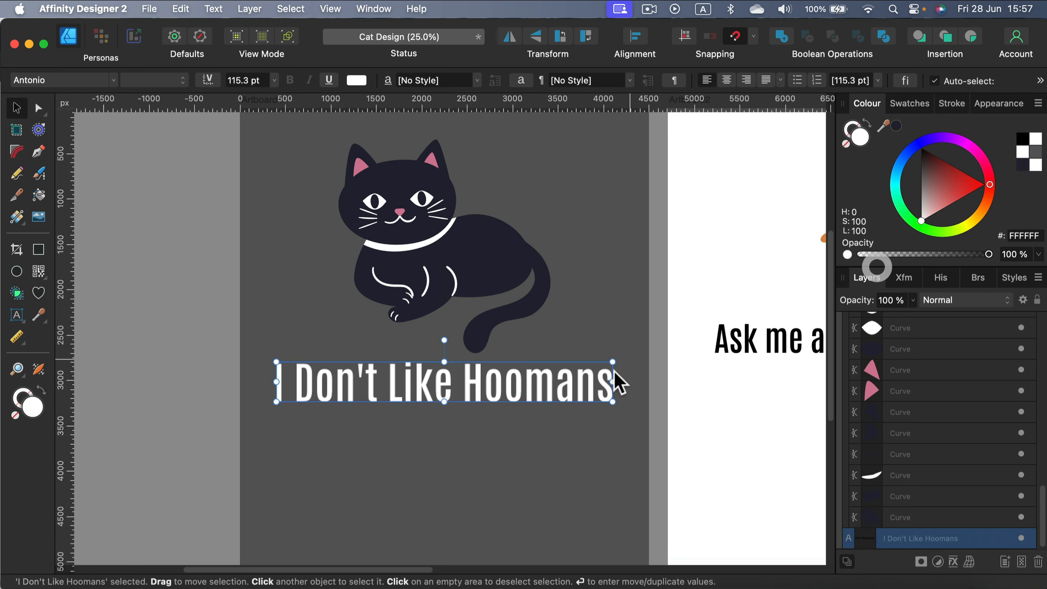
mouse_move(510, 381)
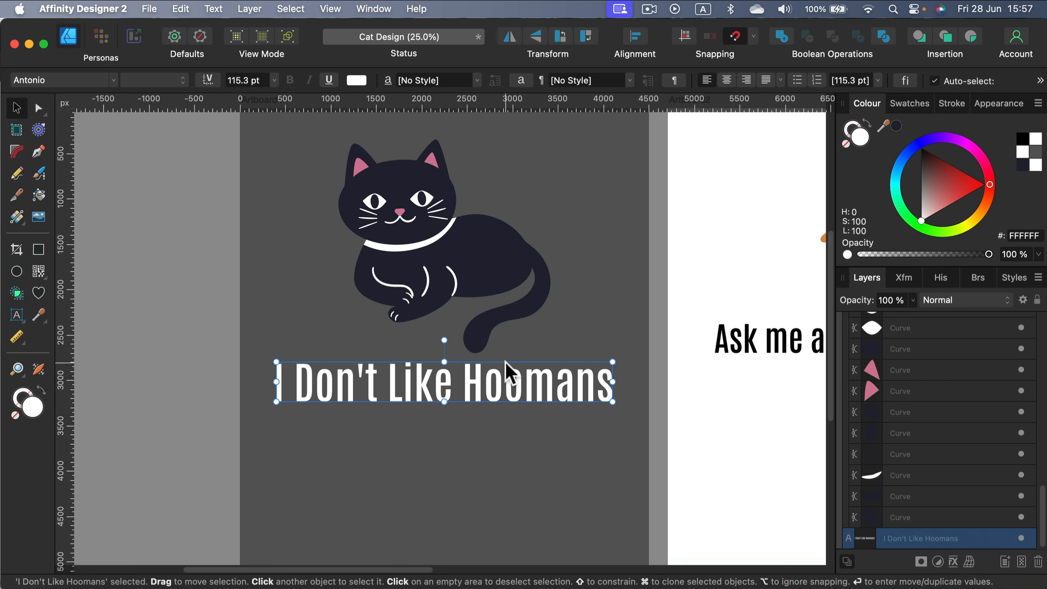
Step: Retype the slogan's second line so it reads 'HOOOMANS!' beneath 'I Don't Like'
click(464, 388)
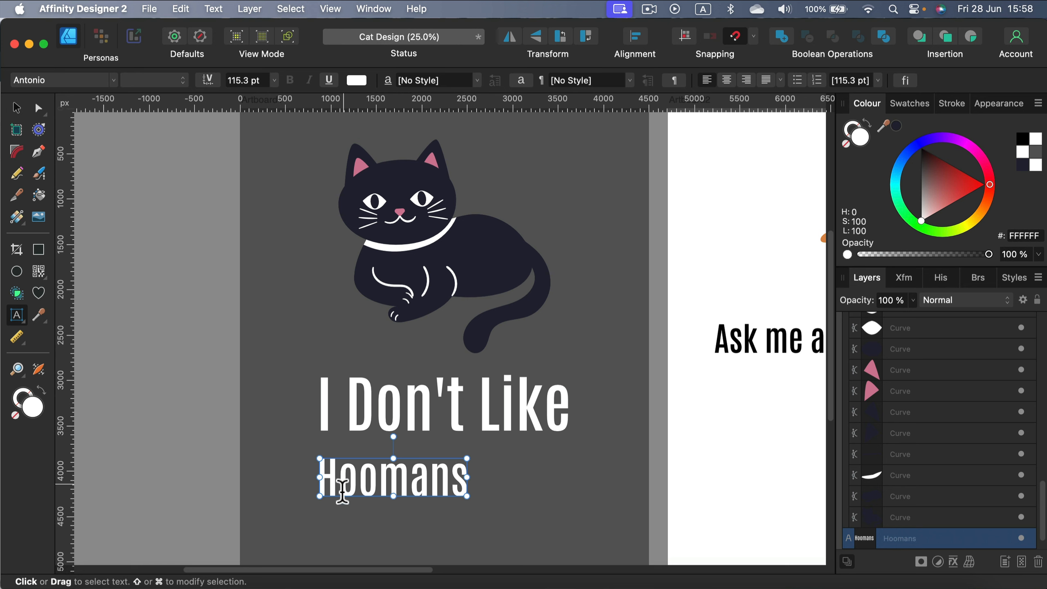
click(338, 485)
text(H)
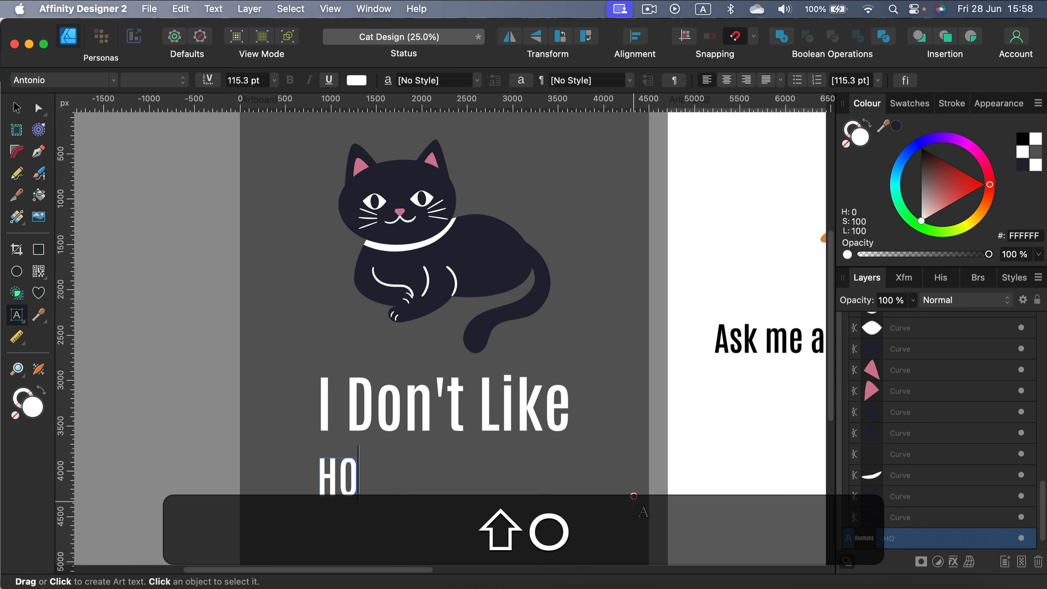
text(OOMANS!)
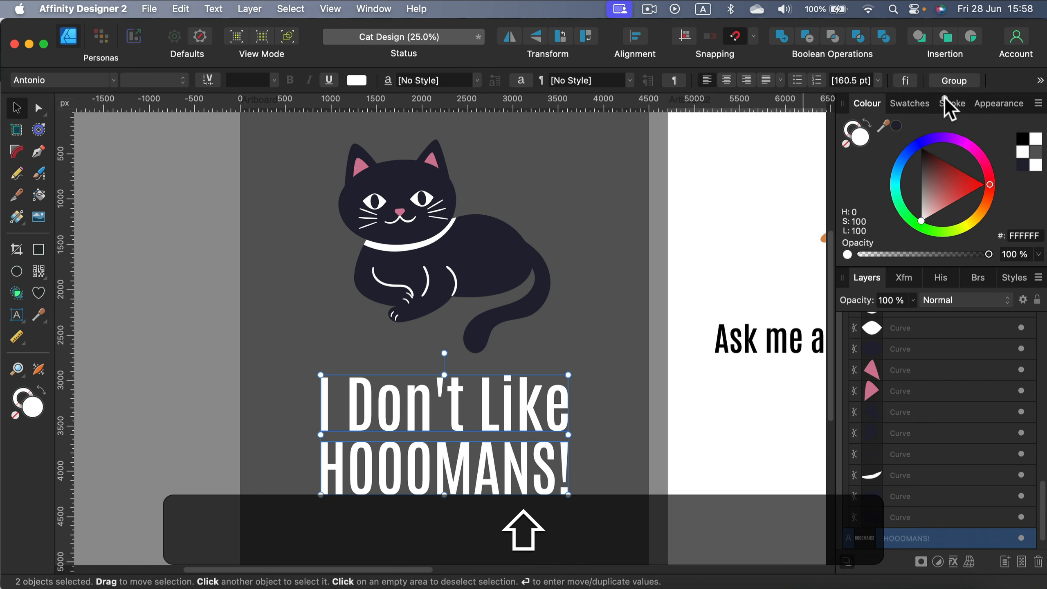
Step: Give the slogan a 22 pt dark navy (#242434) stroke aligned outside the letters
click(951, 103)
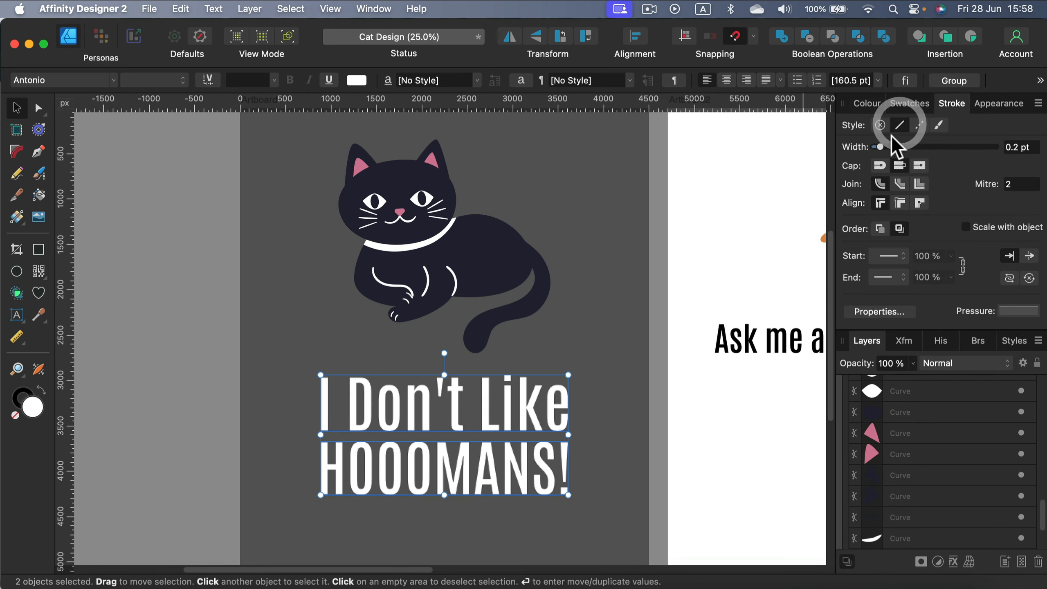
drag(880, 146, 927, 146)
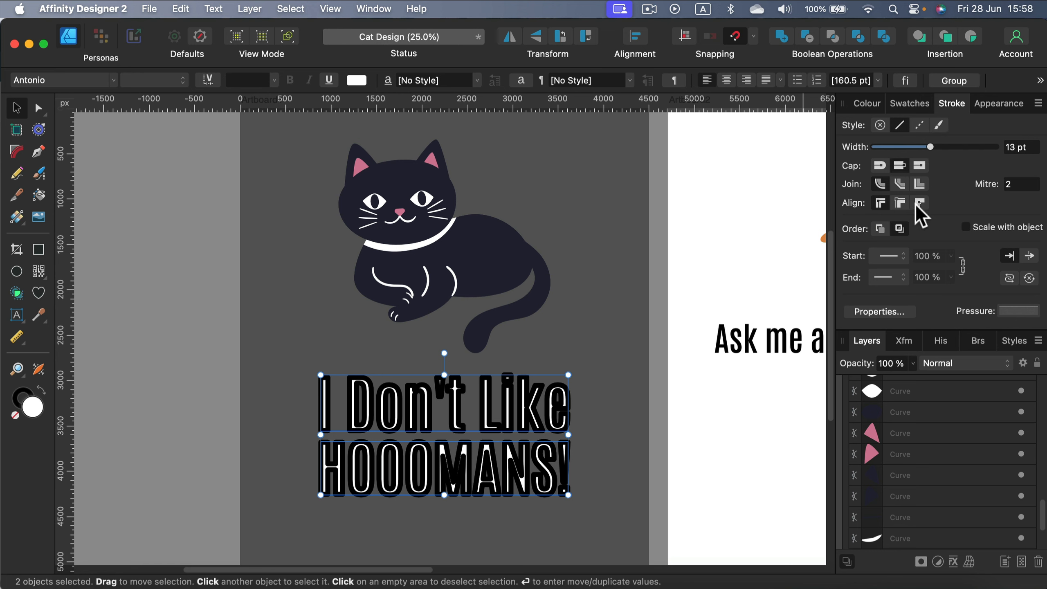
click(866, 103)
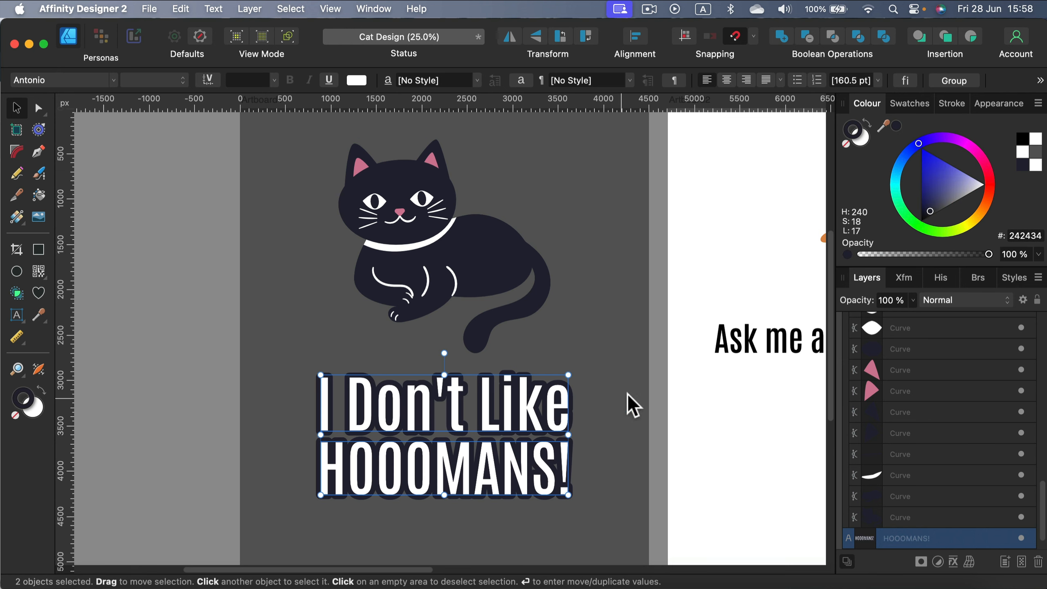
click(441, 471)
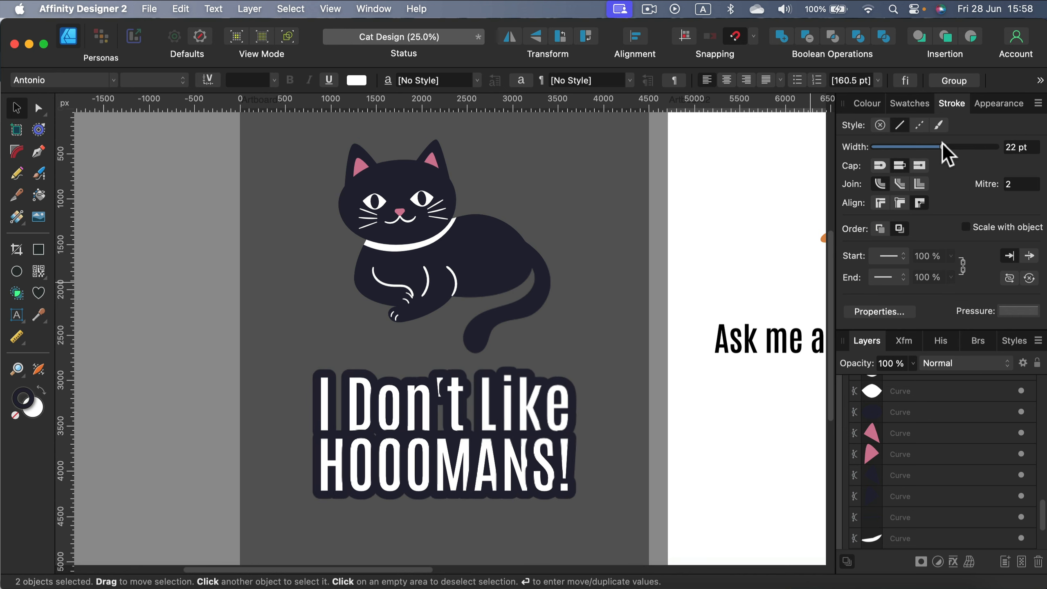
drag(945, 146, 936, 146)
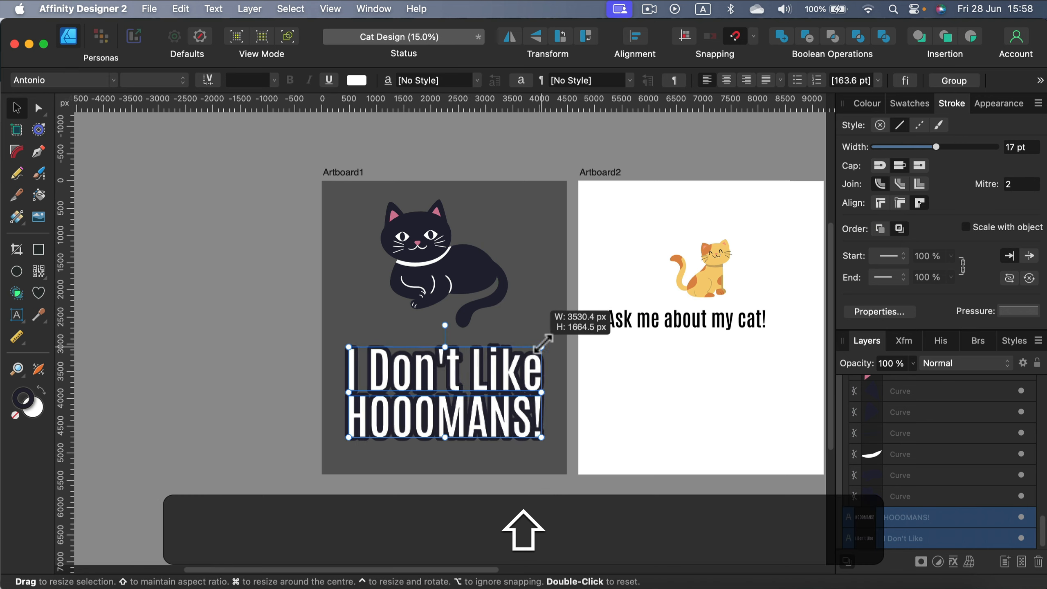
Step: Rescale the slogan proportionally across the lower artboard and set its stroke width to 20 pt
drag(541, 347, 527, 354)
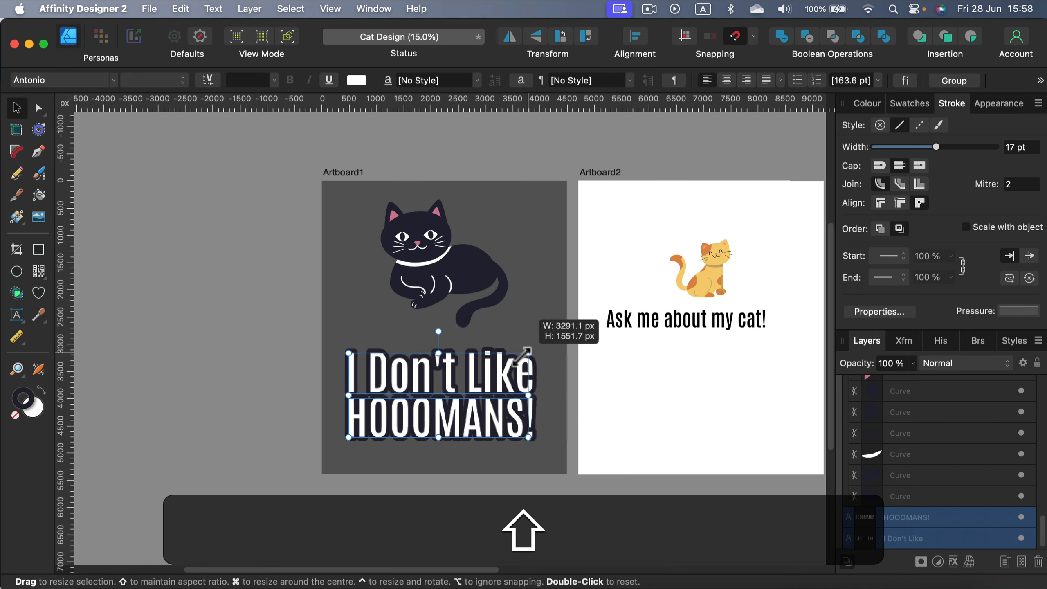
key(shift+cmd+z)
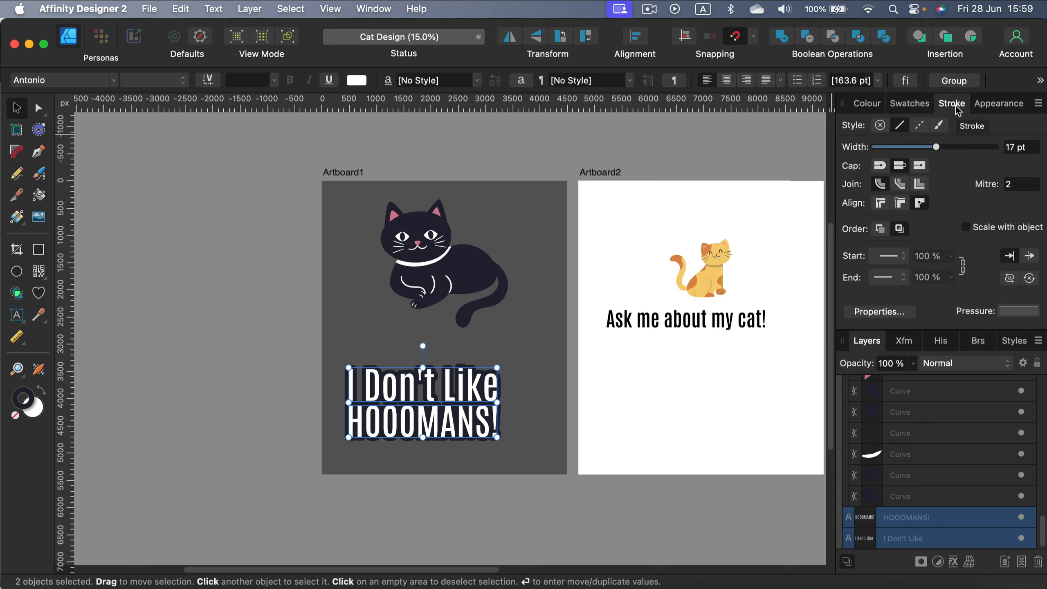
click(965, 227)
text(20)
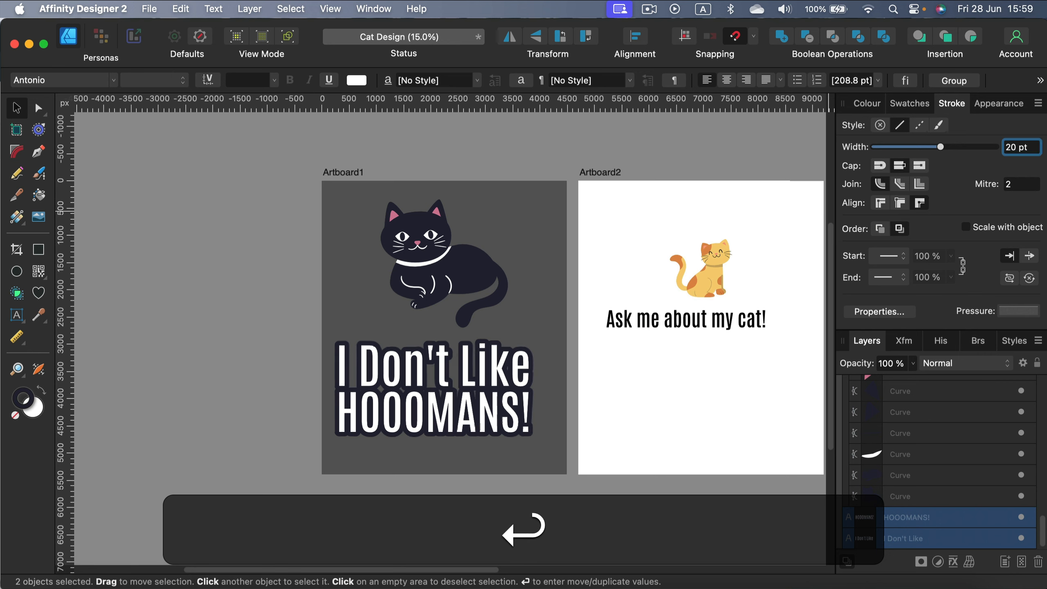
click(277, 203)
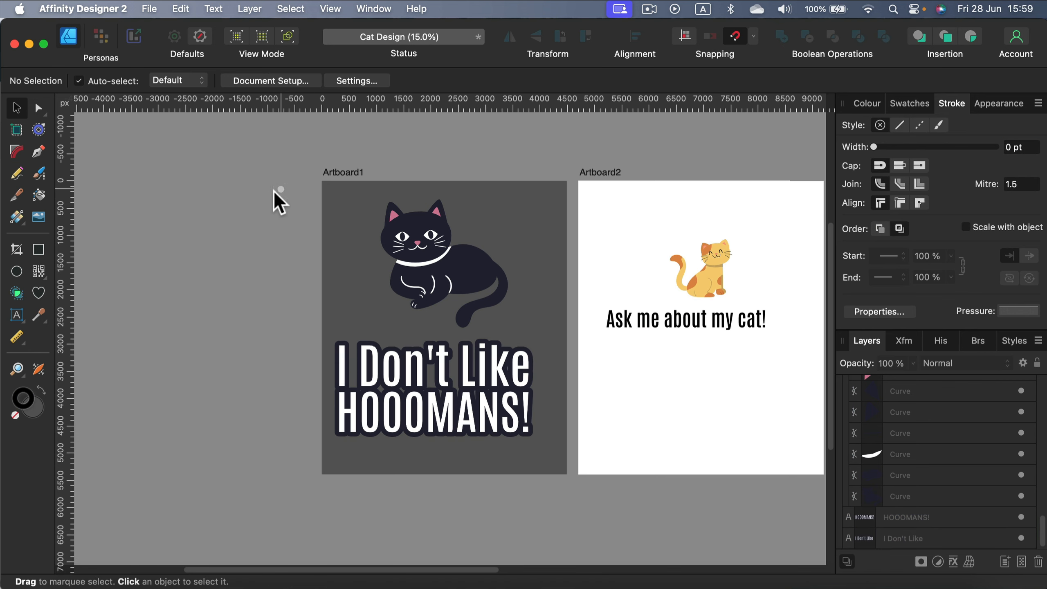
Step: Move the black cat group down so its tail overlaps the top of the slogan
click(440, 272)
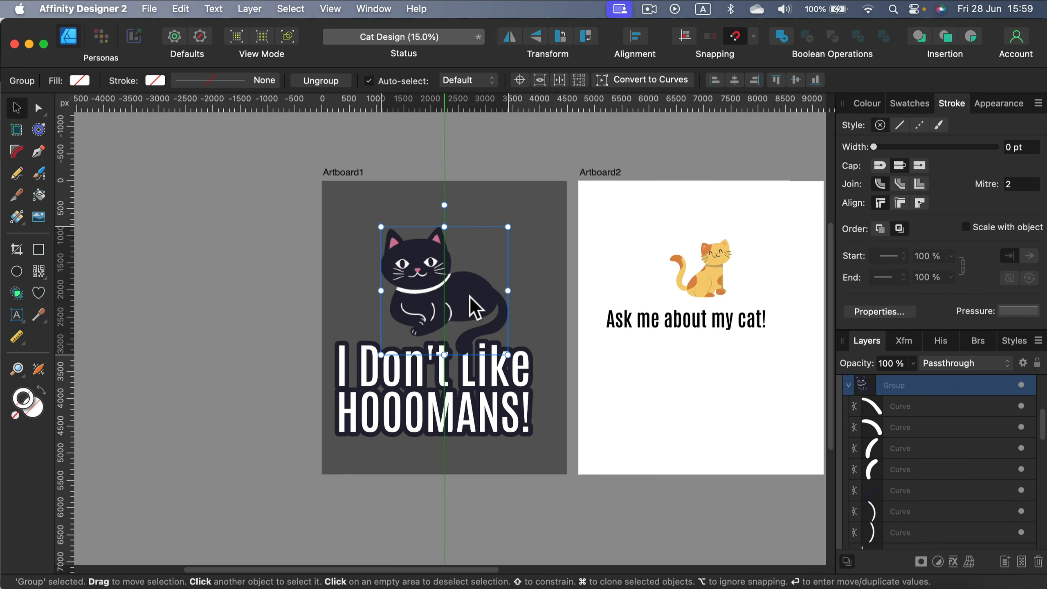
drag(443, 305, 433, 280)
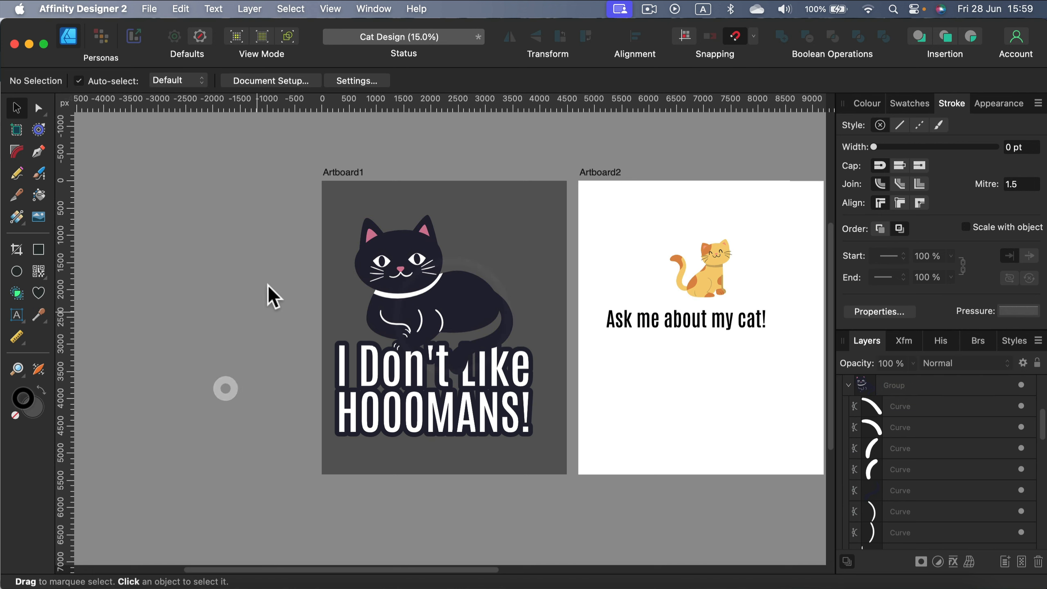
mouse_move(405, 390)
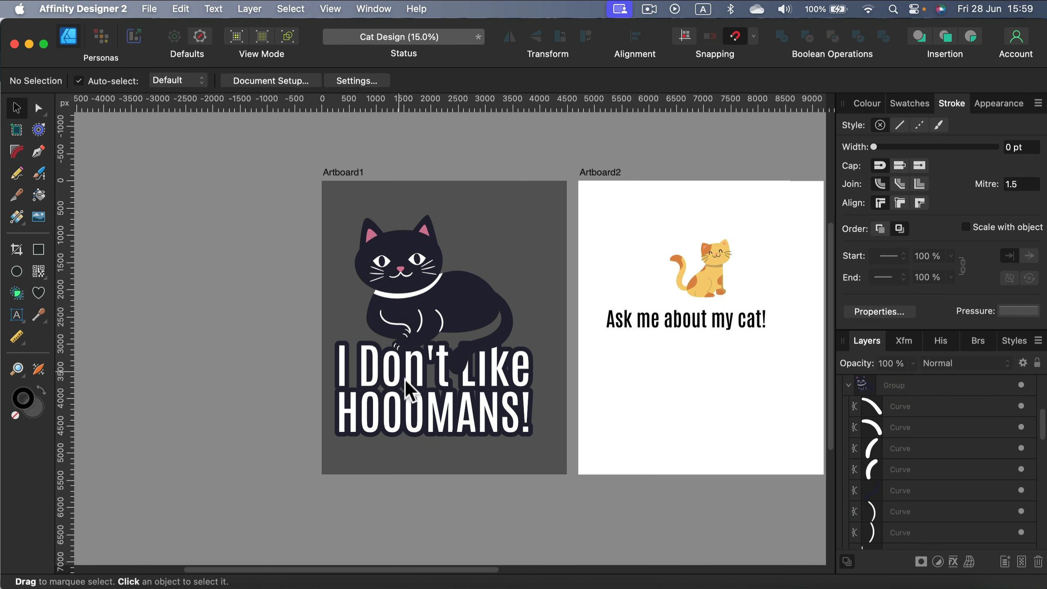
mouse_move(379, 353)
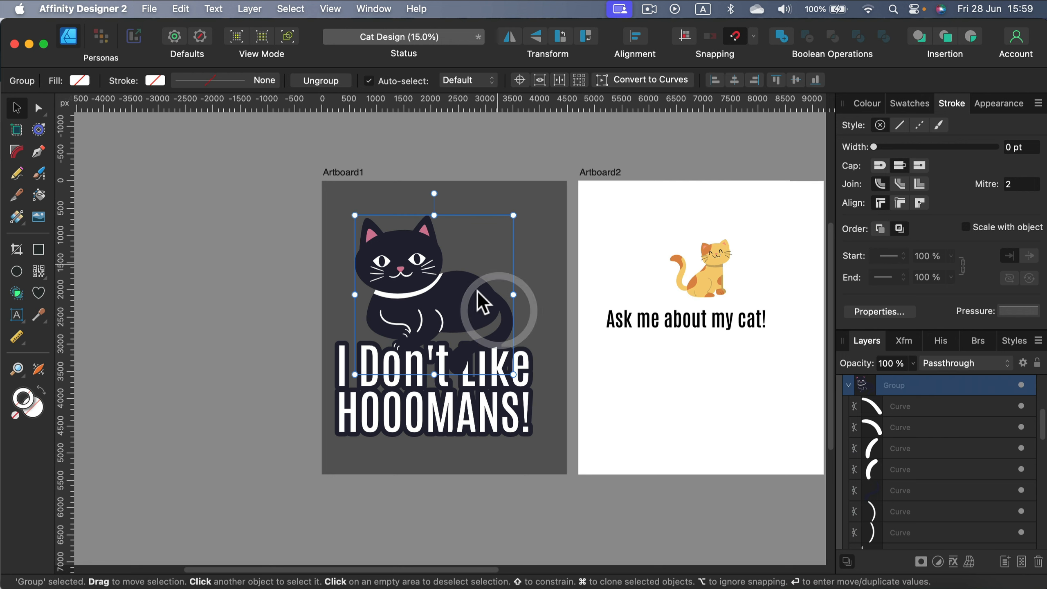
mouse_move(860, 415)
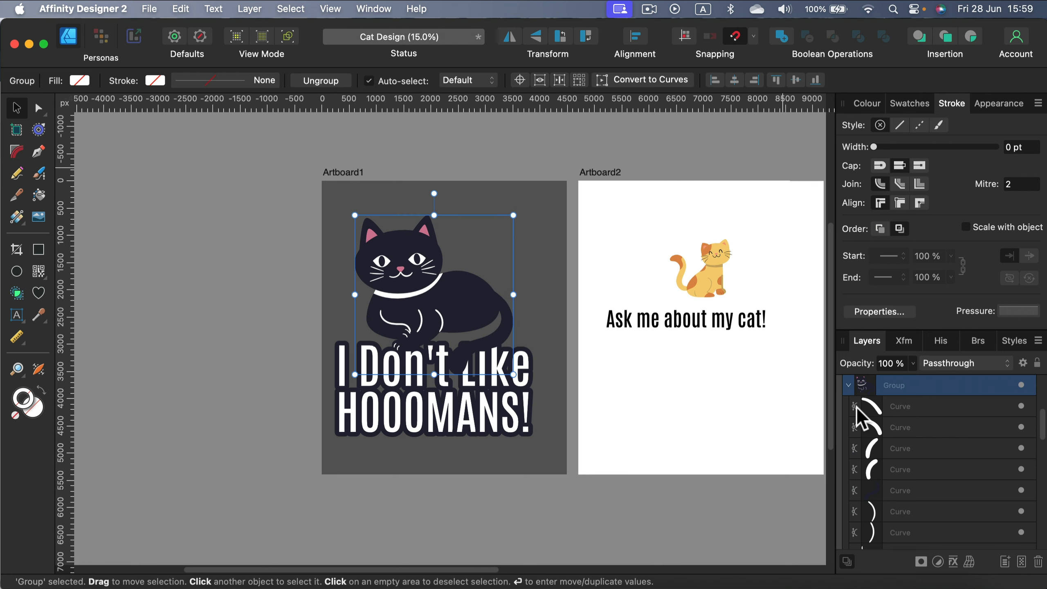
mouse_move(292, 293)
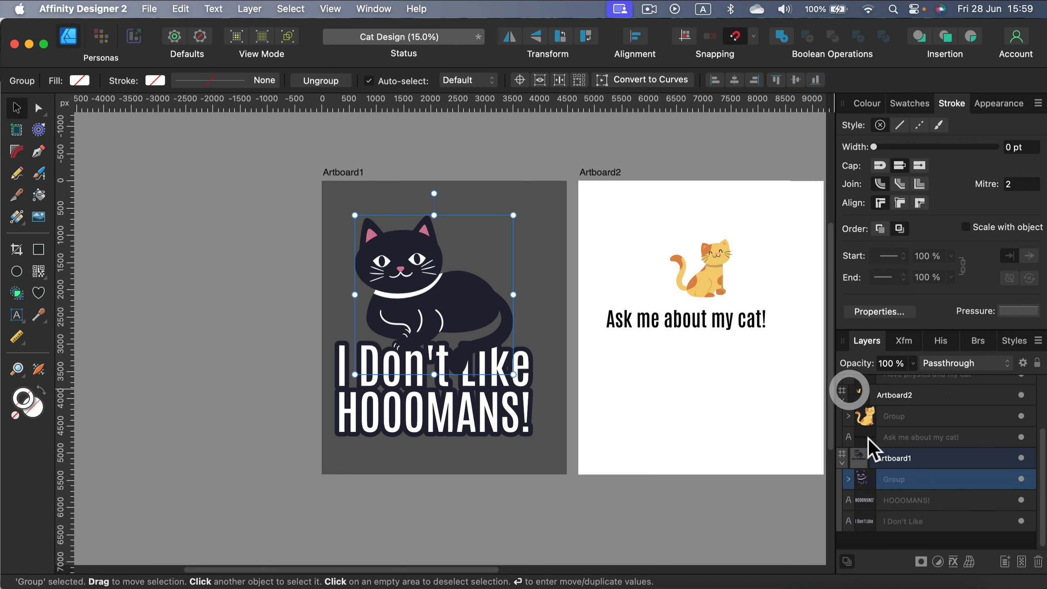
Step: Bring up the layer options for the cat group to duplicate it into a silhouette copy
right_click(922, 479)
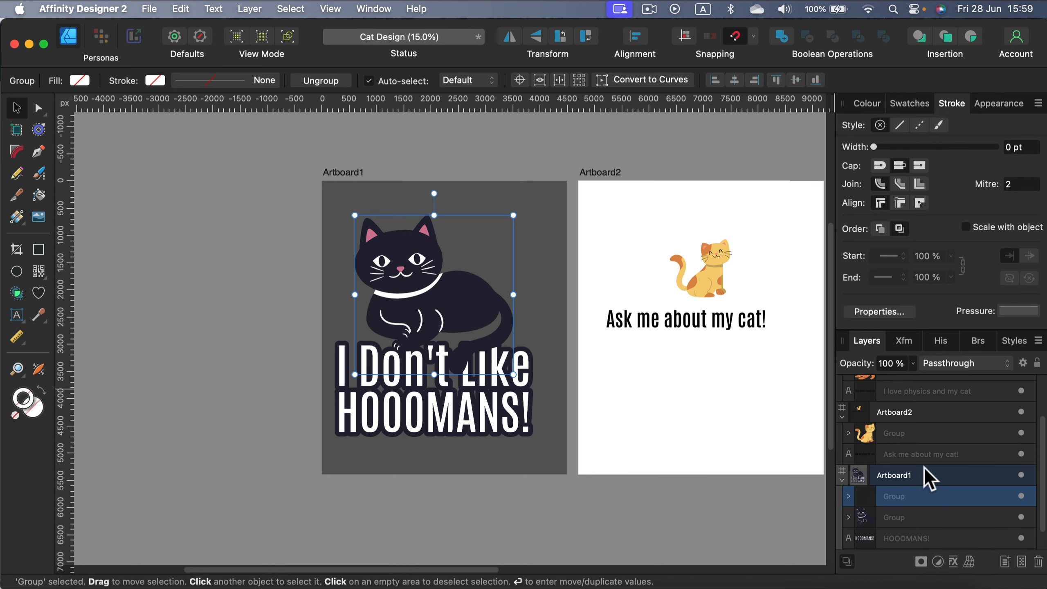
mouse_move(784, 49)
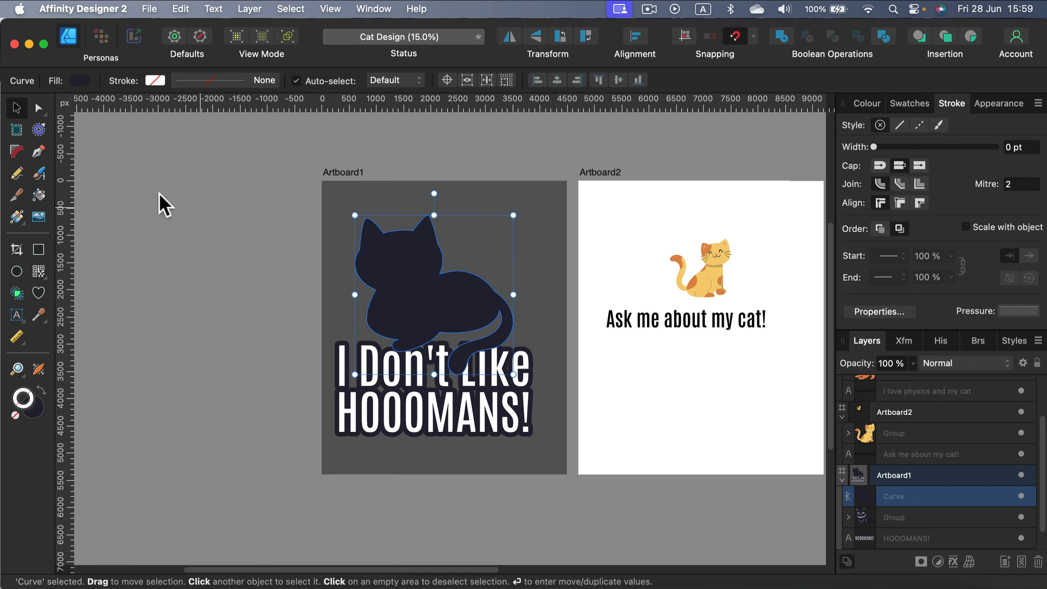
mouse_move(17, 150)
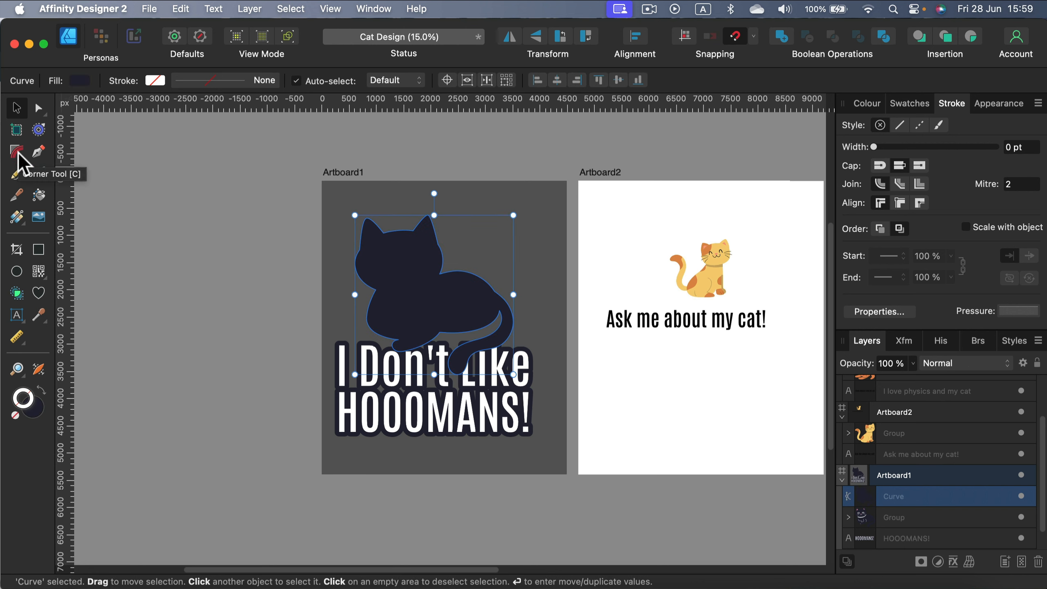
mouse_move(40, 130)
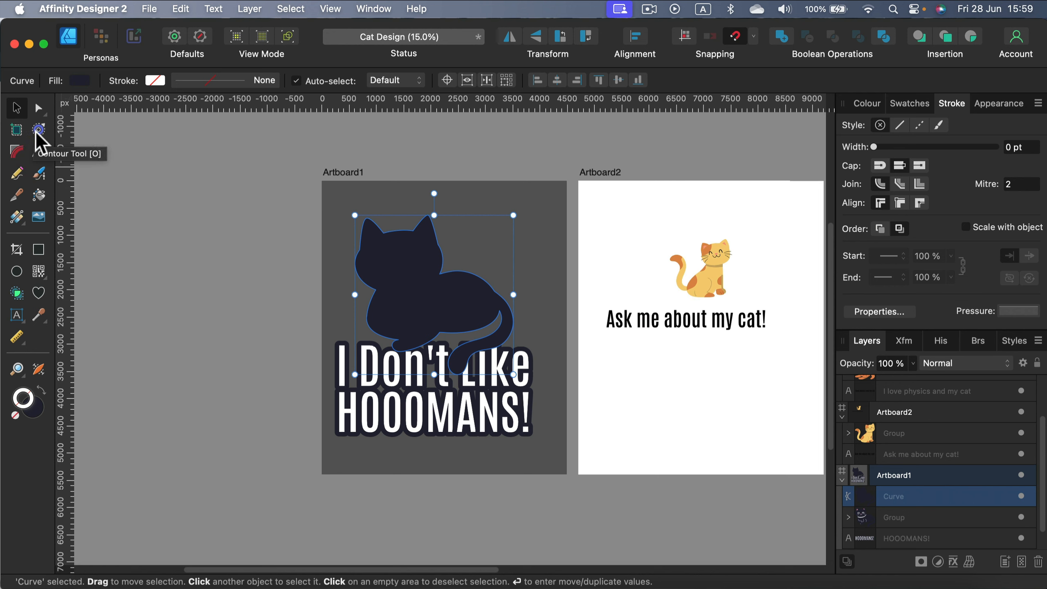
Step: Contour the silhouette outward into a thick white sticker border placed behind the cat and slogan
click(38, 130)
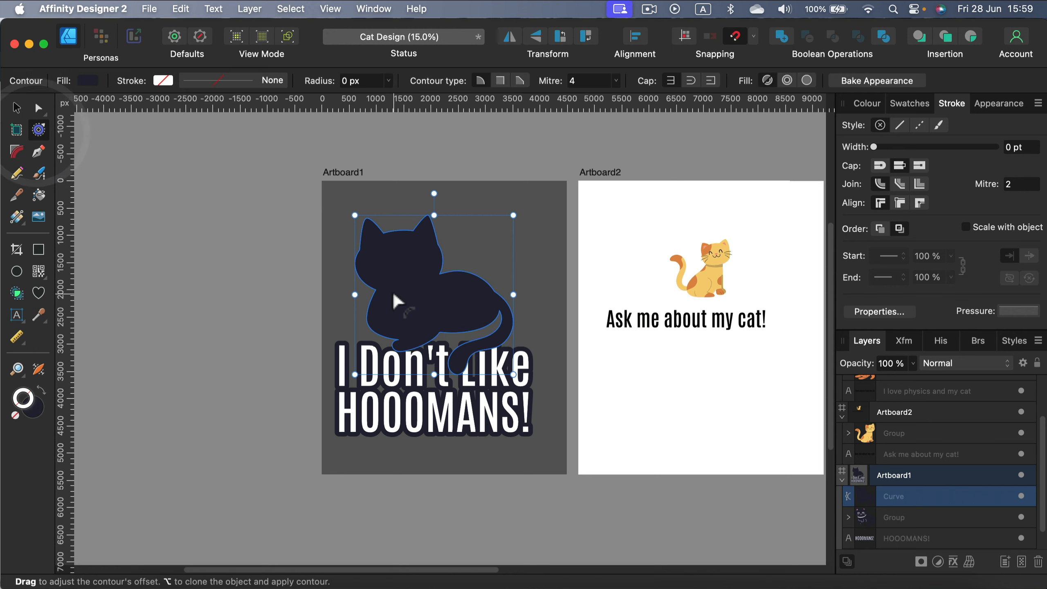
drag(395, 301, 441, 263)
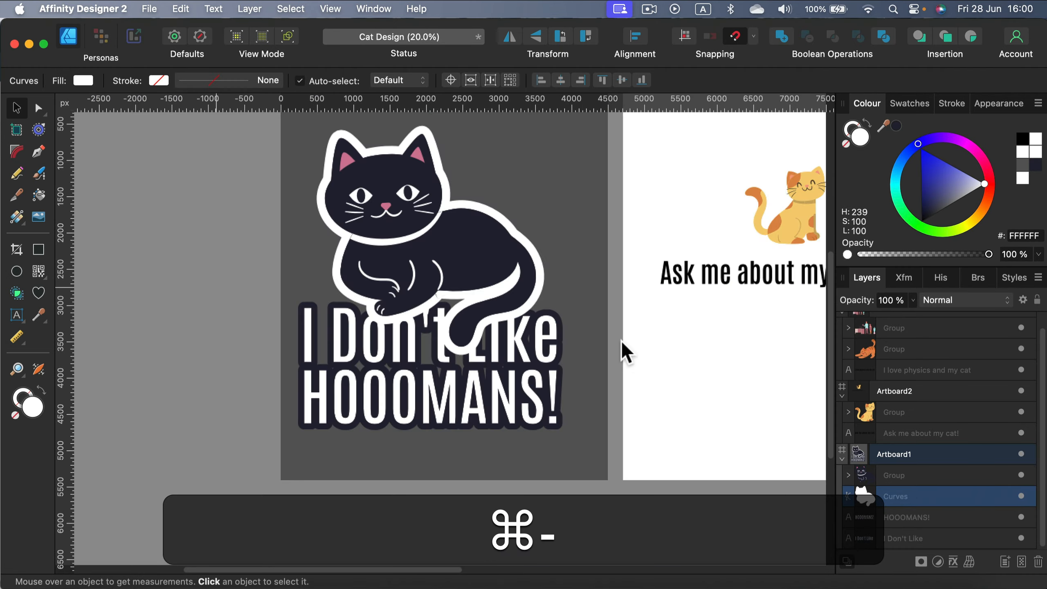
click(896, 496)
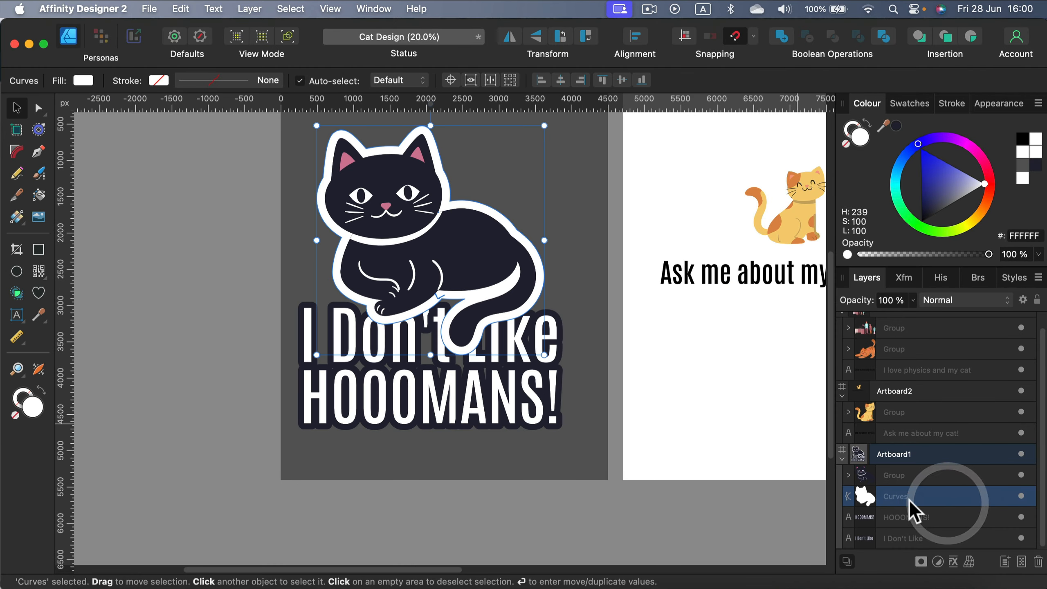
mouse_move(915, 509)
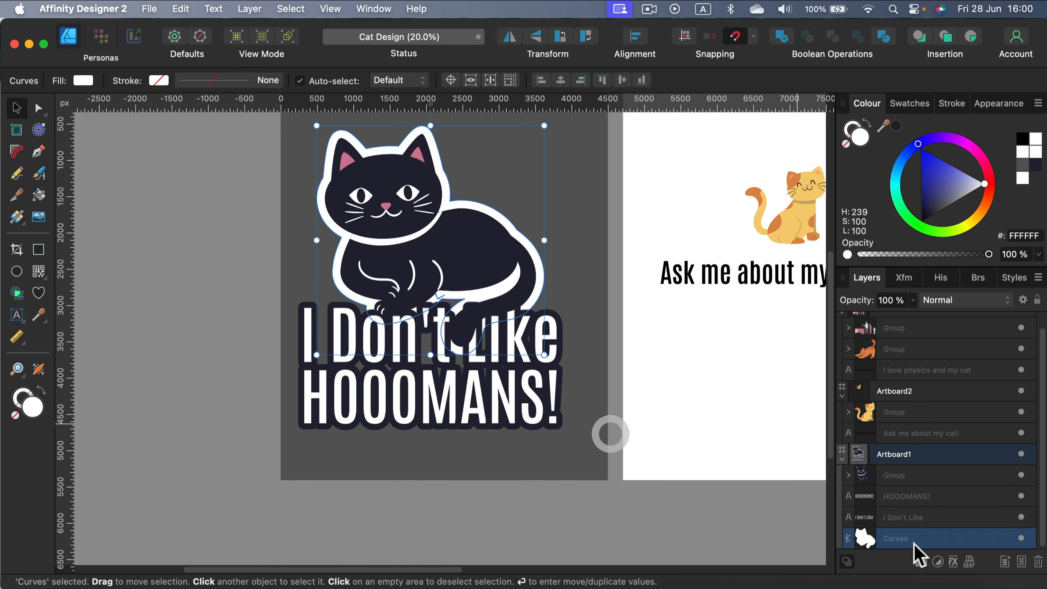
click(190, 300)
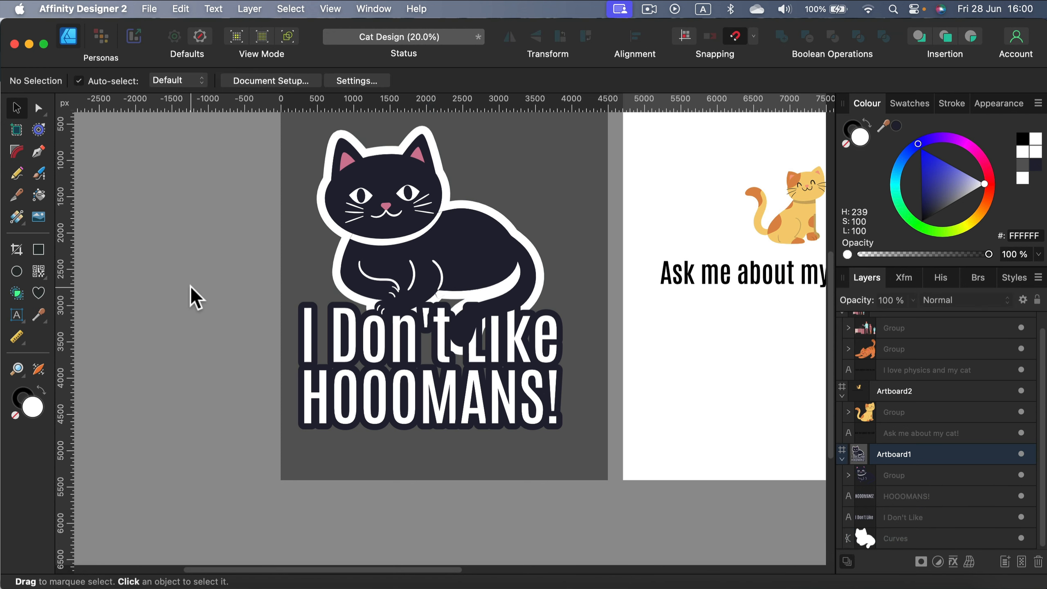
Step: Remove stray border nodes near the slogan, then centre cat, border and text together on the artboard
key(cmd+=)
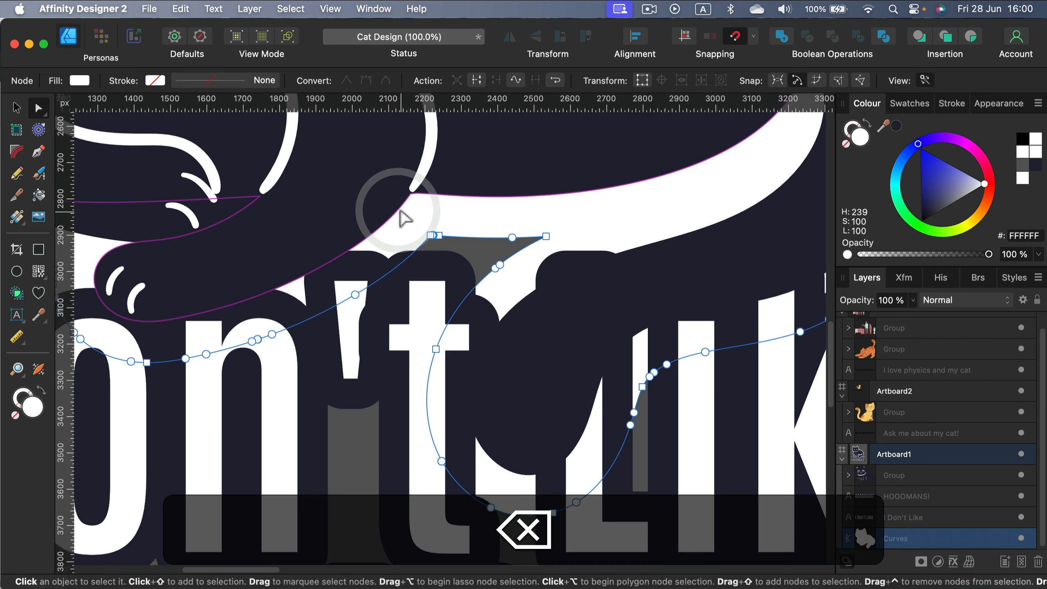
key(cmd+-)
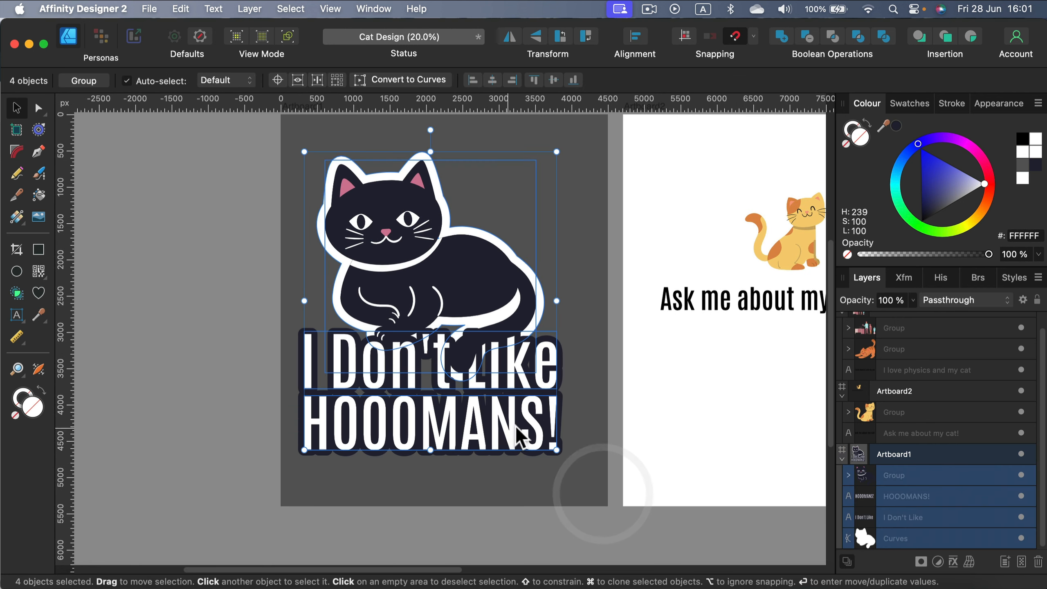
drag(520, 434, 534, 441)
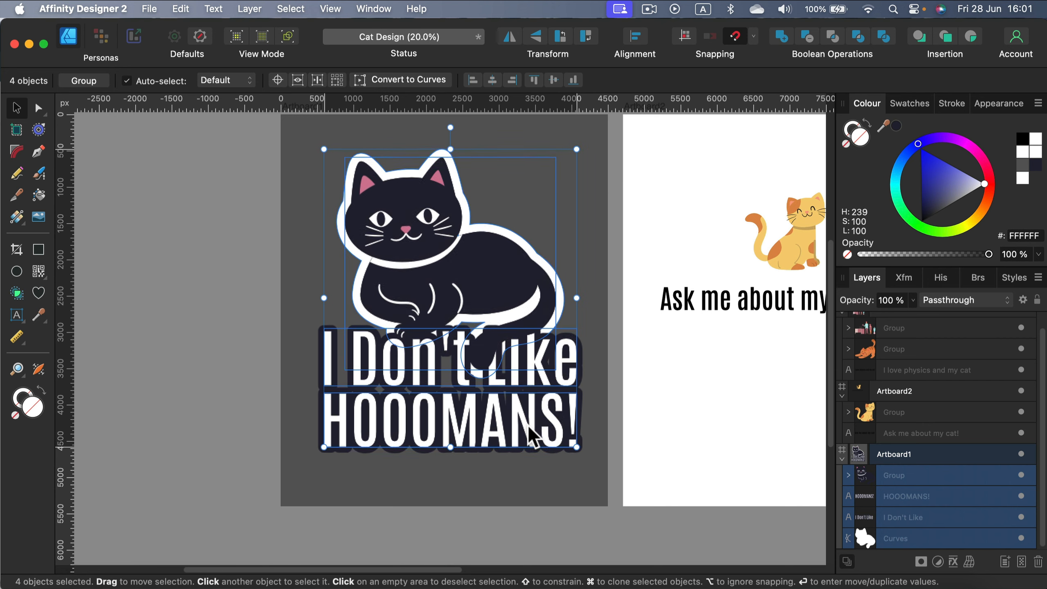
drag(528, 434, 367, 313)
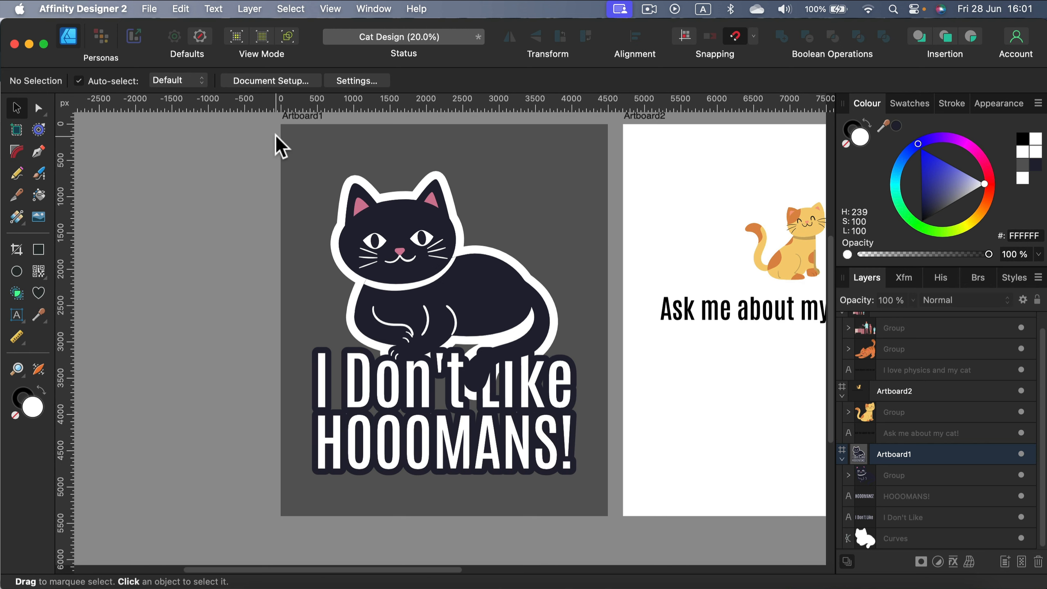
mouse_move(546, 341)
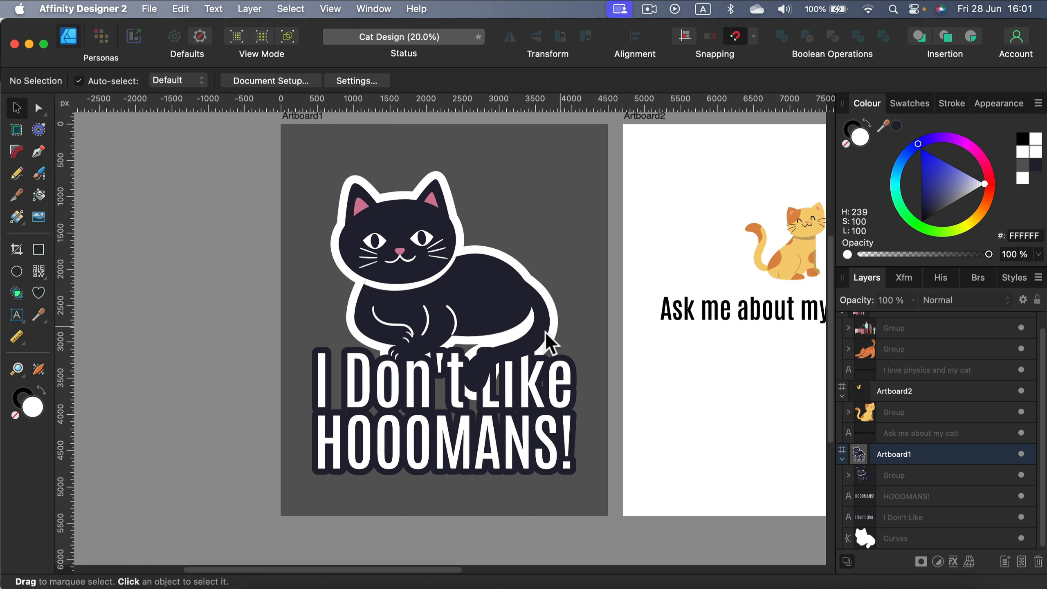
mouse_move(405, 197)
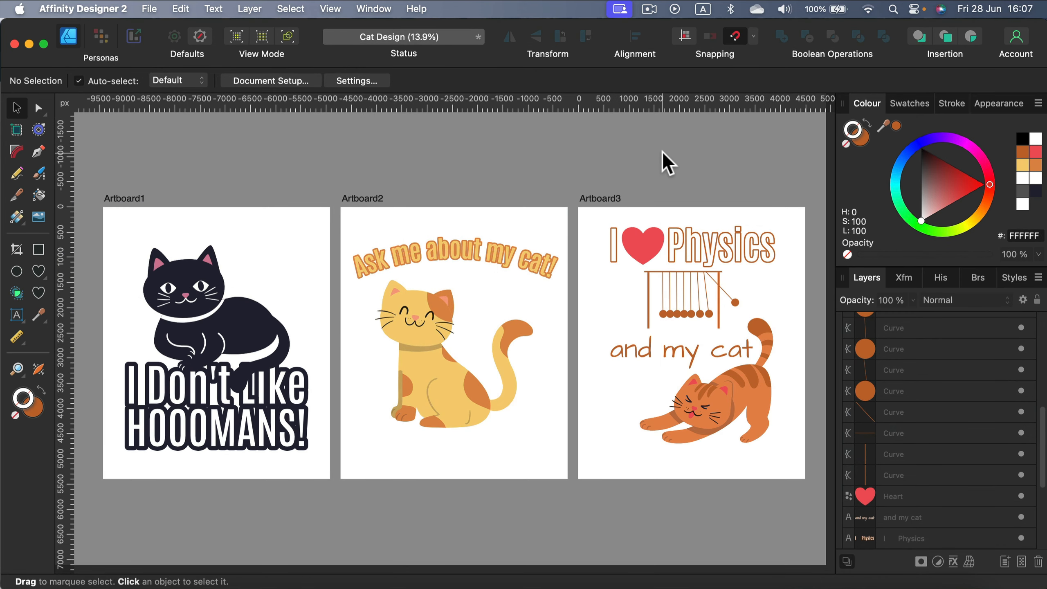
mouse_move(662, 158)
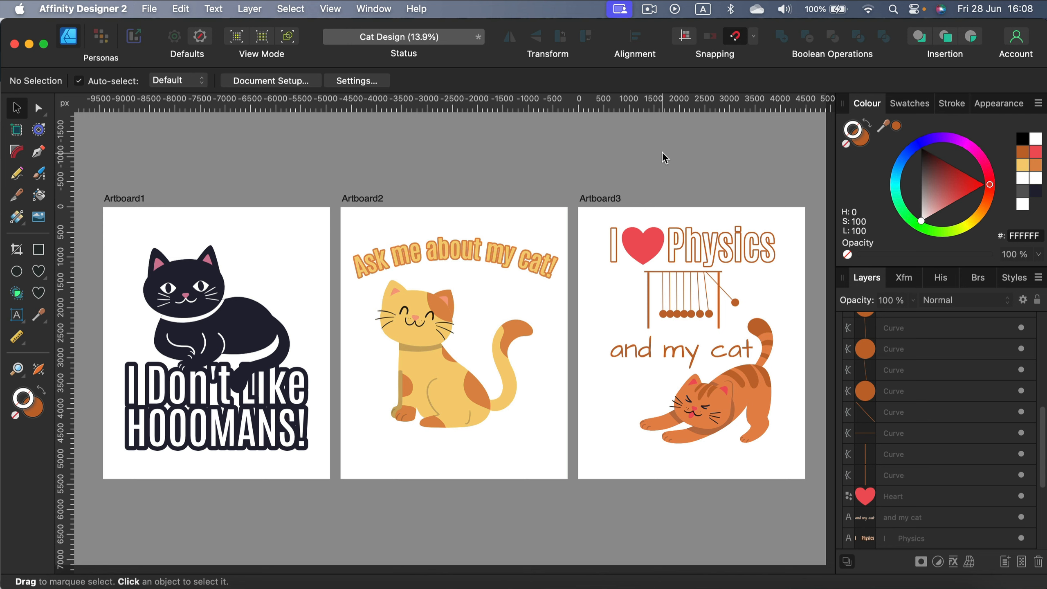
mouse_move(134, 45)
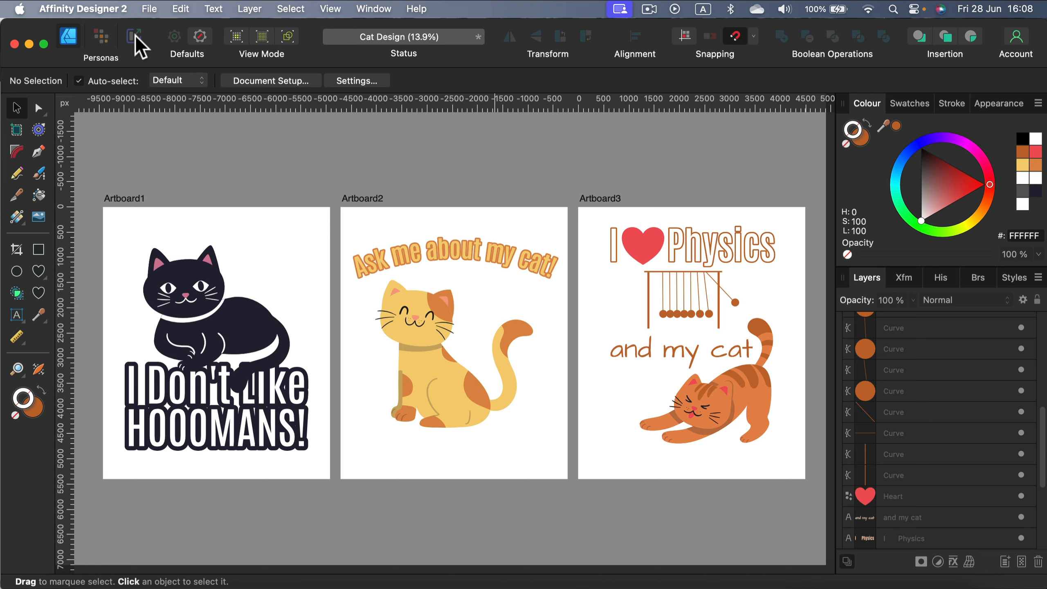
Step: Export Artboard1–3 as separate PNG slices from the Export Persona
click(134, 36)
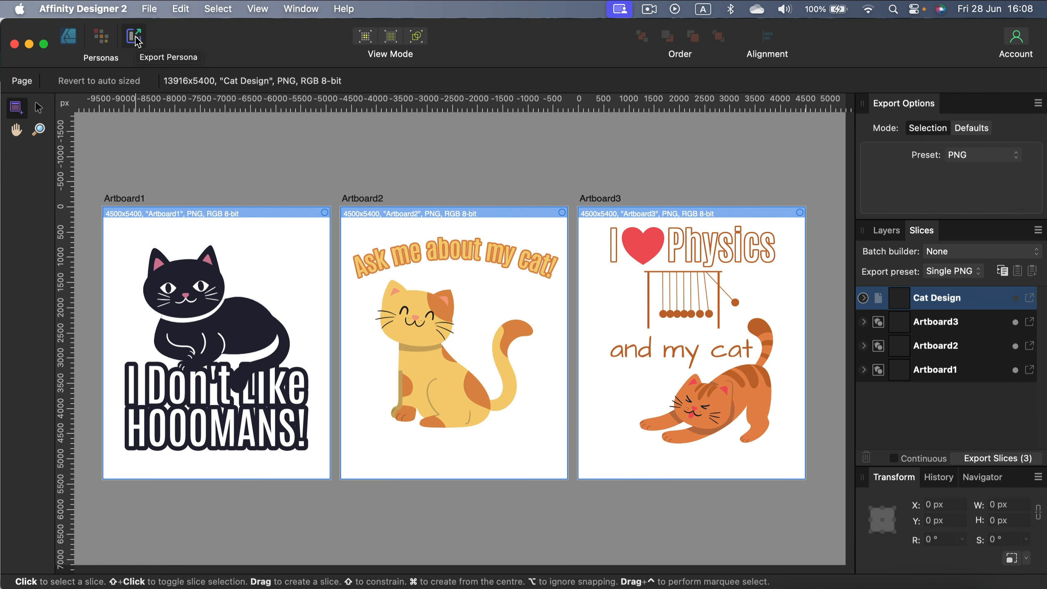
click(936, 322)
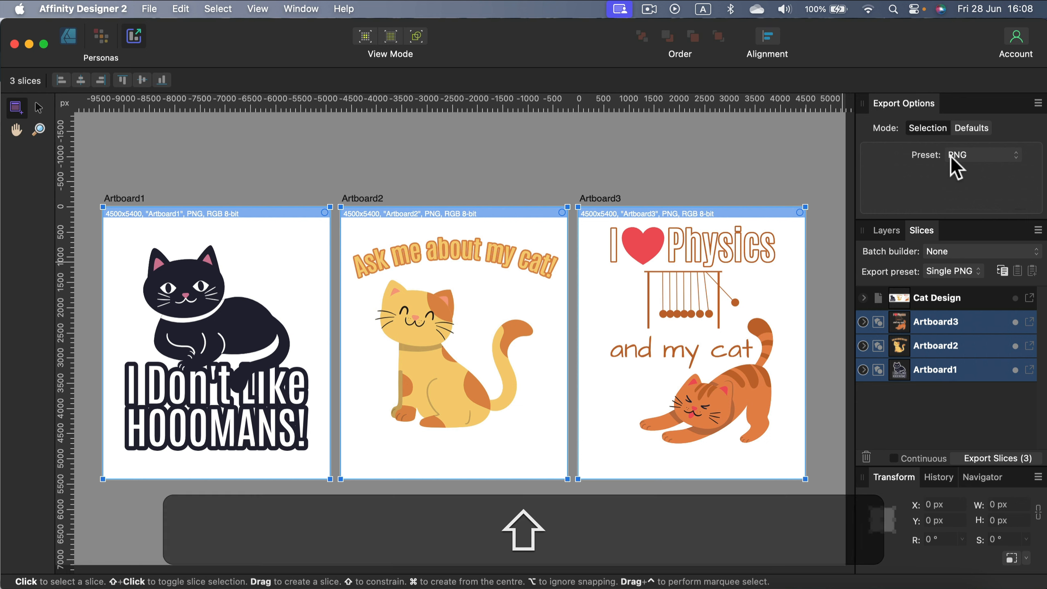
click(981, 155)
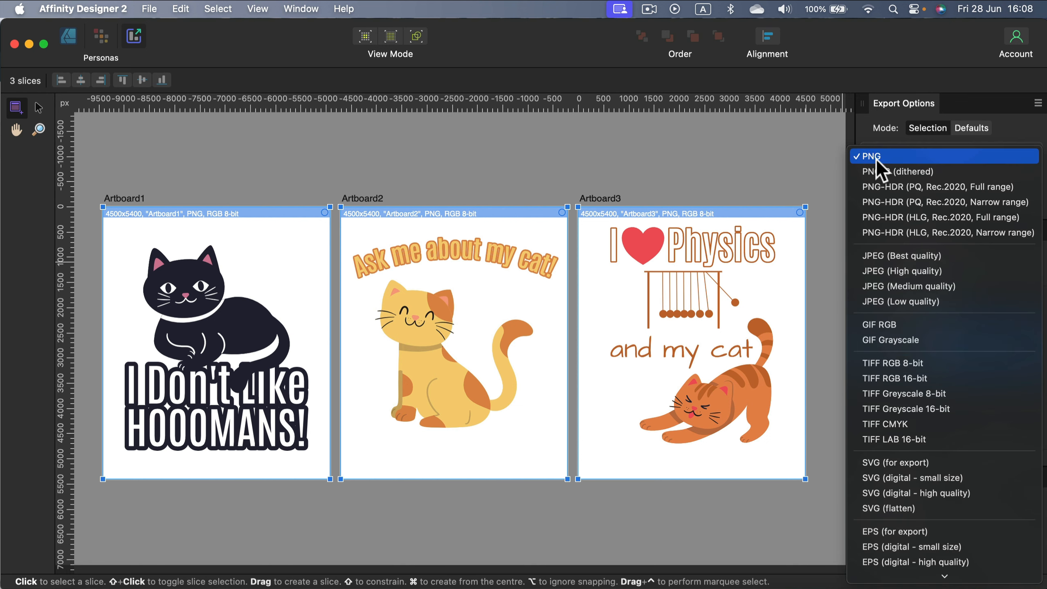
click(869, 156)
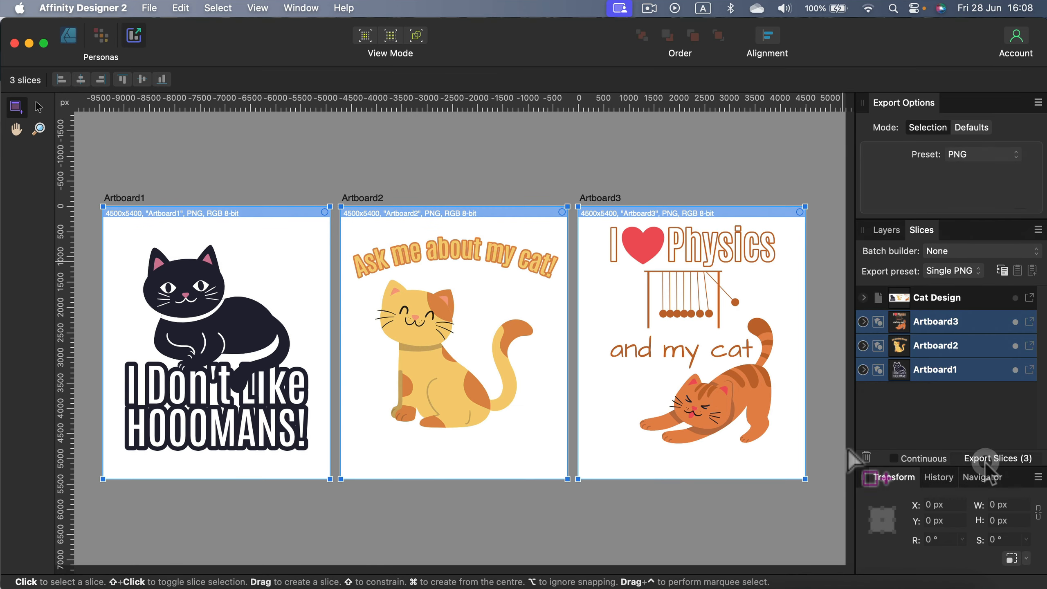
click(996, 459)
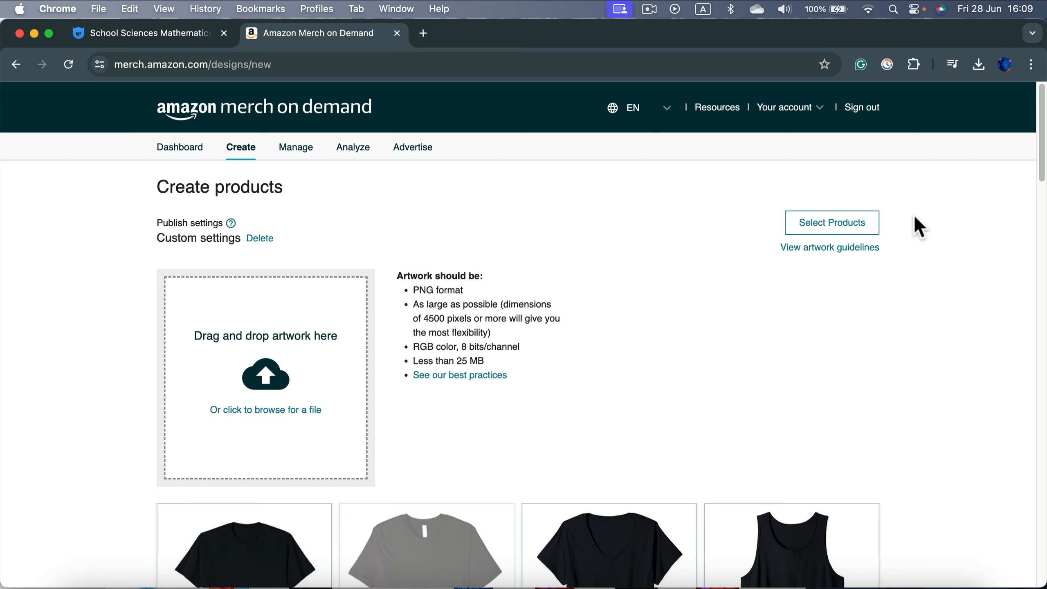
mouse_move(375, 316)
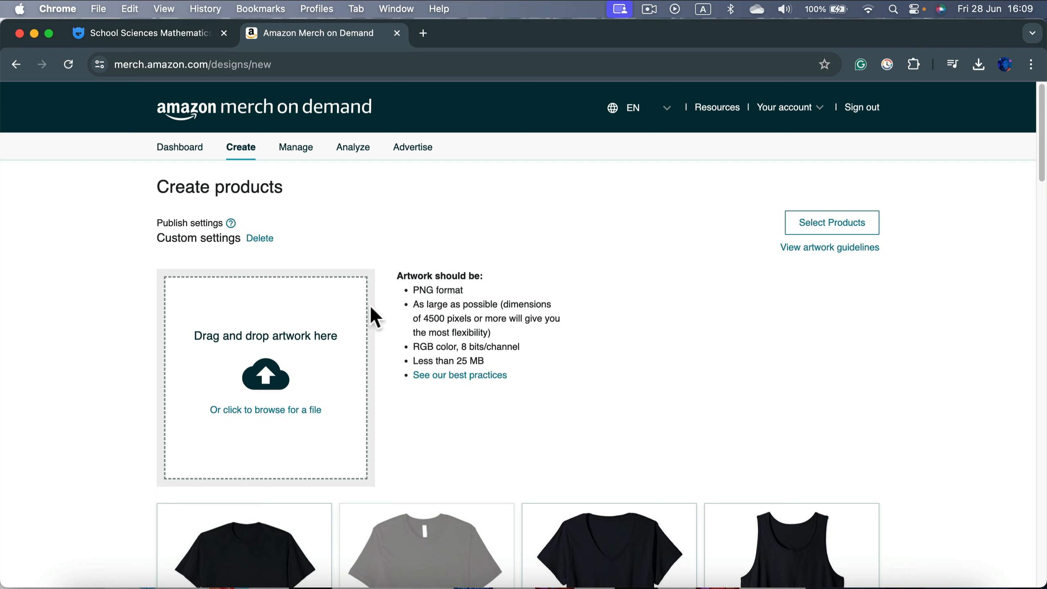
mouse_move(294, 342)
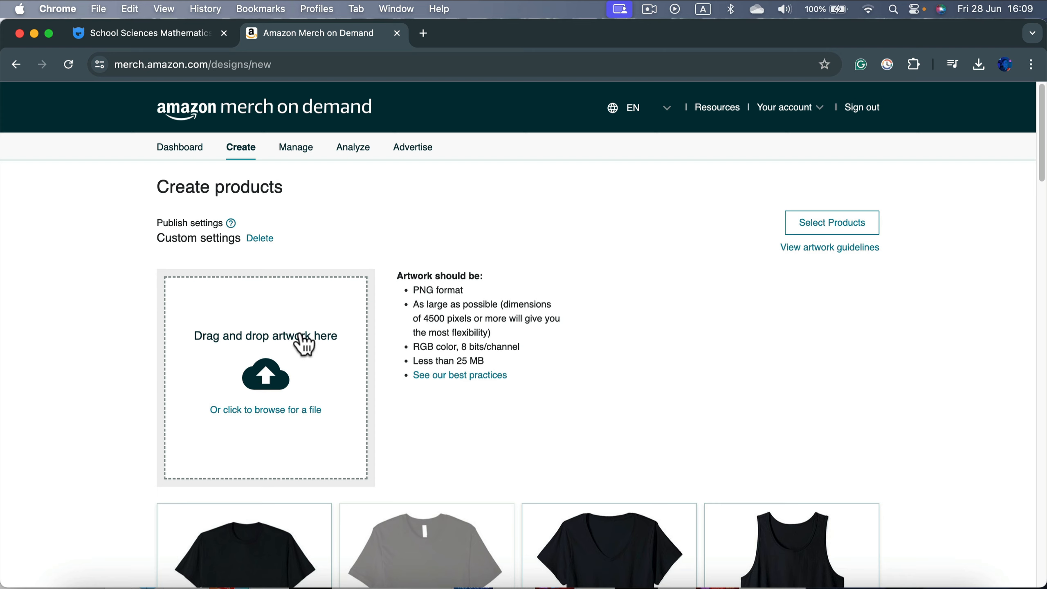
mouse_move(270, 119)
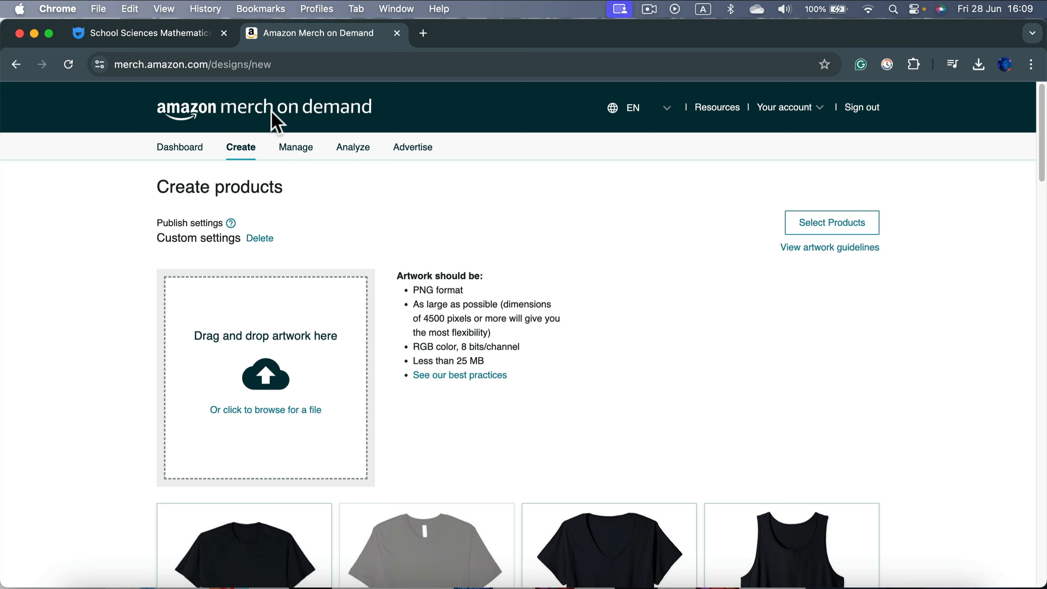
mouse_move(359, 288)
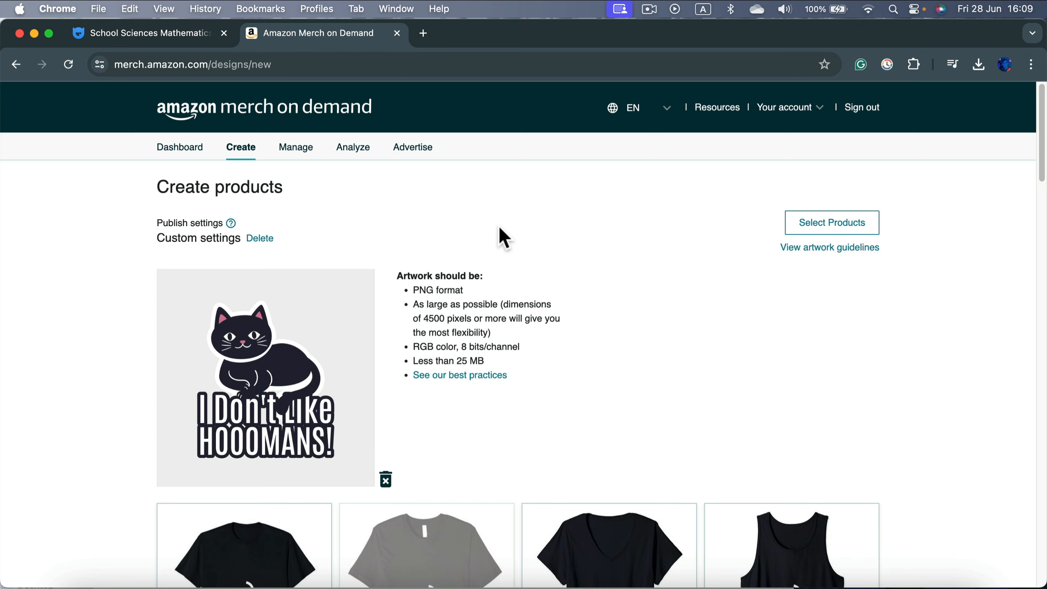
Step: Scroll through the HOOOMANS design on the t-shirt, hoodie, PopSockets and phone case mockups
scroll(down, 3)
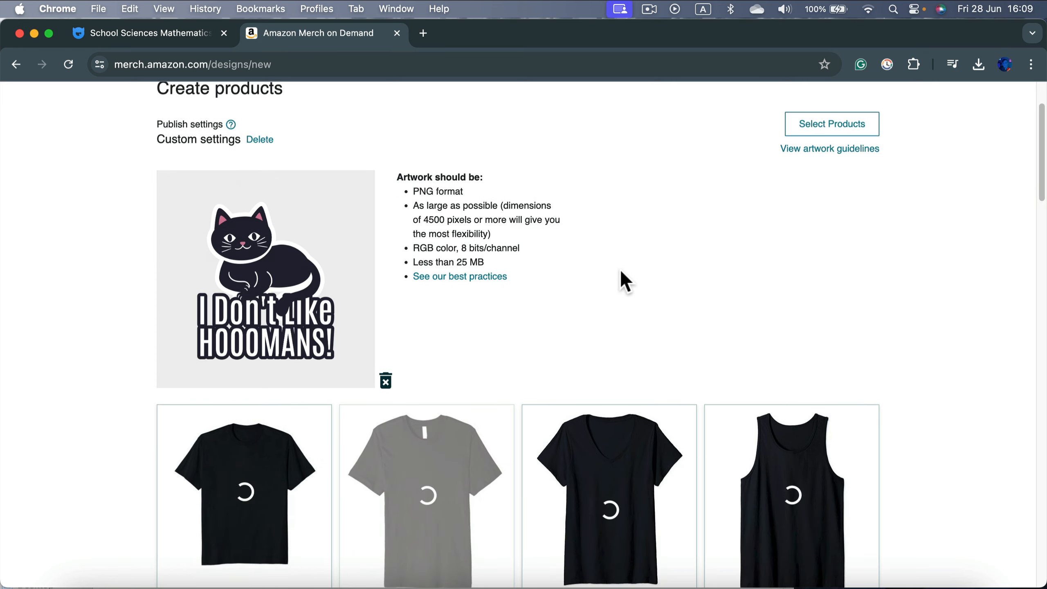
scroll(down, 3)
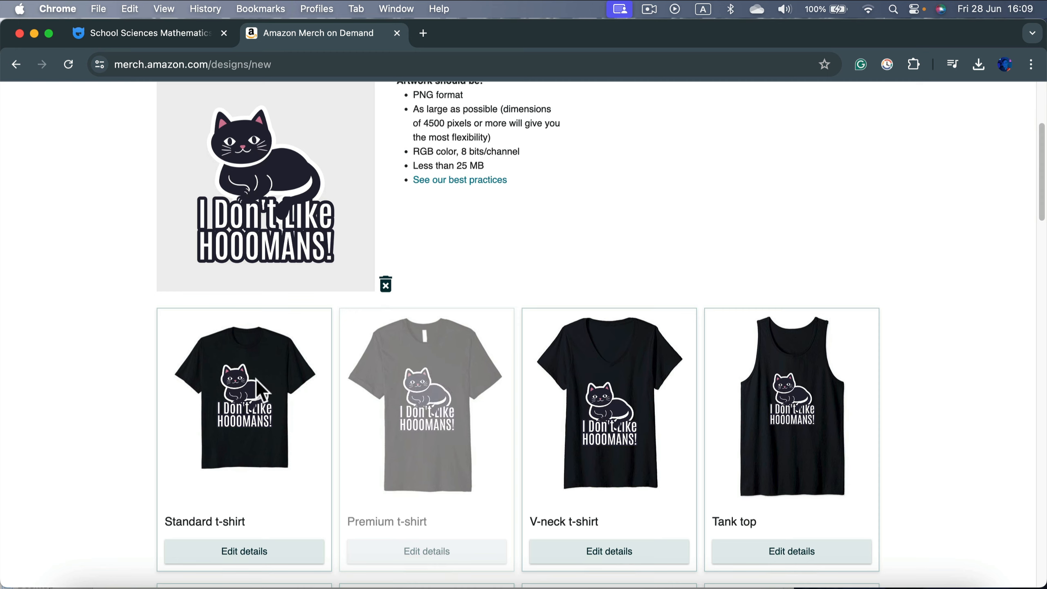
mouse_move(248, 398)
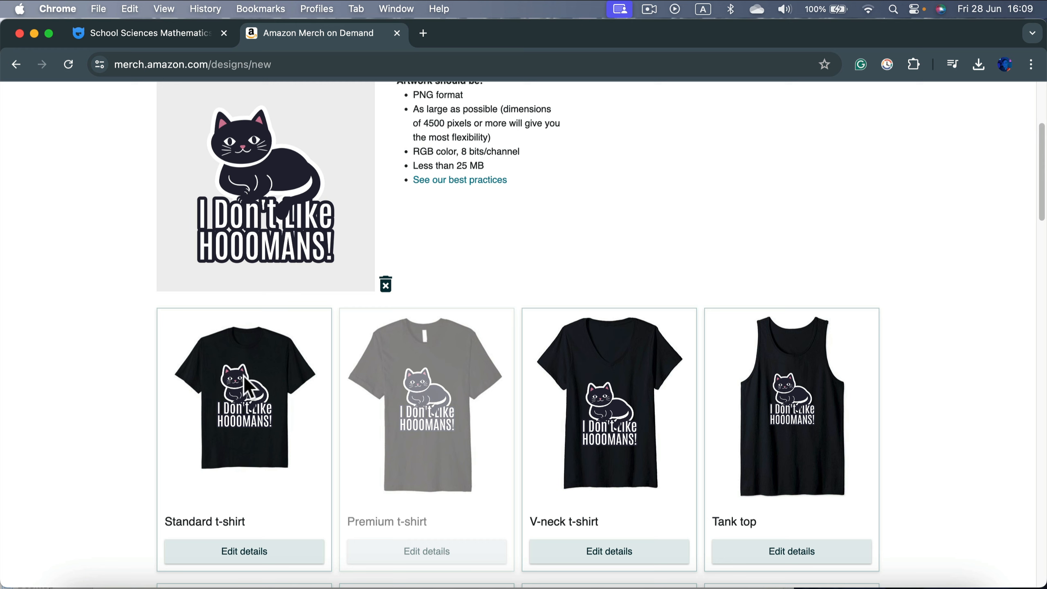
mouse_move(264, 380)
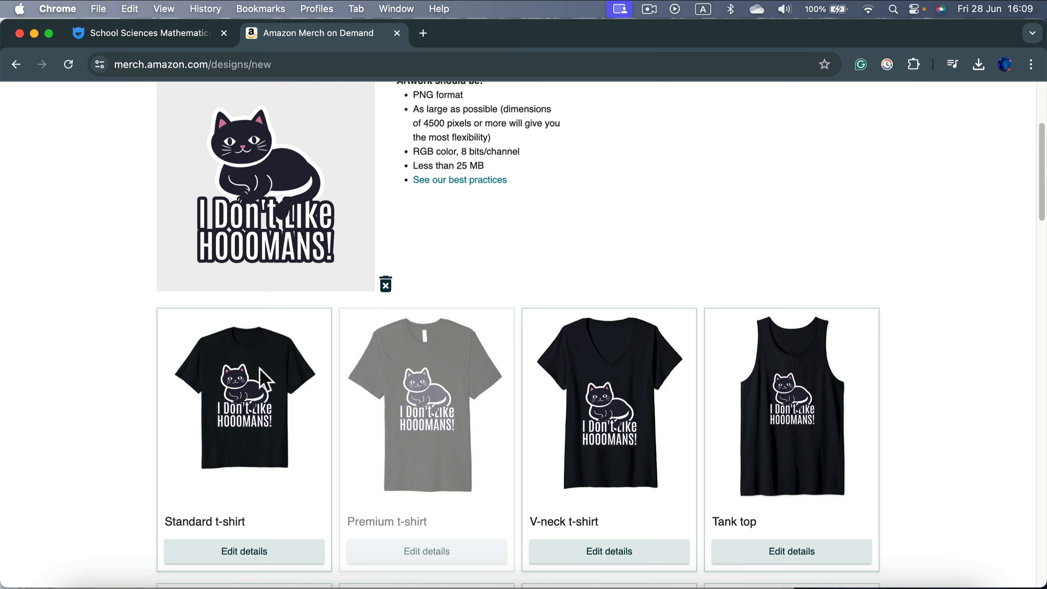
mouse_move(254, 403)
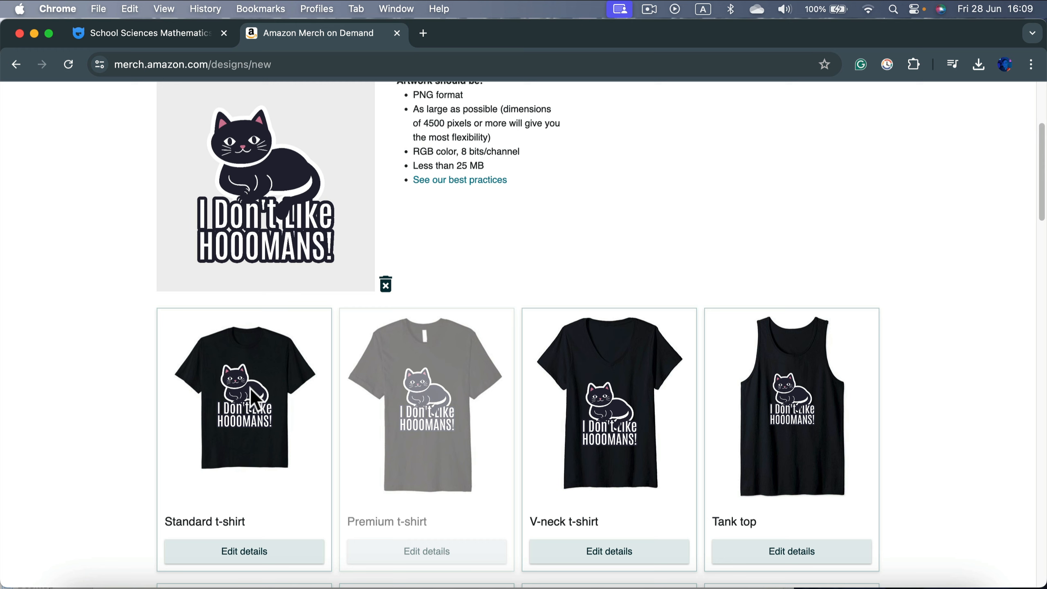
mouse_move(278, 403)
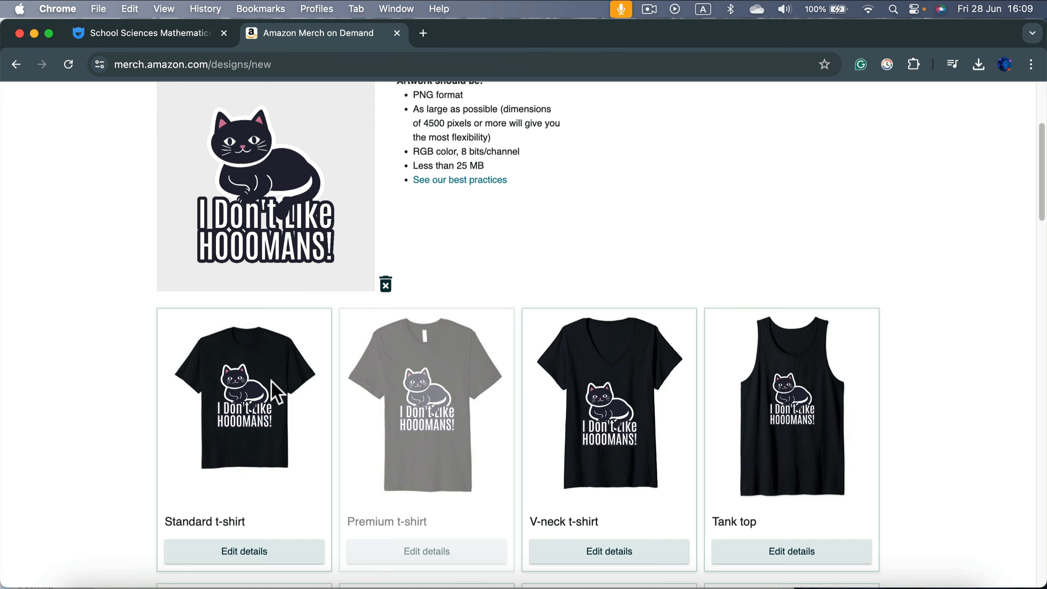
scroll(down, 3)
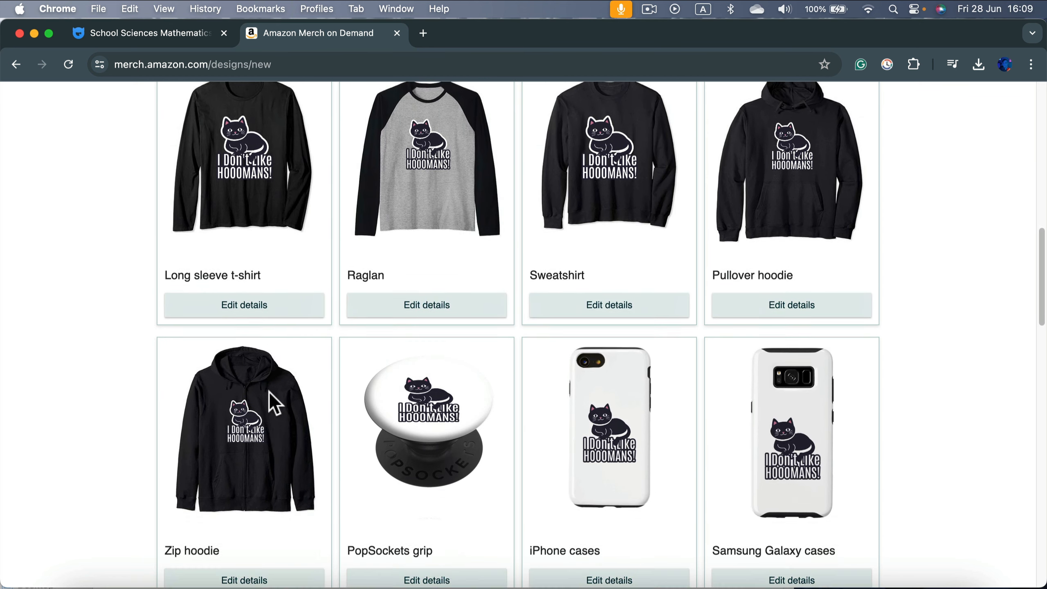
scroll(down, 3)
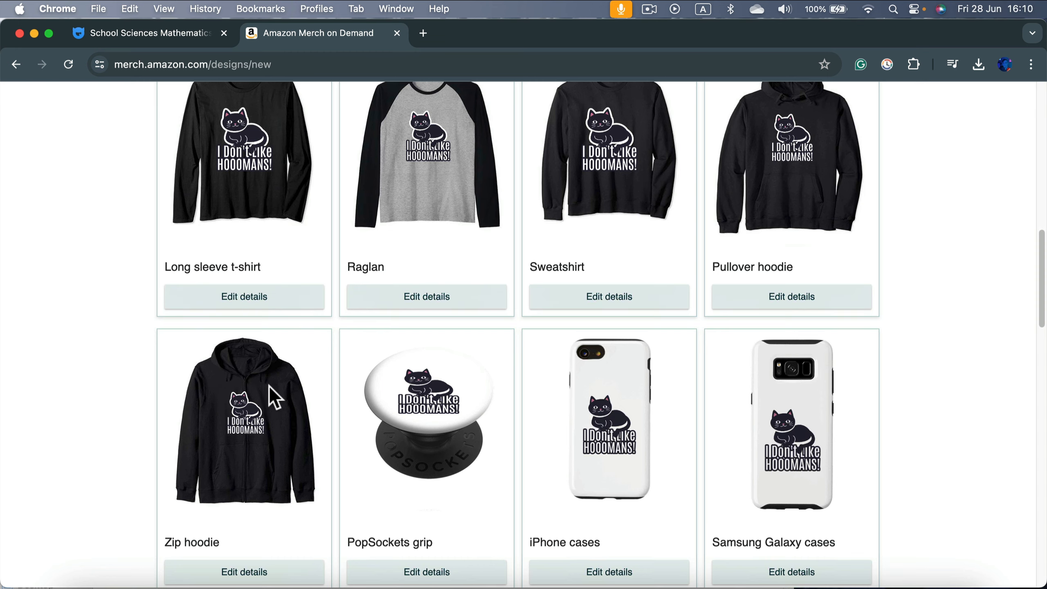
click(147, 32)
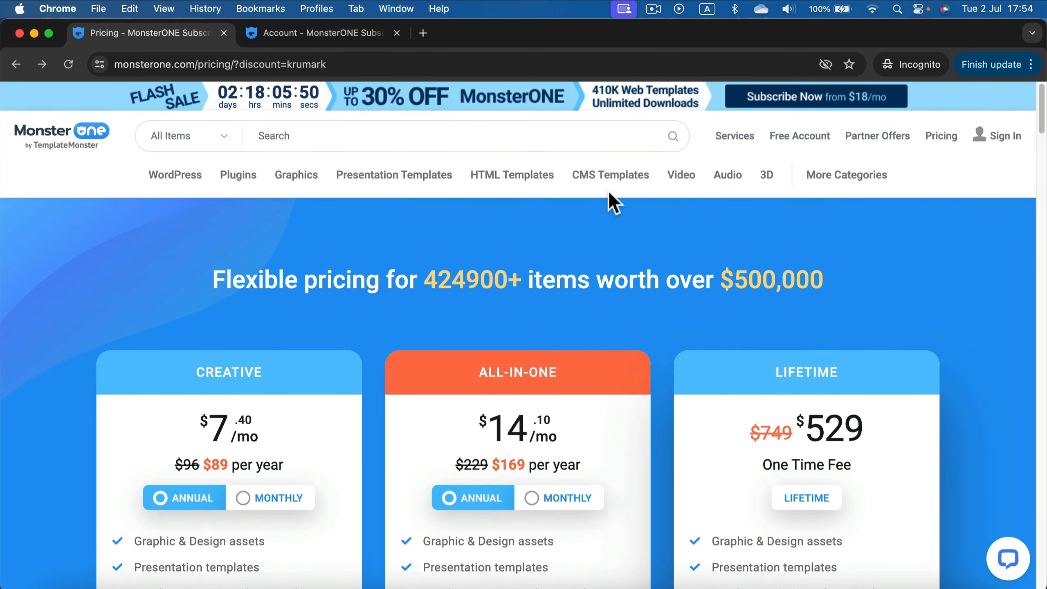
mouse_move(402, 214)
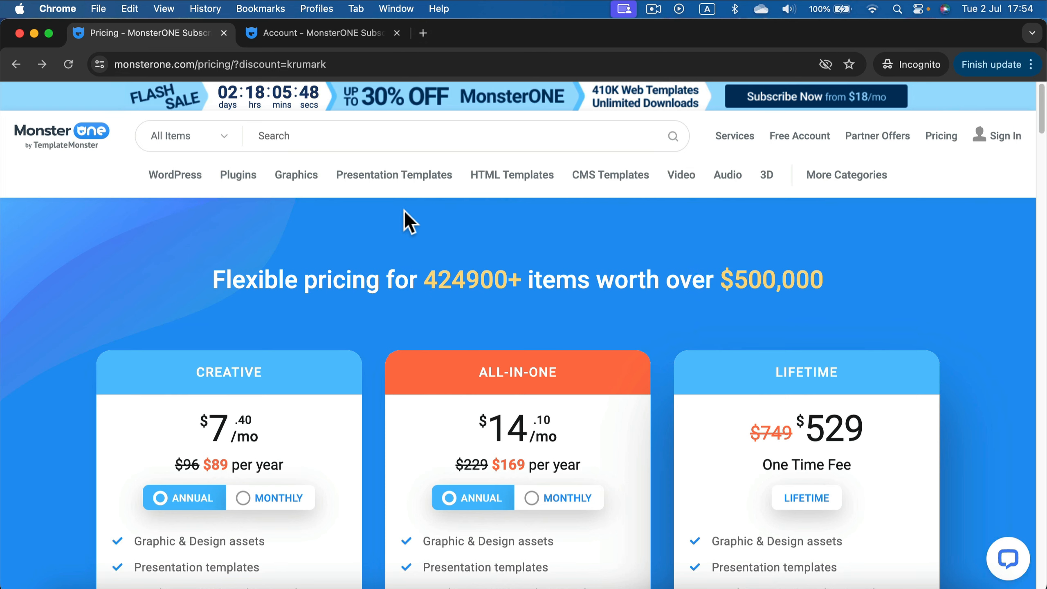
mouse_move(339, 317)
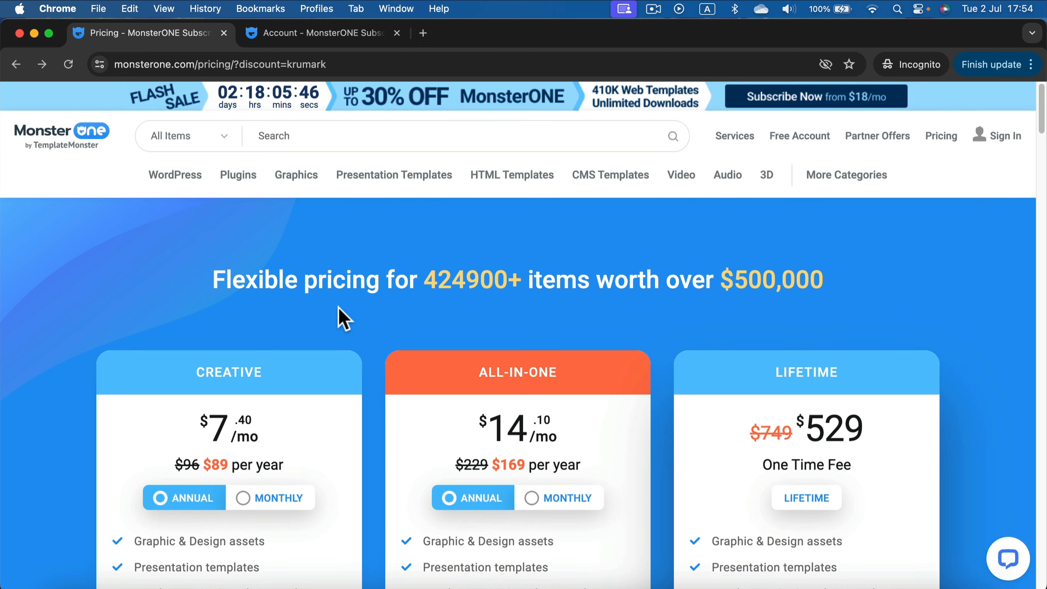
Step: Start checkout for the Creative annual plan and apply the promo code, cutting the total to $80.10
scroll(down, 3)
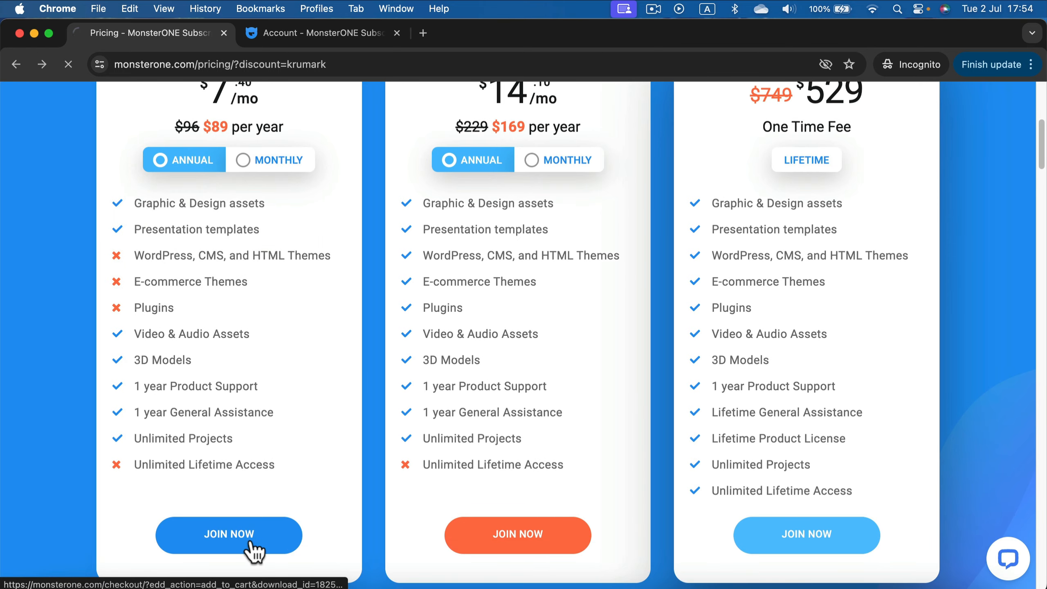
click(229, 534)
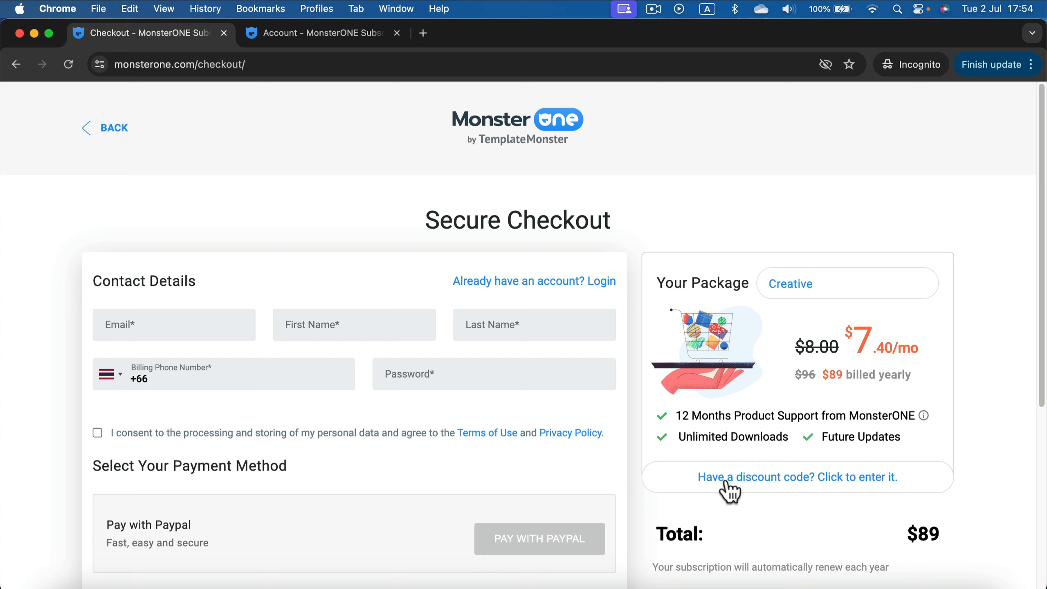
click(797, 477)
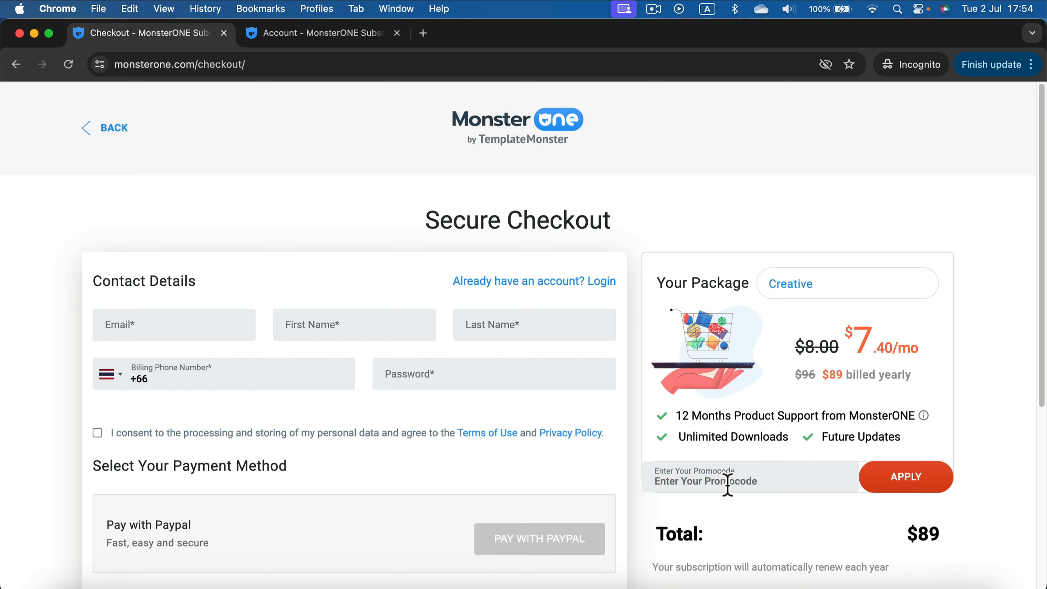
text(krumark)
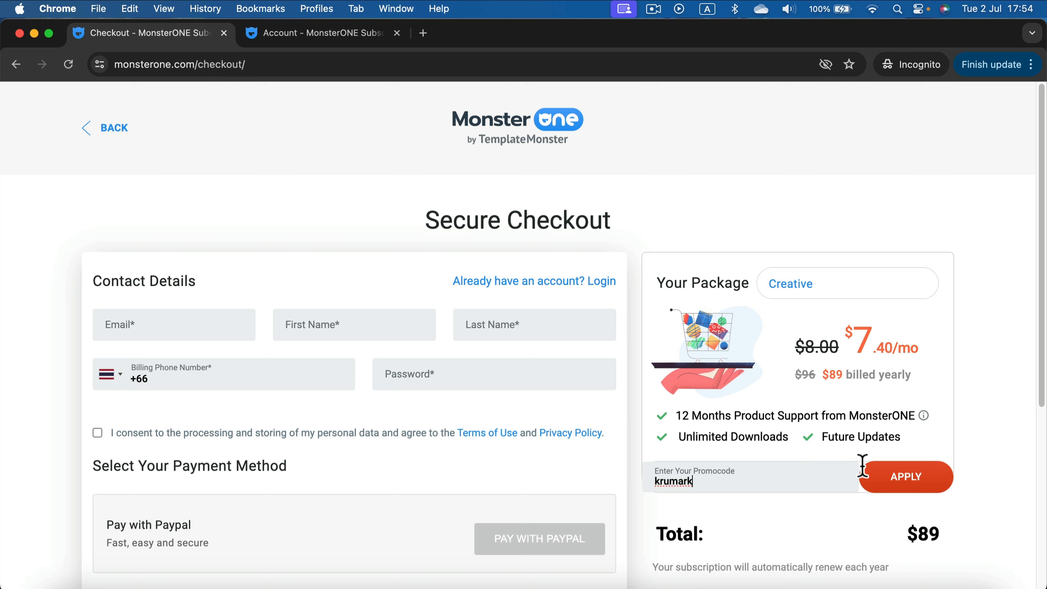
click(905, 477)
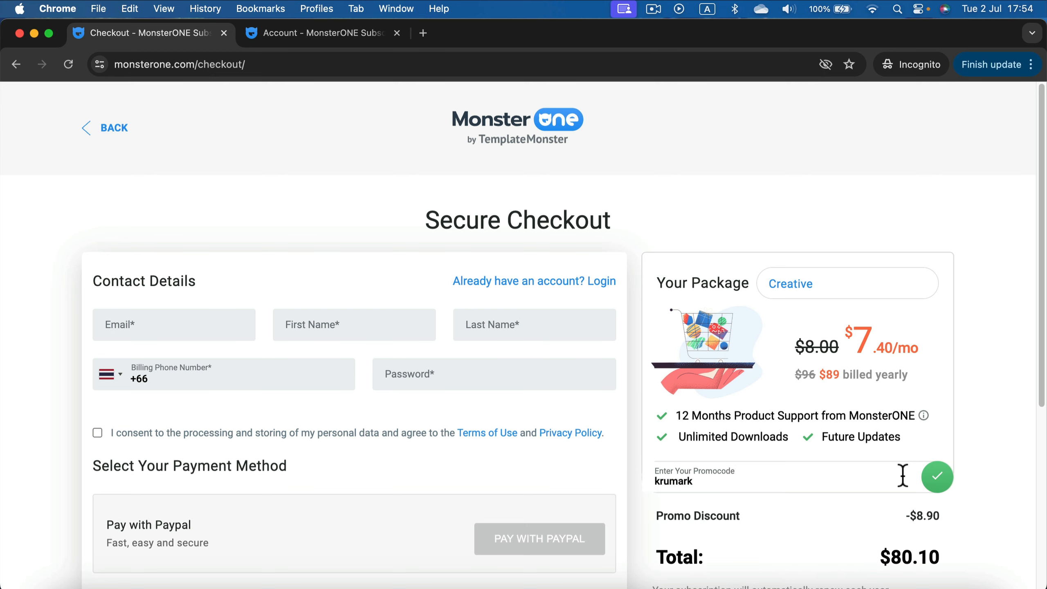
mouse_move(905, 517)
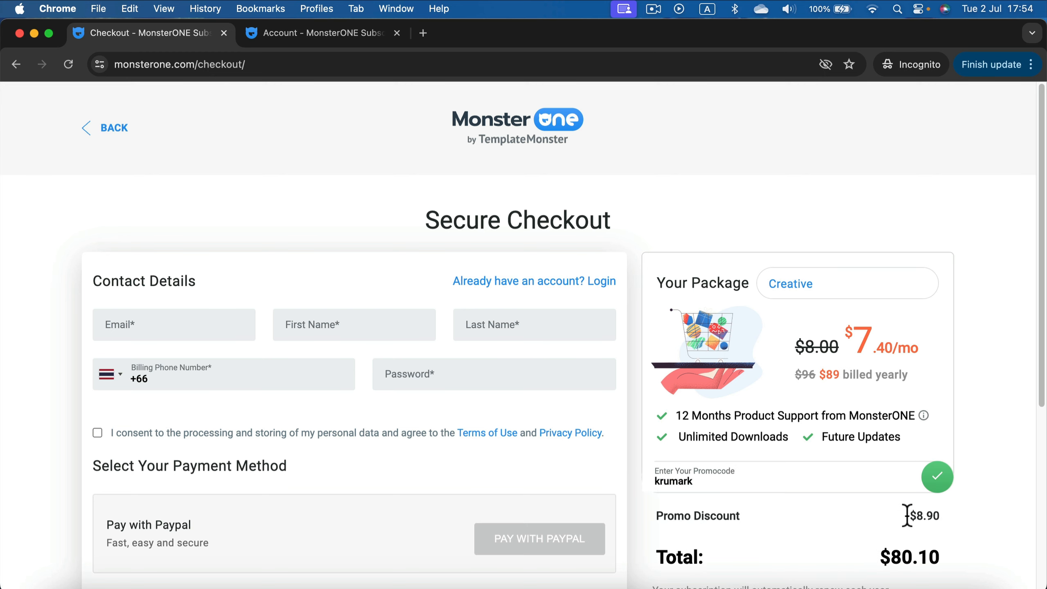